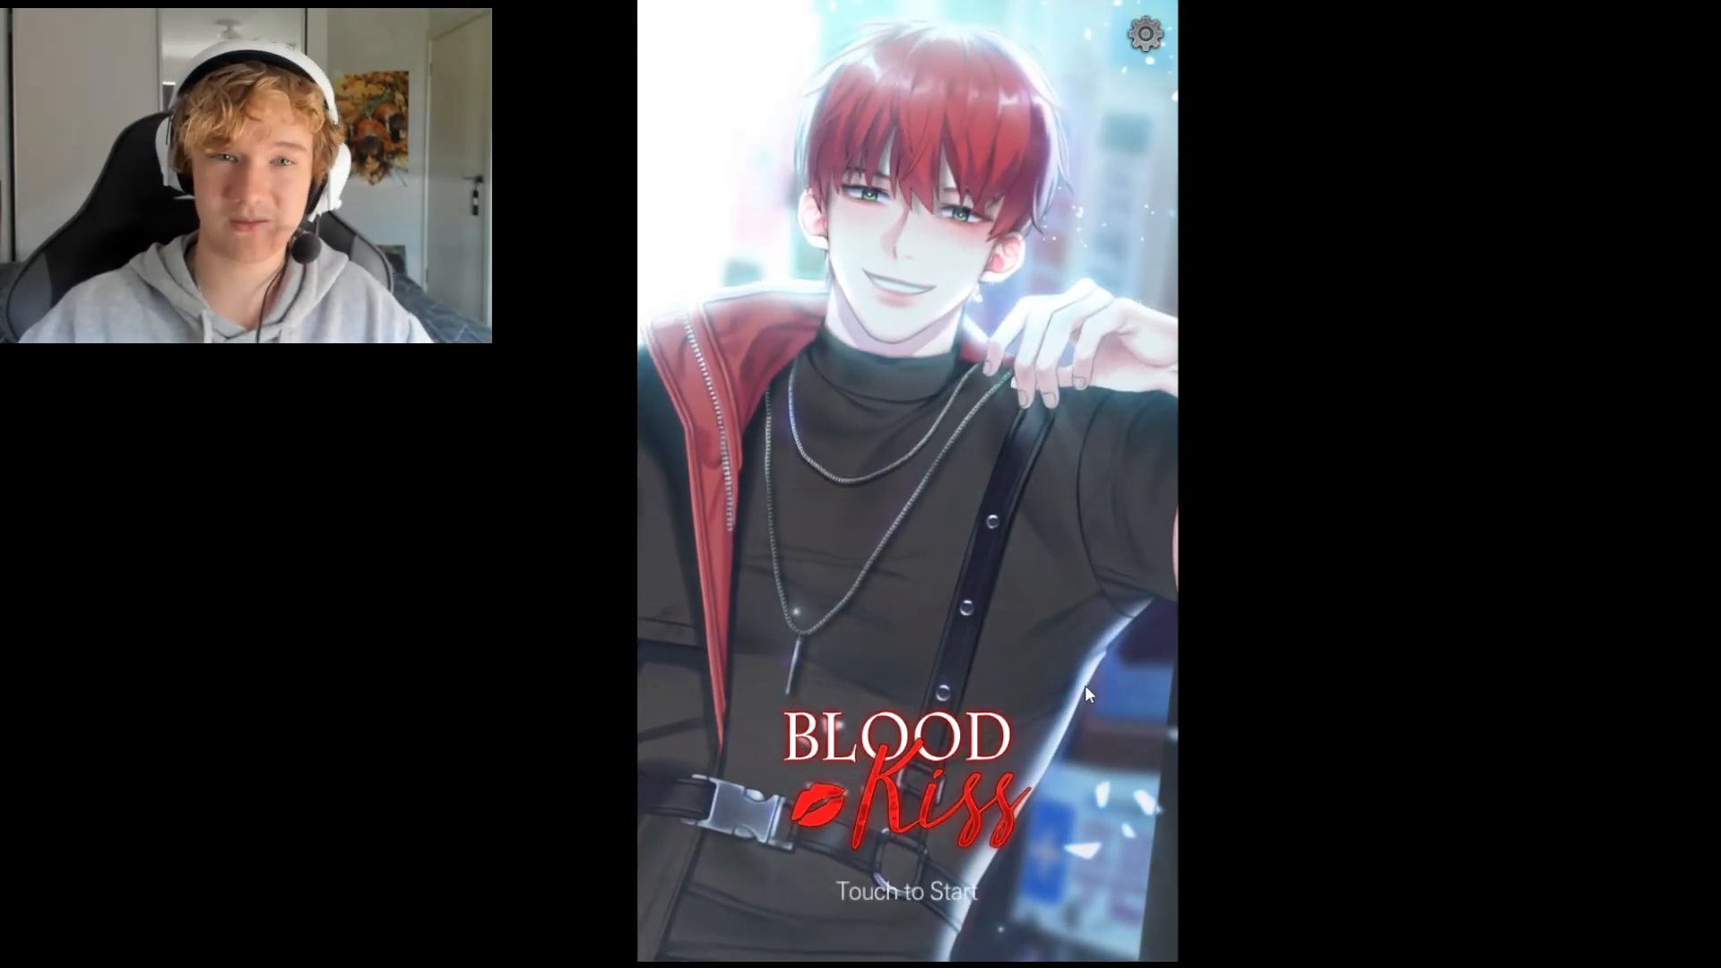
Start from the title screen, enter the name VTB and confirm it in both dialogs
left_click(903, 692)
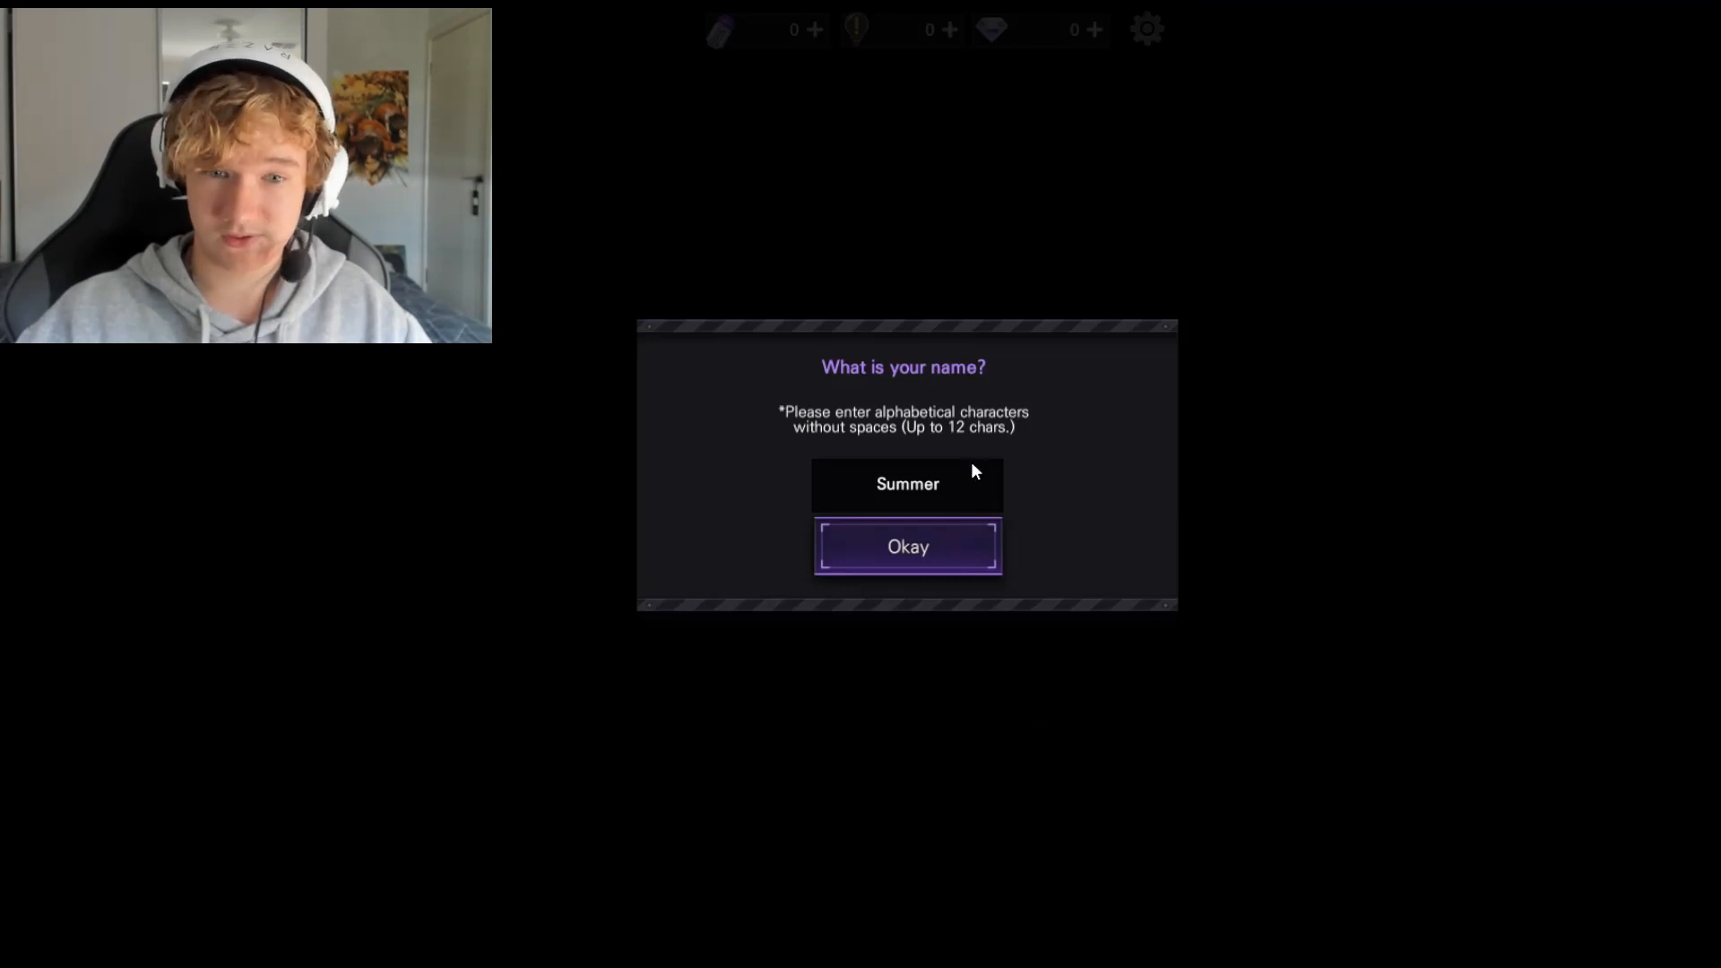
type("VF")
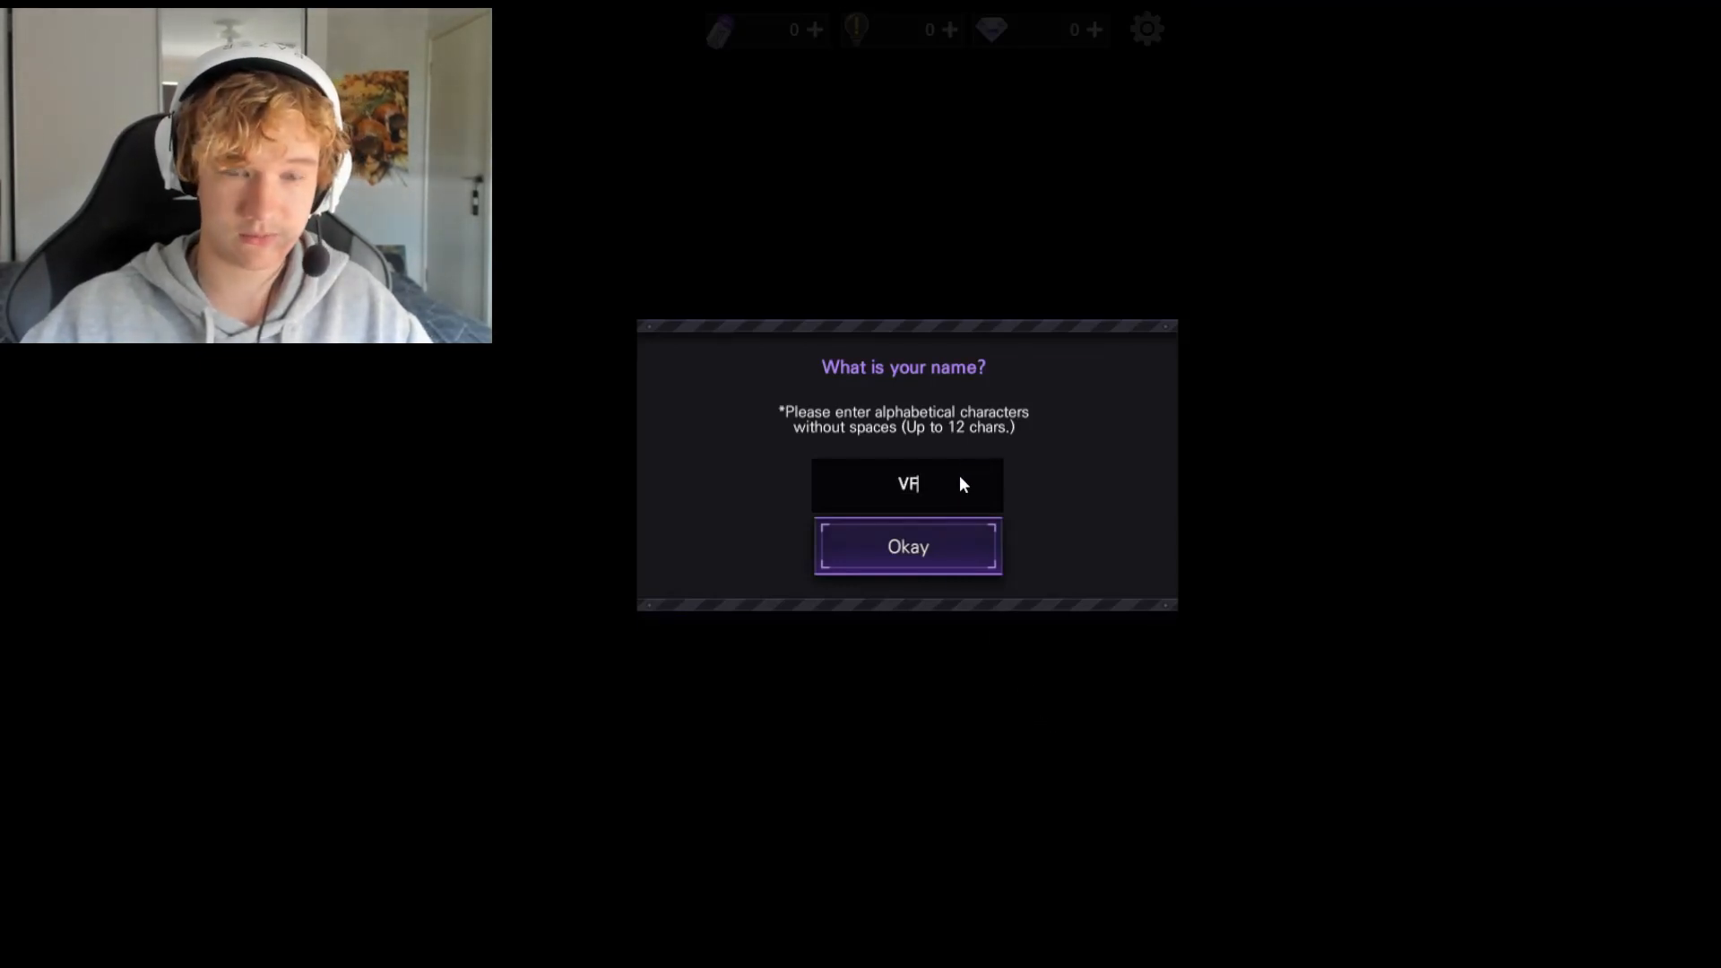
type("T")
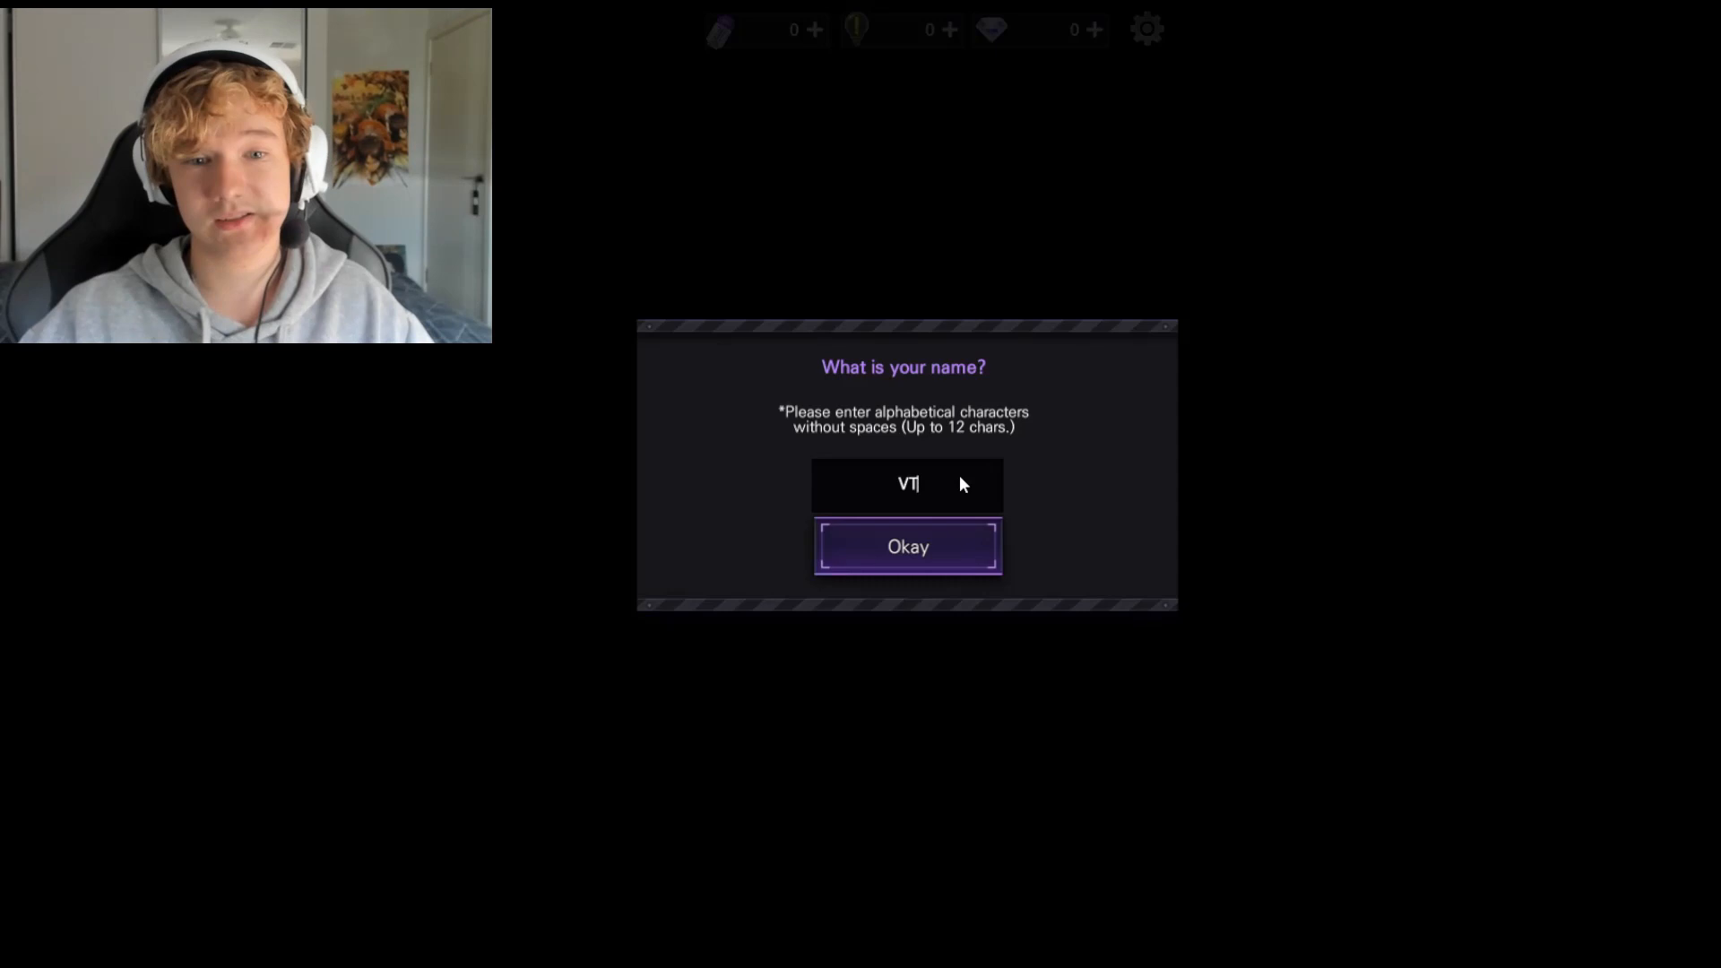
type("B")
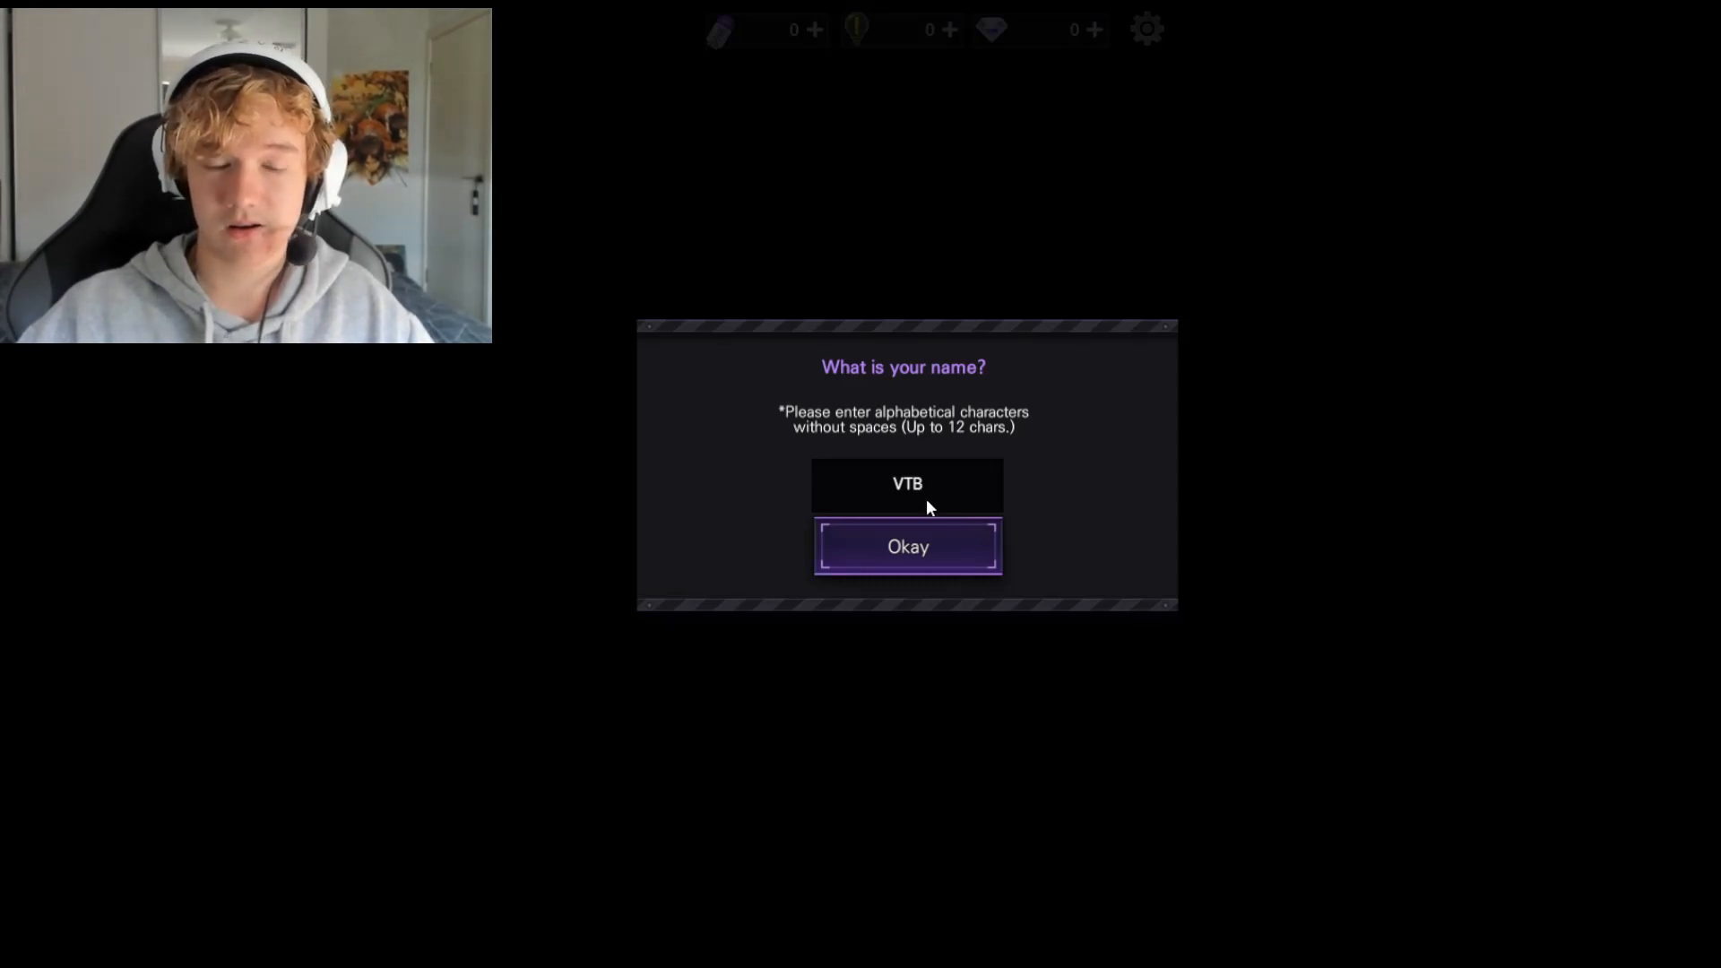
left_click(907, 547)
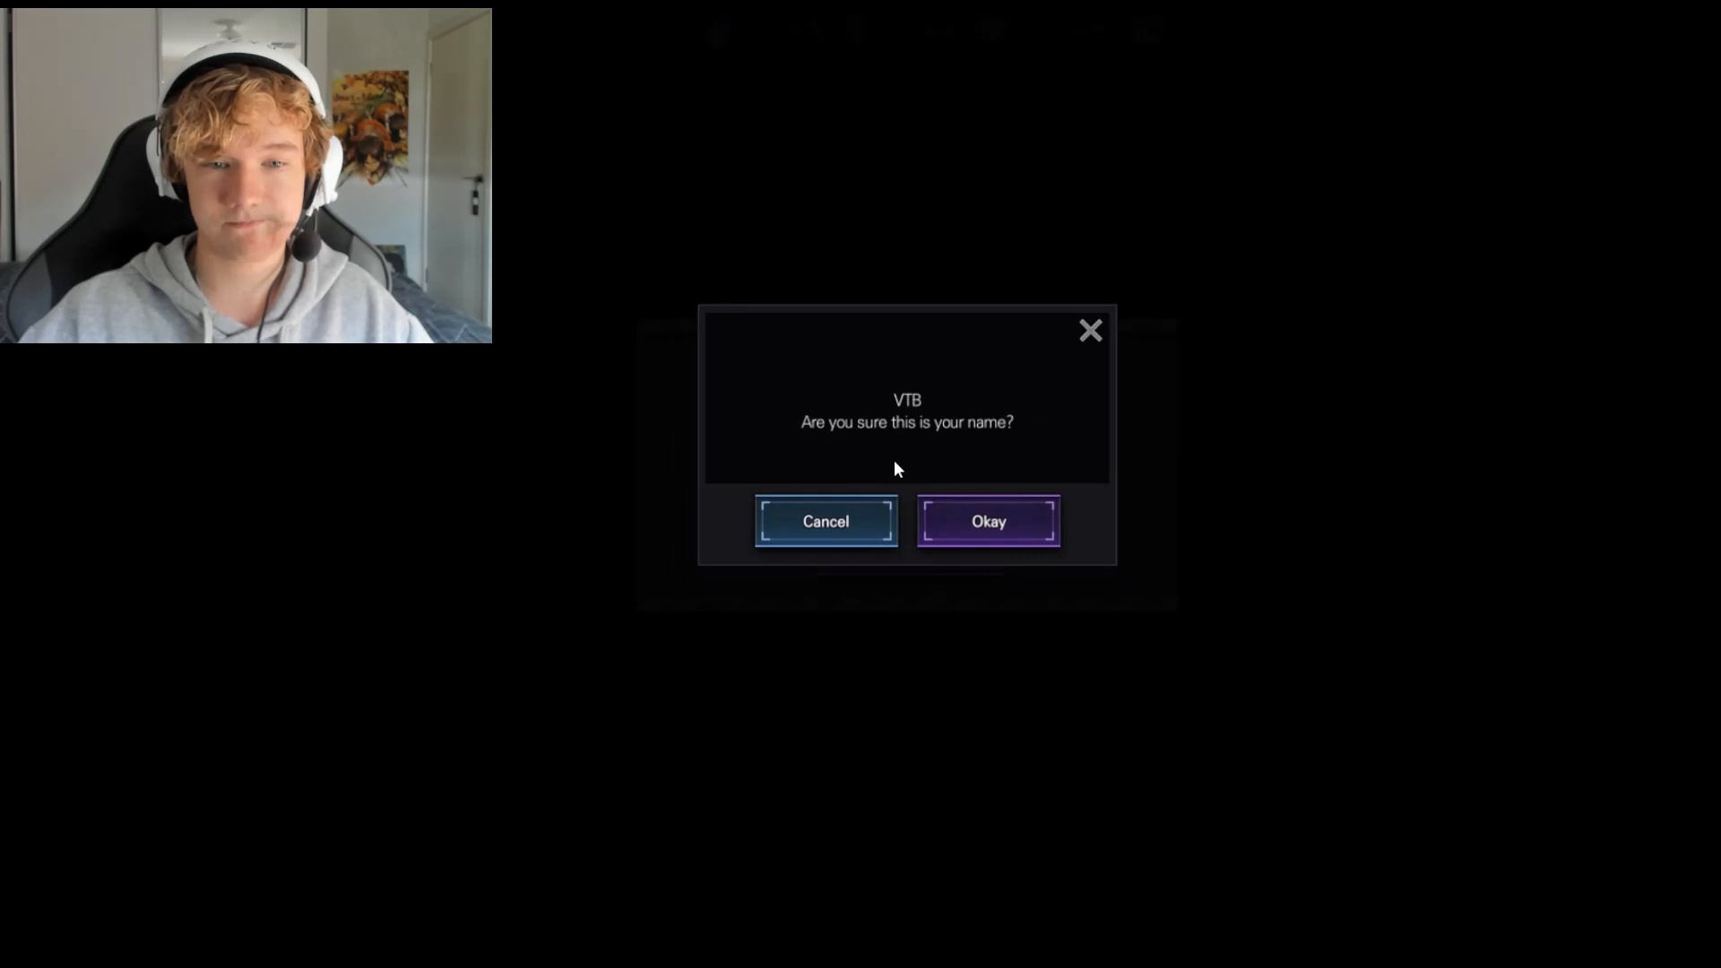
left_click(987, 522)
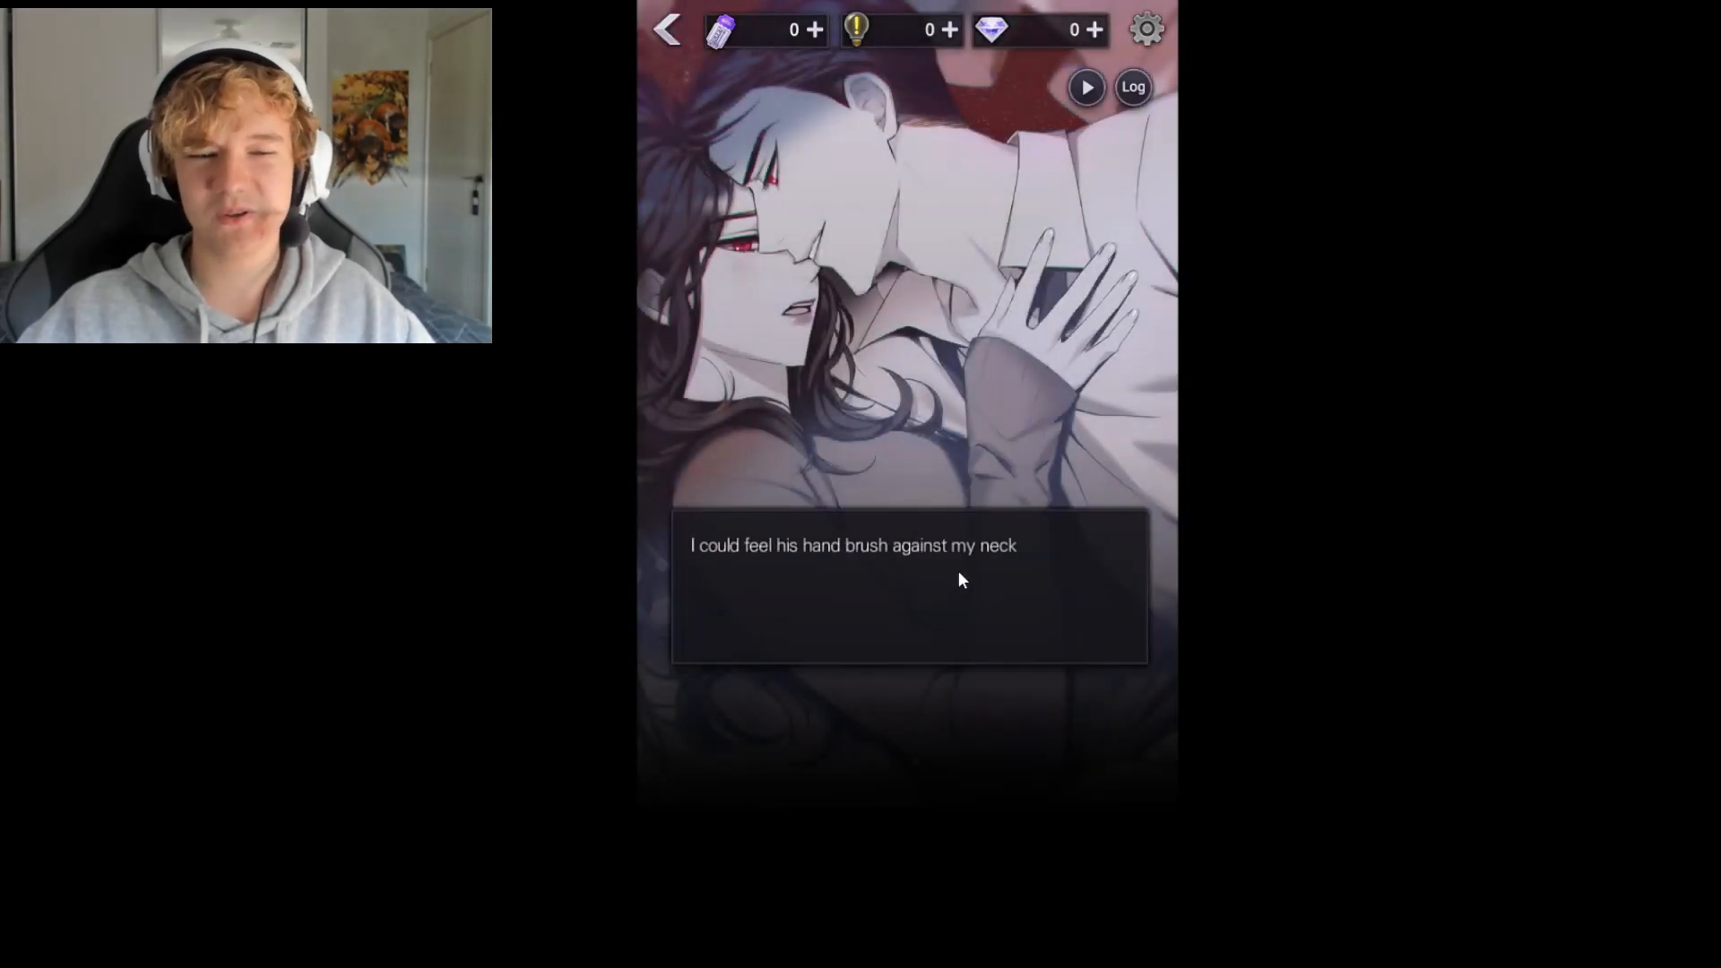
Advance through the stranger's lines about his hand and sharp teeth until the scene fades
left_click(909, 581)
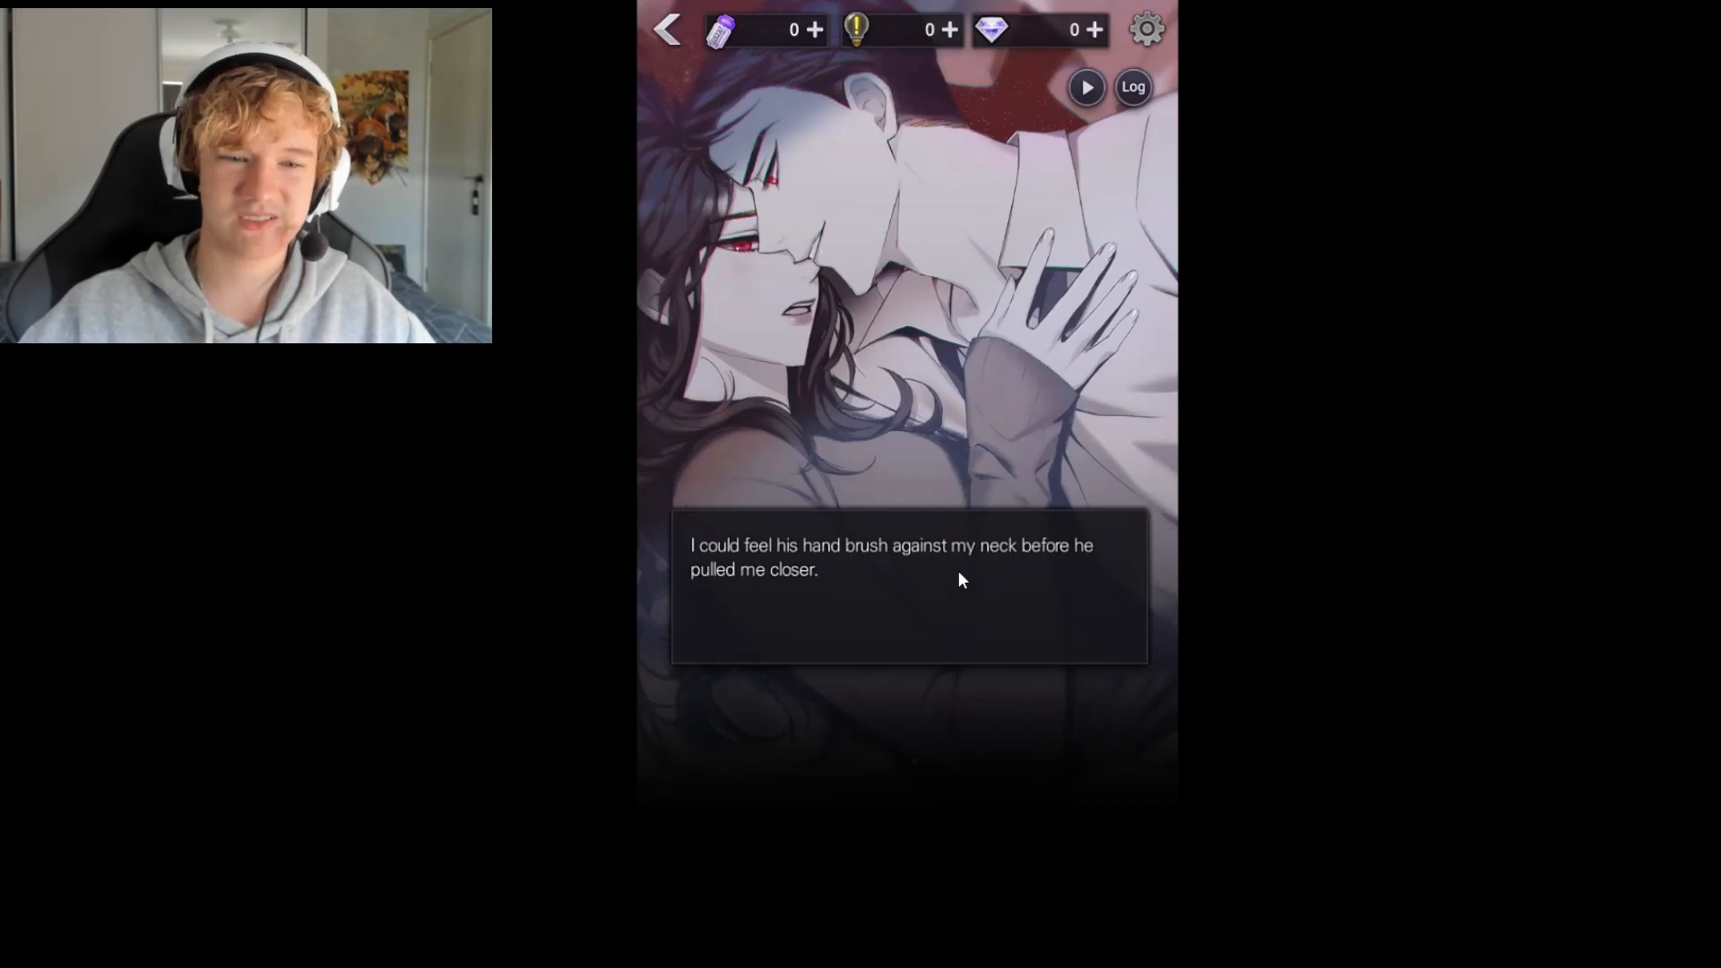
left_click(961, 581)
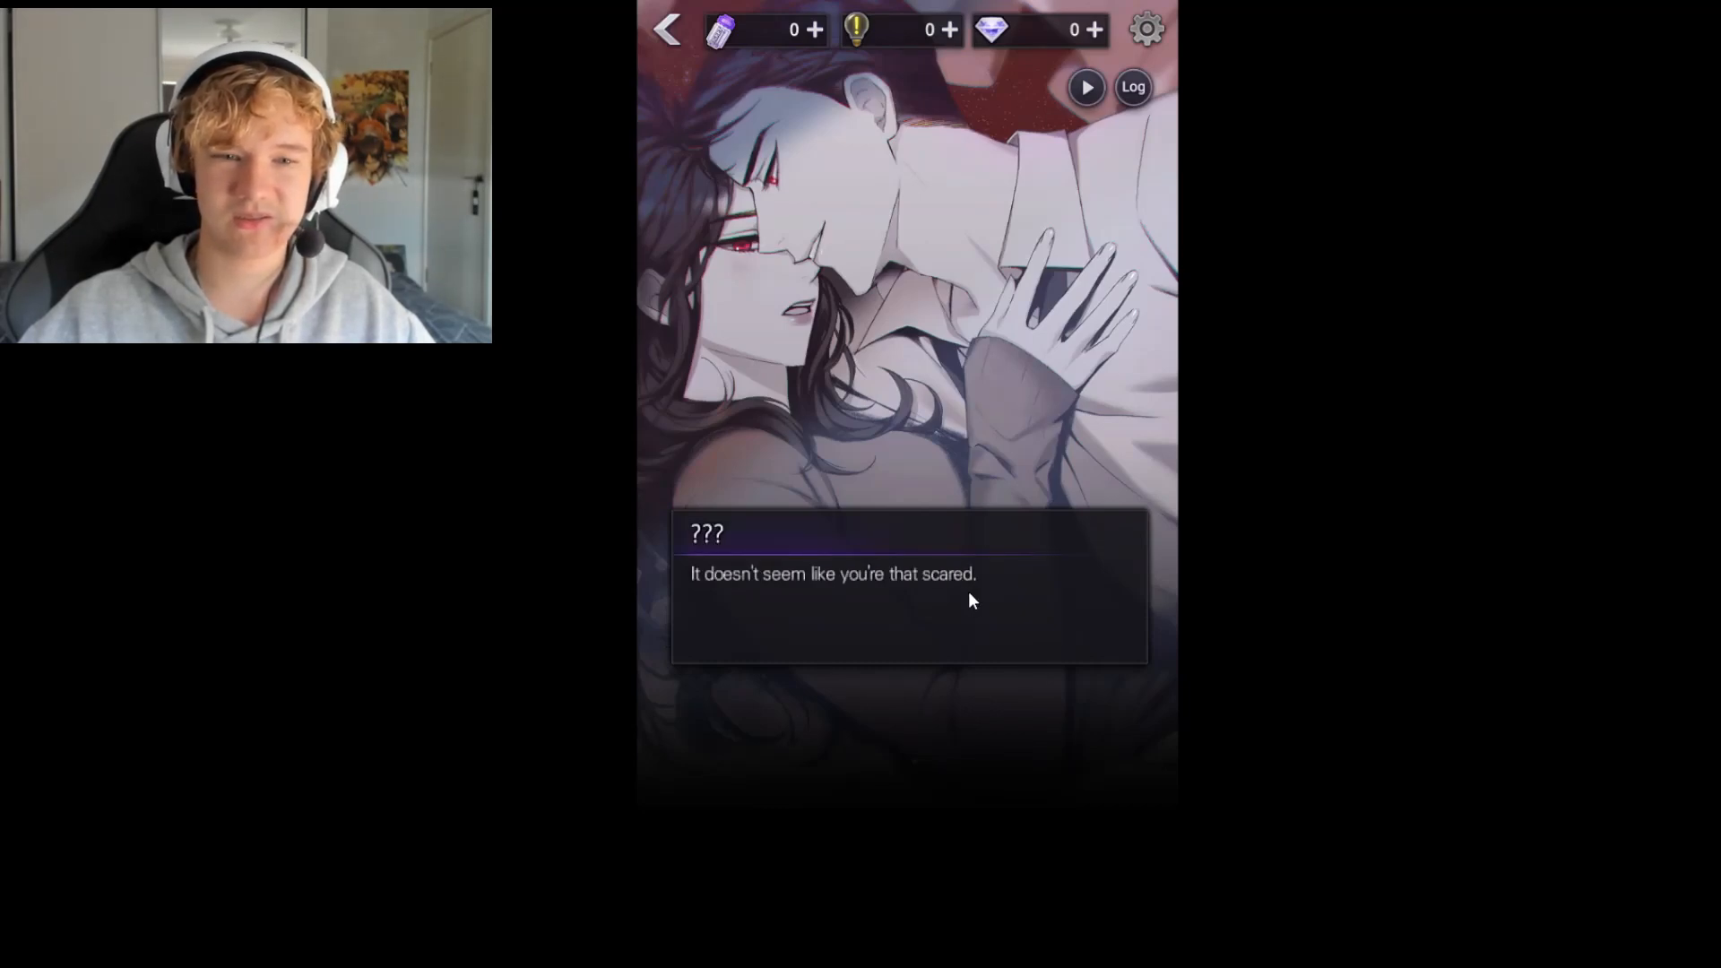
left_click(970, 600)
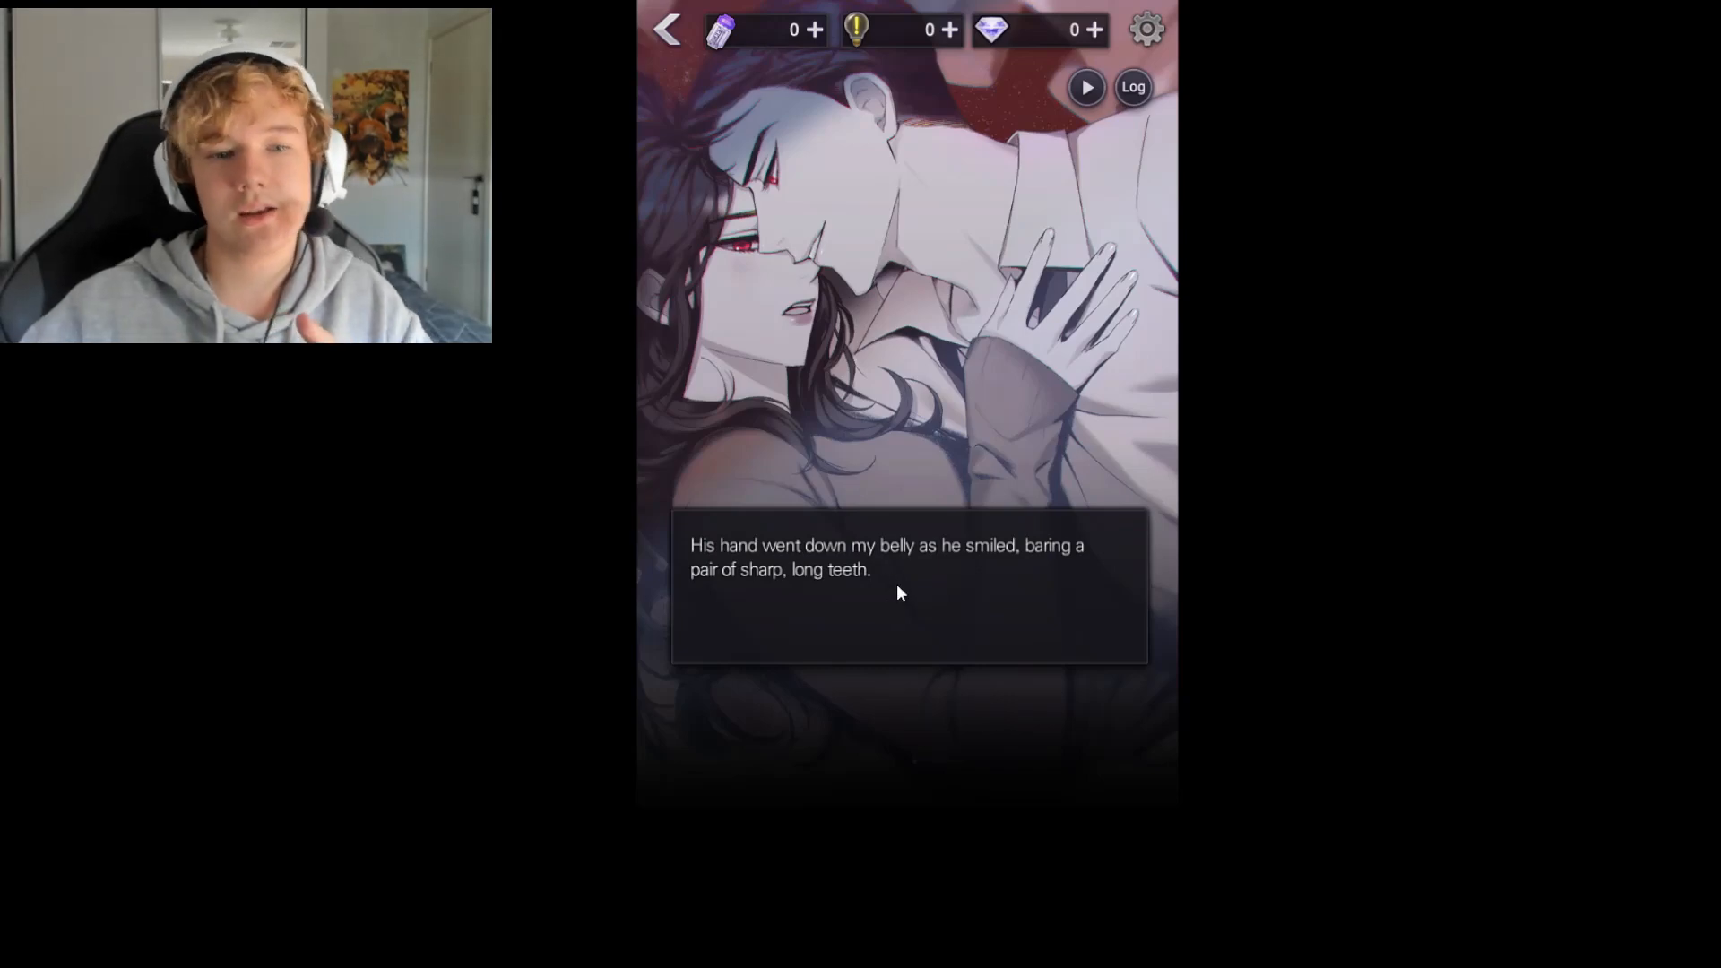
left_click(898, 594)
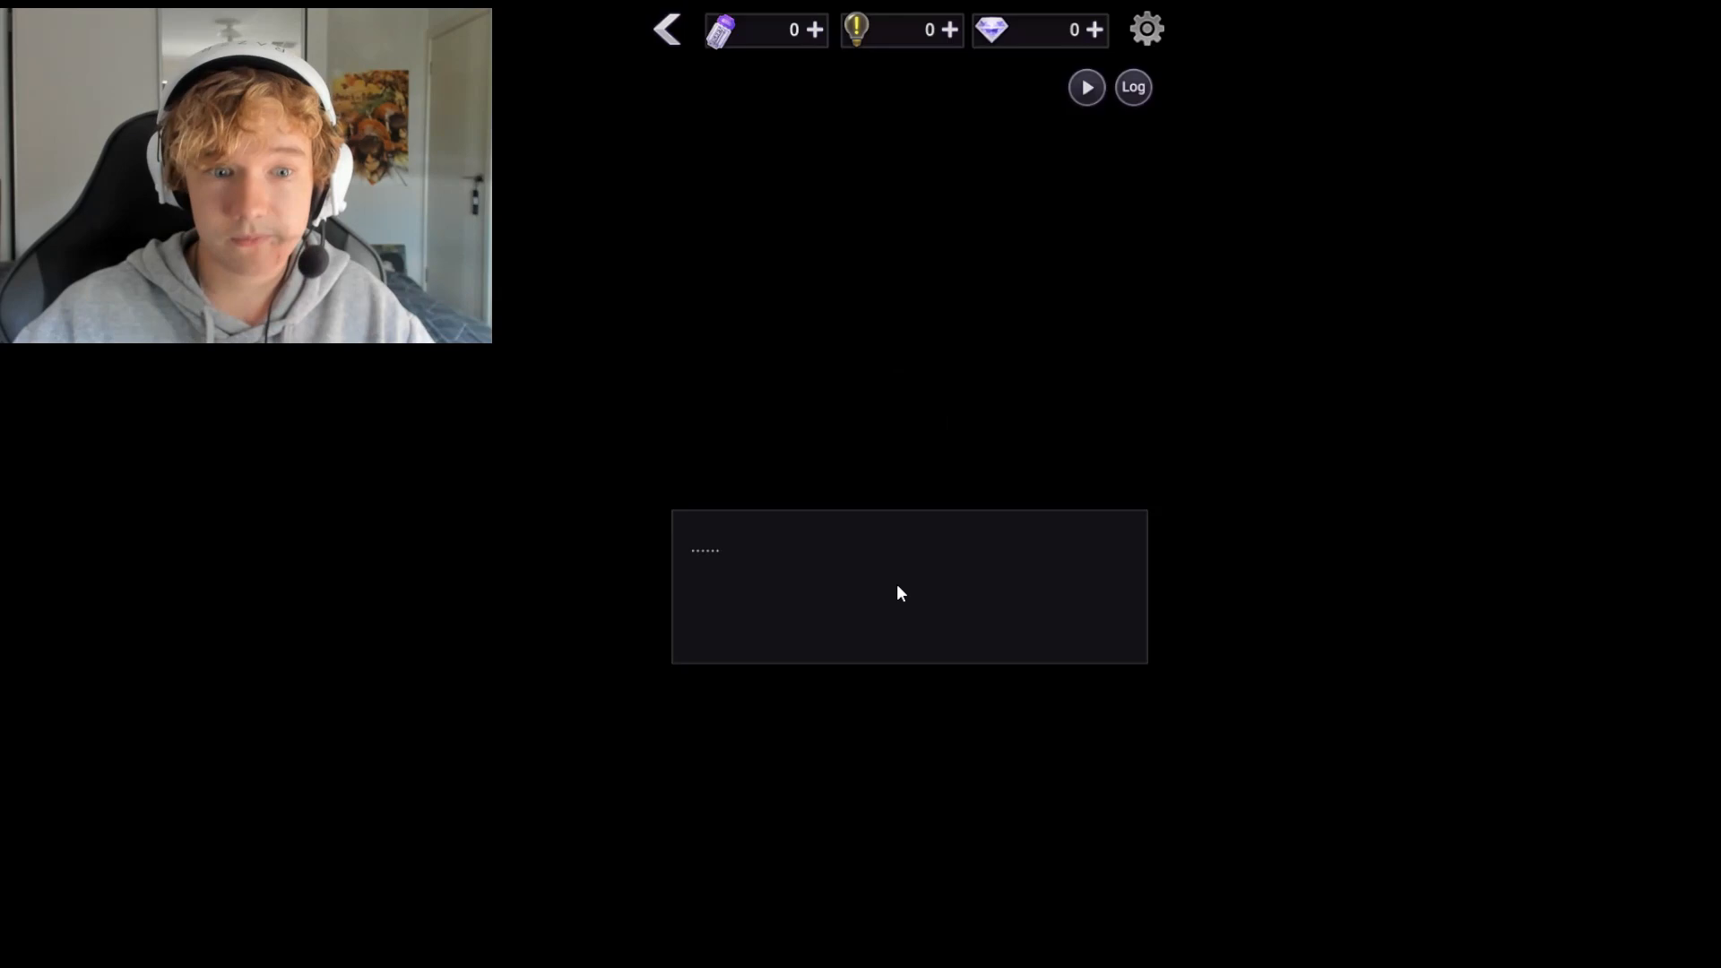
Advance past the Meeting Room title through Gray's interview lines and VTB's reply
type("Every once in a while, I")
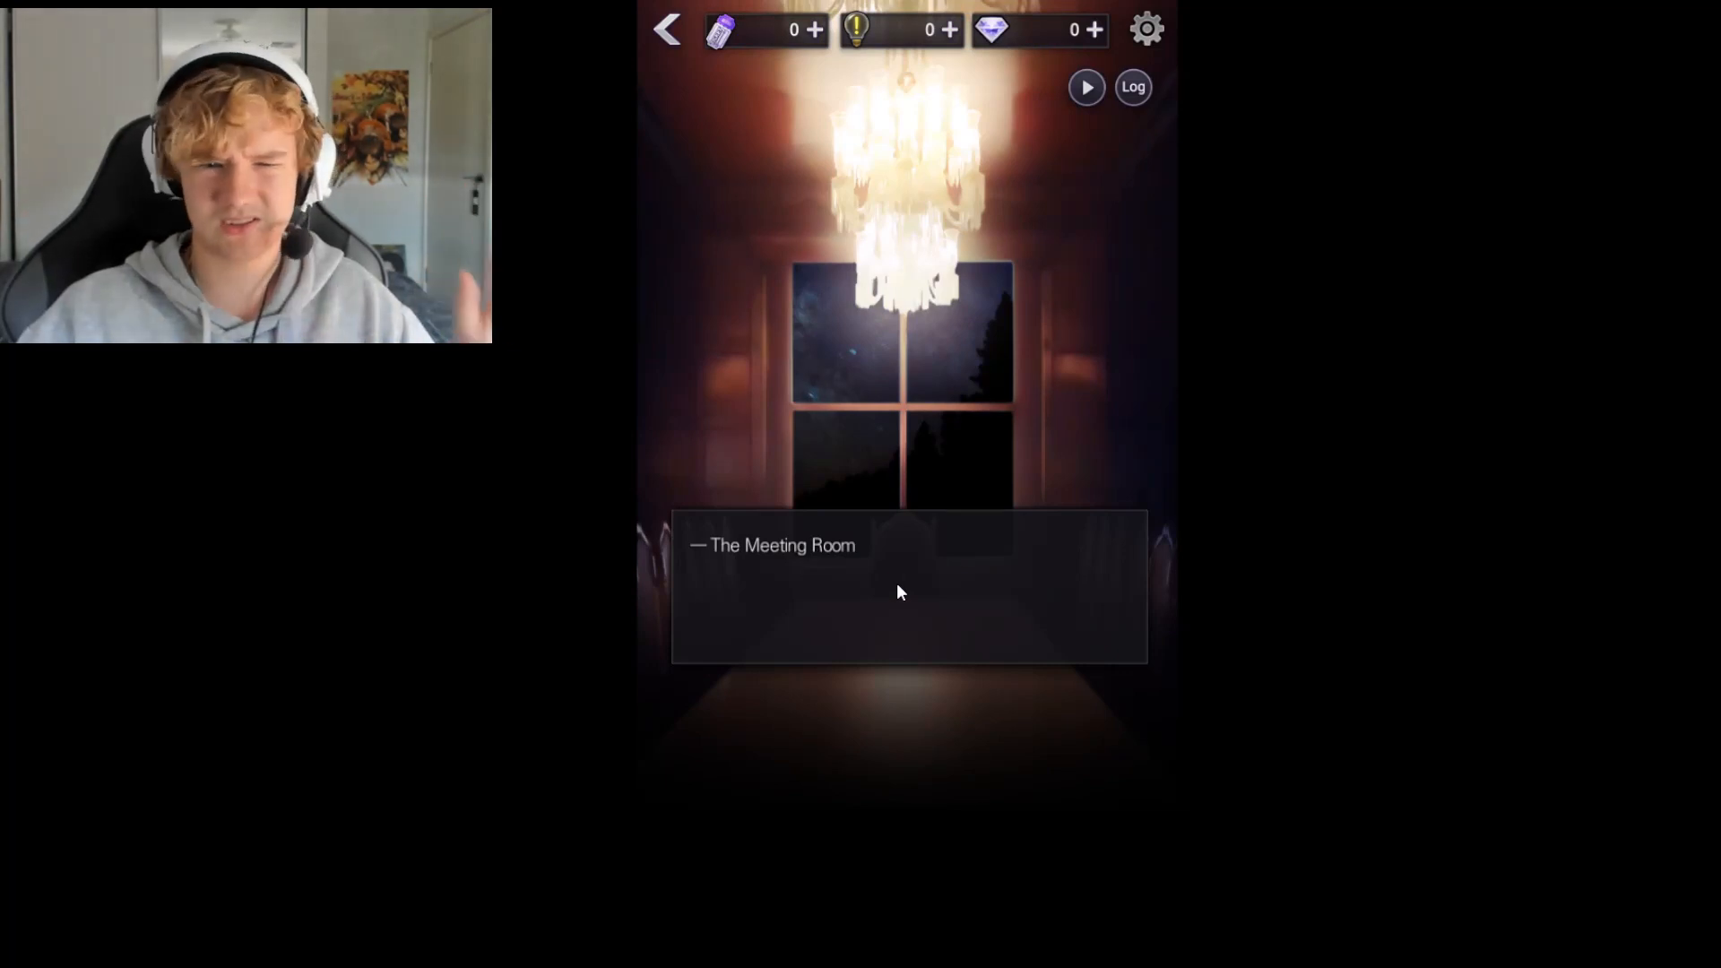
left_click(900, 588)
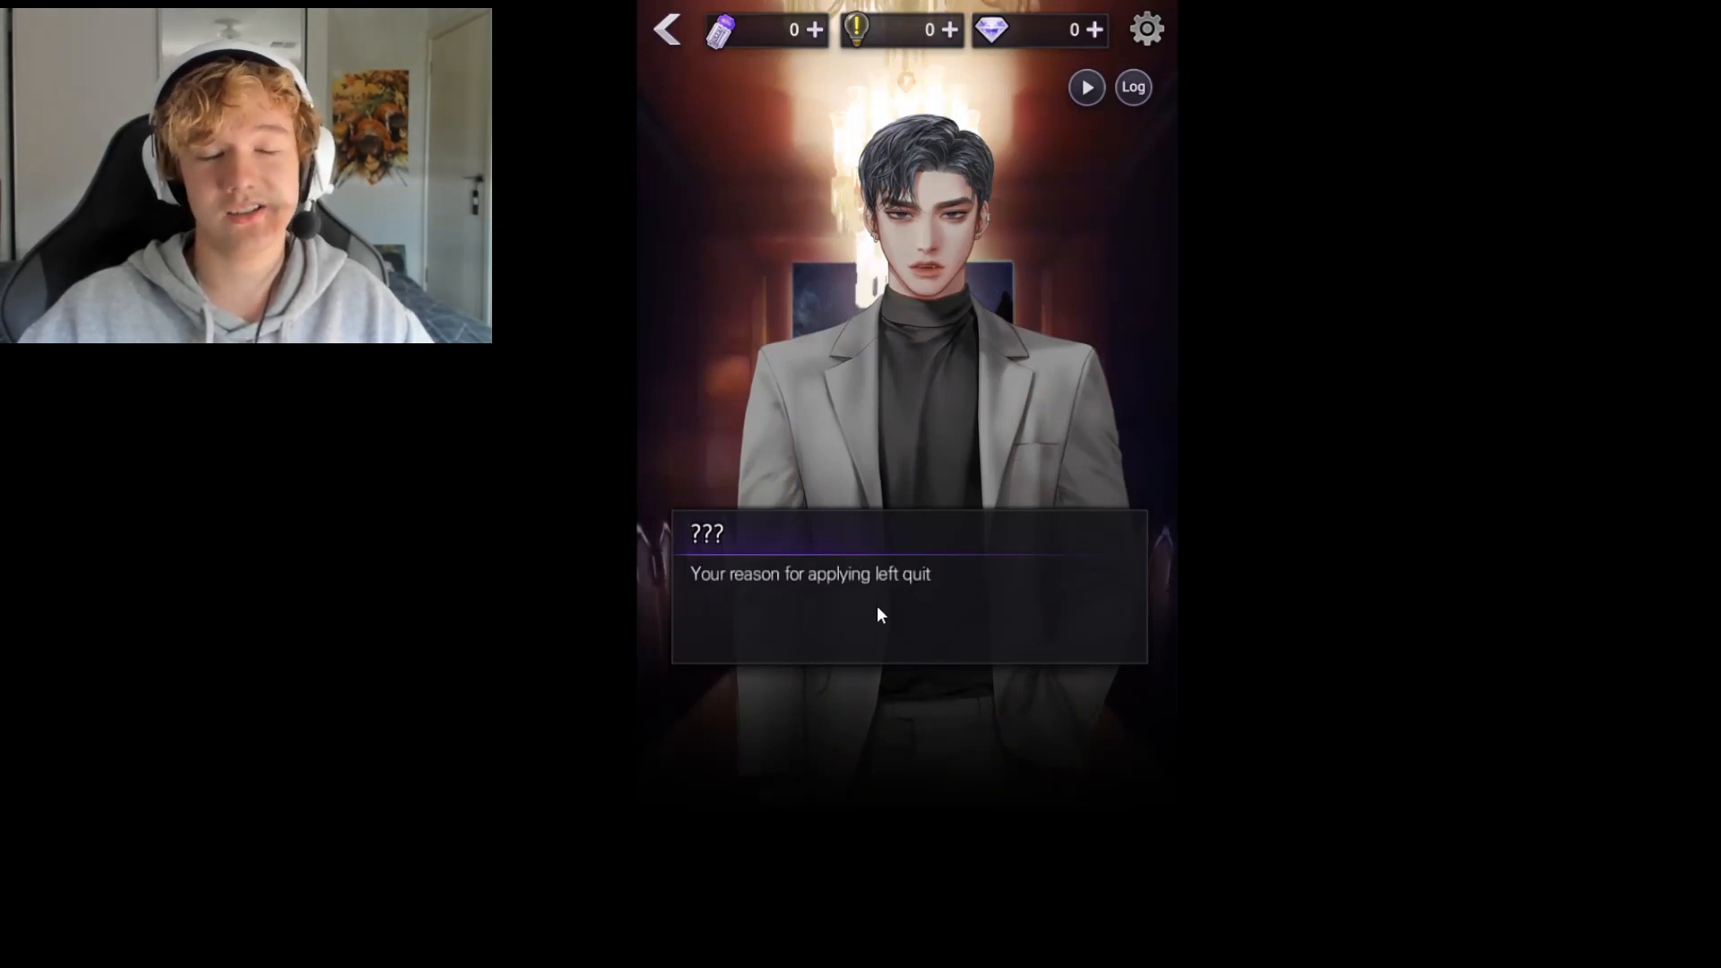
left_click(878, 615)
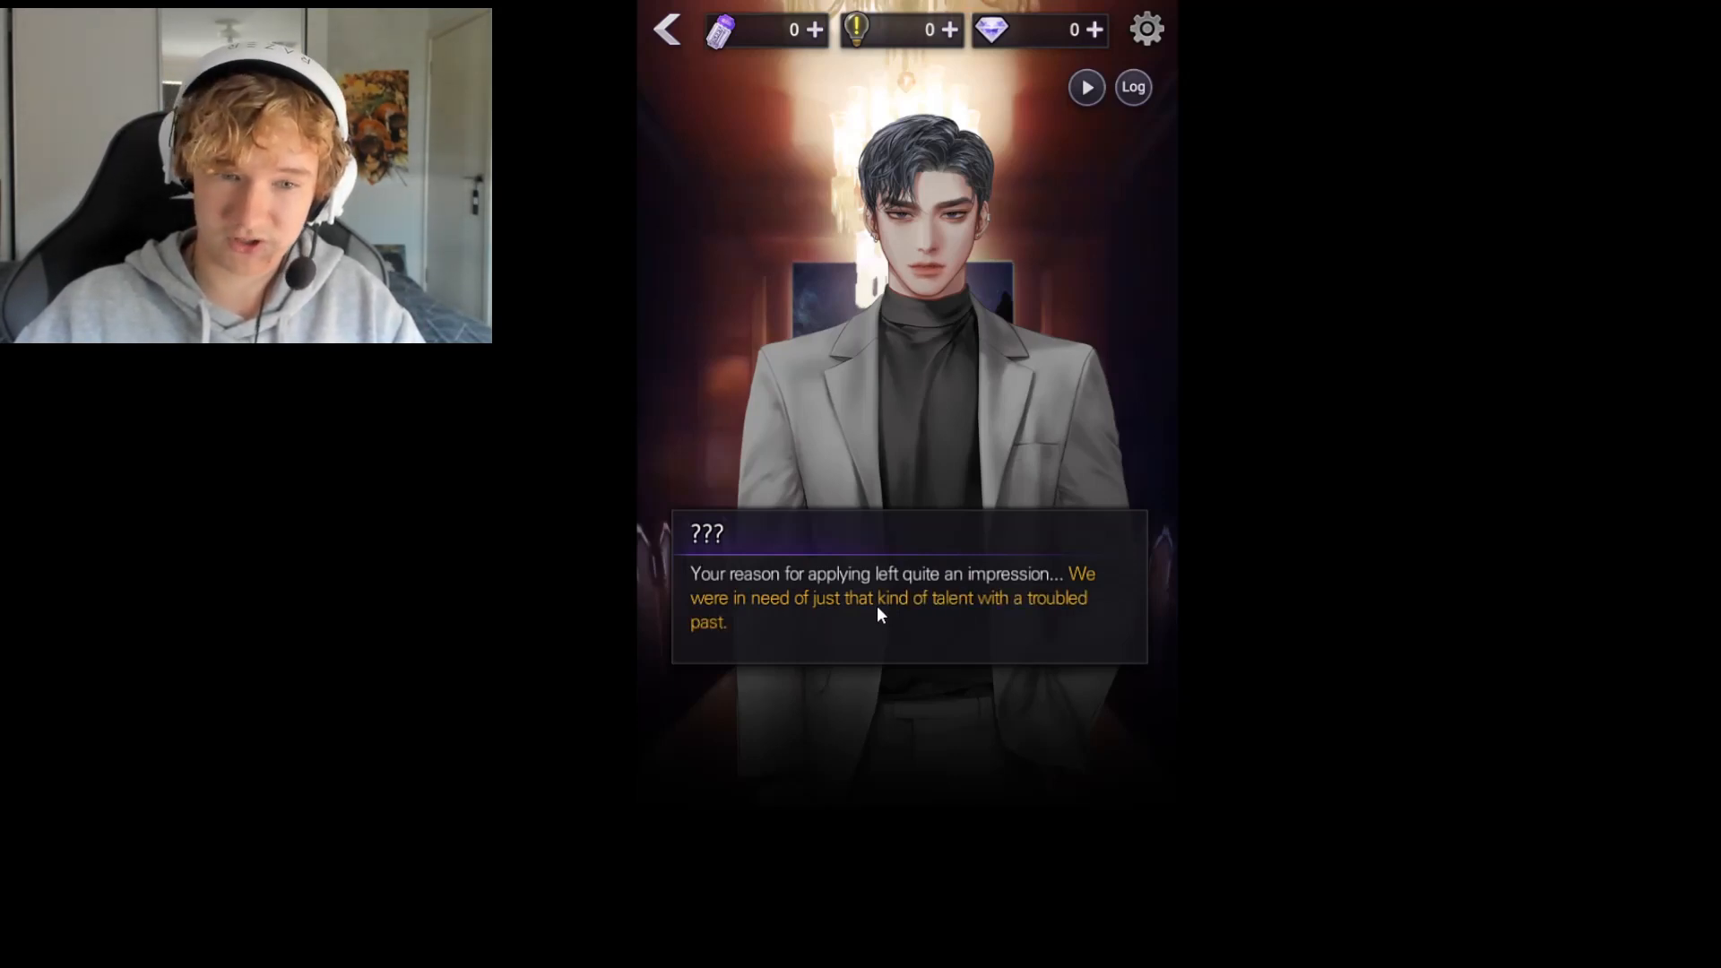
mouse_move(775, 630)
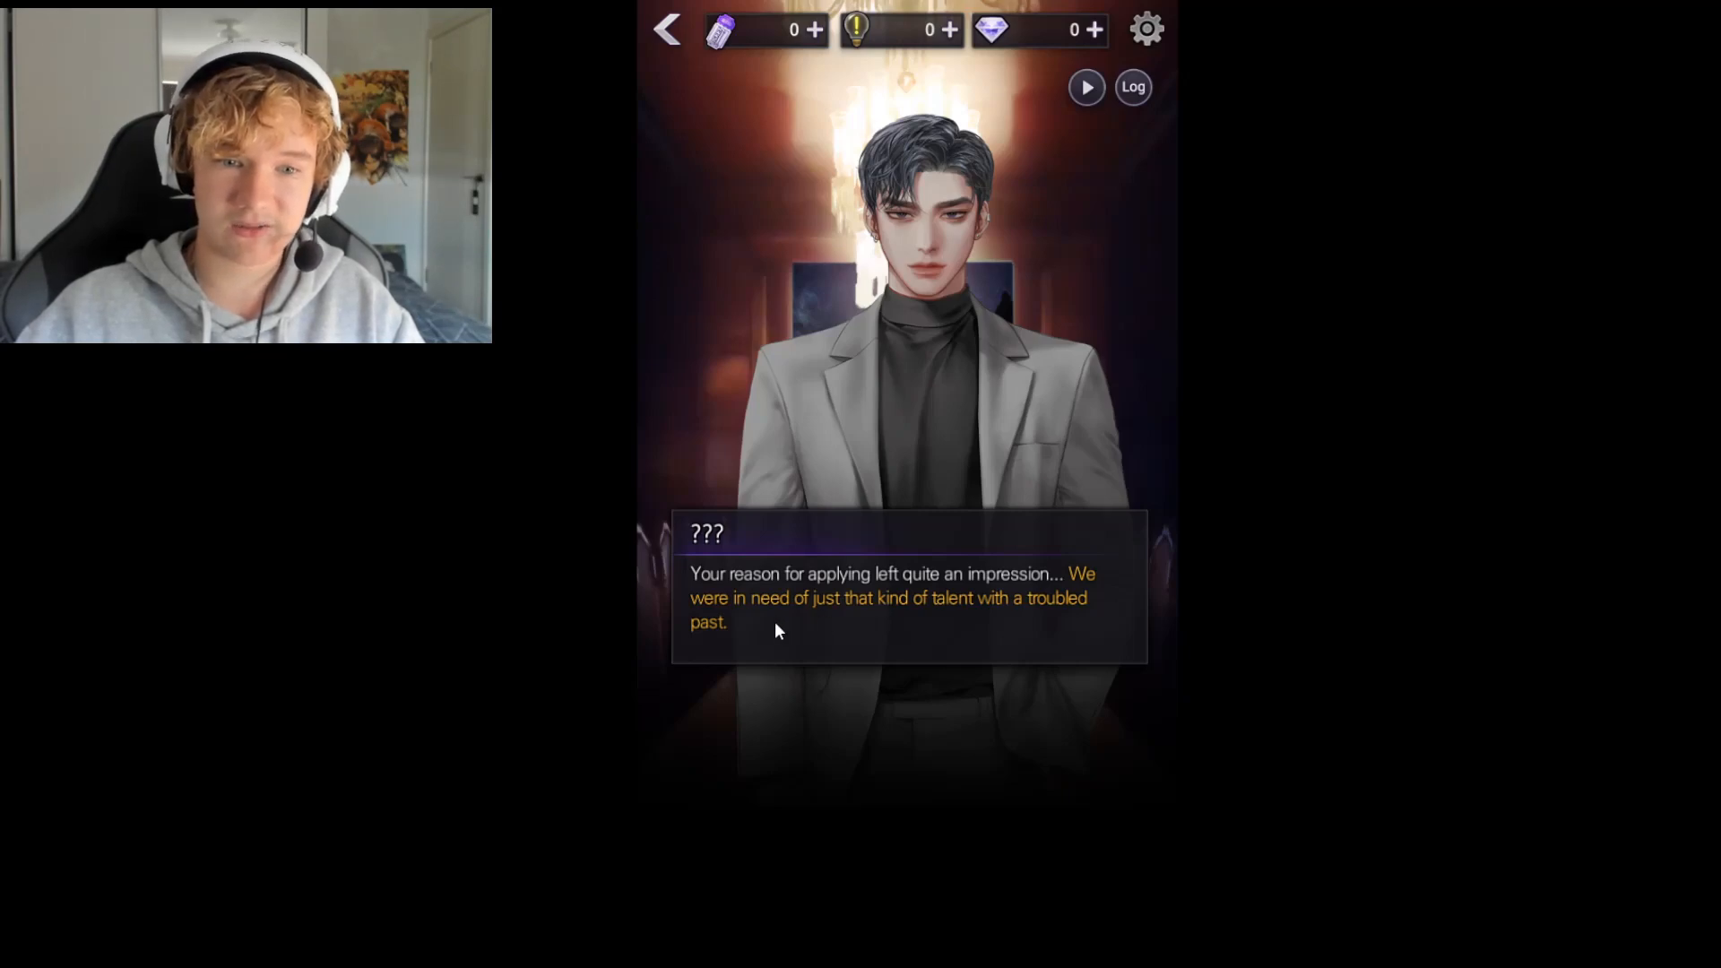
mouse_move(959, 619)
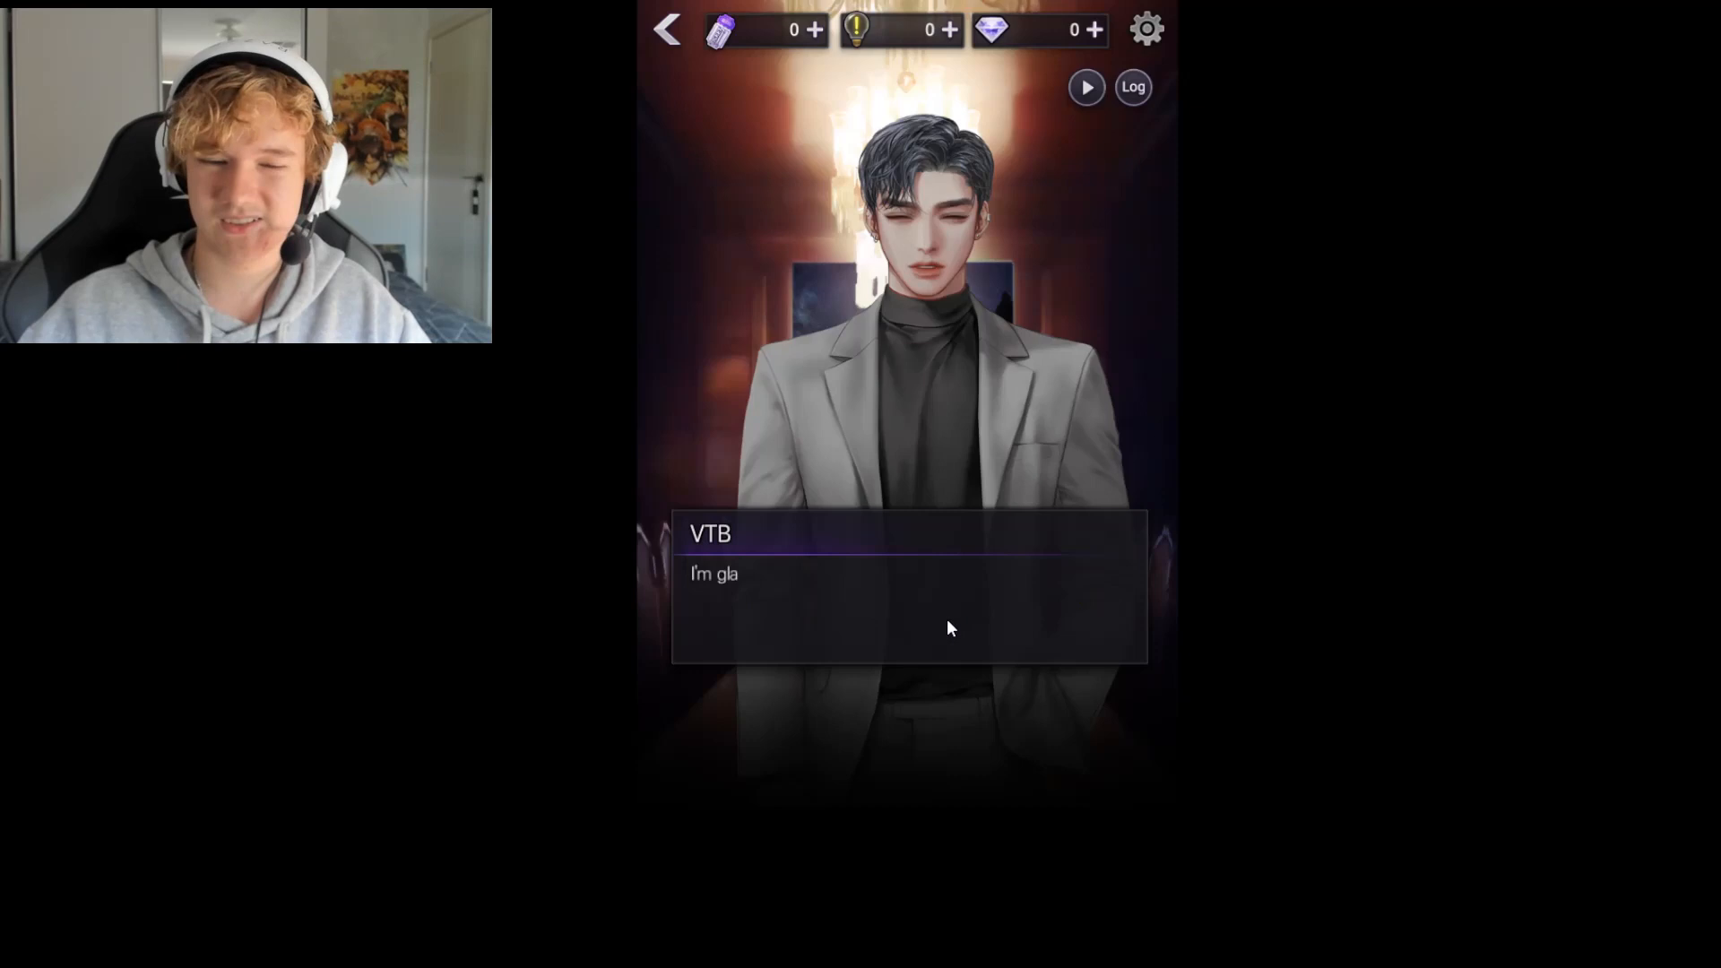
left_click(907, 605)
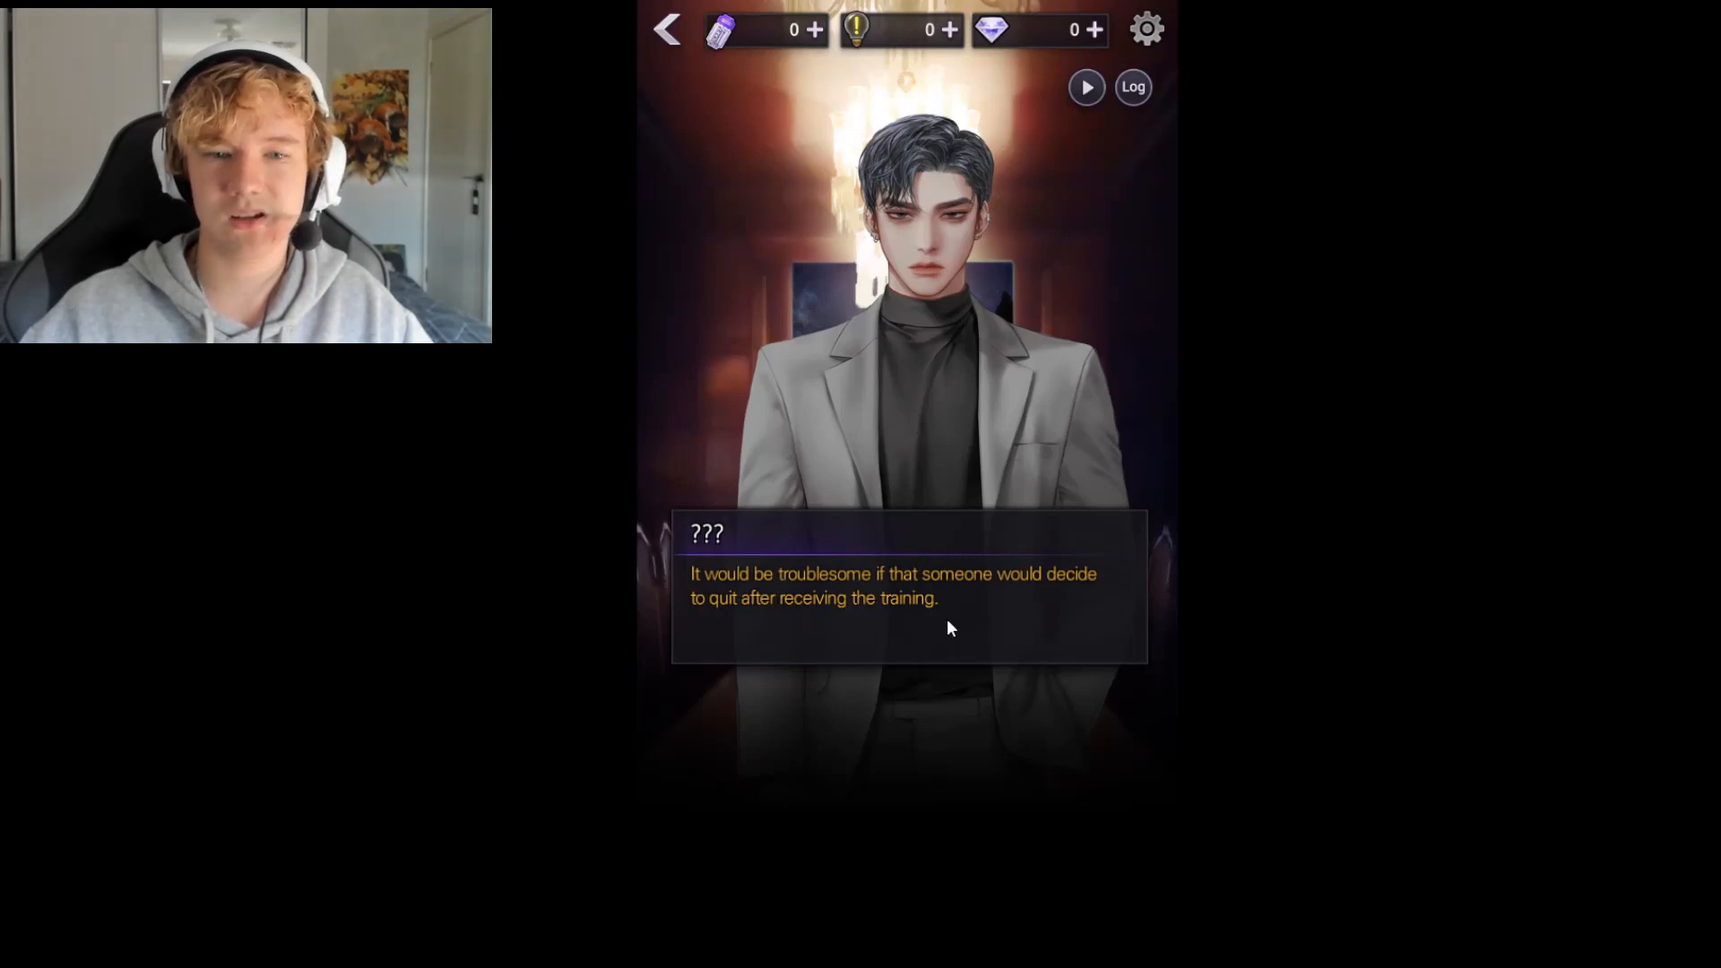
left_click(951, 627)
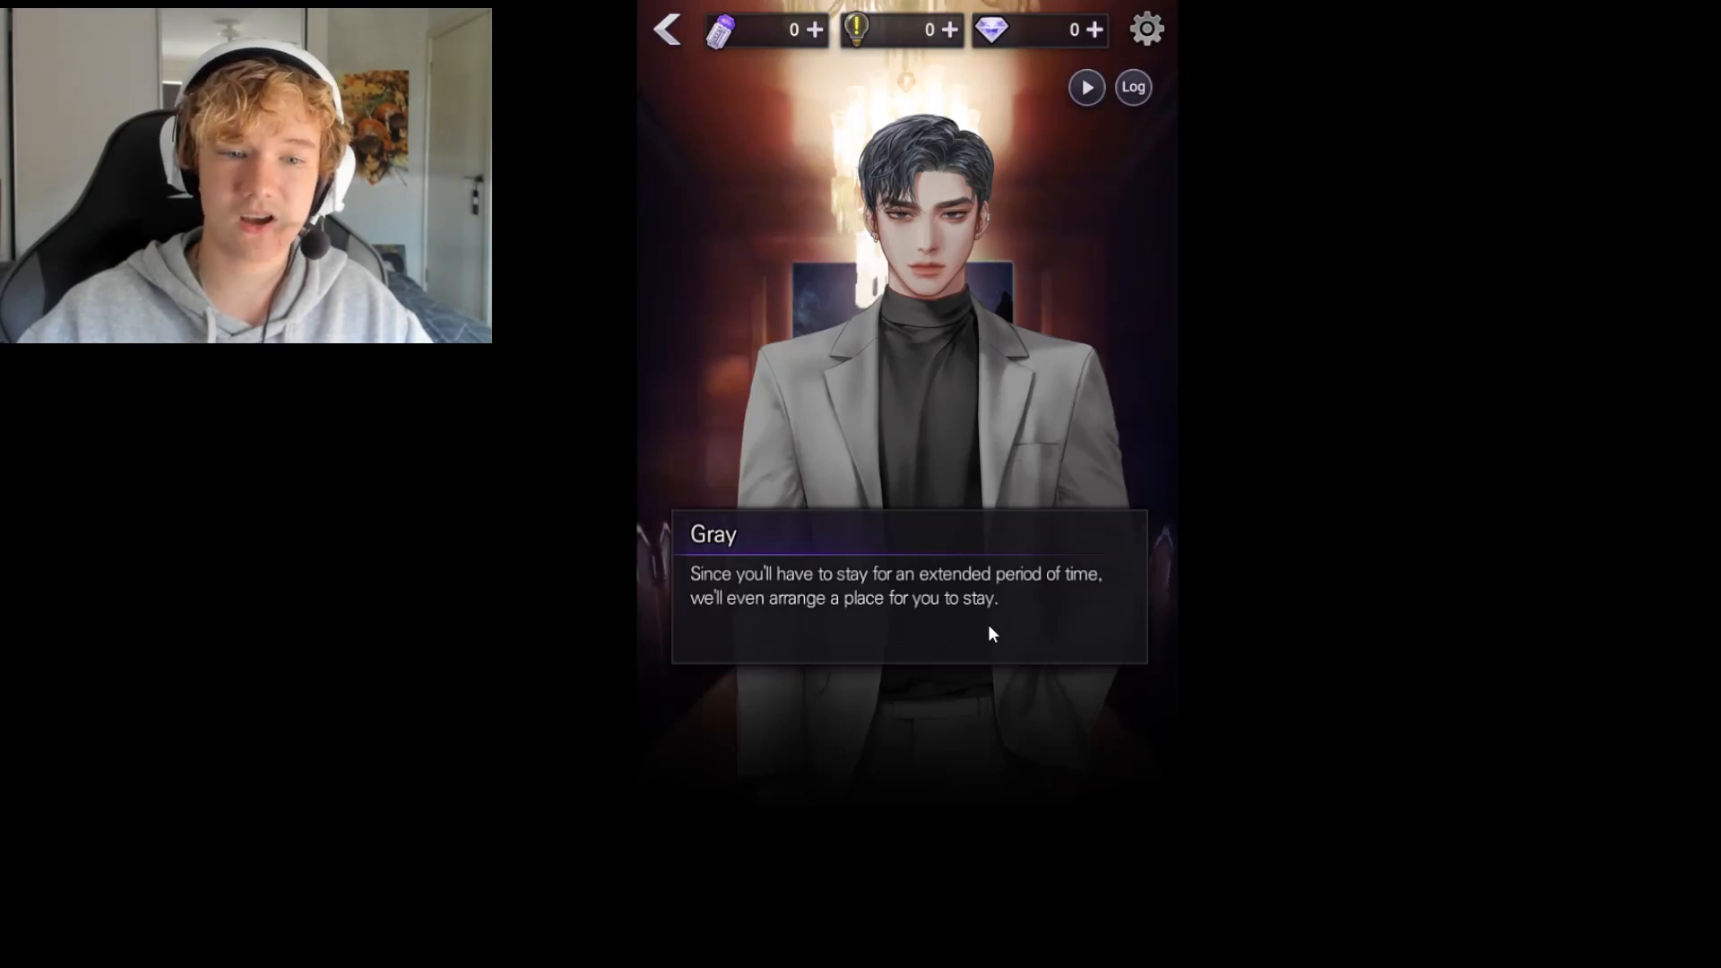
mouse_move(880, 627)
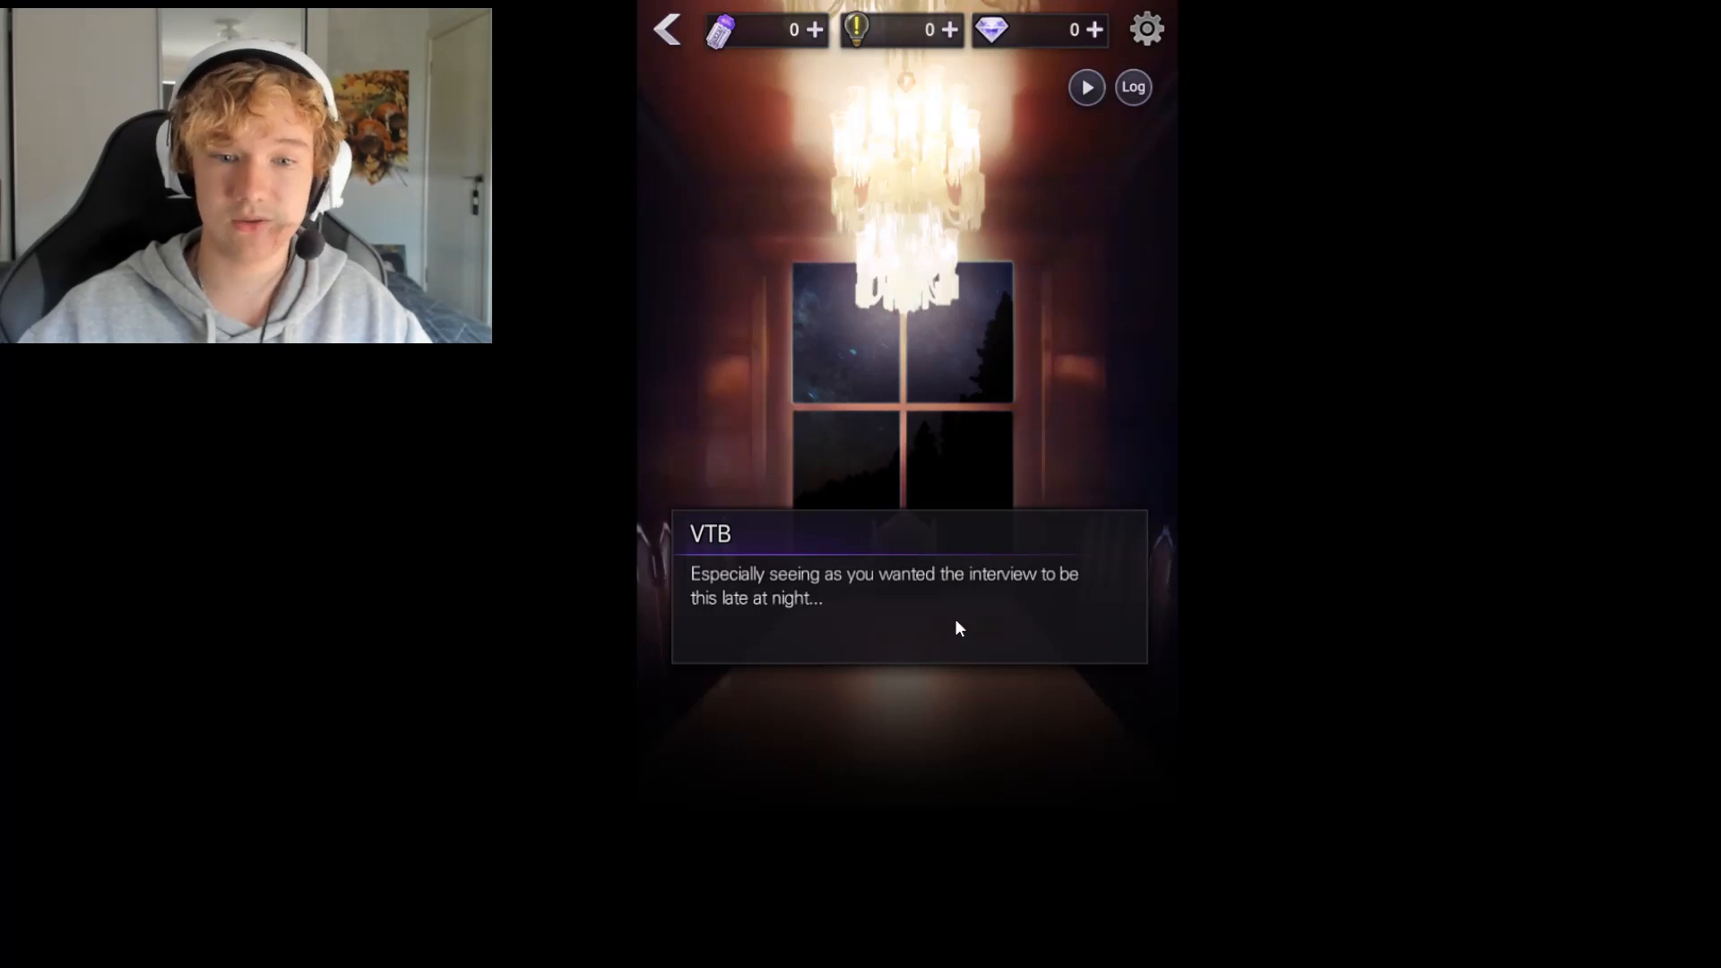
mouse_move(956, 629)
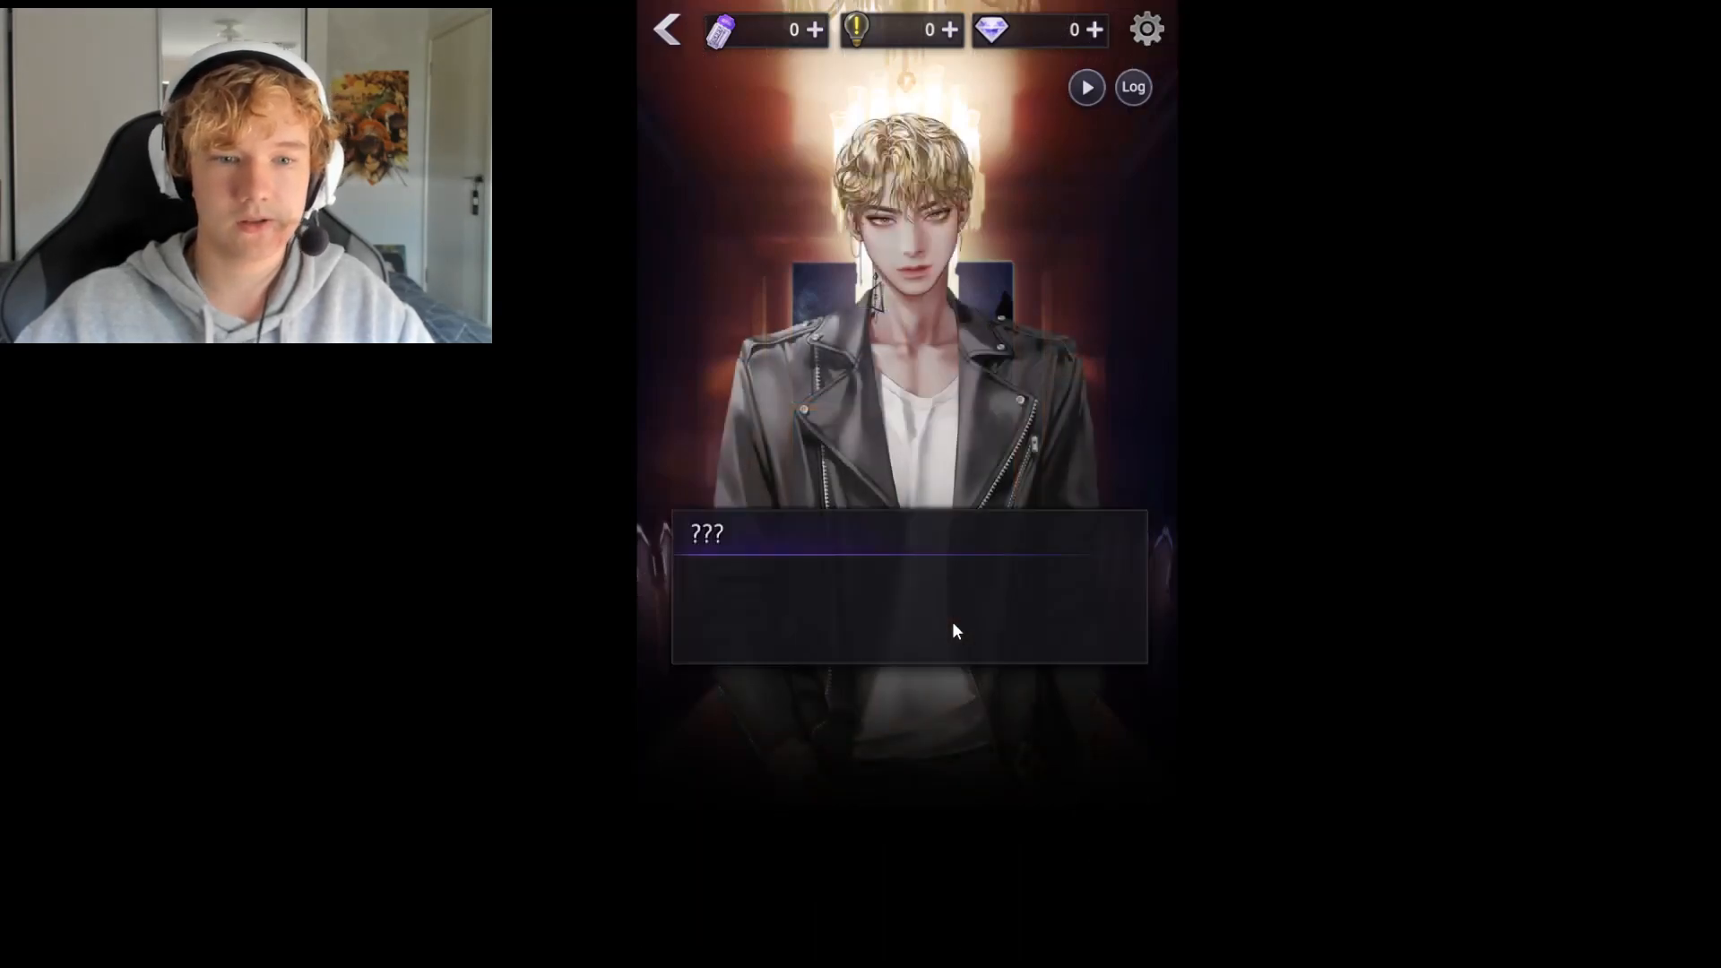
Advance through the blond stranger's lines, VTB's response and Gray telling Ruel off
left_click(909, 631)
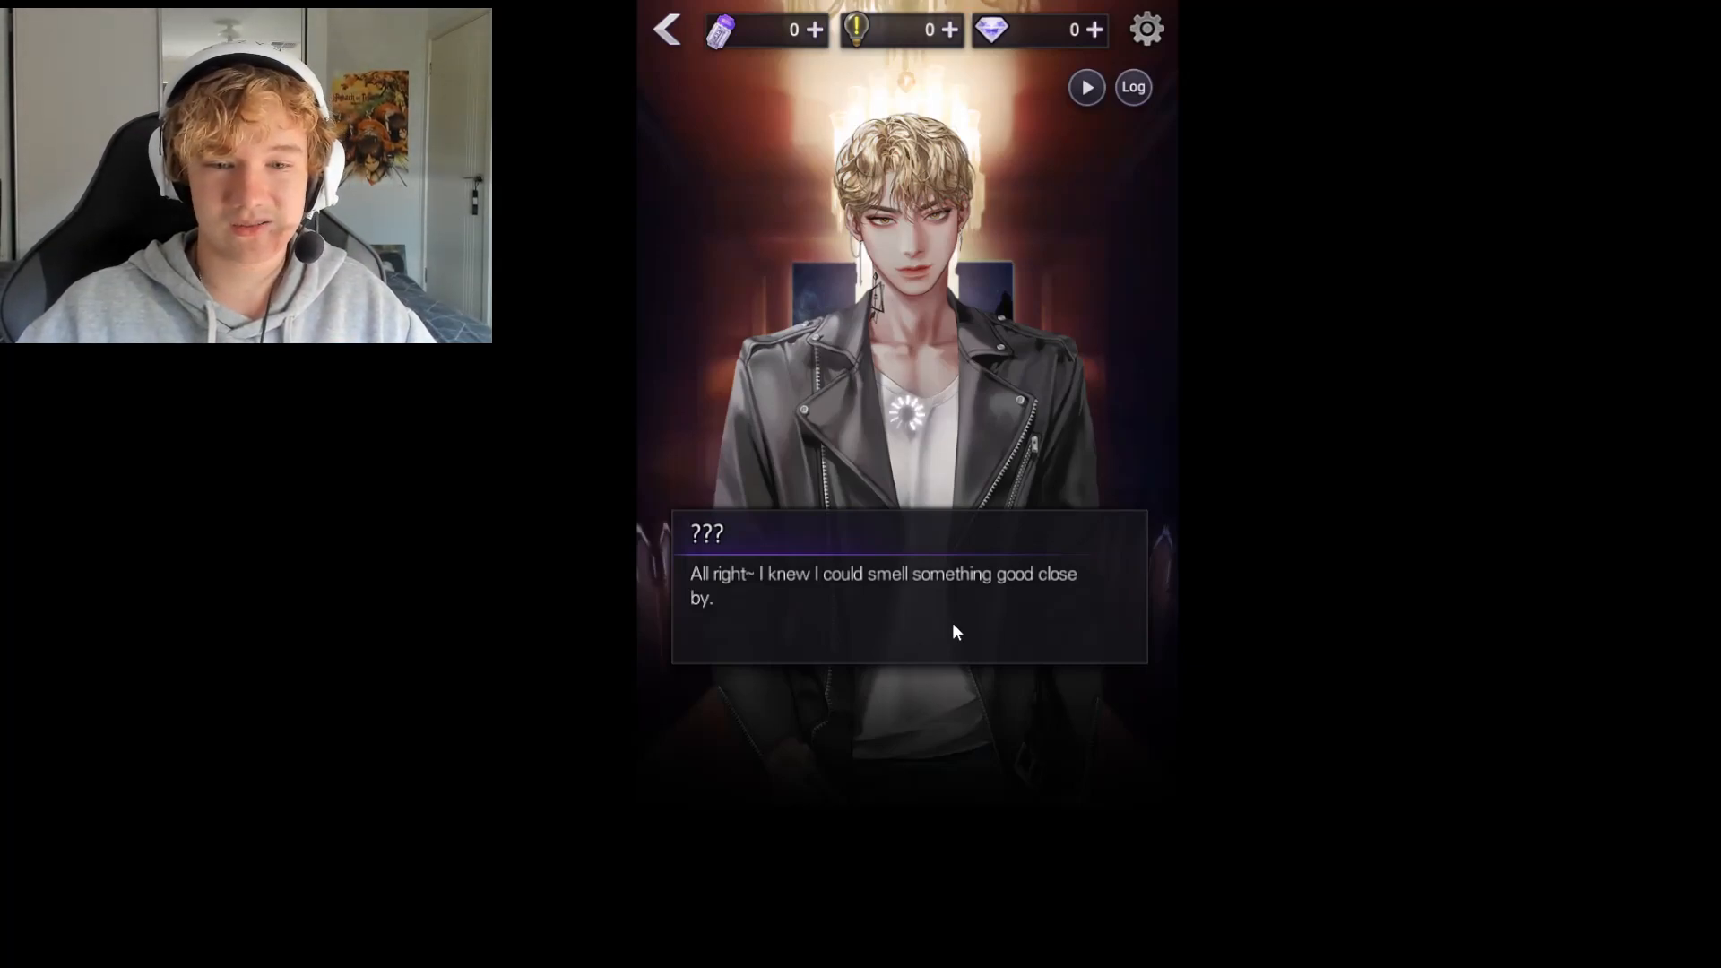
mouse_move(957, 604)
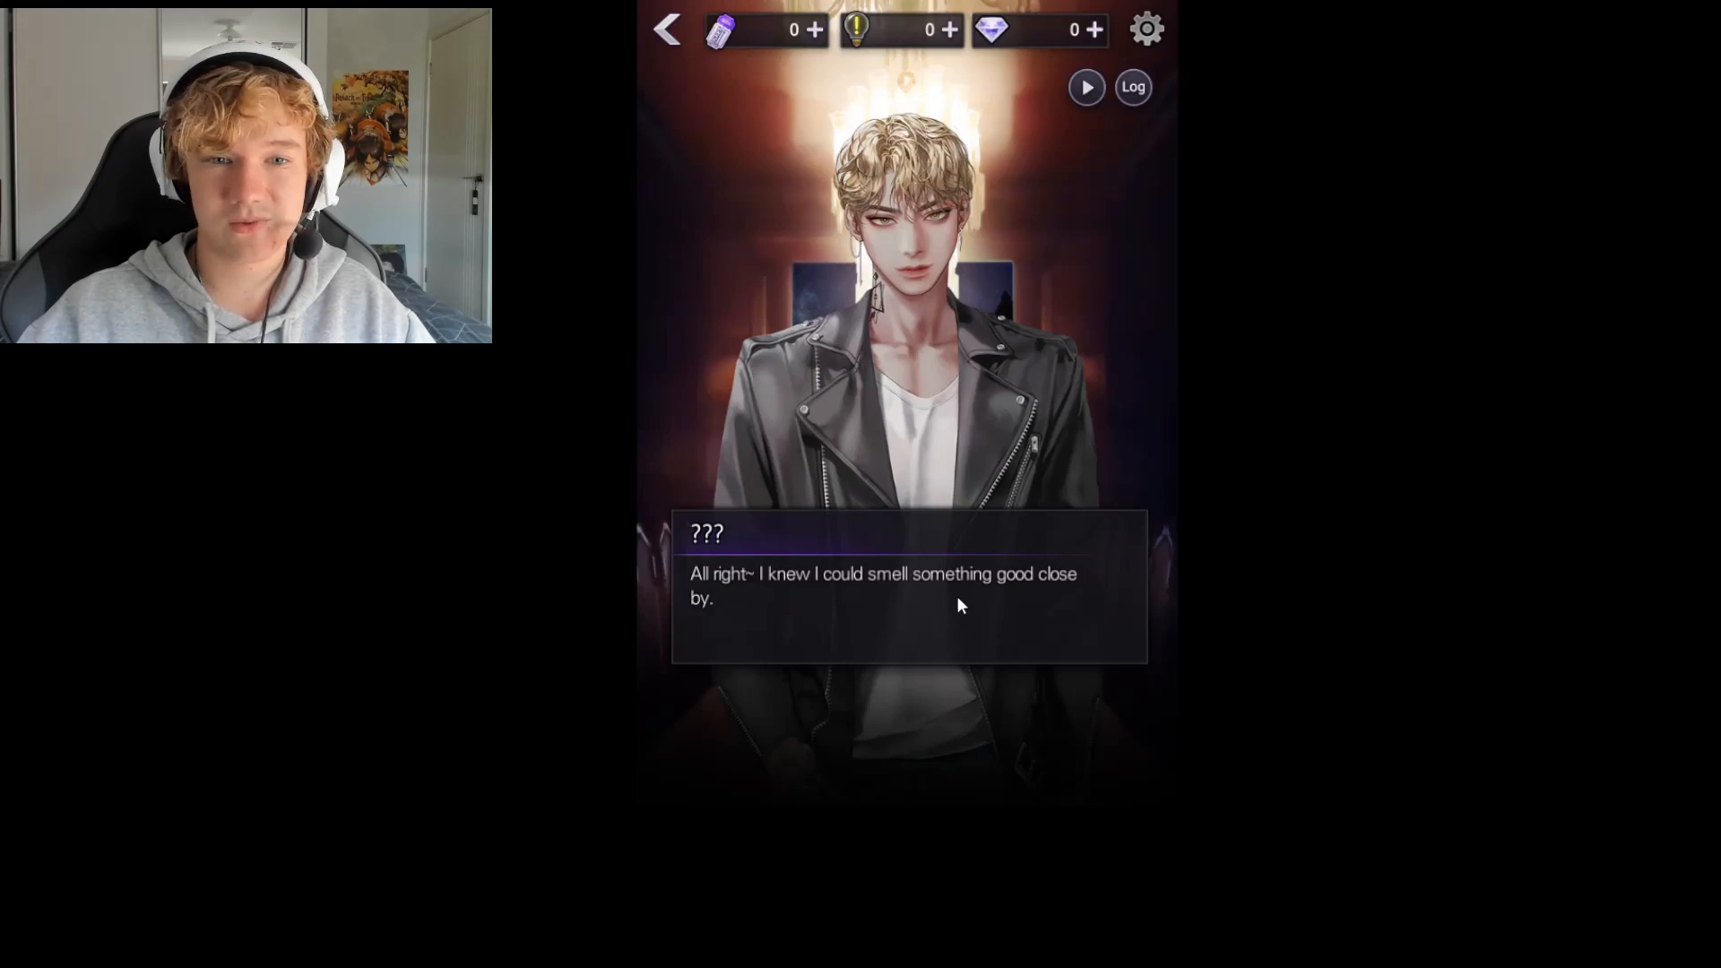
left_click(909, 585)
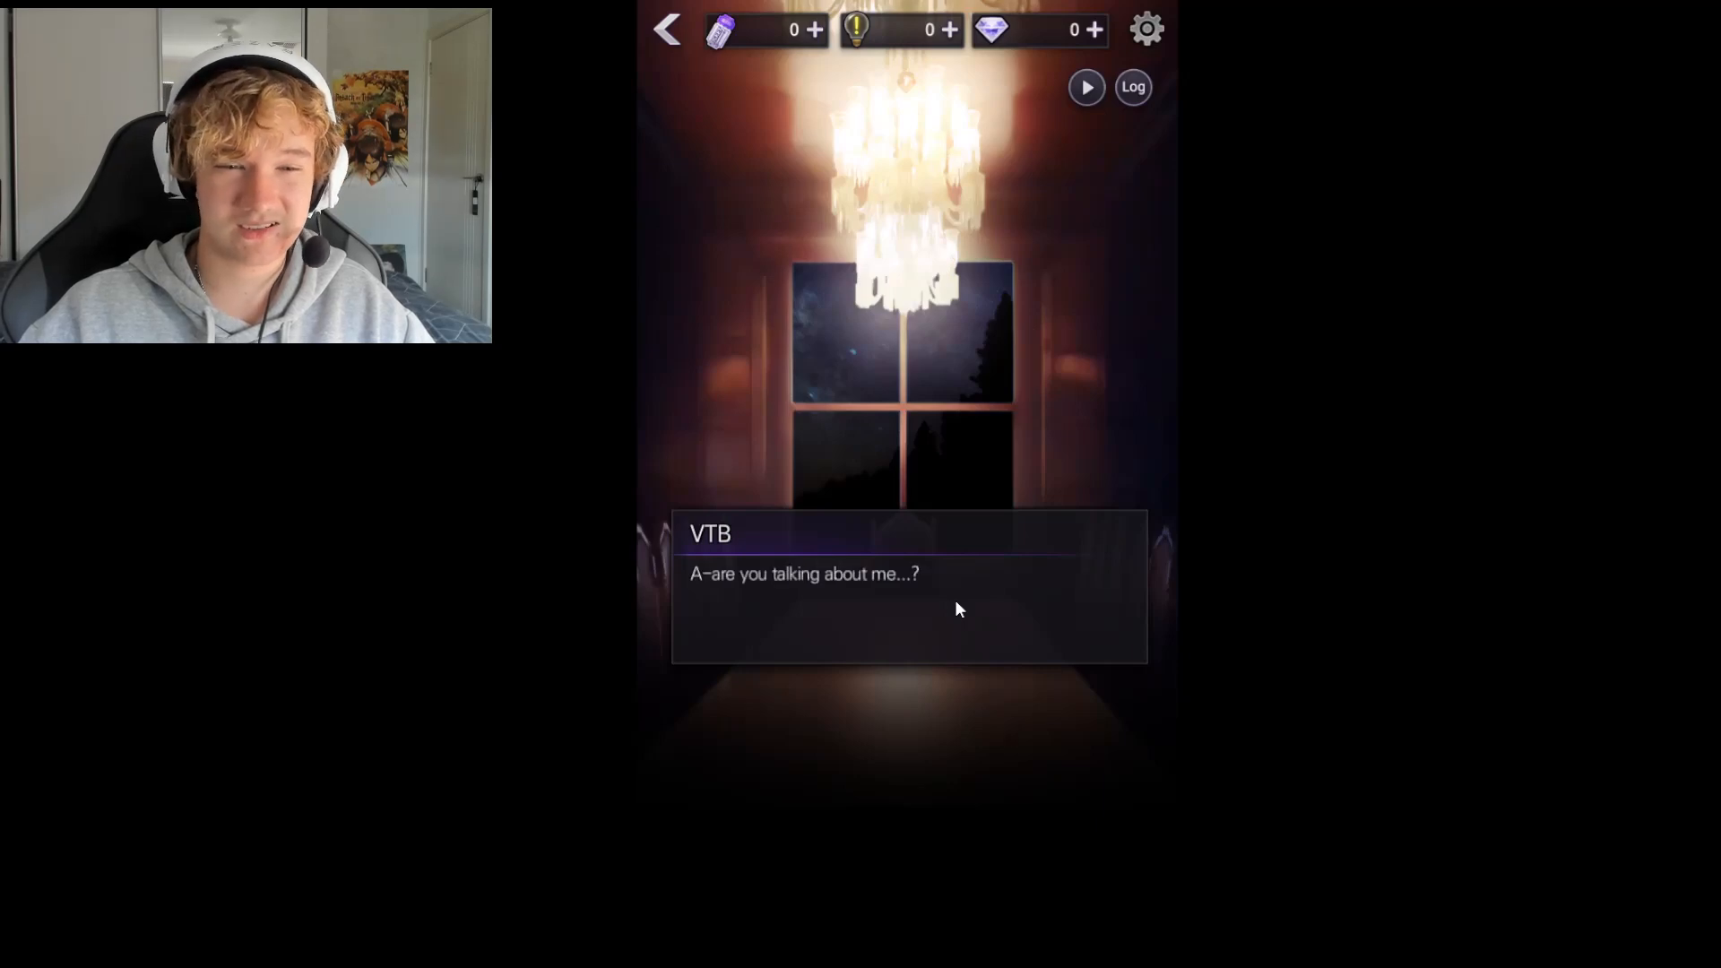
left_click(909, 589)
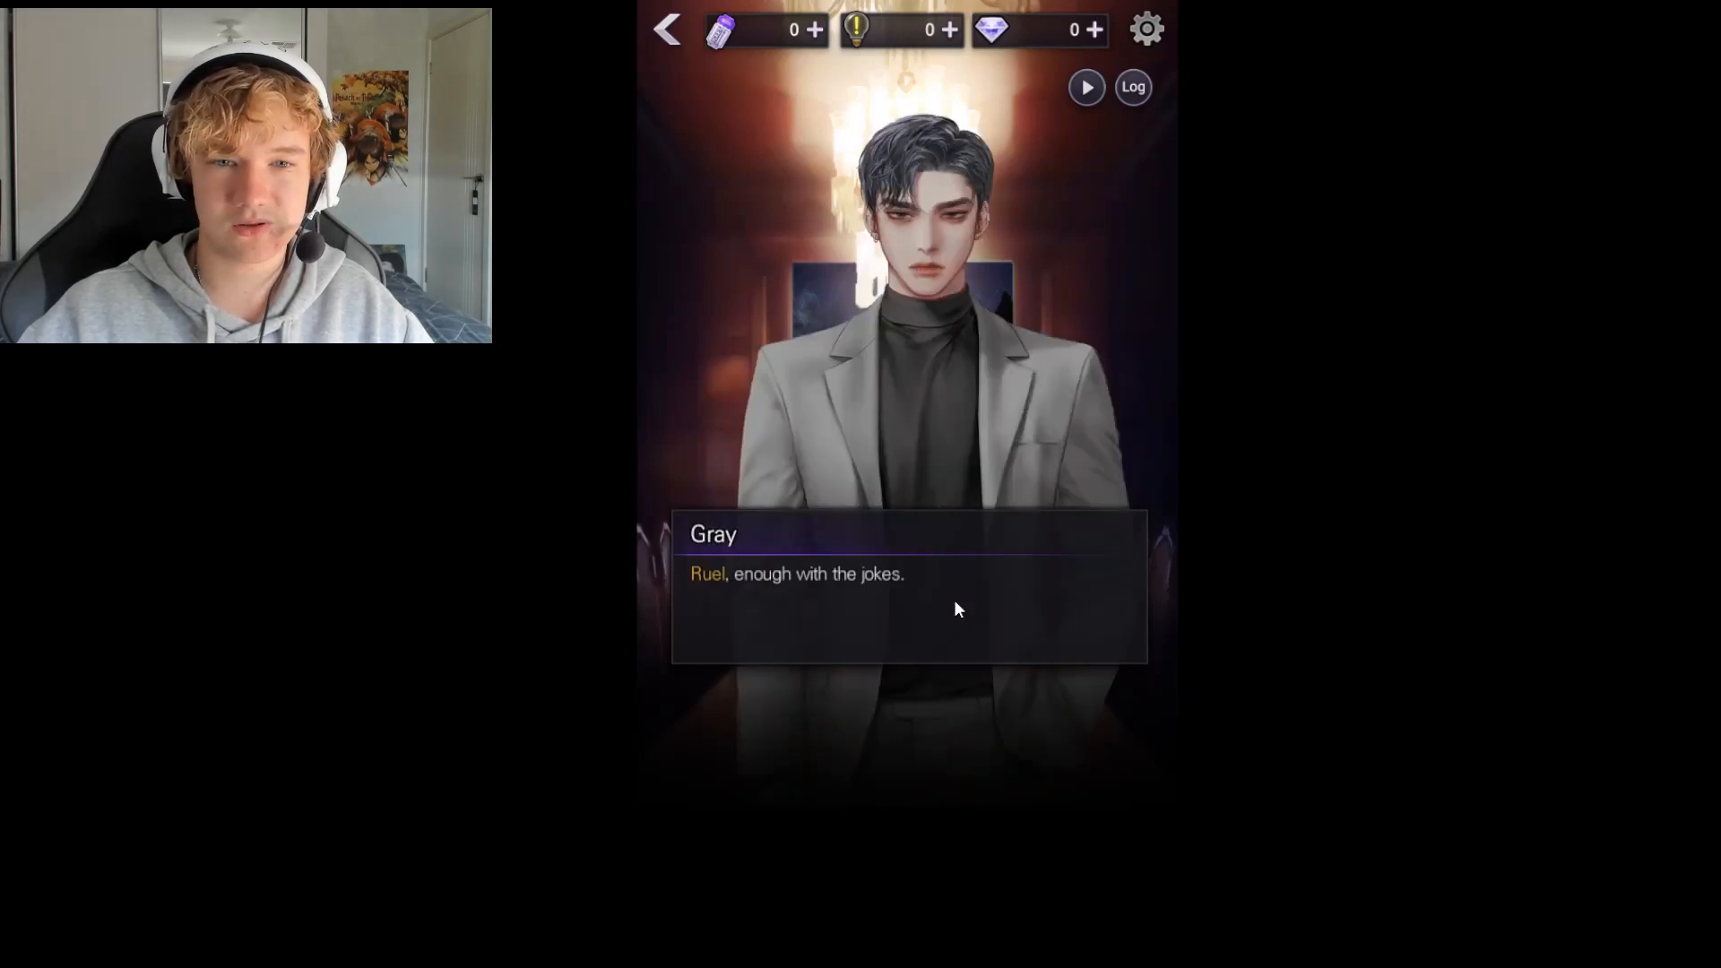
left_click(956, 610)
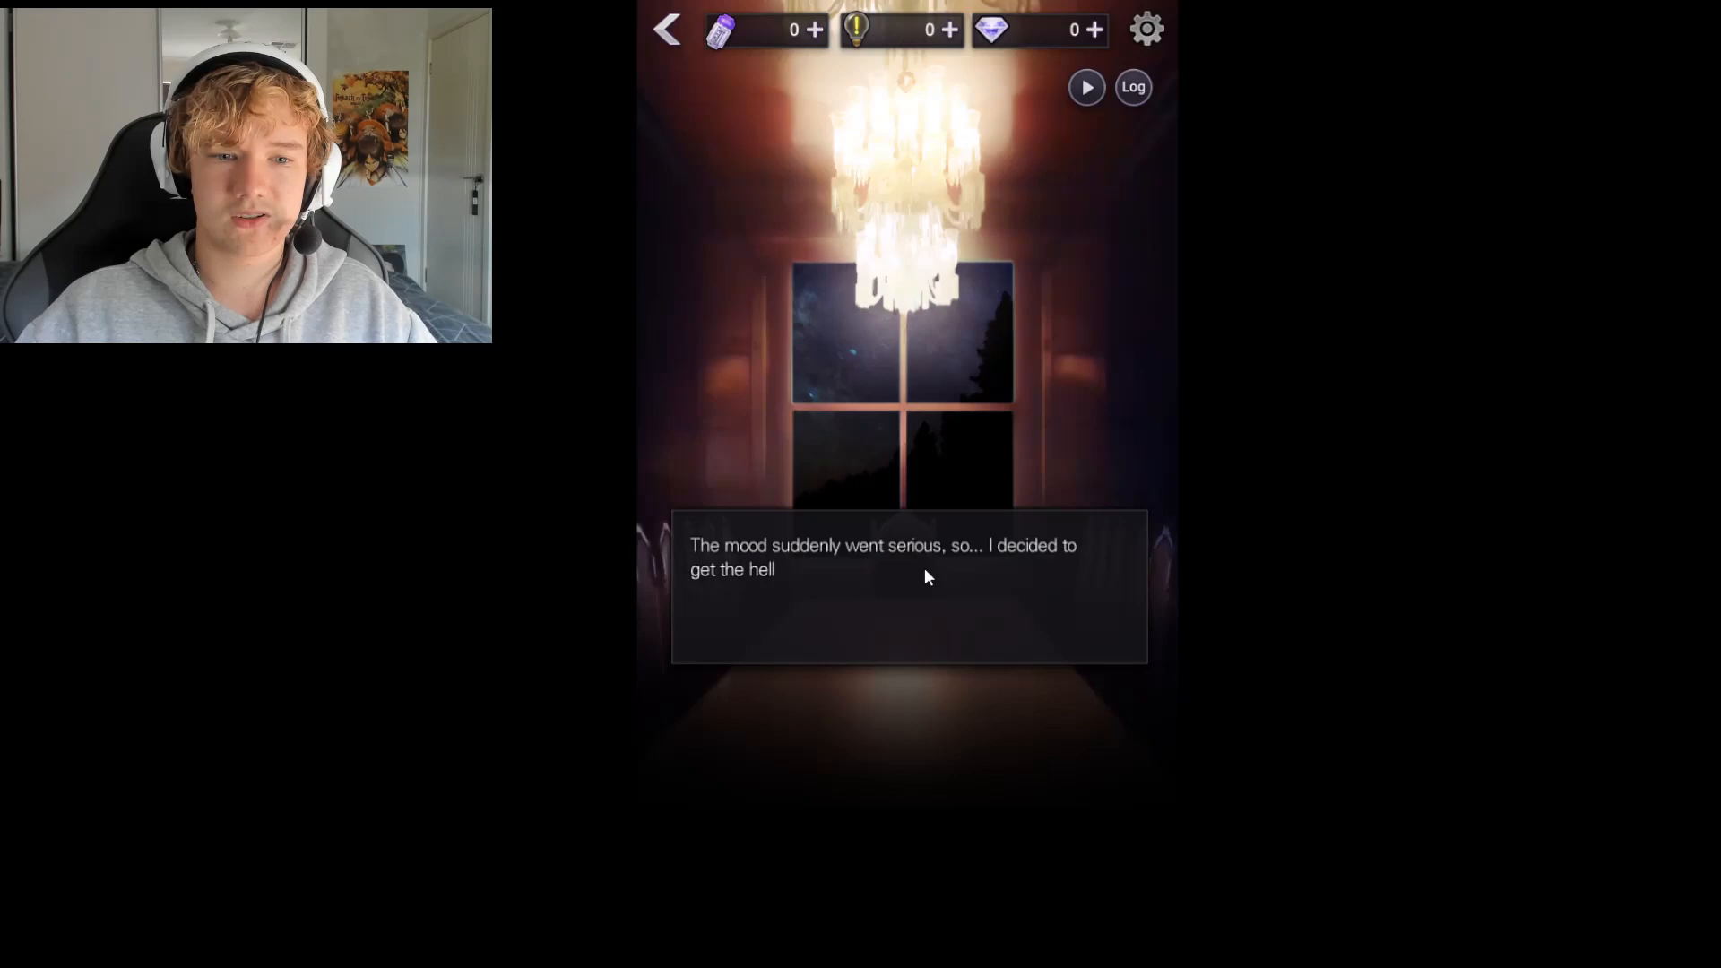
left_click(907, 588)
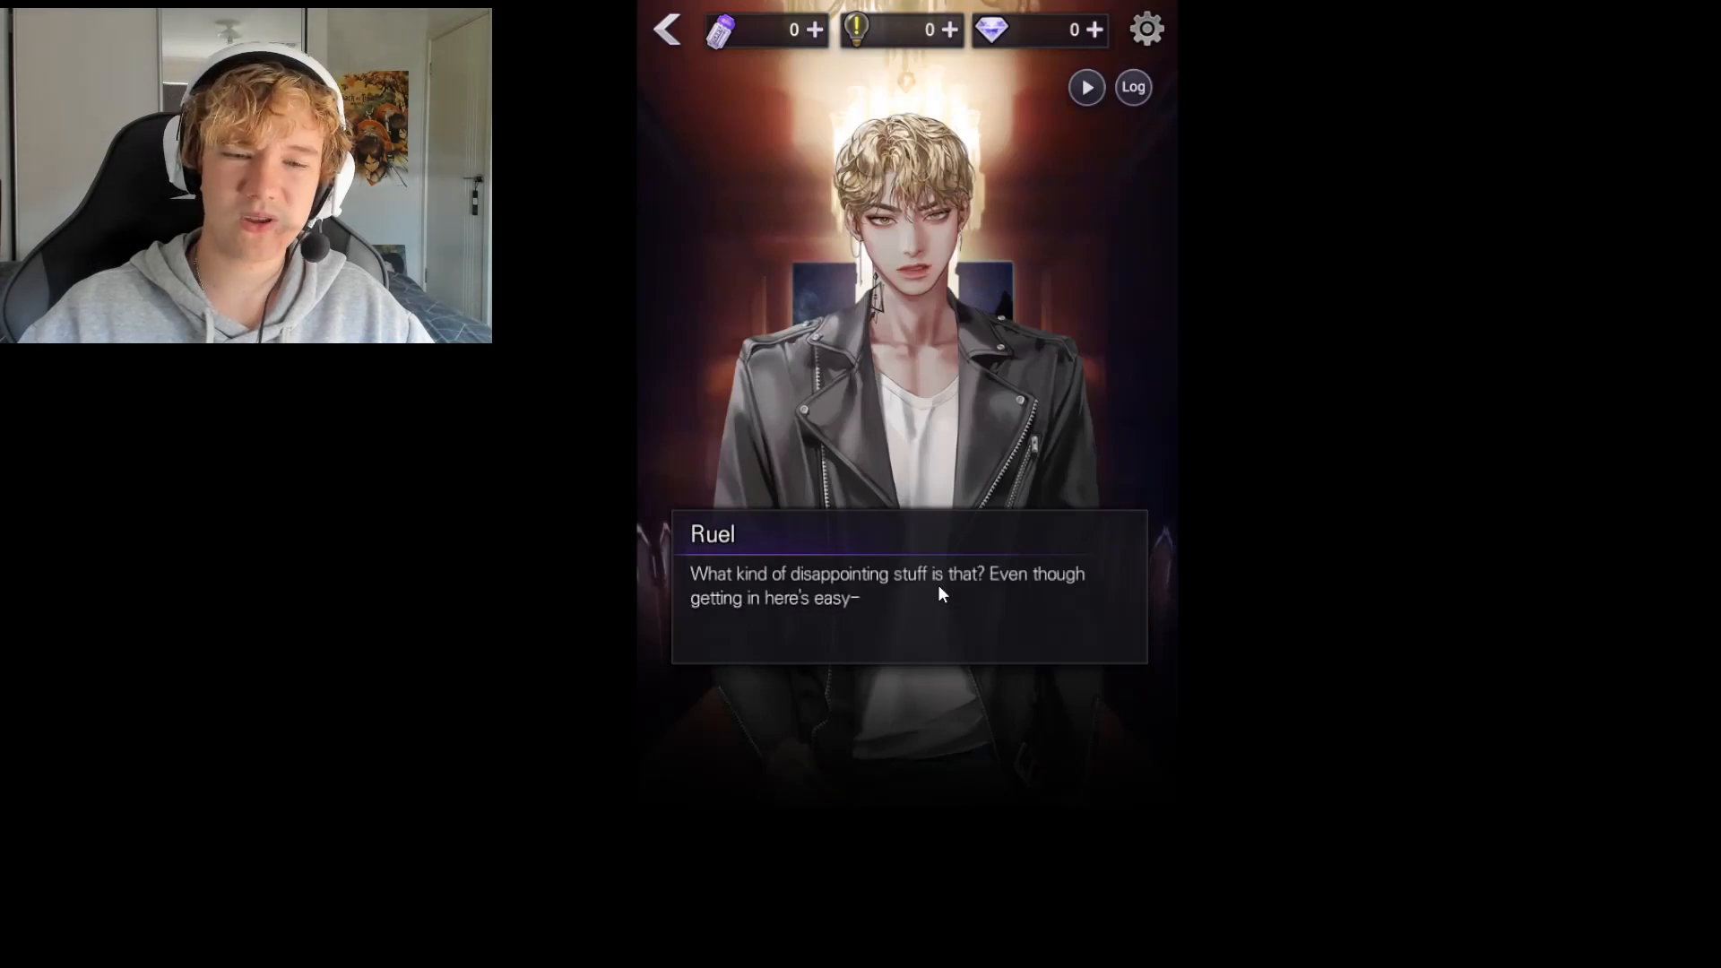
mouse_move(976, 599)
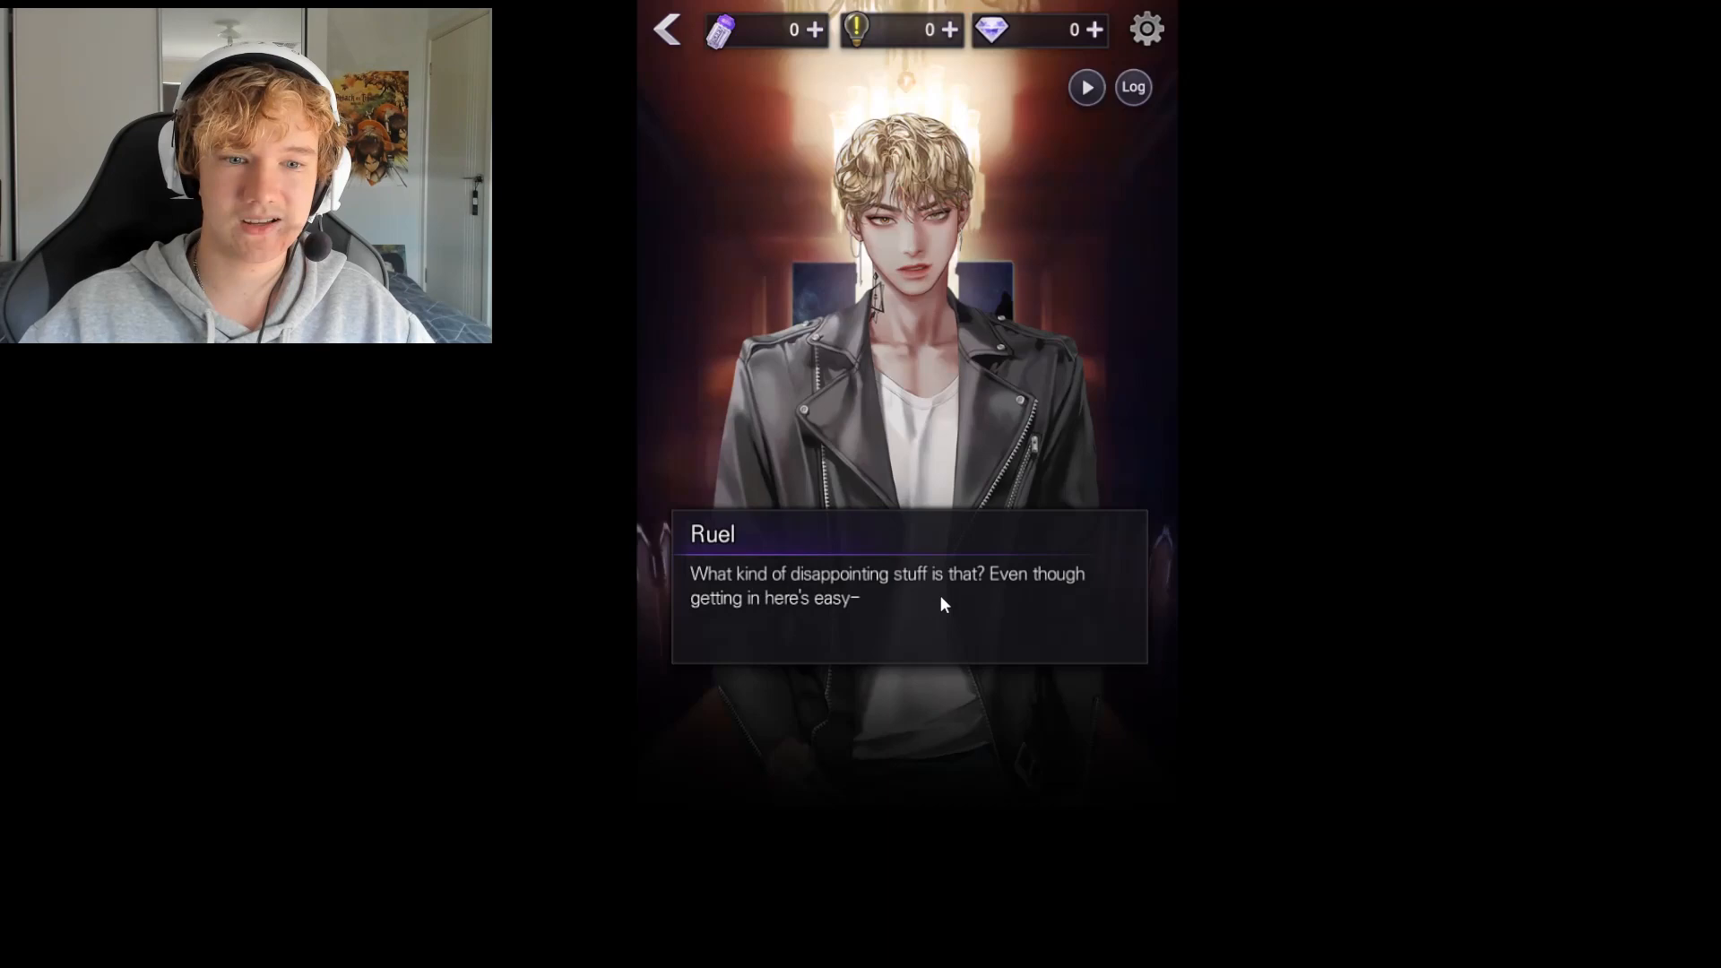
Advance through Ruel's lines and VTB's frightened reply until Gray appears
left_click(909, 588)
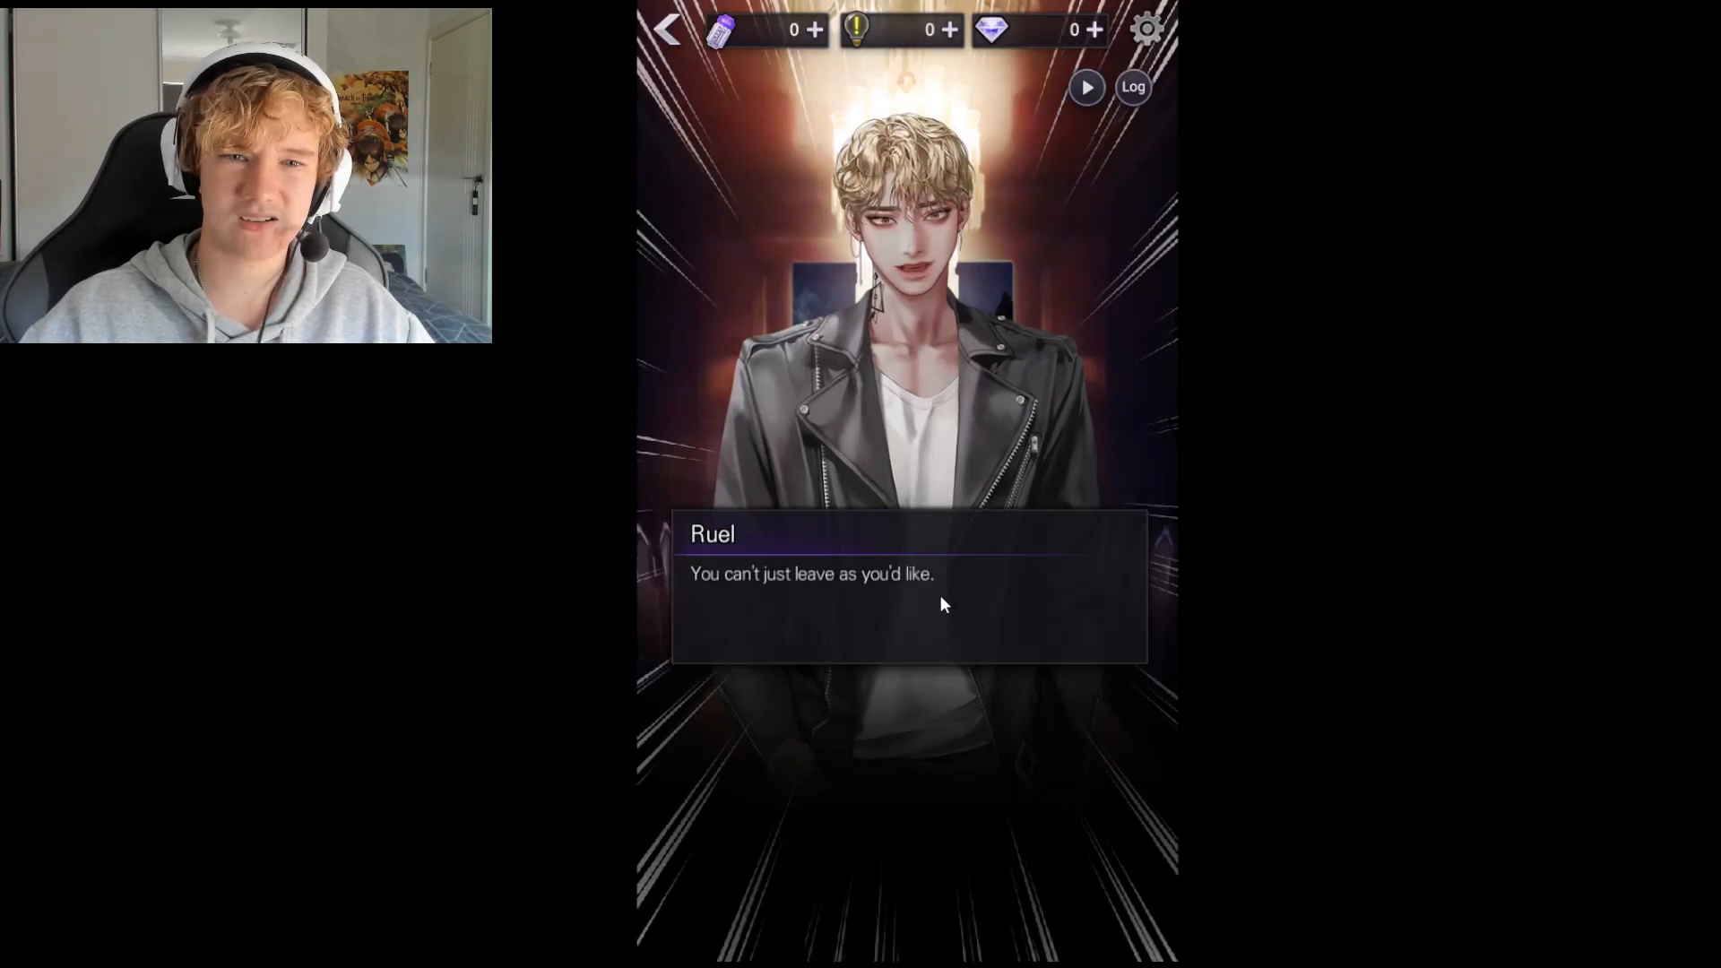
left_click(908, 588)
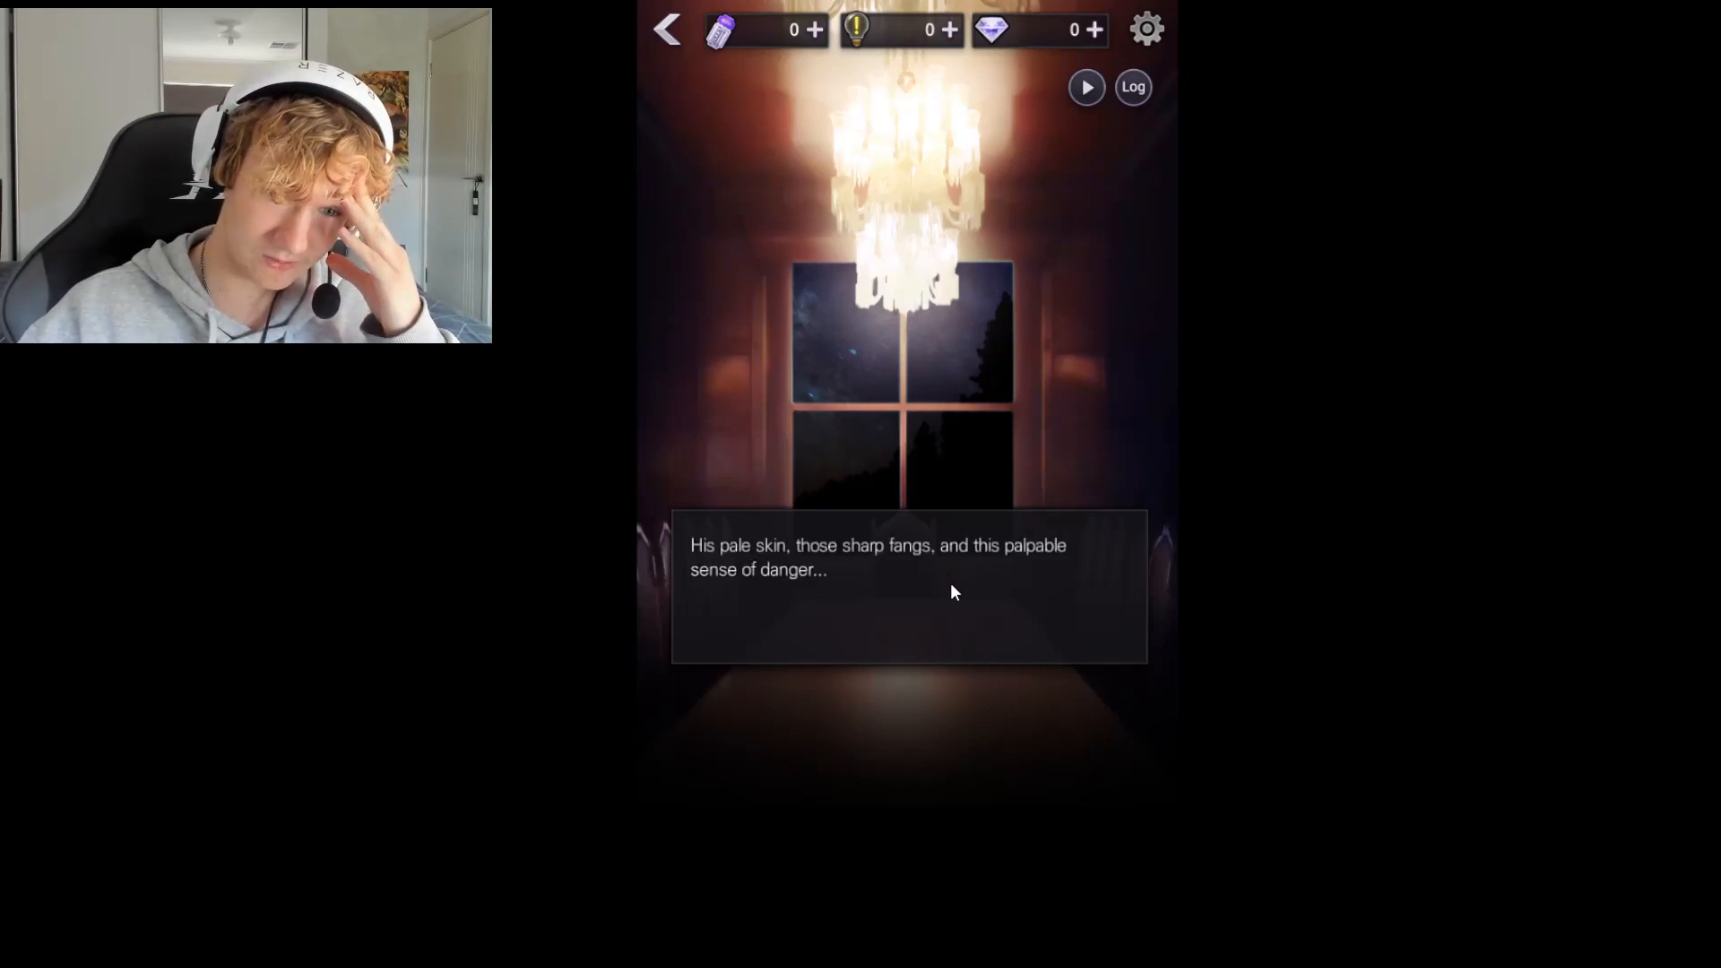
left_click(907, 588)
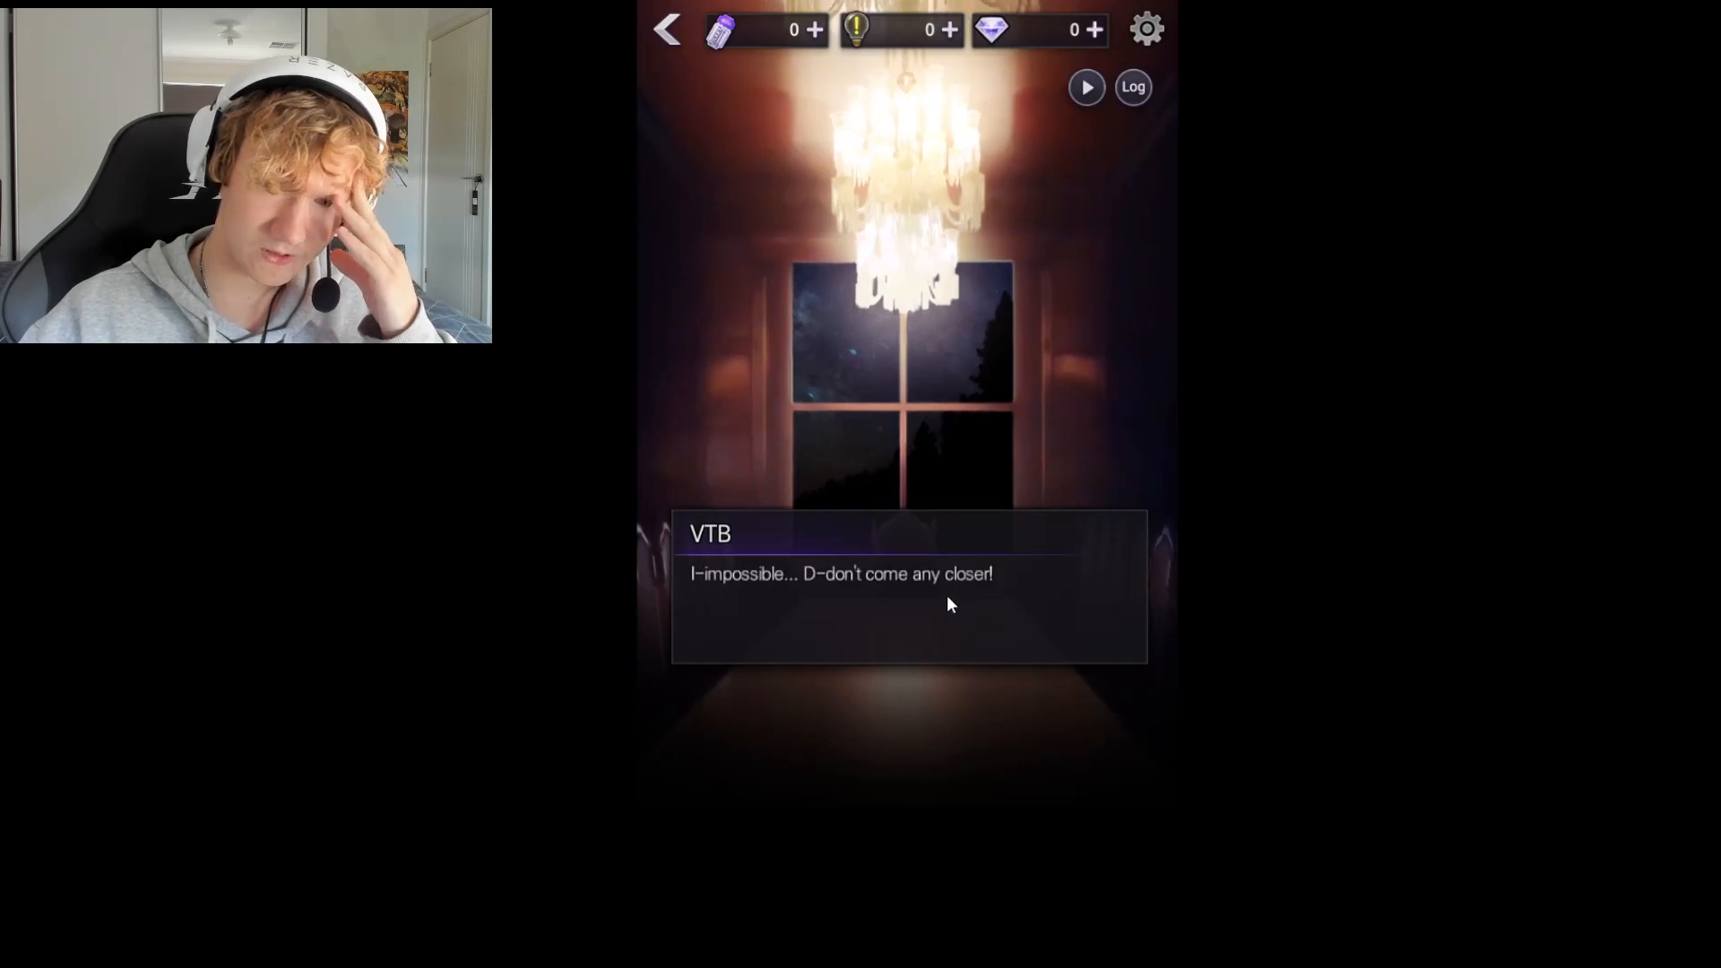
left_click(907, 586)
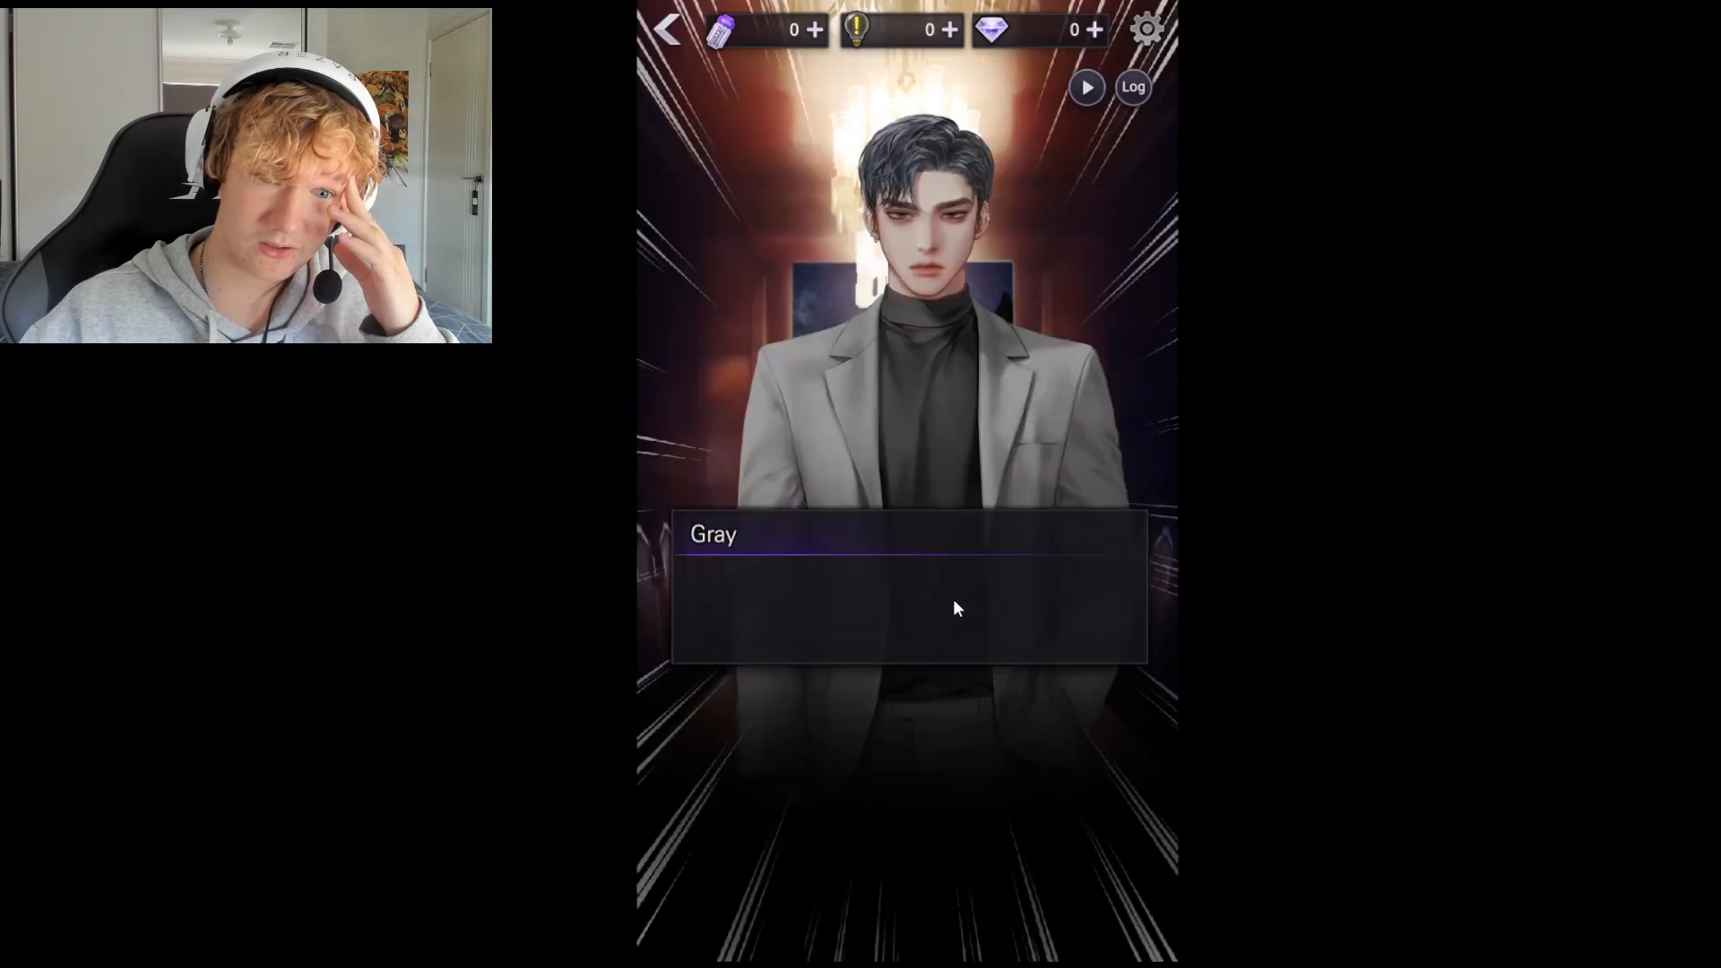
Continue the hallway scene through Gray's line and VTB's reaction to the night street
left_click(965, 602)
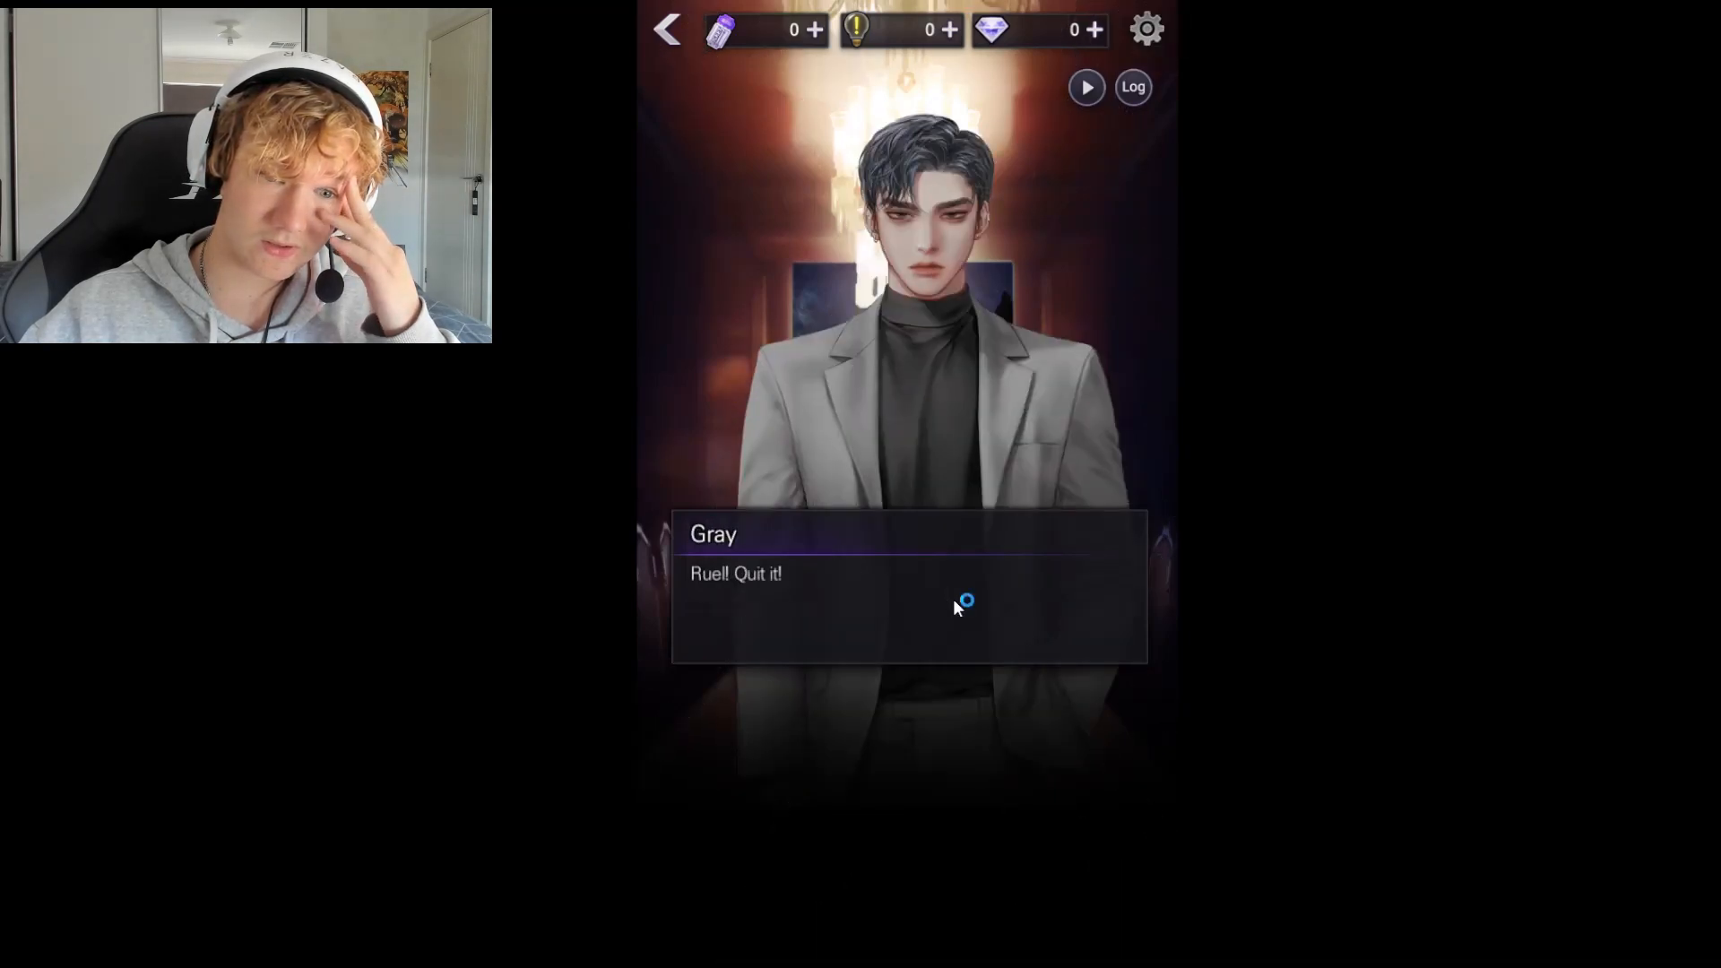
left_click(909, 588)
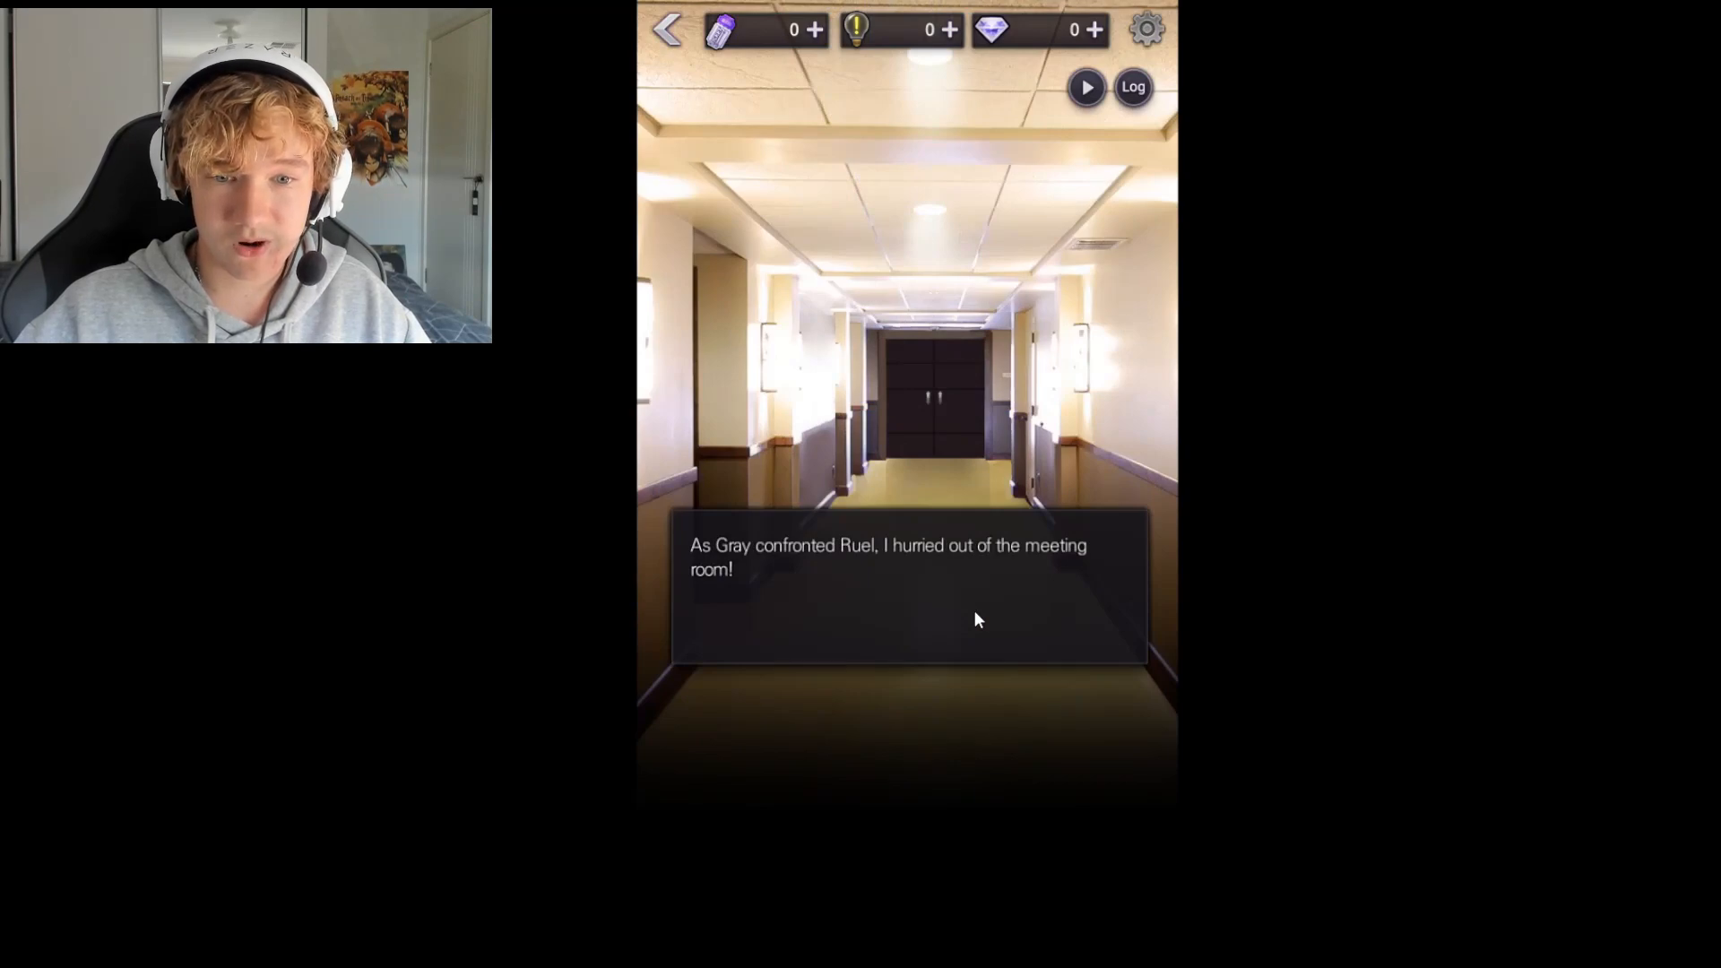
left_click(978, 619)
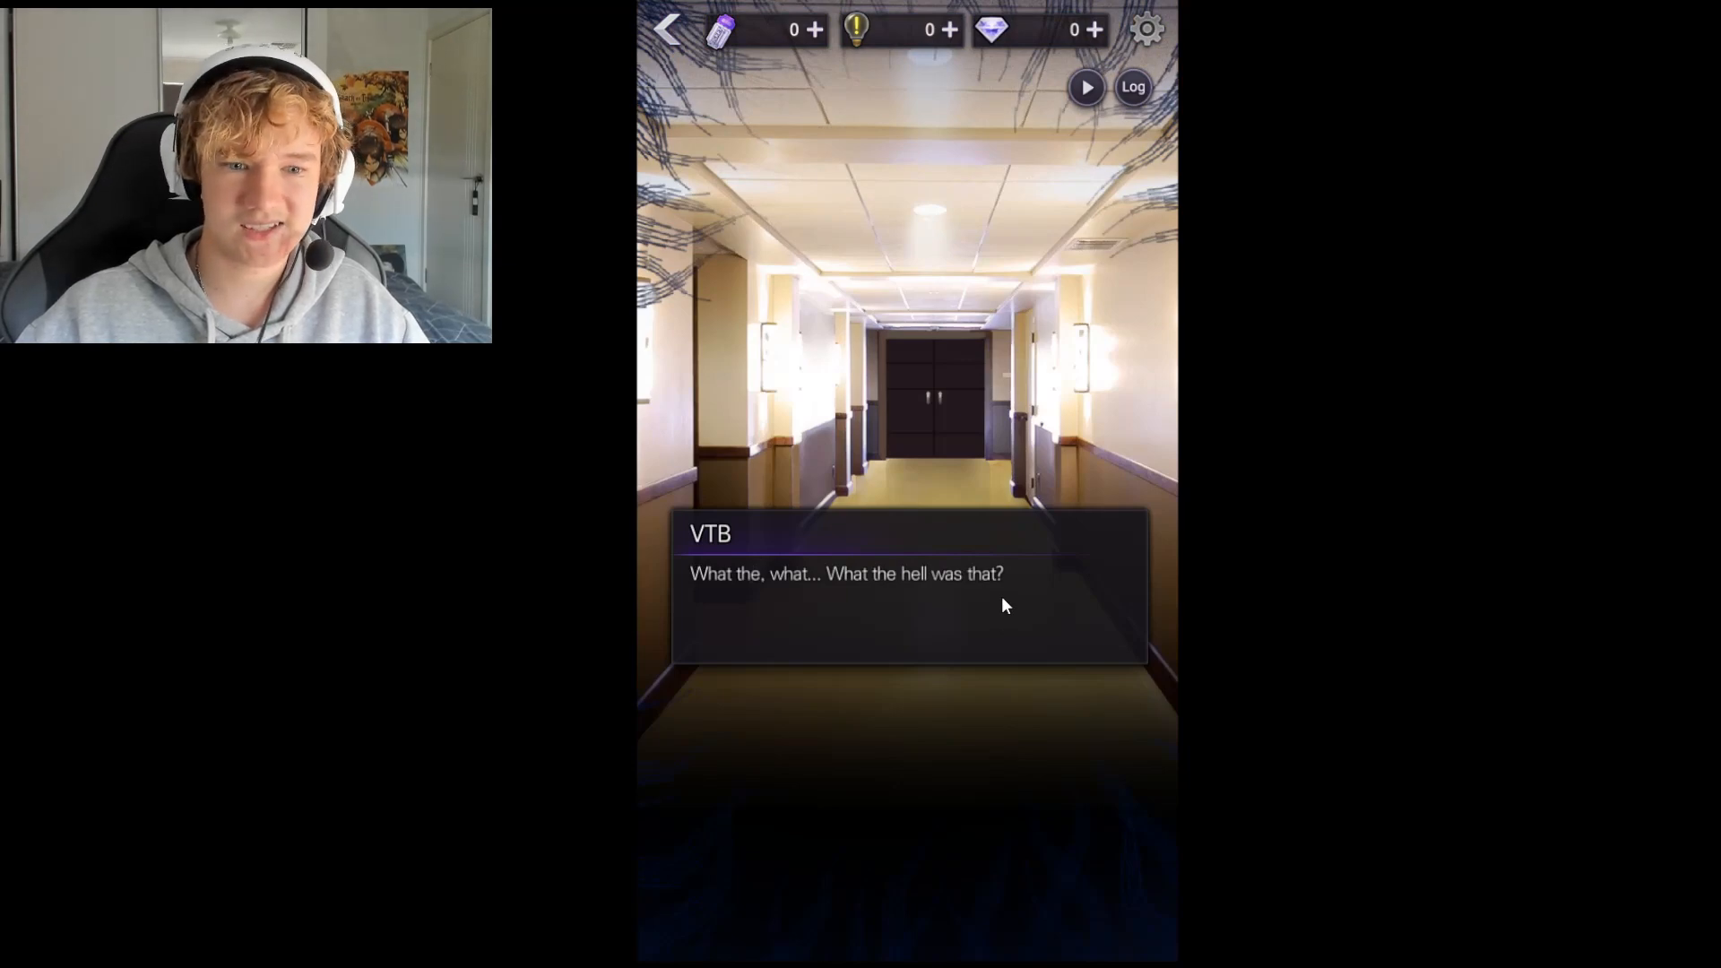
left_click(1000, 604)
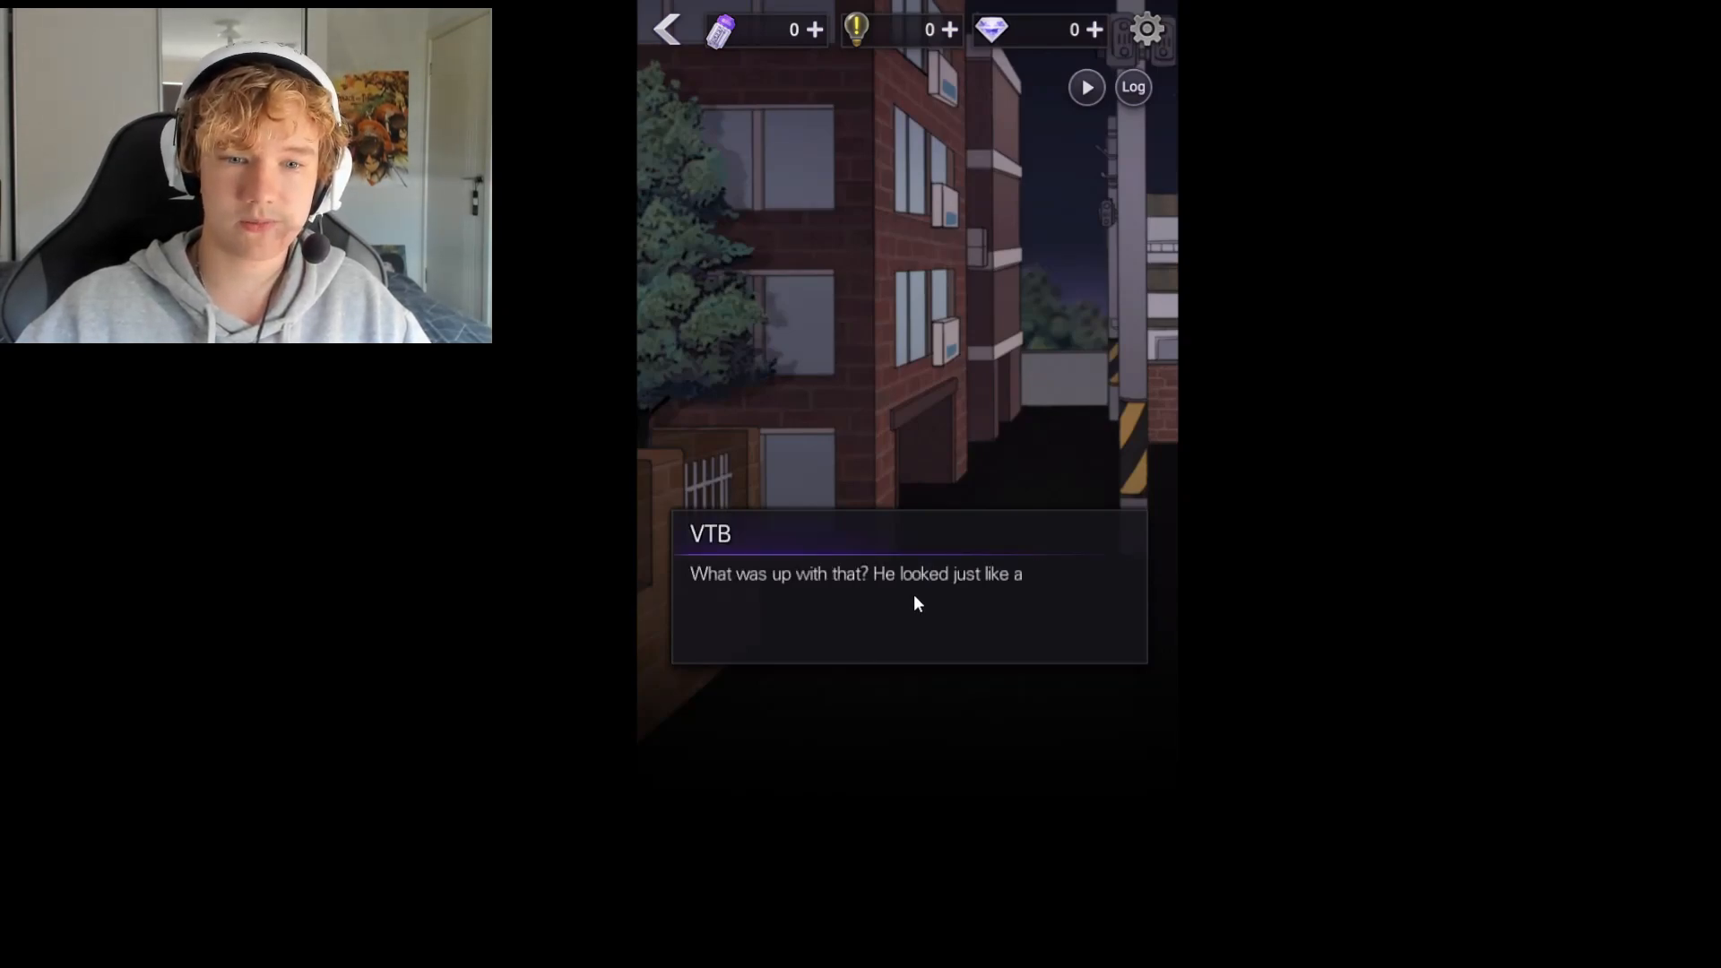
Read through VTB's street thoughts until the car arrives and the stranger speaks
left_click(909, 594)
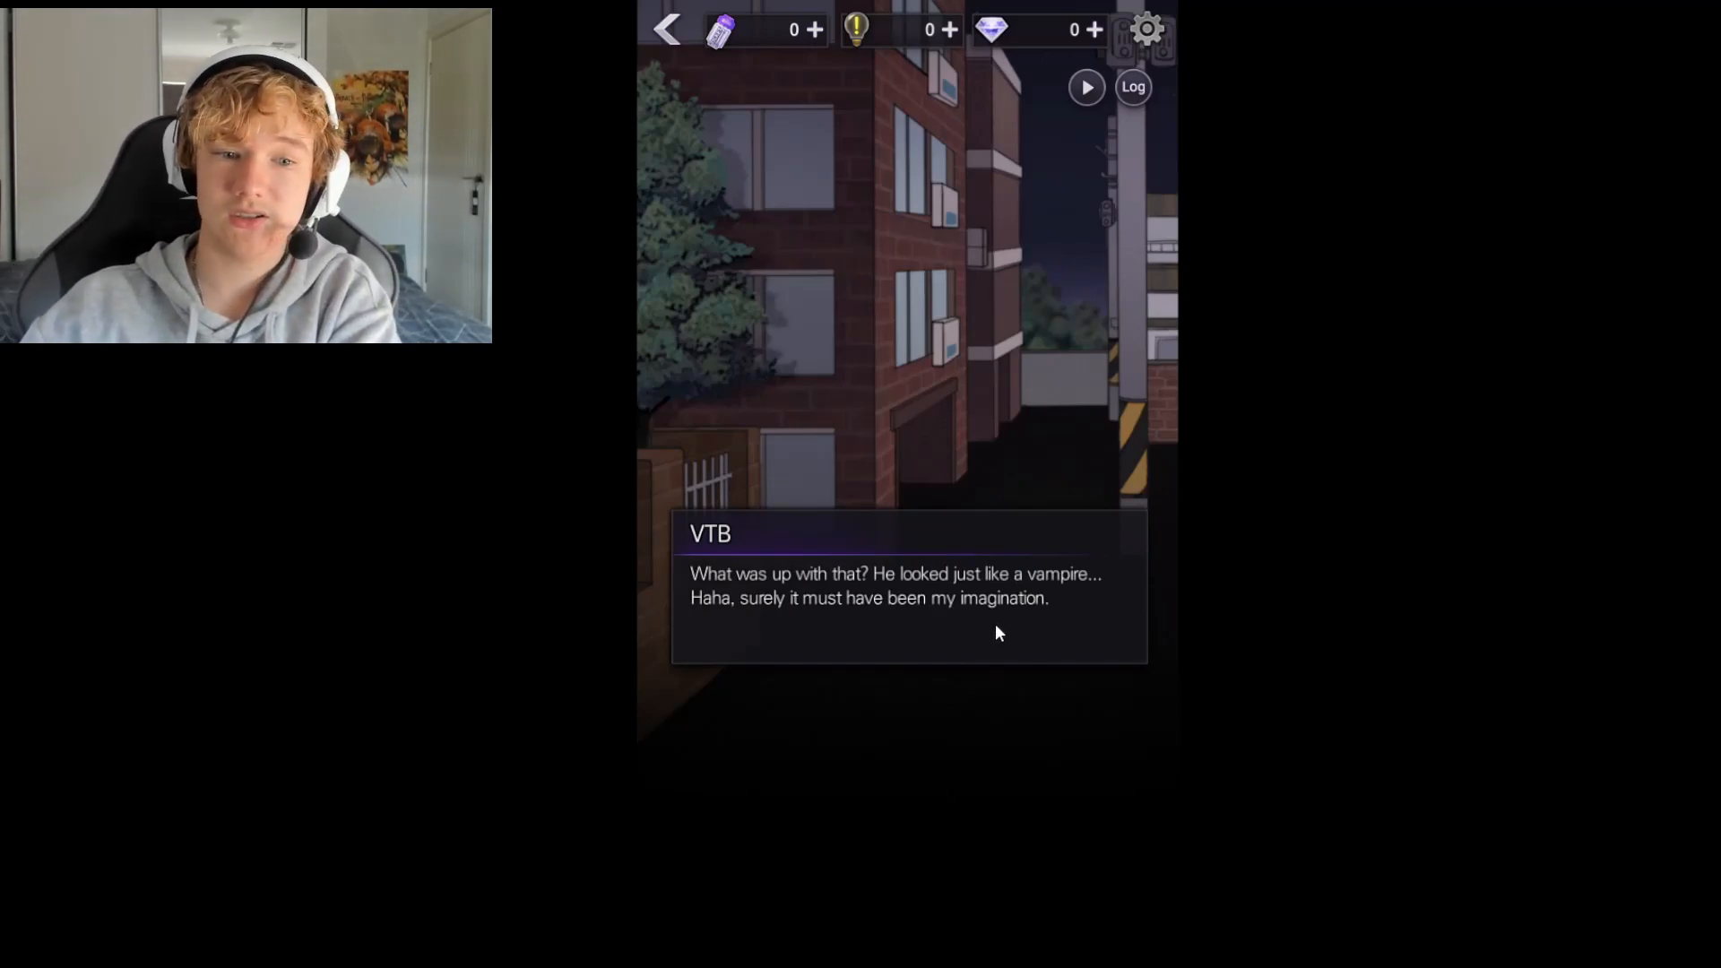
left_click(984, 626)
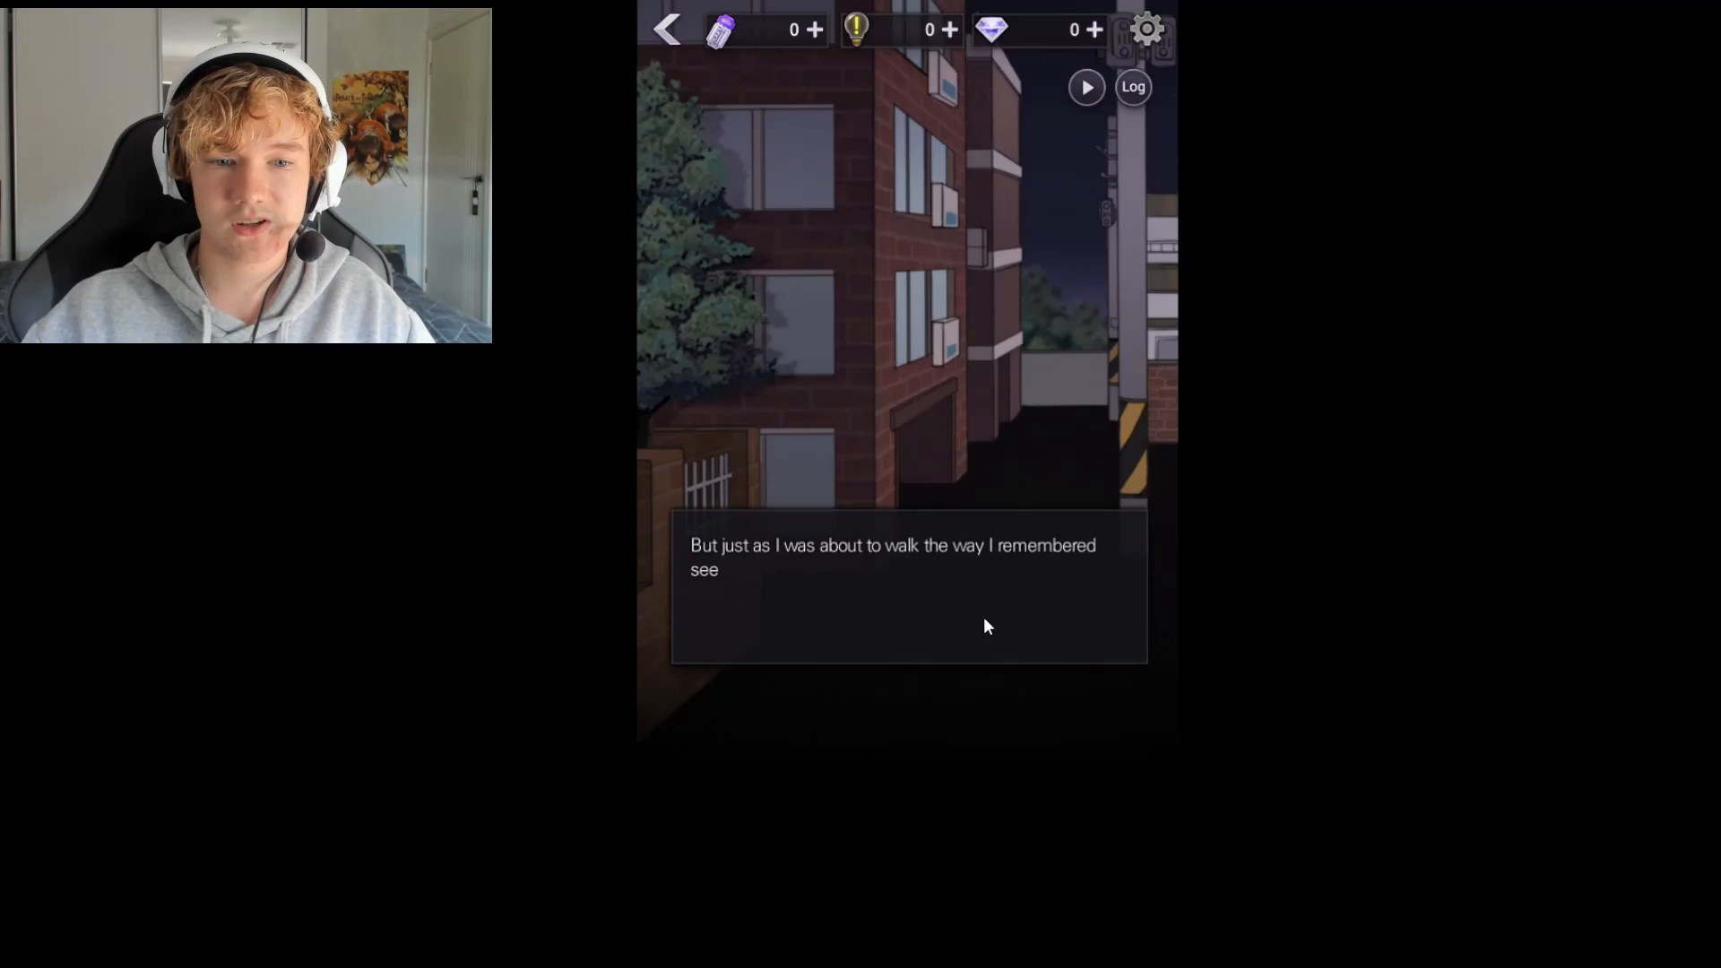
left_click(984, 626)
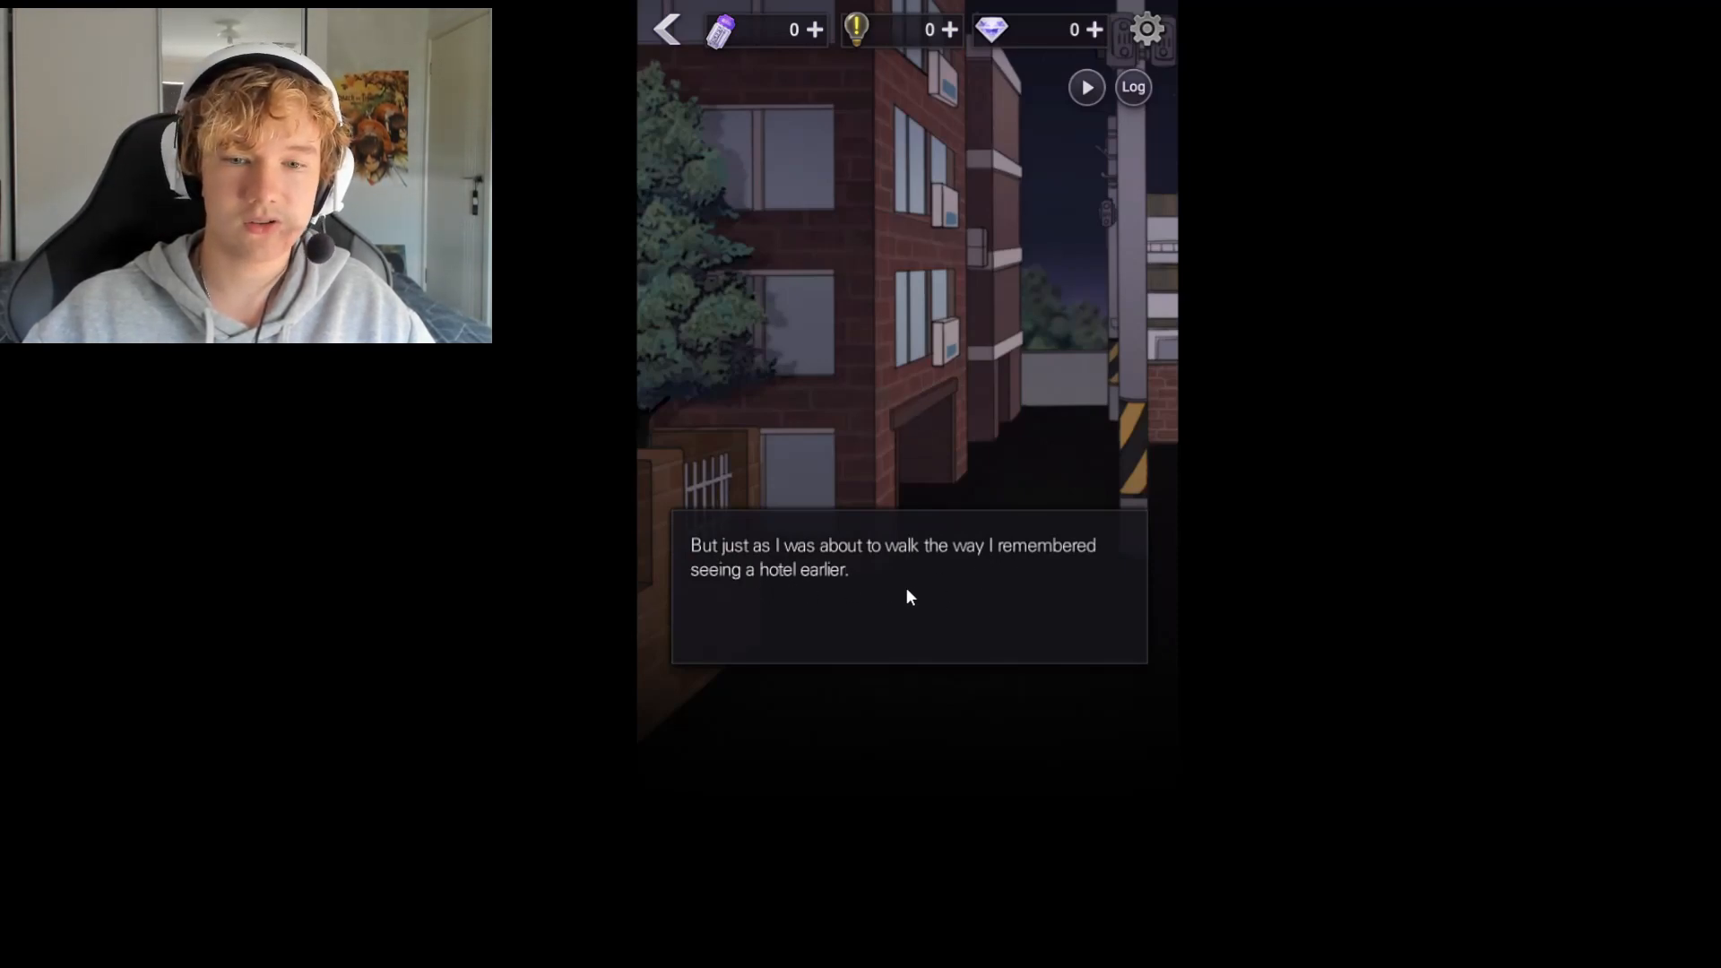
left_click(907, 595)
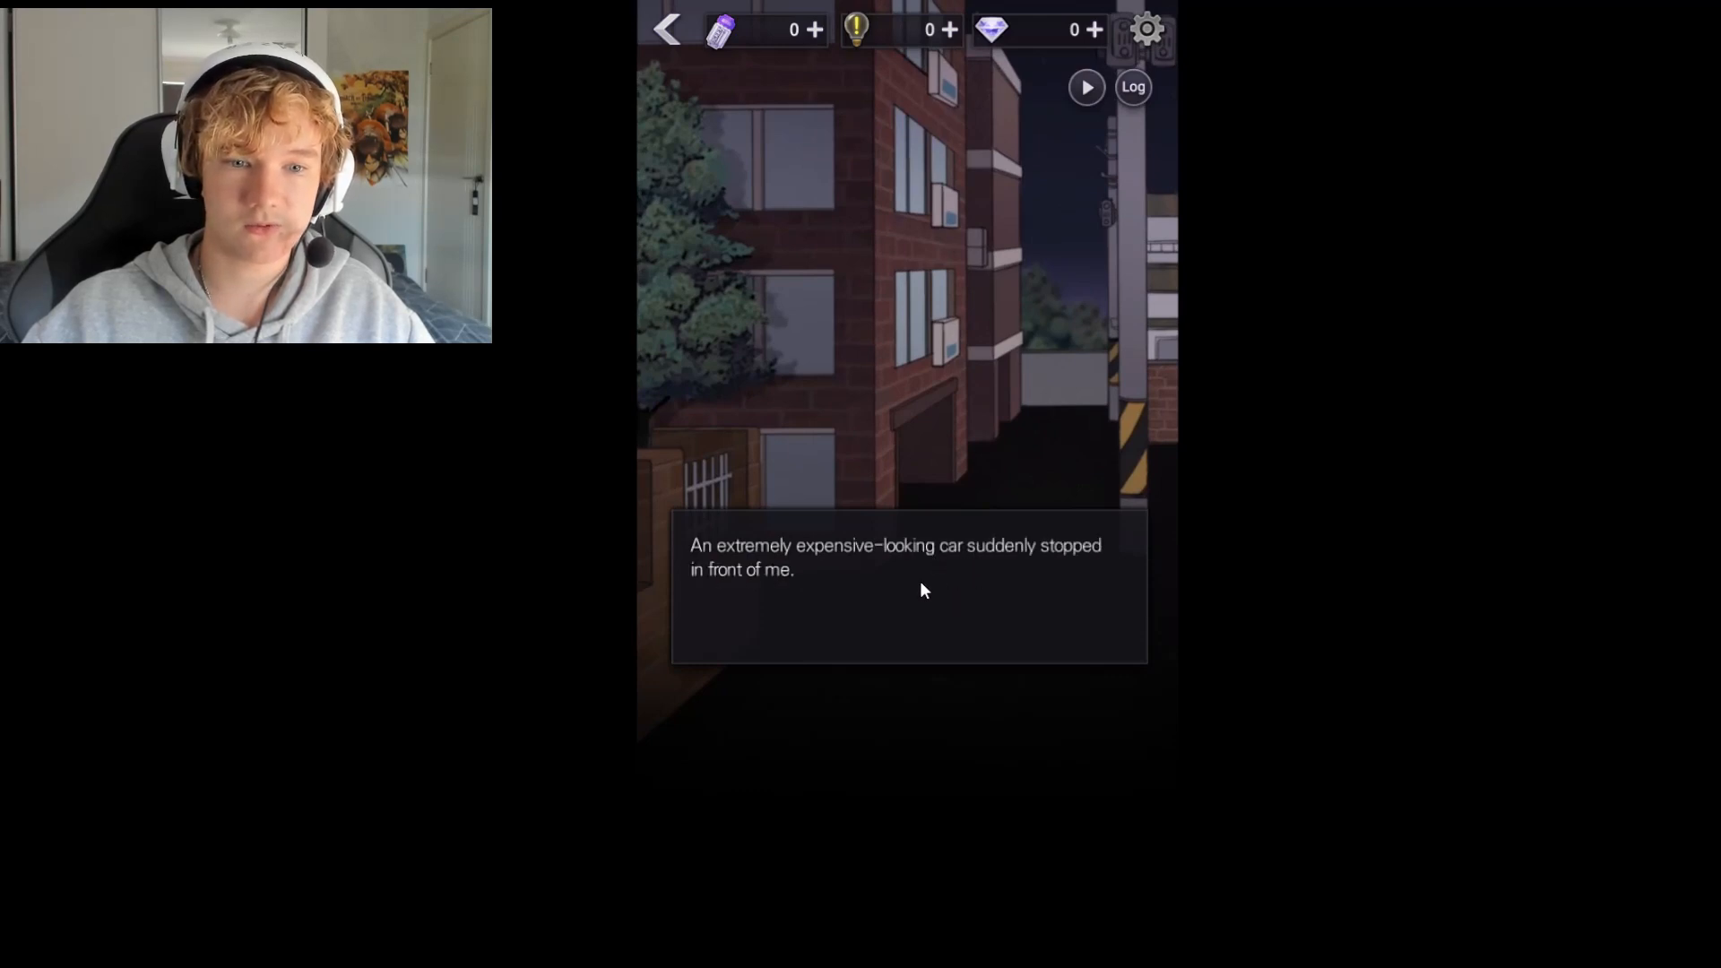
left_click(906, 585)
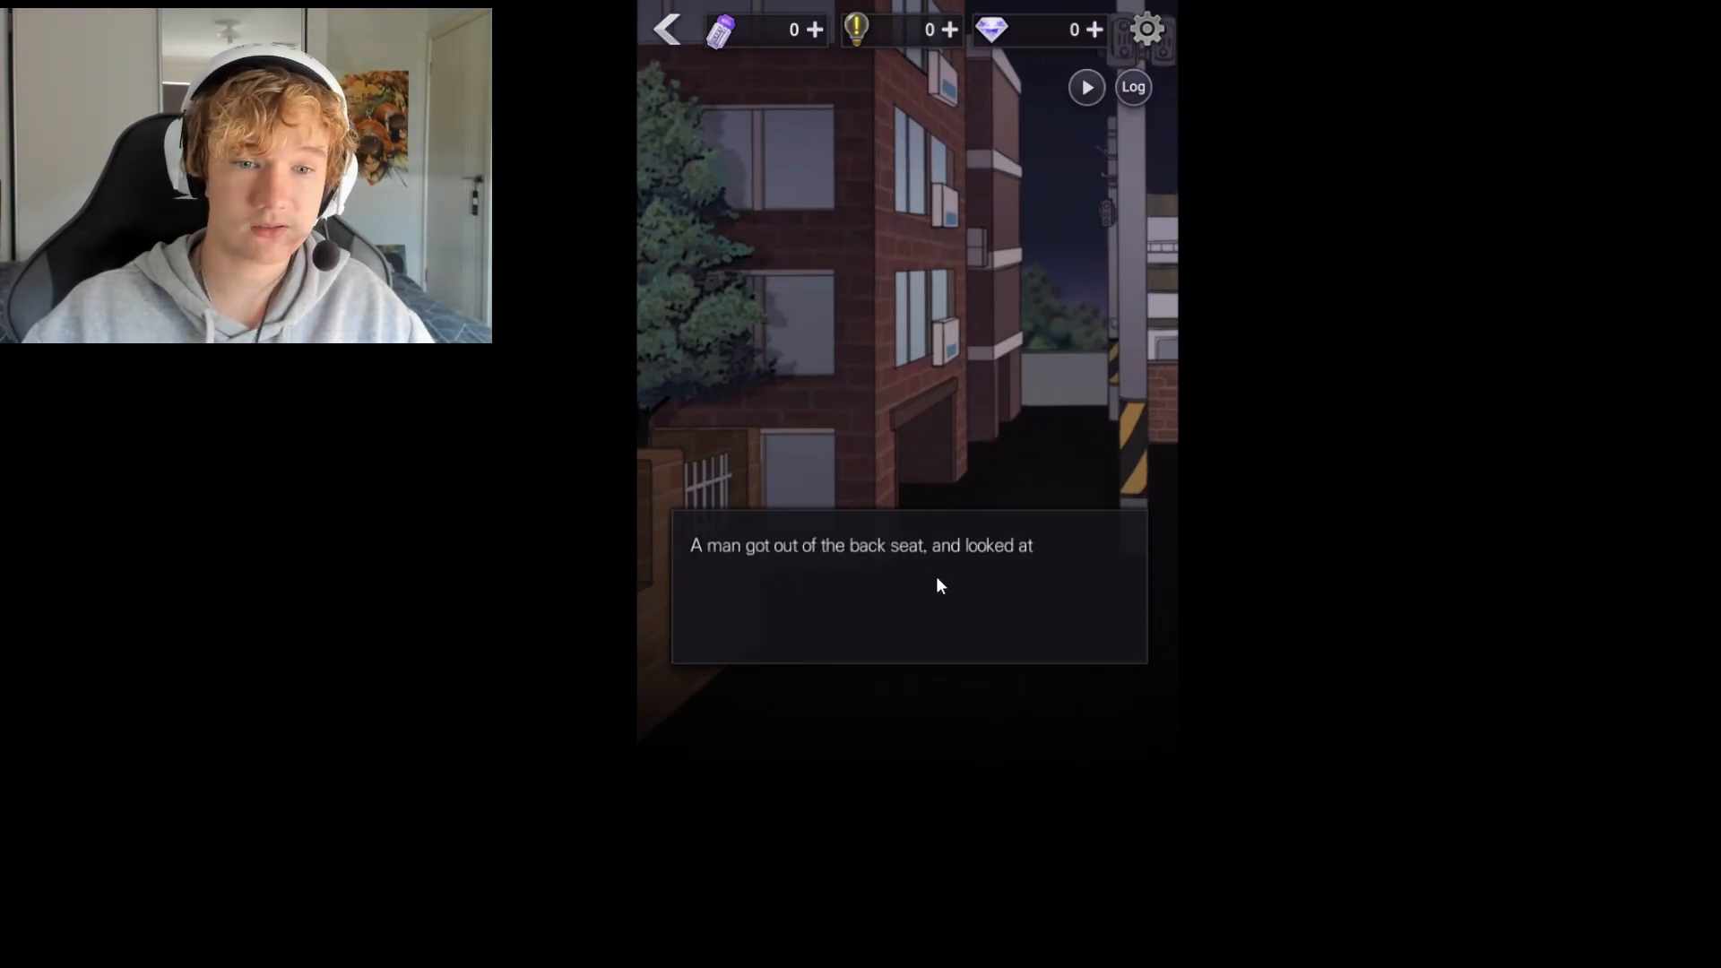
left_click(906, 585)
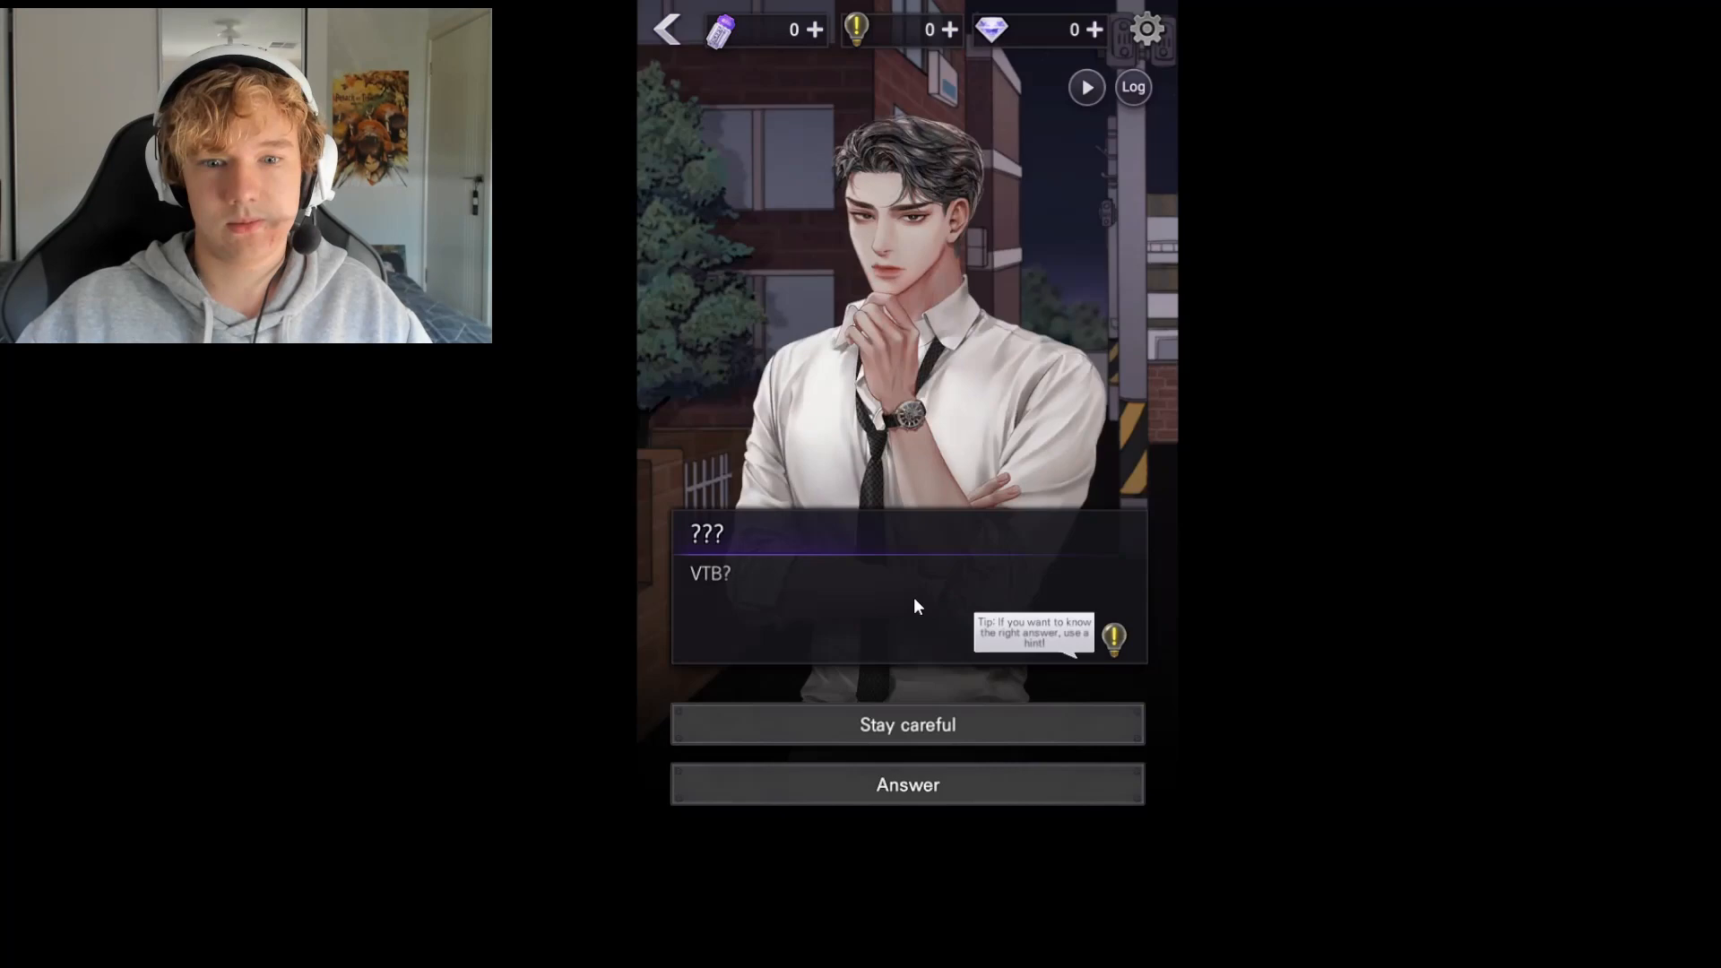
mouse_move(938, 749)
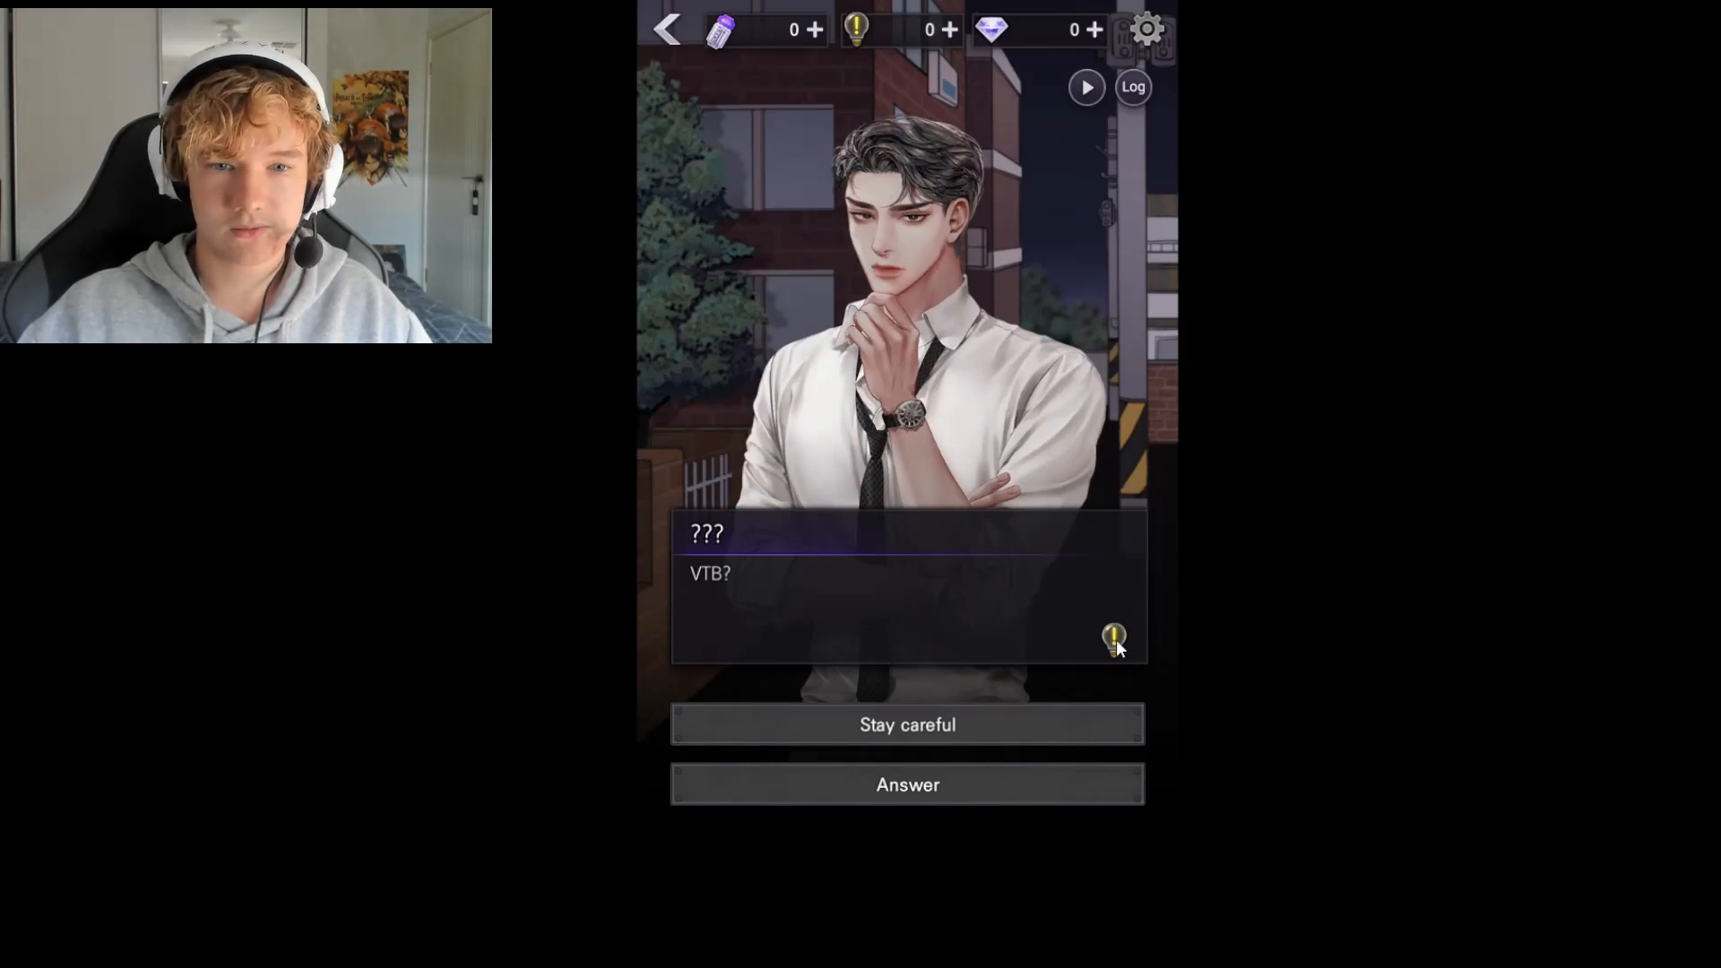
Request a hint via the bulb and cancel the store prompt for hints
left_click(1113, 637)
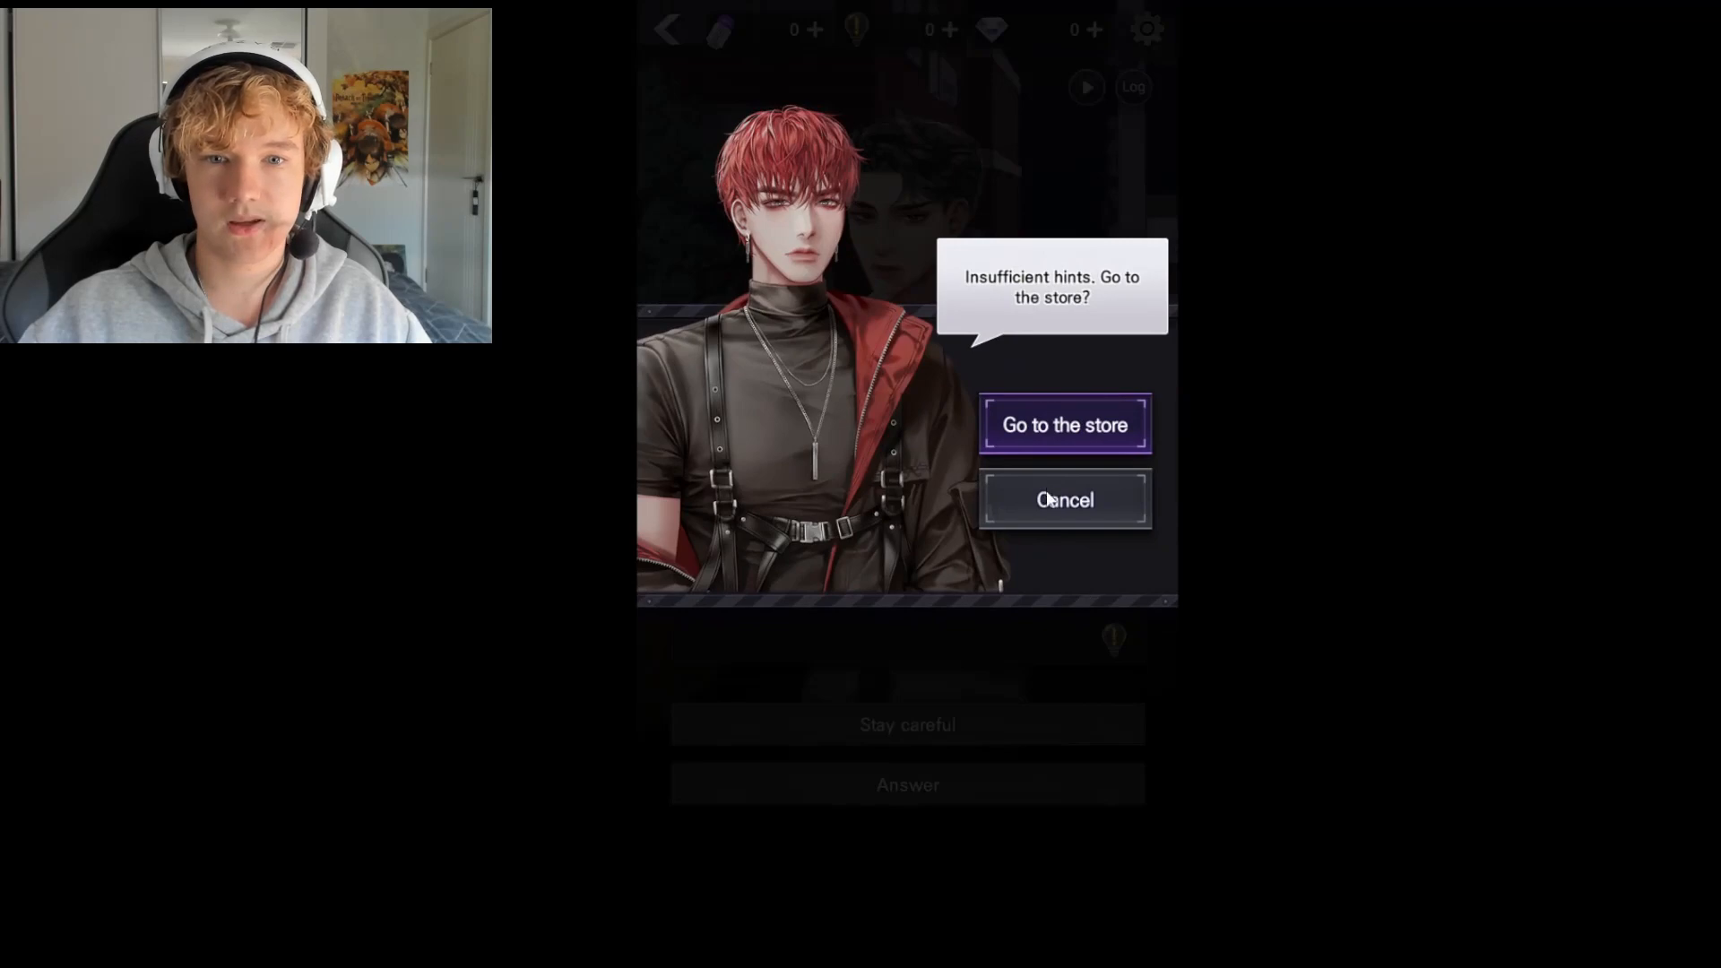
left_click(1064, 500)
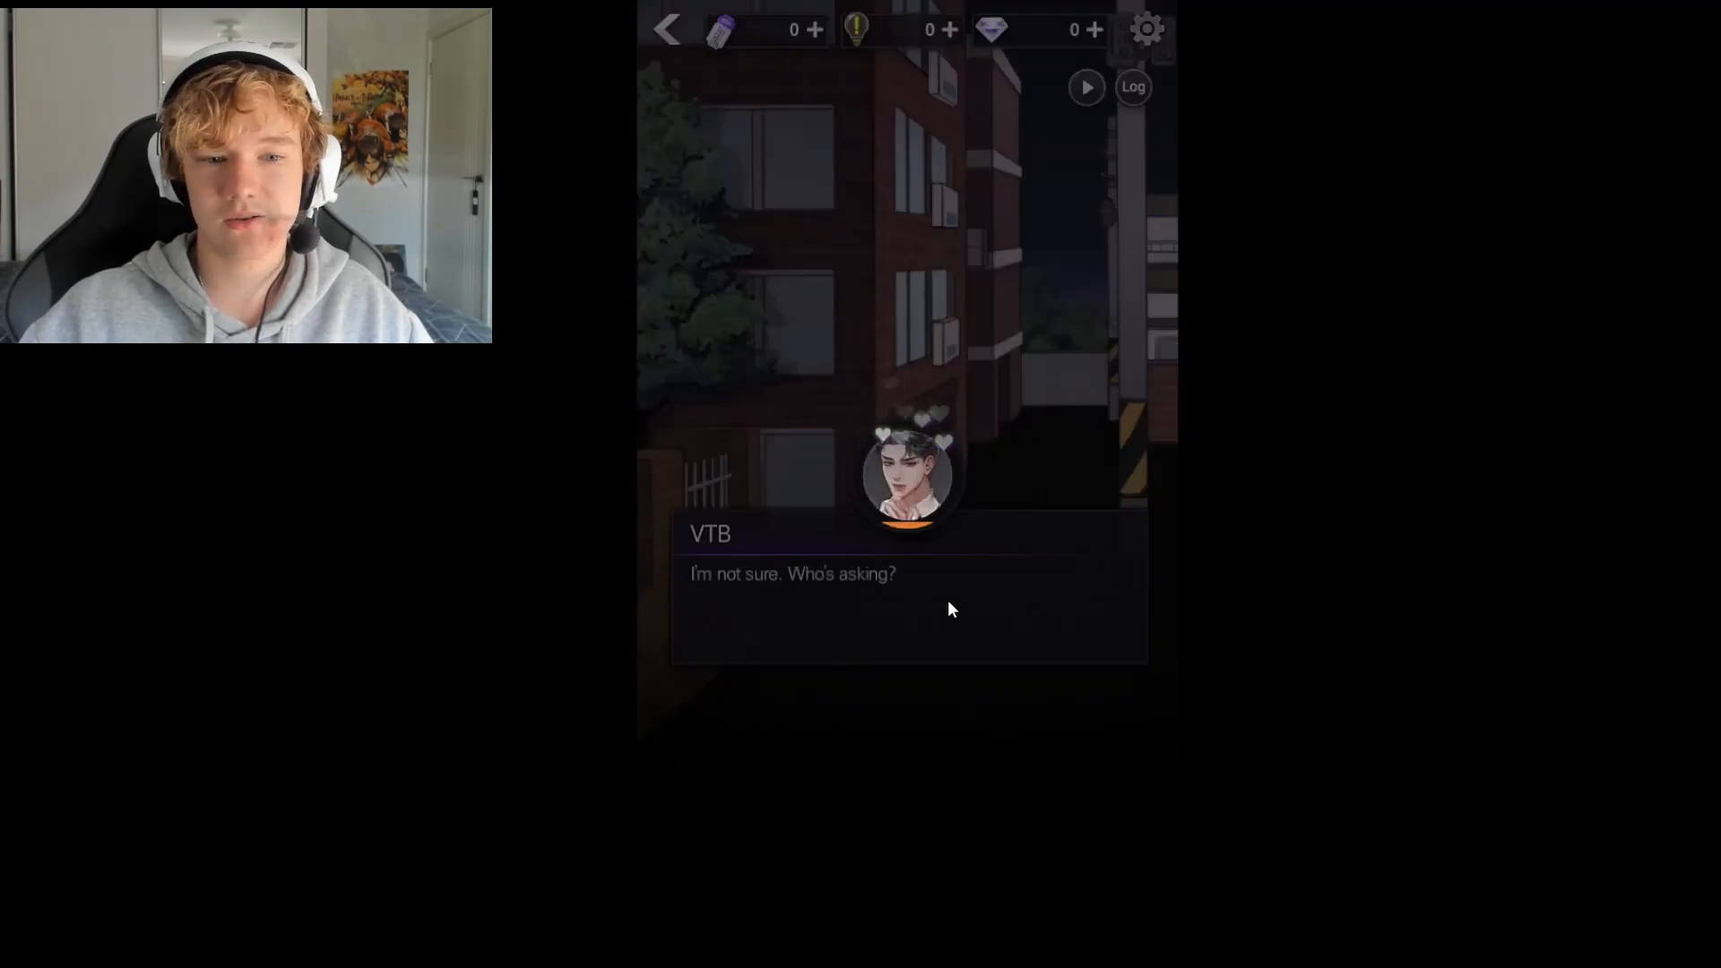
Advance past VTB's reply through the stranger's silence and question to VTB's inner reaction
left_click(905, 593)
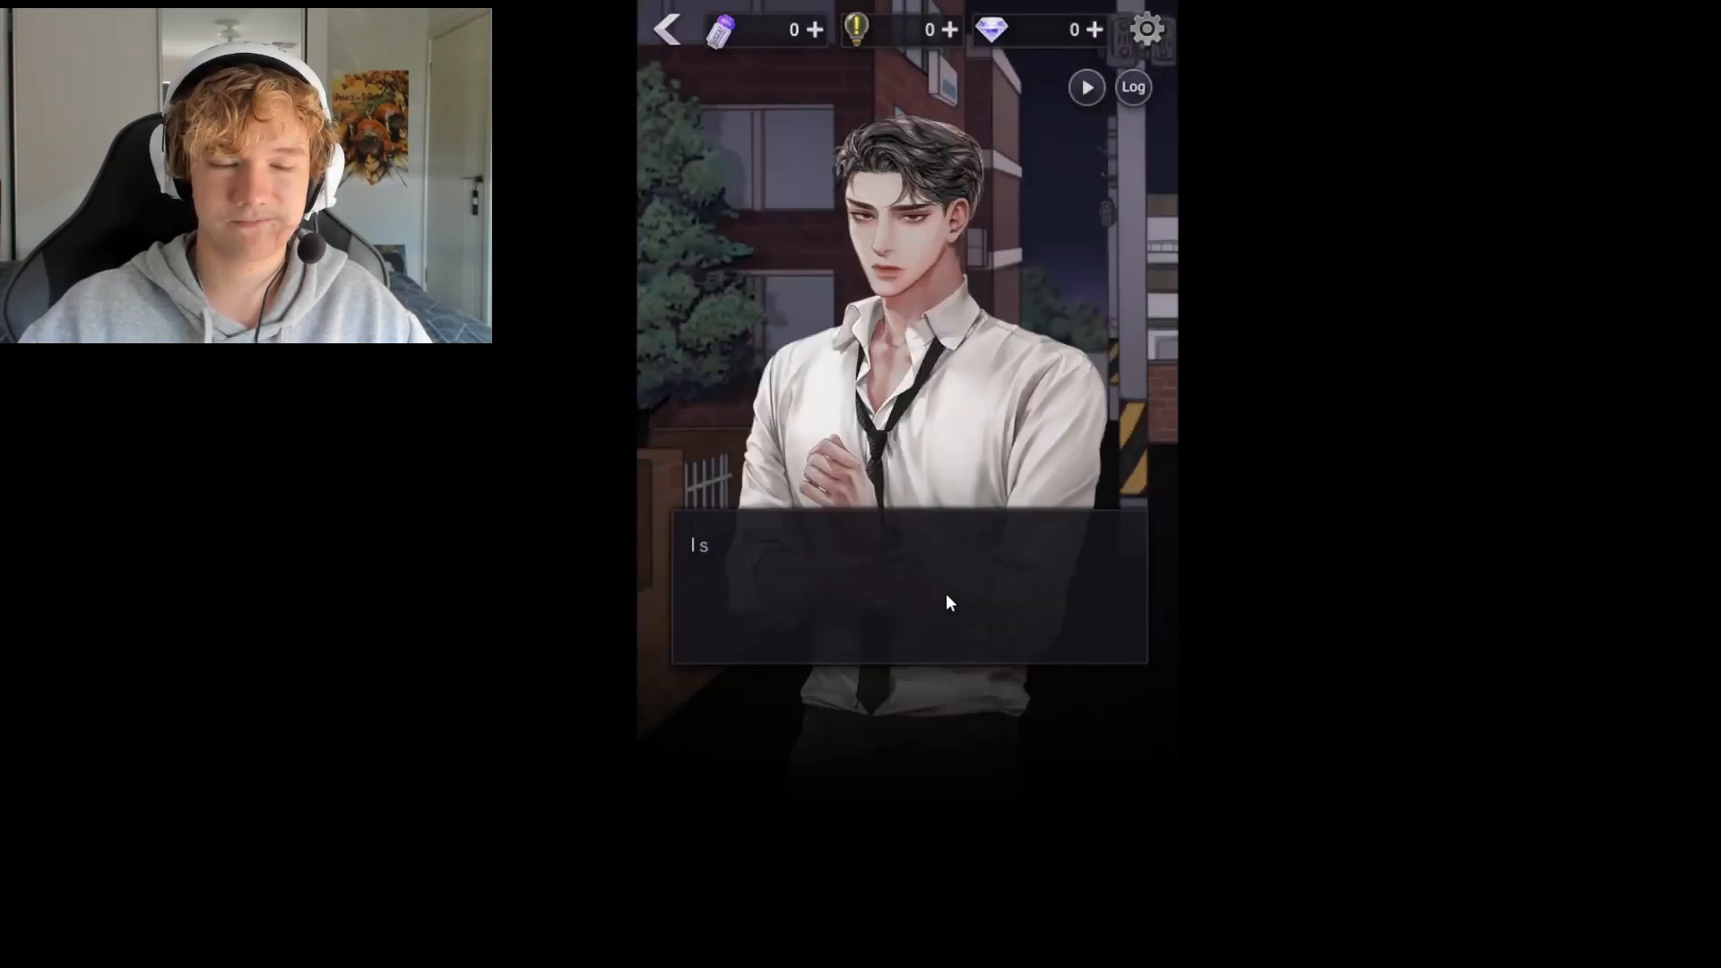
left_click(908, 593)
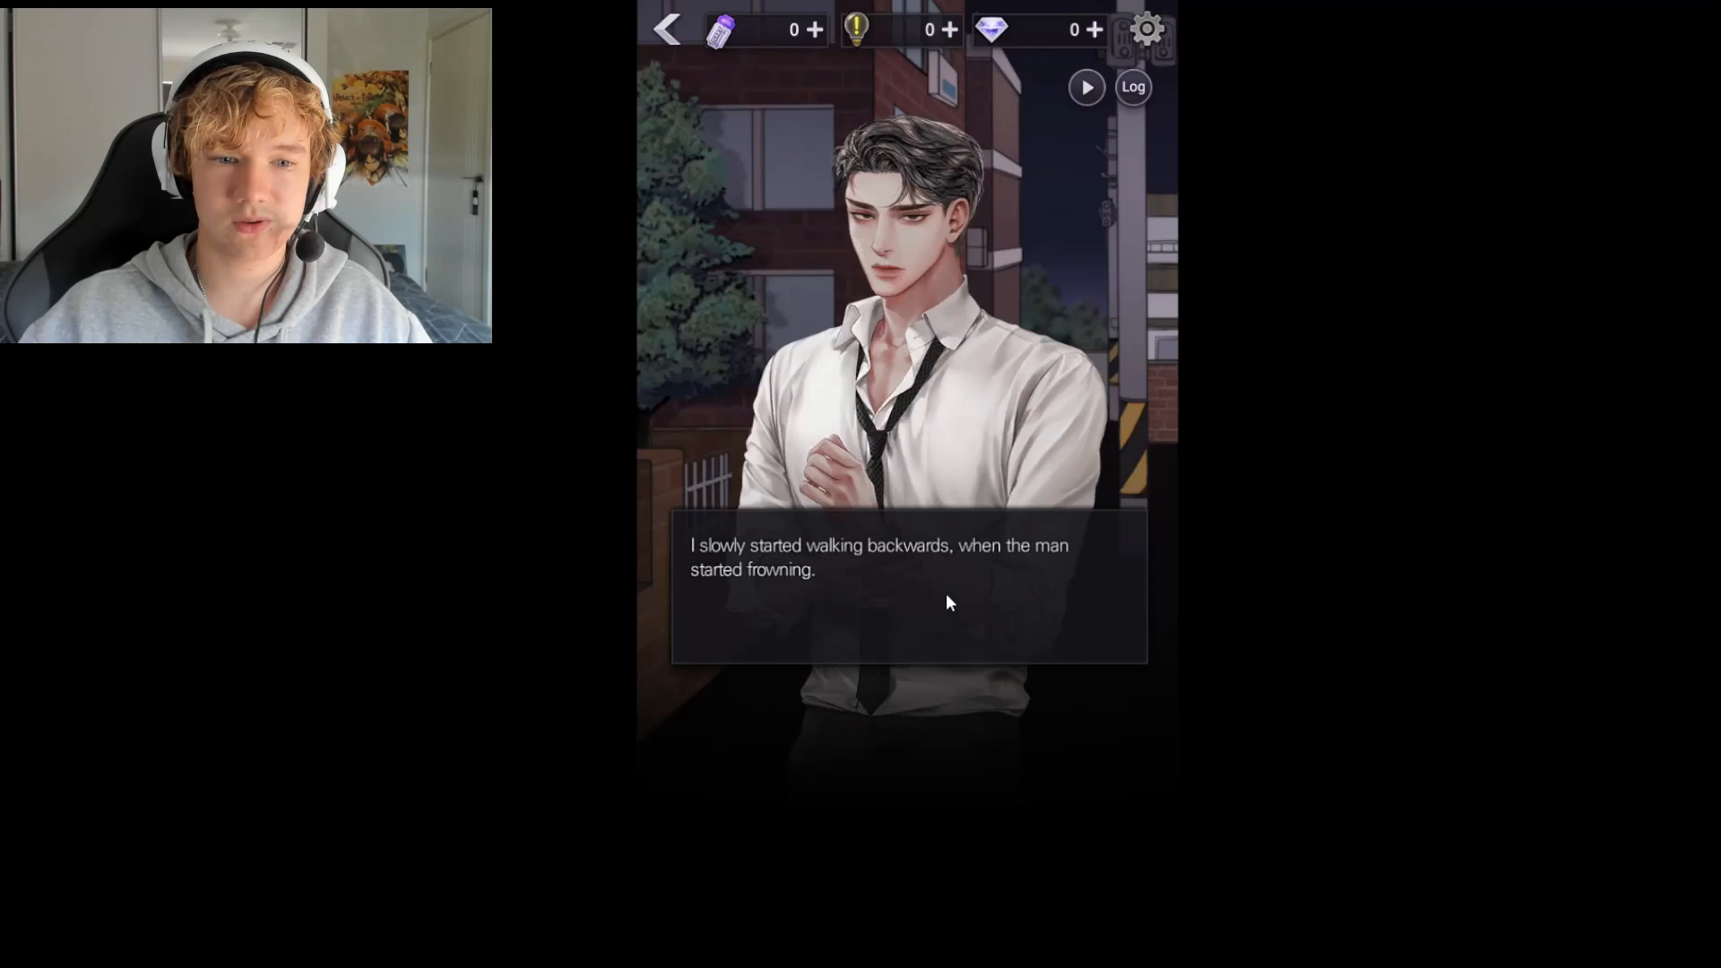
left_click(907, 588)
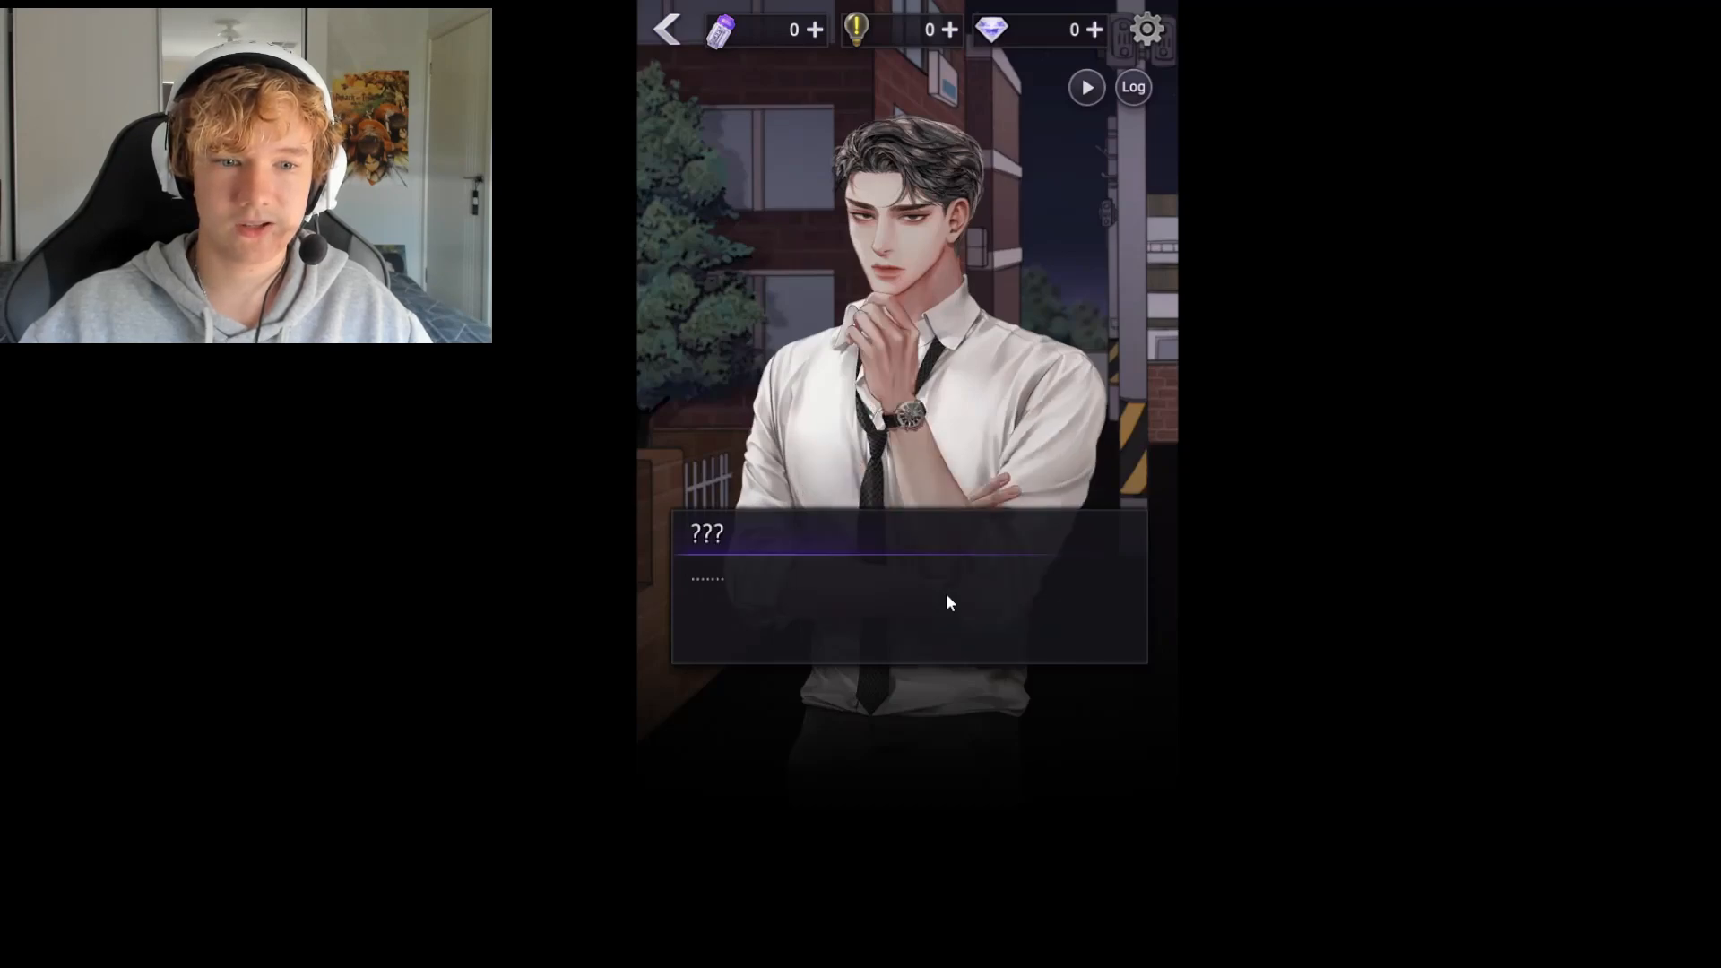
left_click(907, 594)
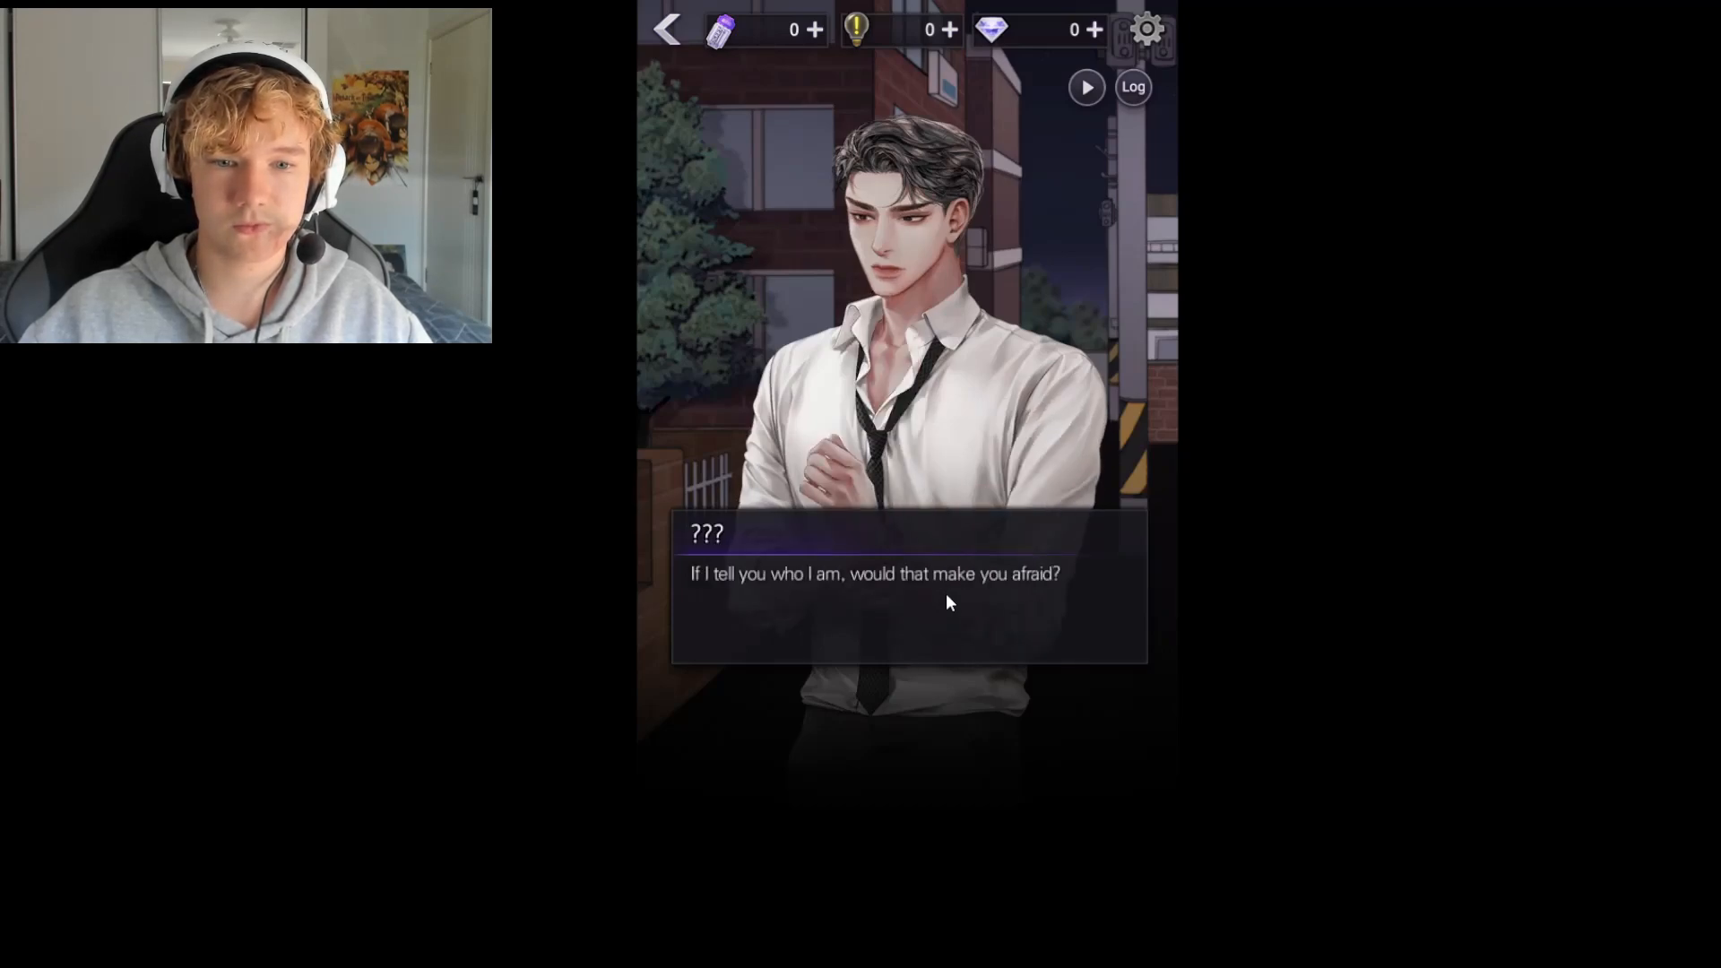
left_click(907, 594)
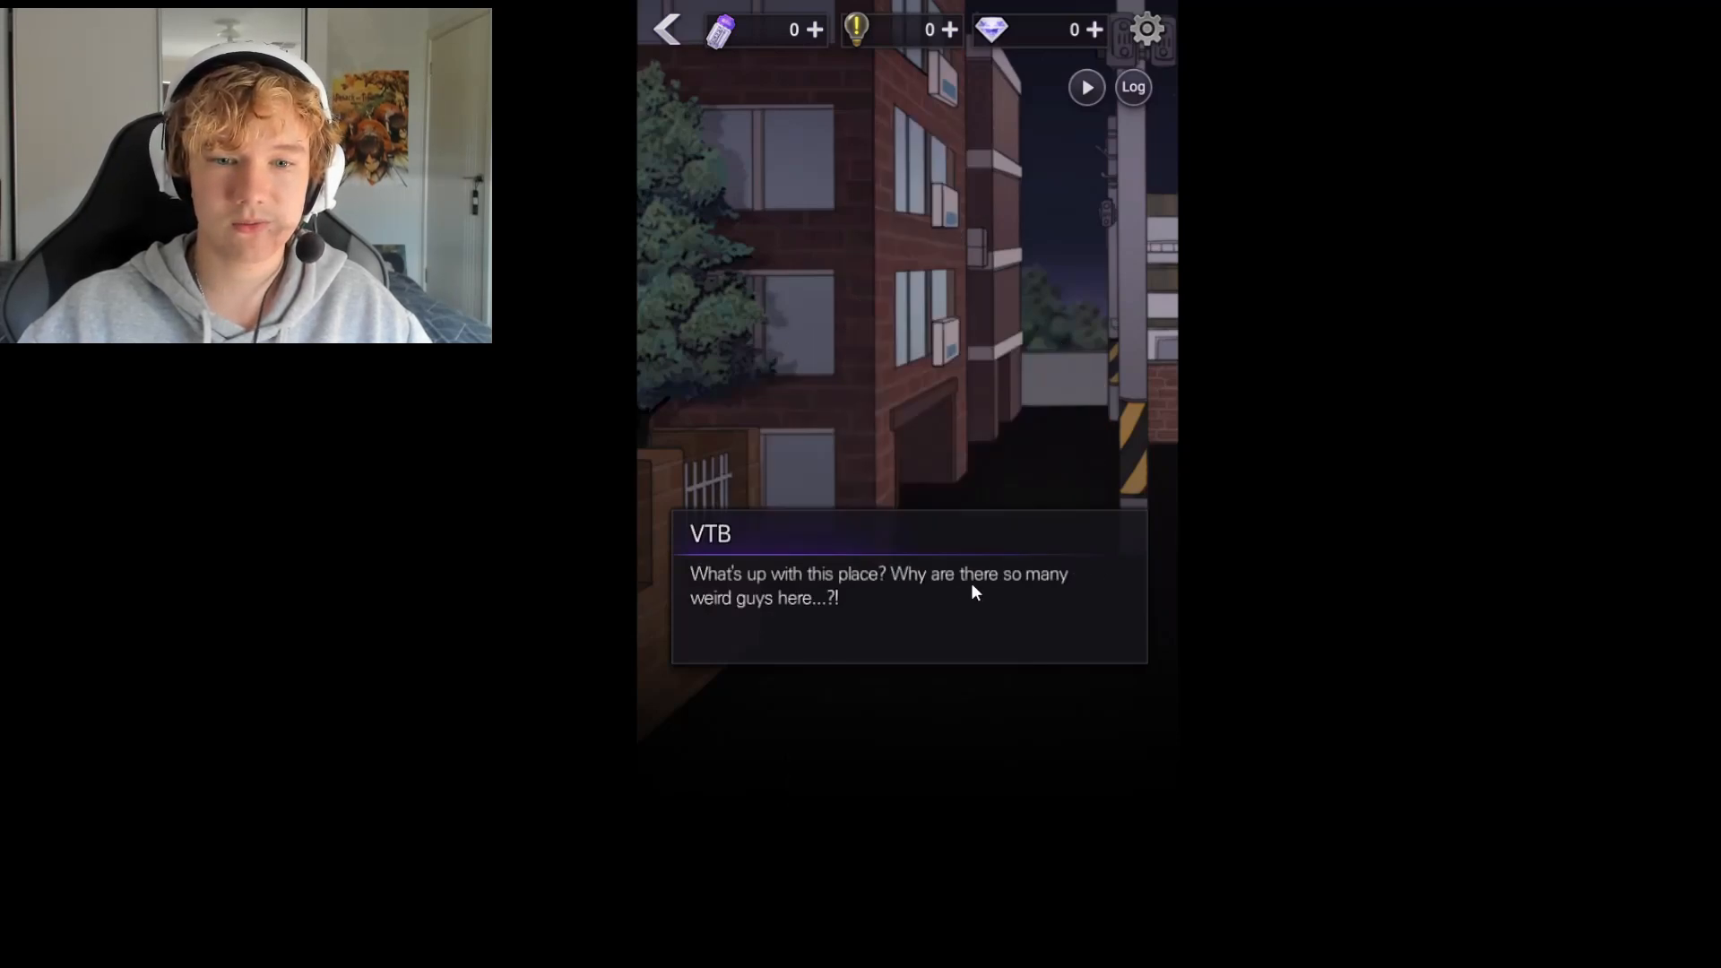
Continue through VTB's gasp and the world-spinning narration into the next scene
left_click(982, 604)
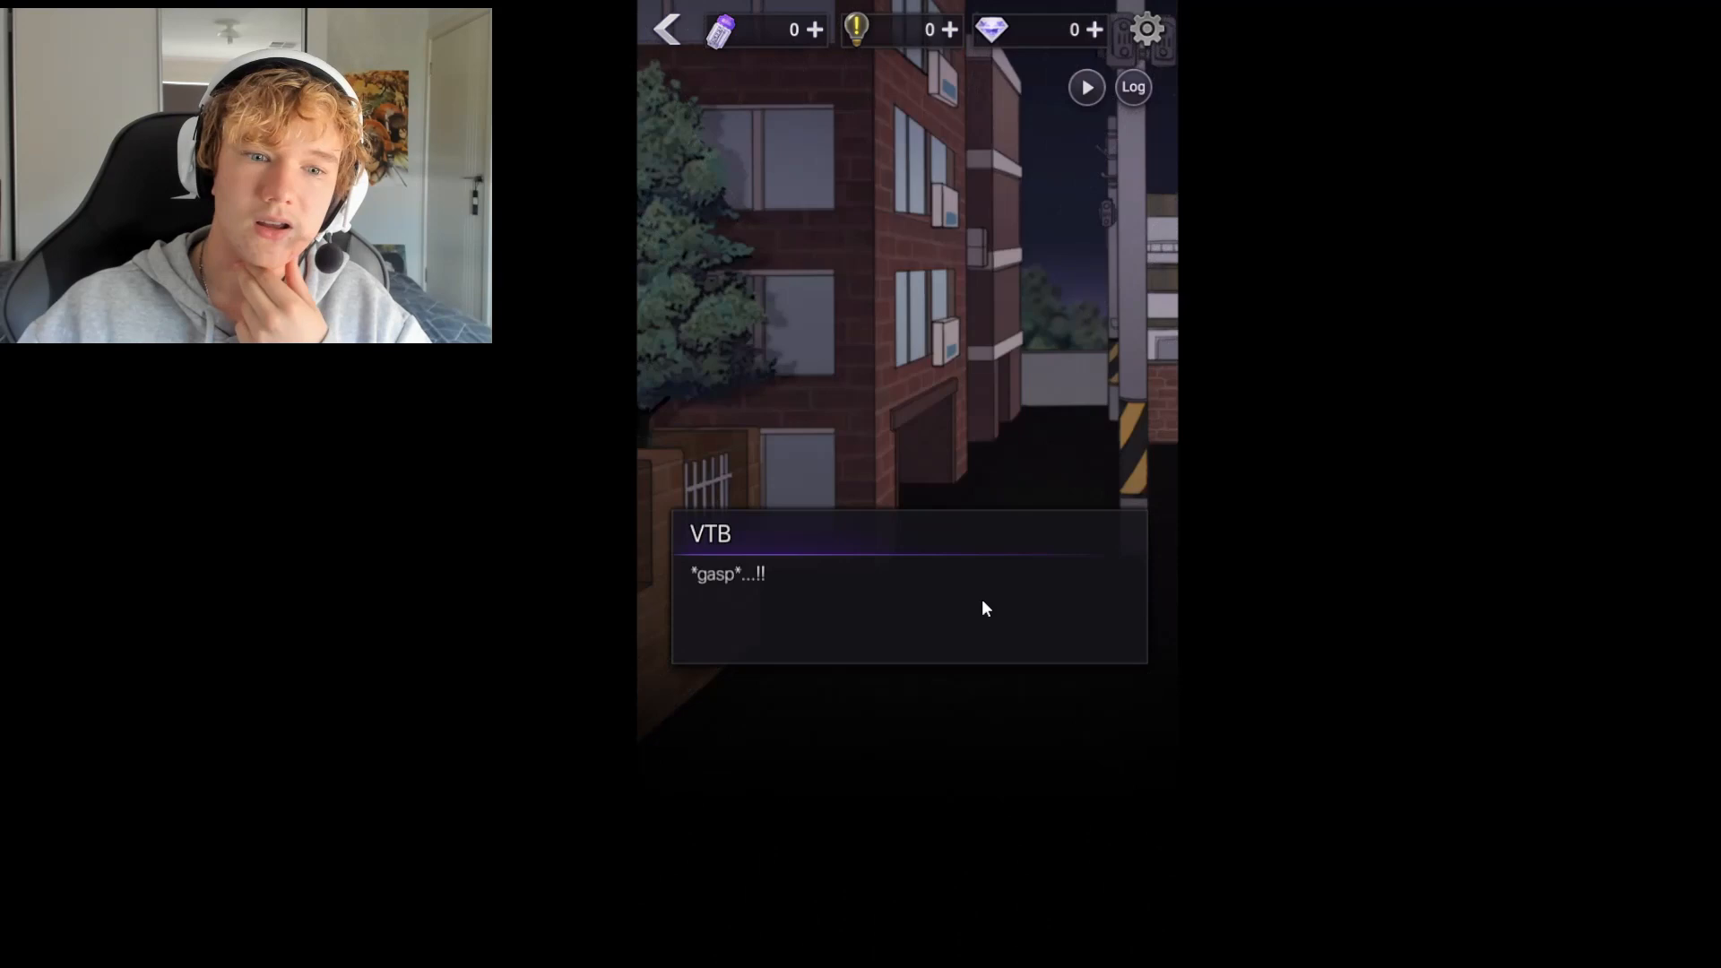
left_click(982, 609)
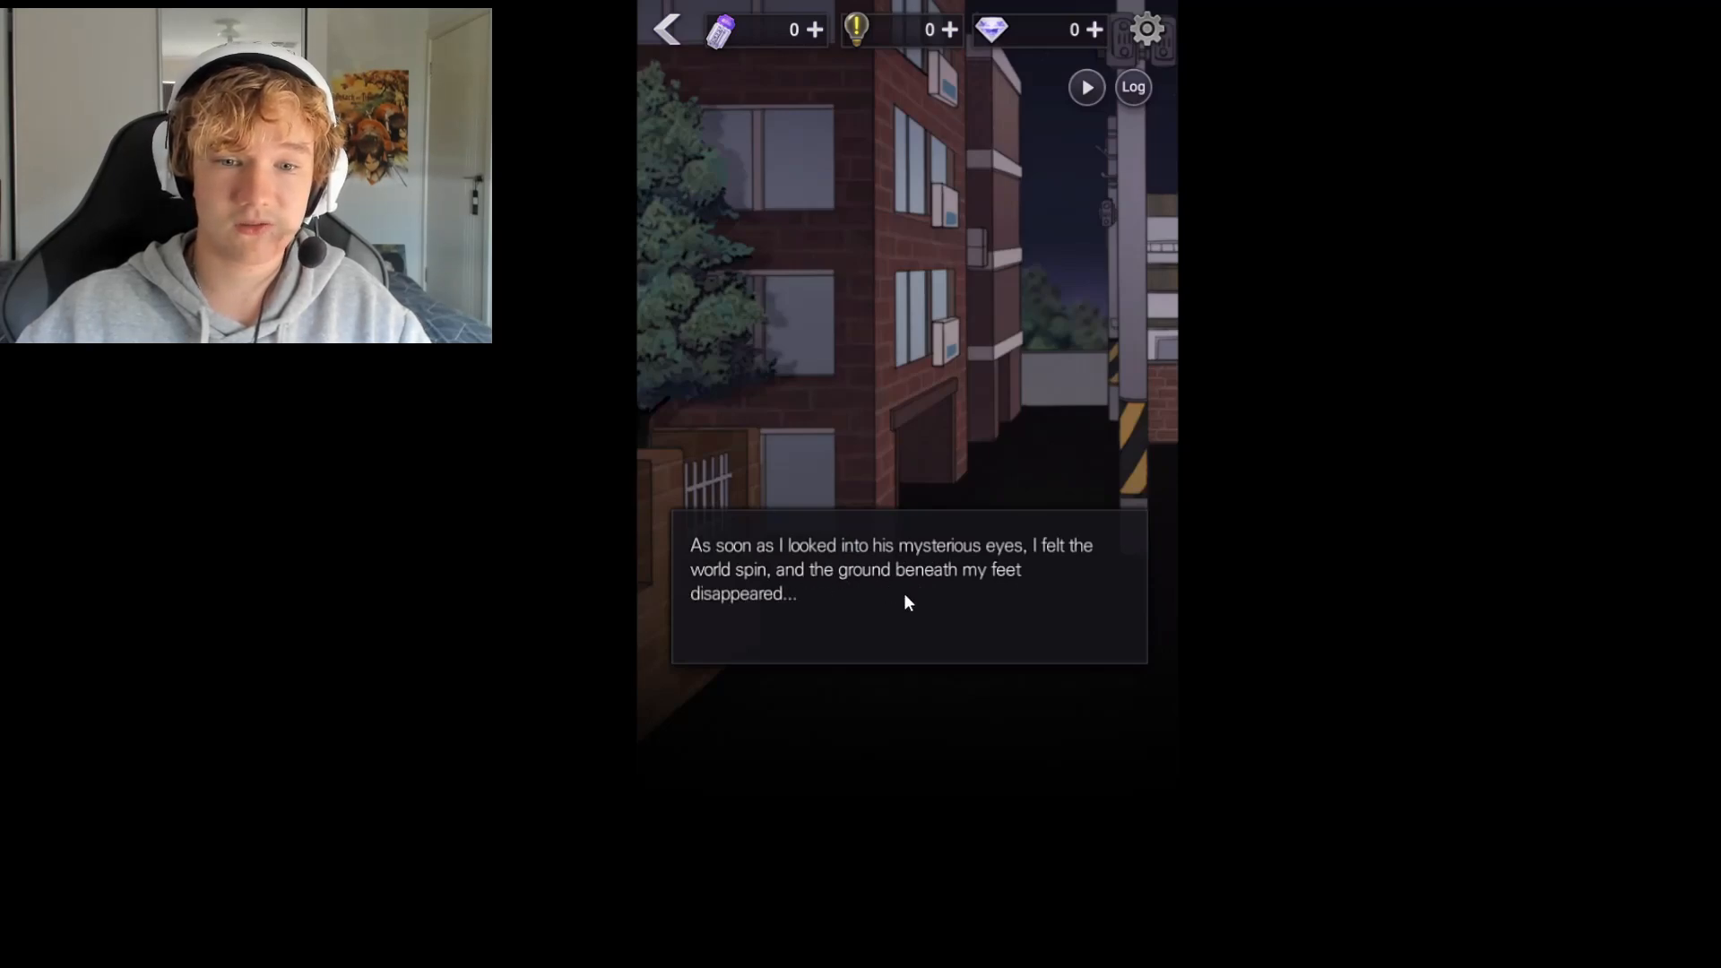
left_click(907, 603)
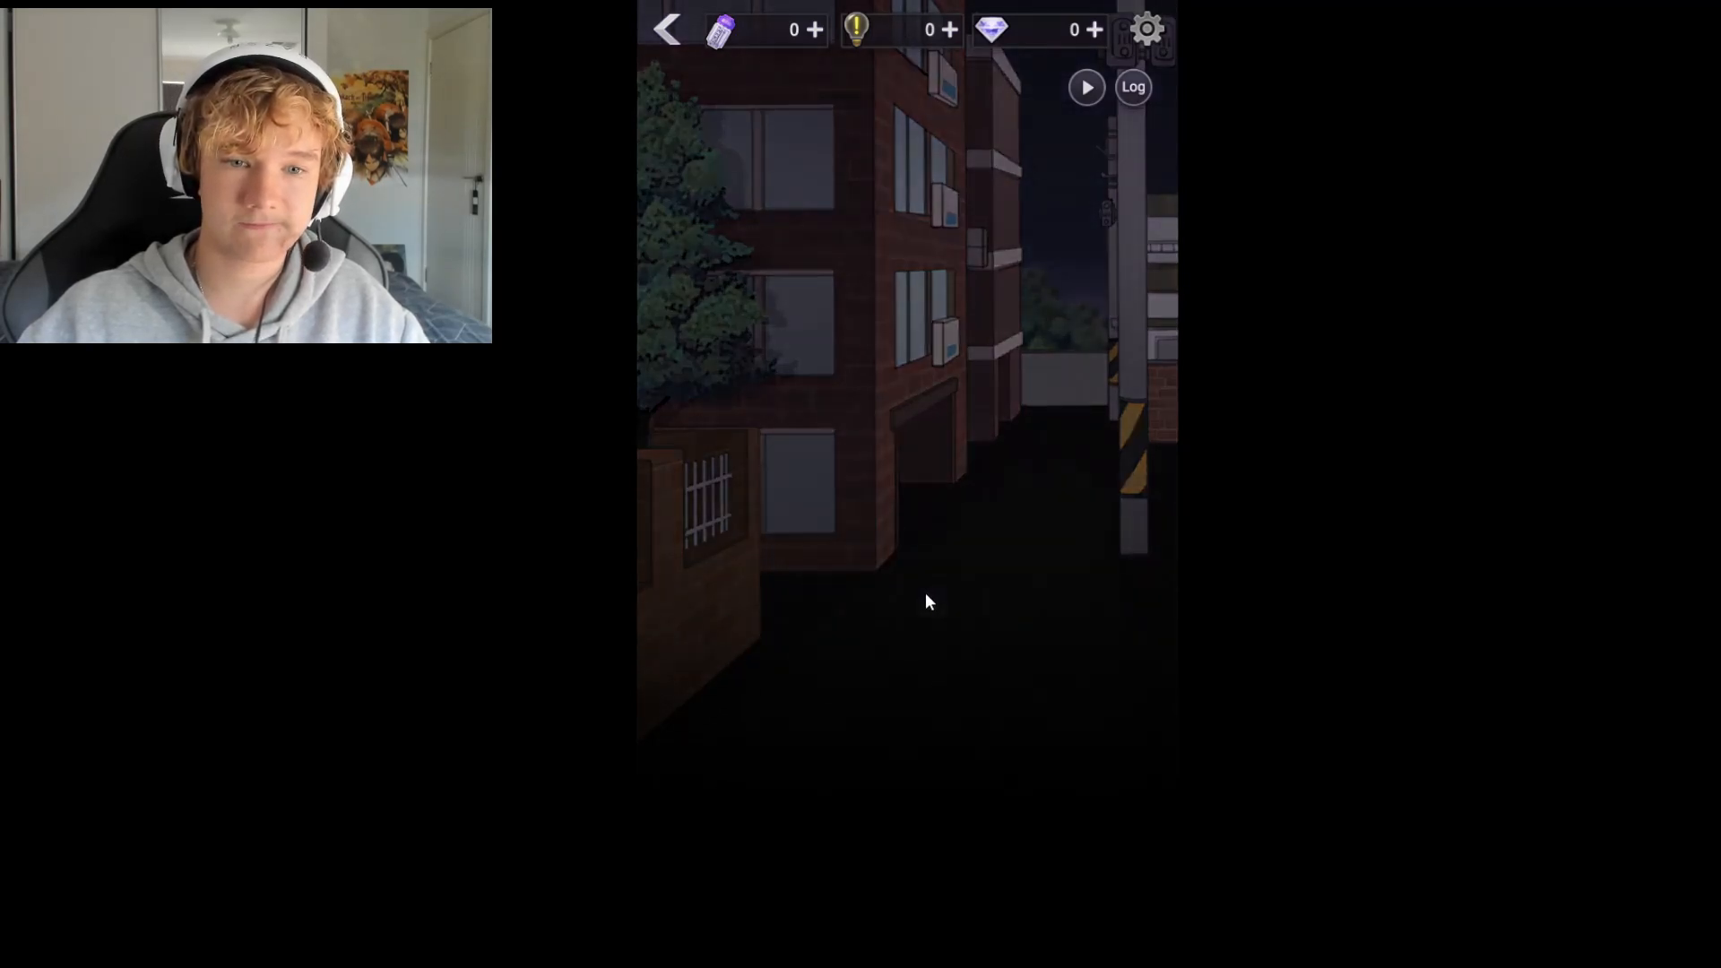
left_click(925, 601)
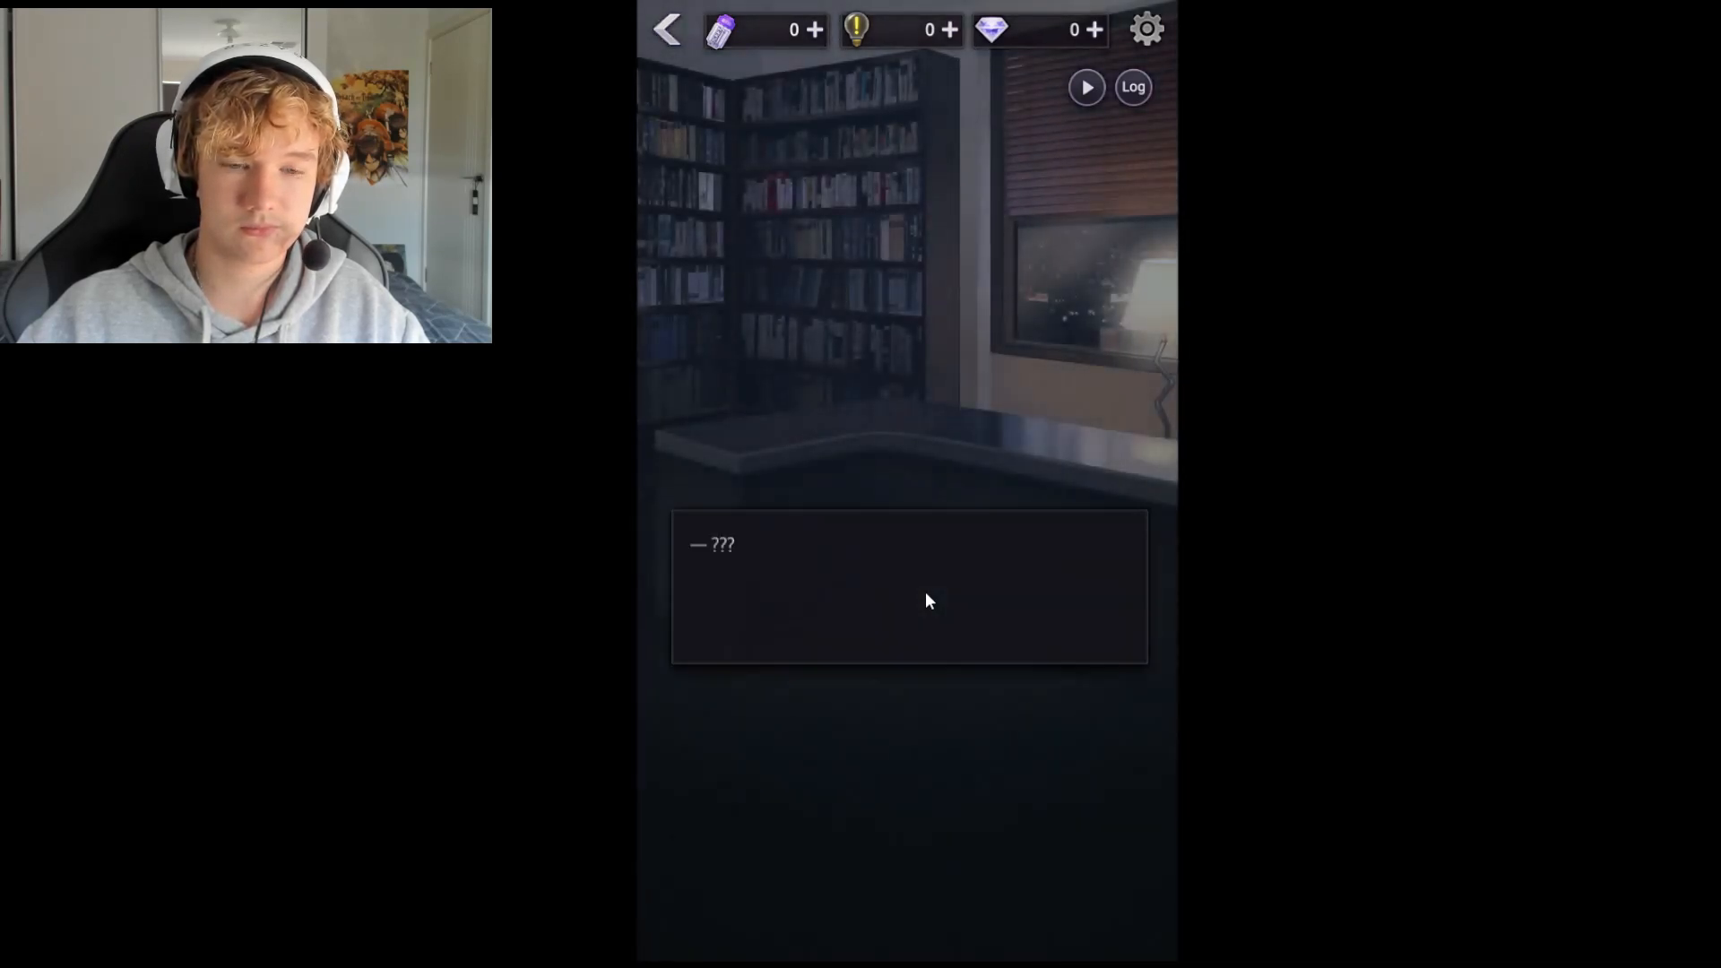
Advance the library narration through Gray's and Ruel's exchange about sending VTB back
left_click(909, 587)
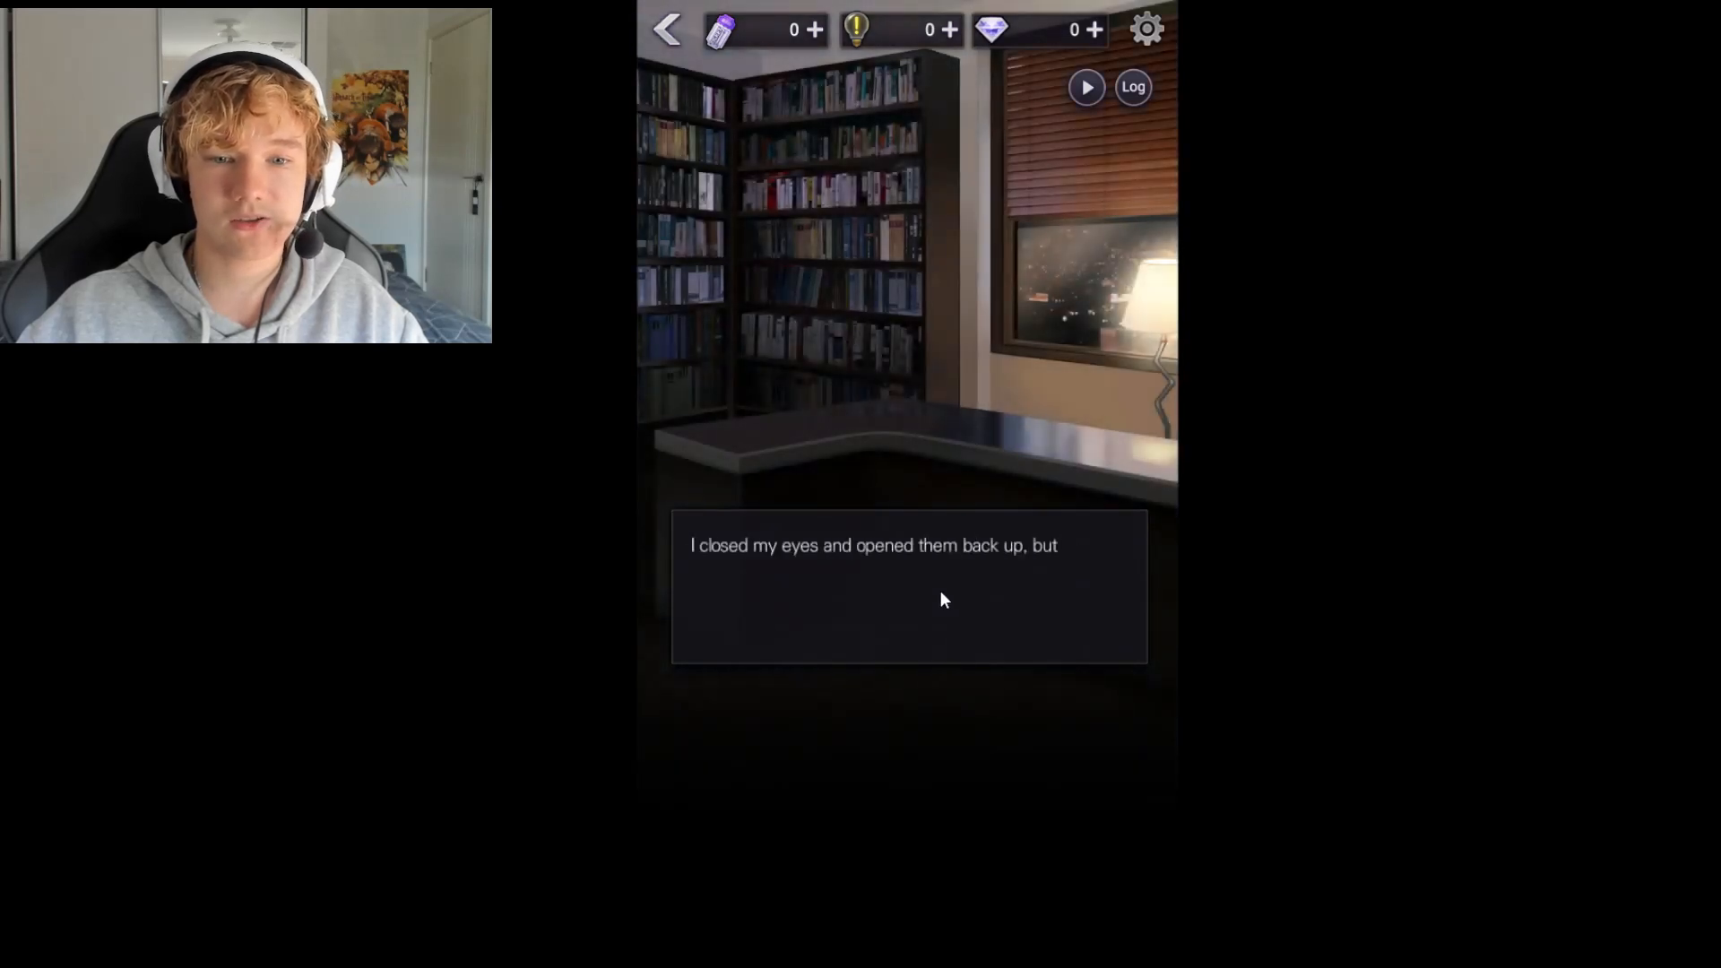
left_click(909, 588)
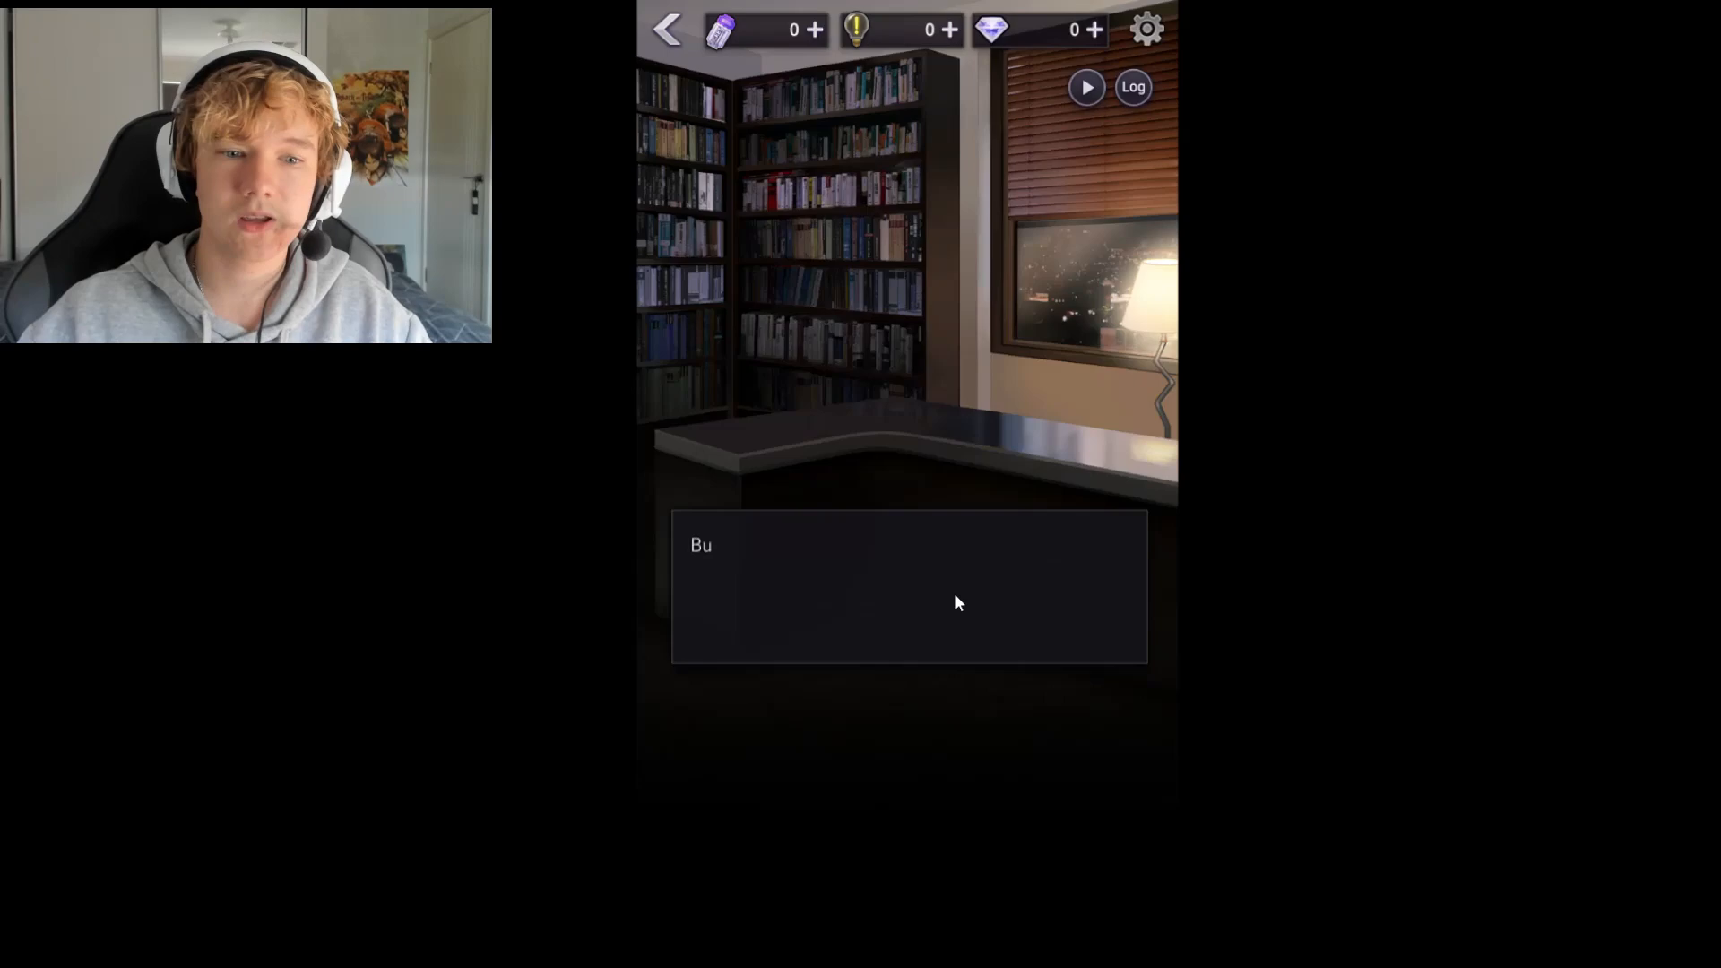
left_click(909, 585)
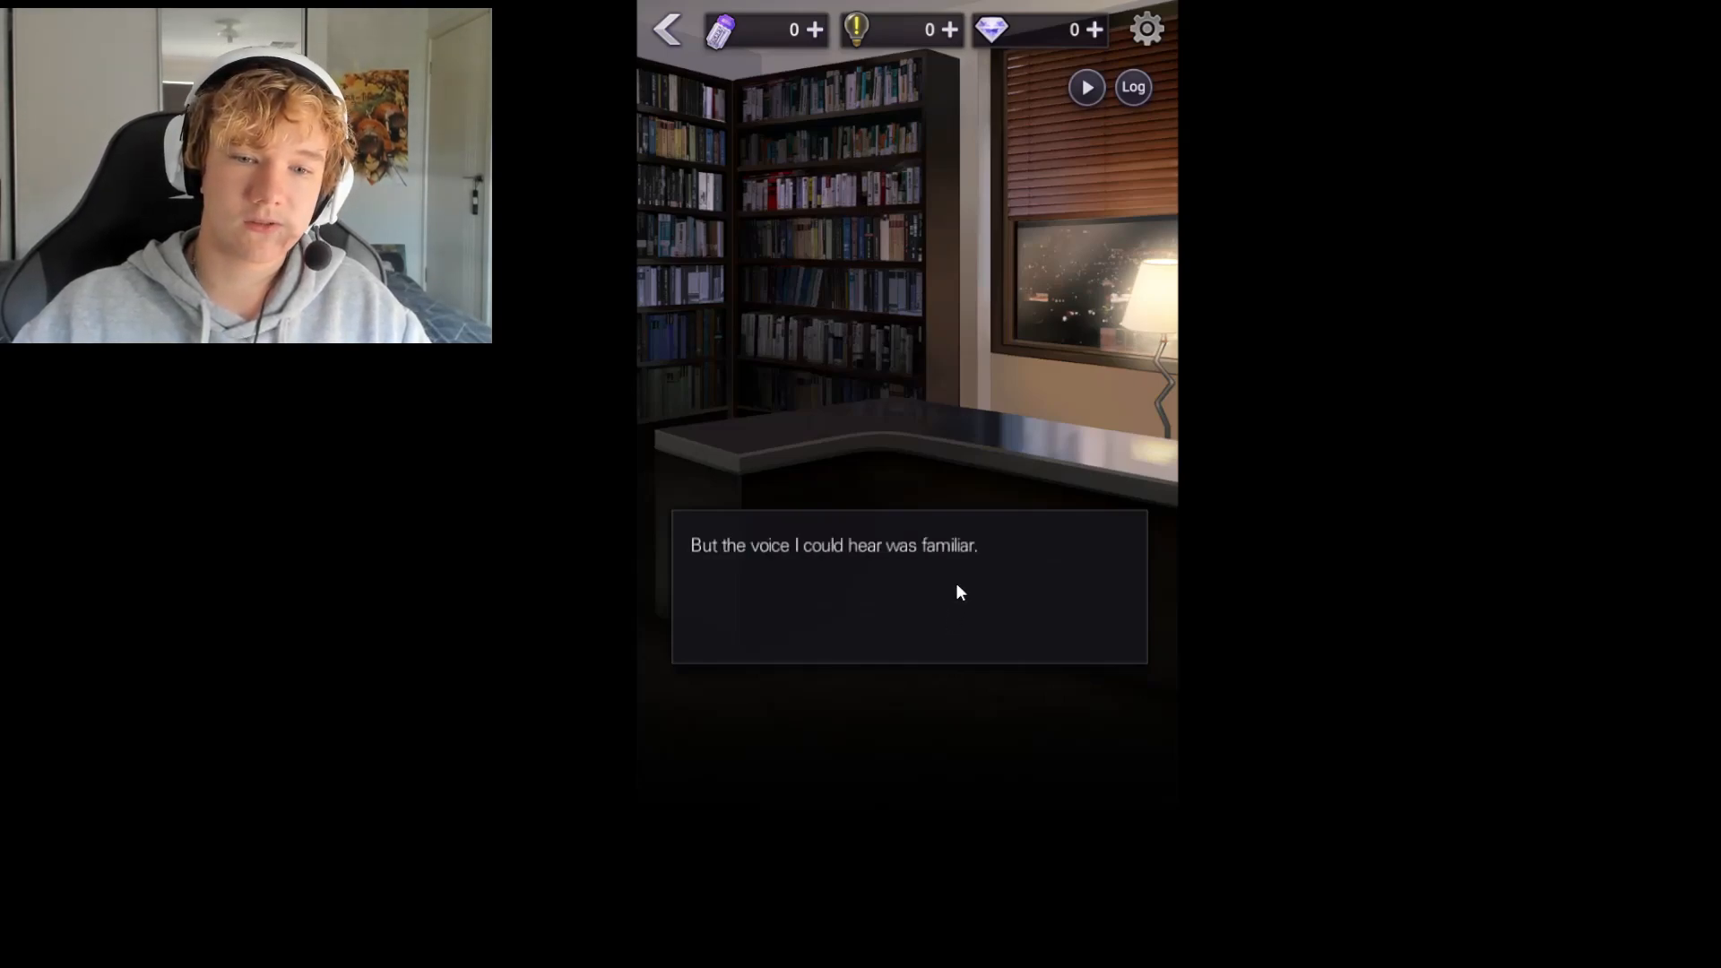
left_click(909, 588)
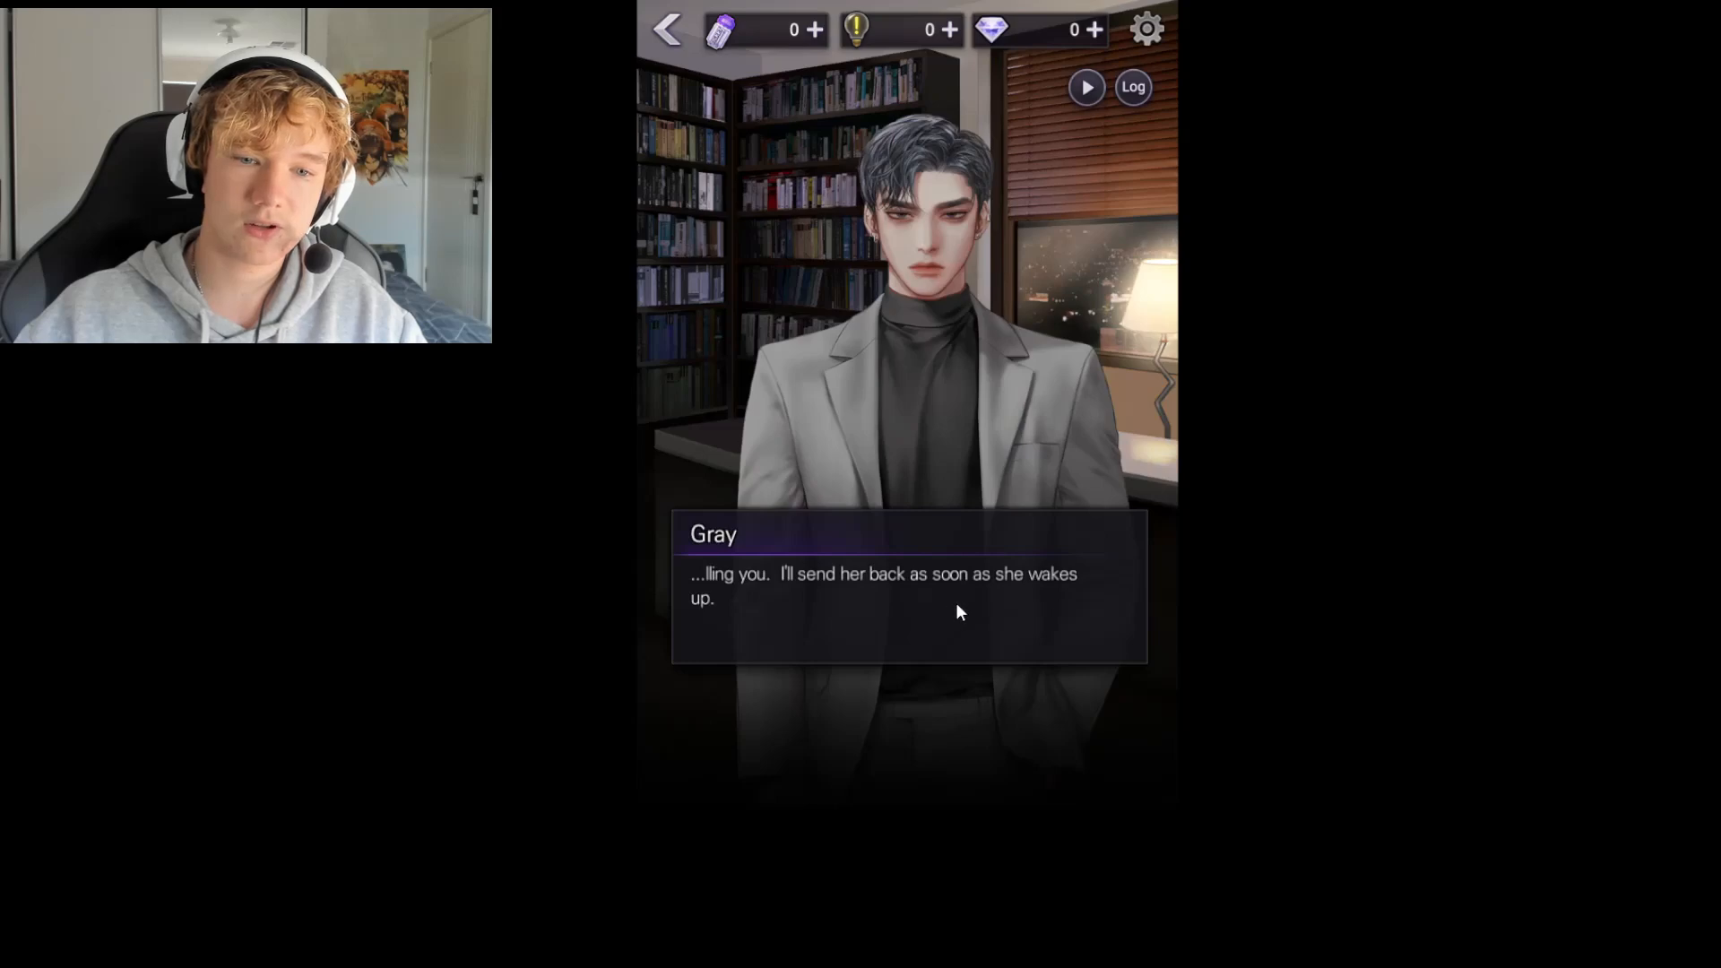
left_click(909, 585)
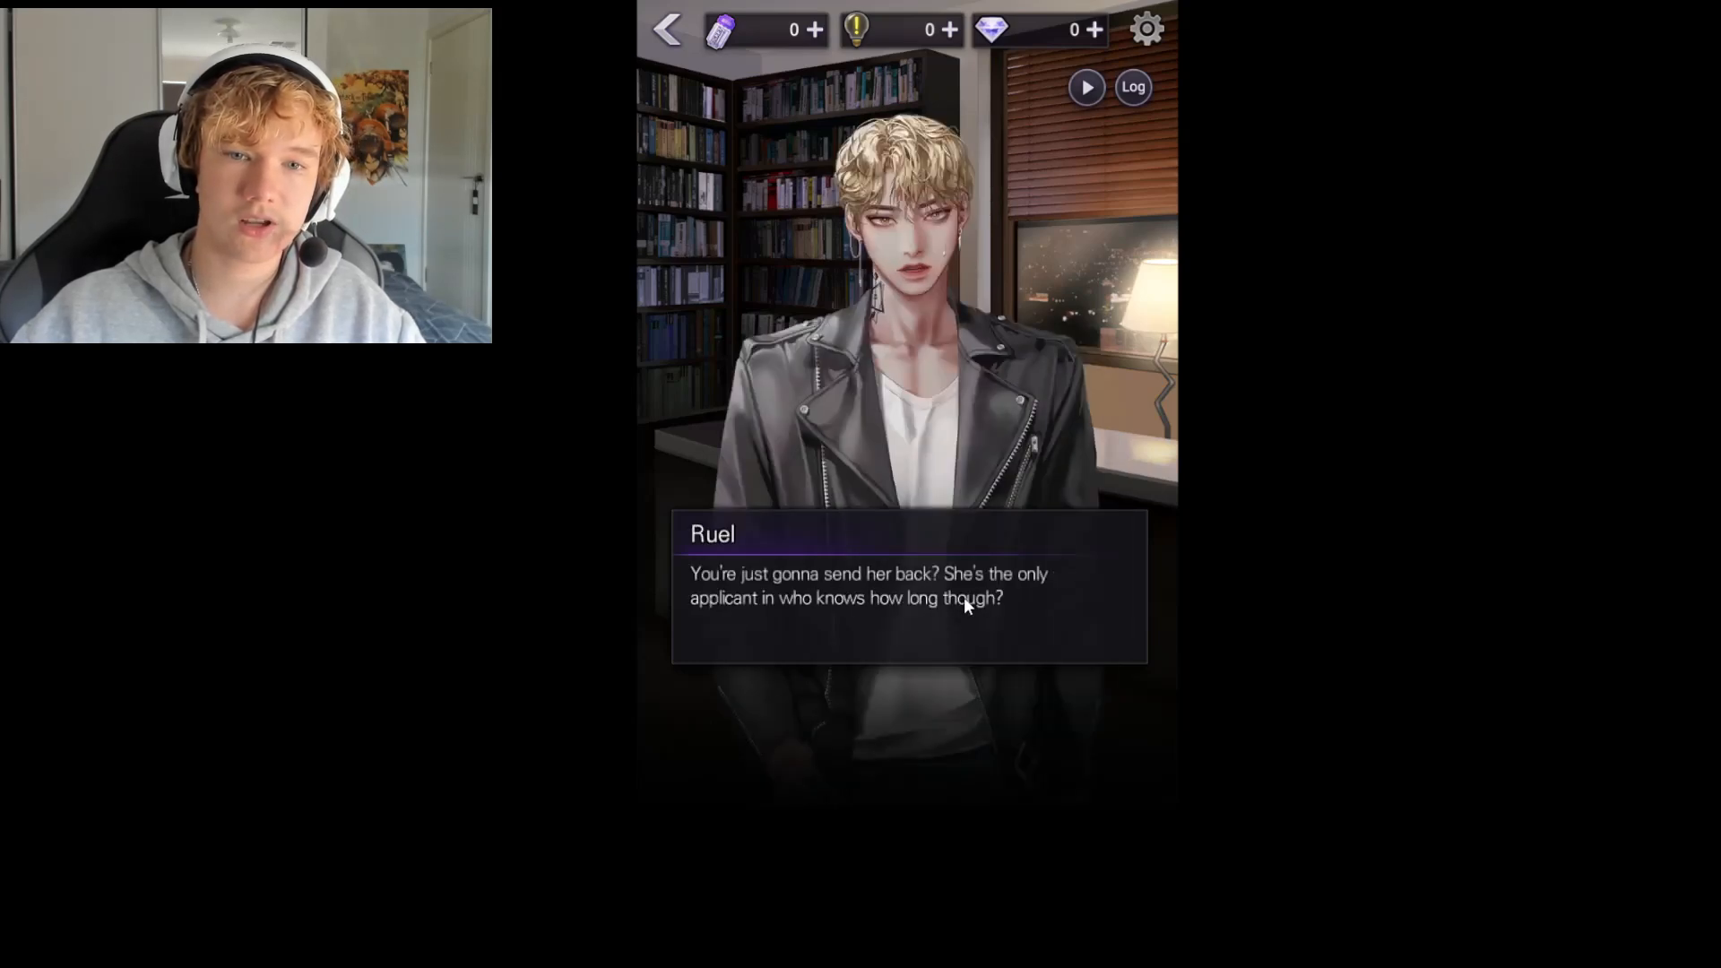
left_click(907, 585)
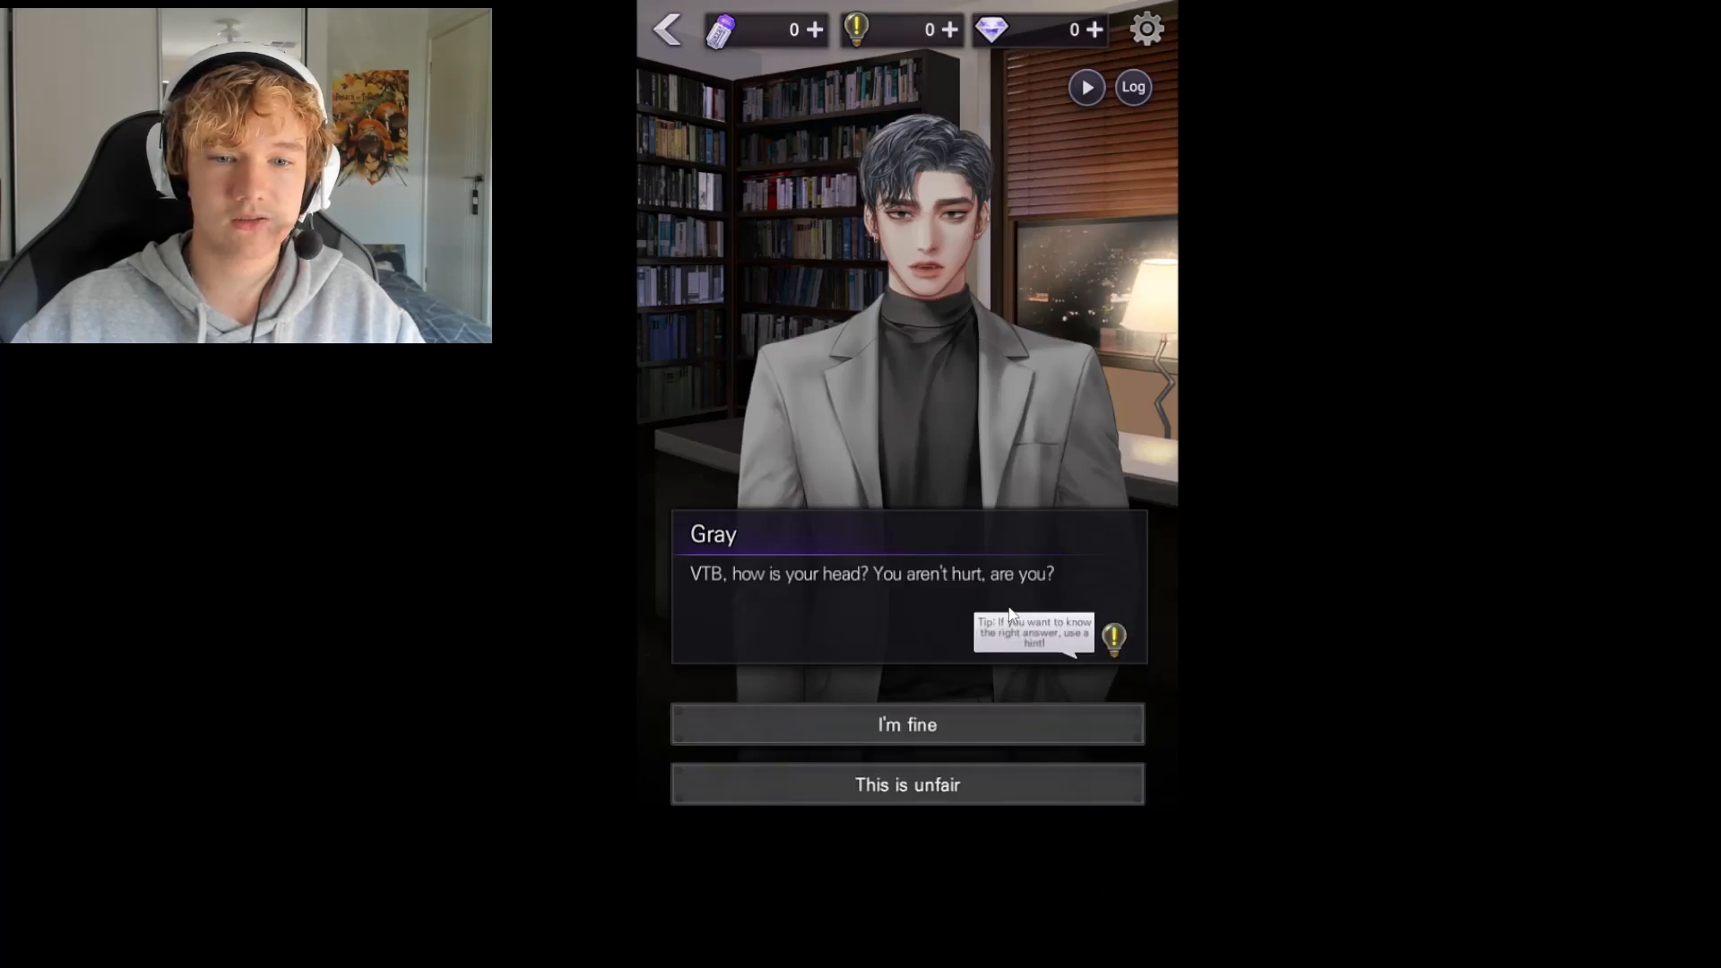
mouse_move(933, 599)
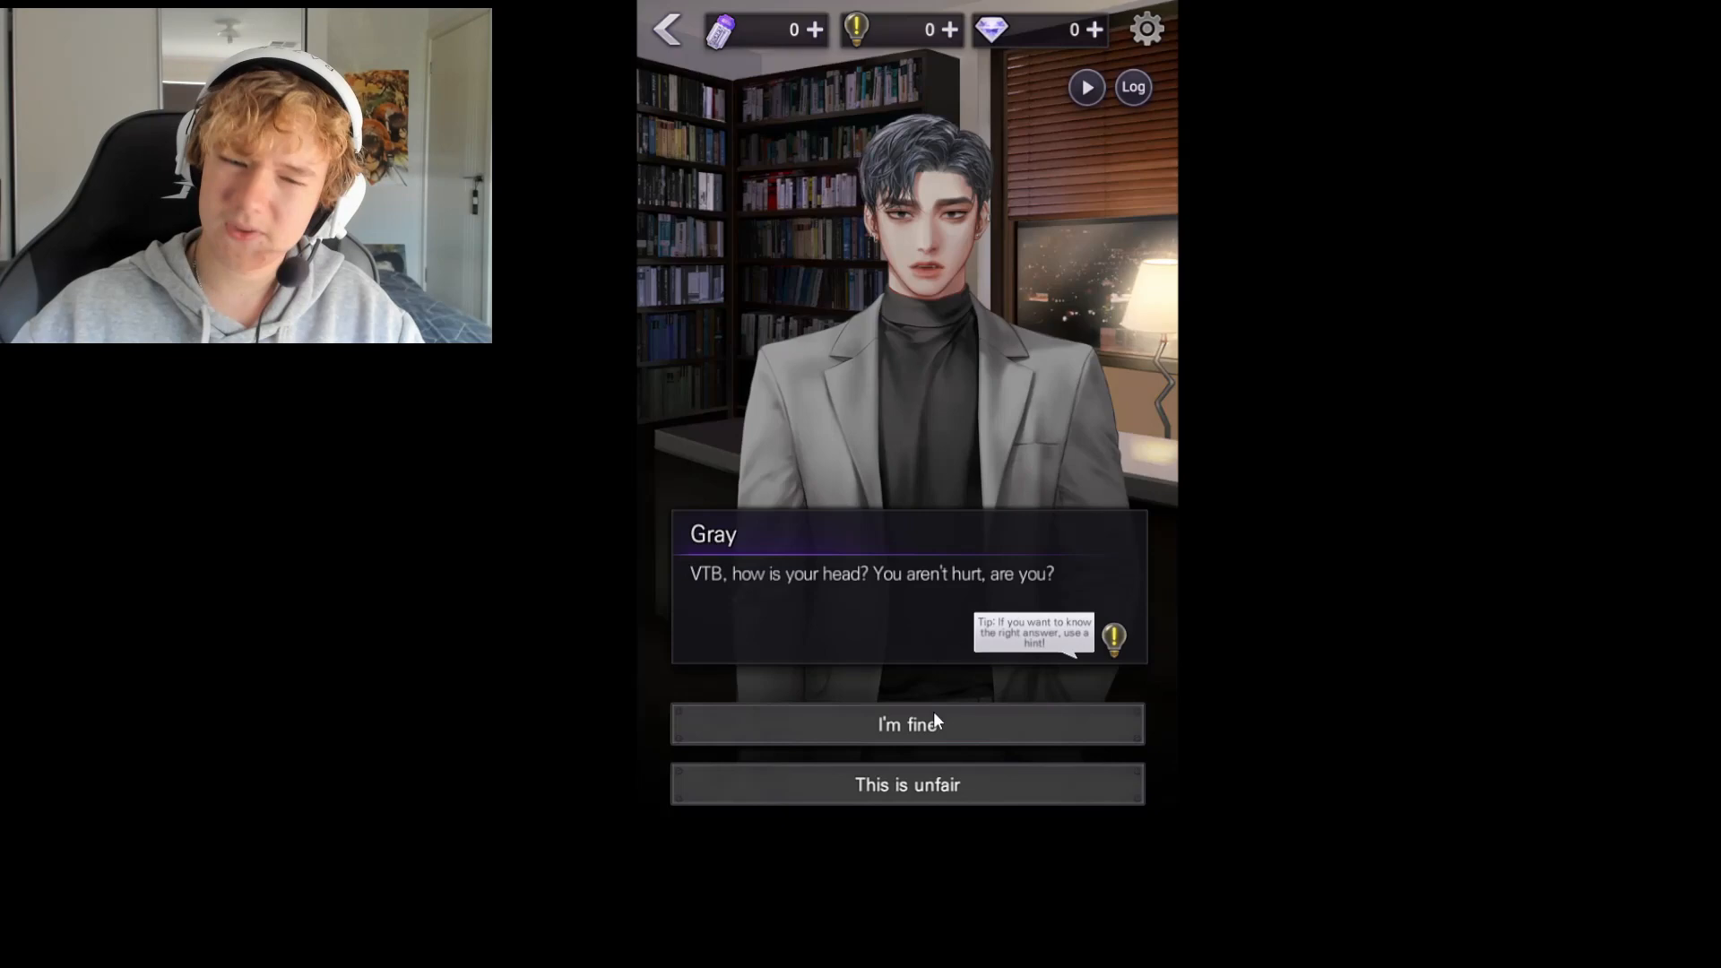
Answer Gray with 'I'm fine', then continue past Ruel's laugh and Eden's remark
left_click(908, 724)
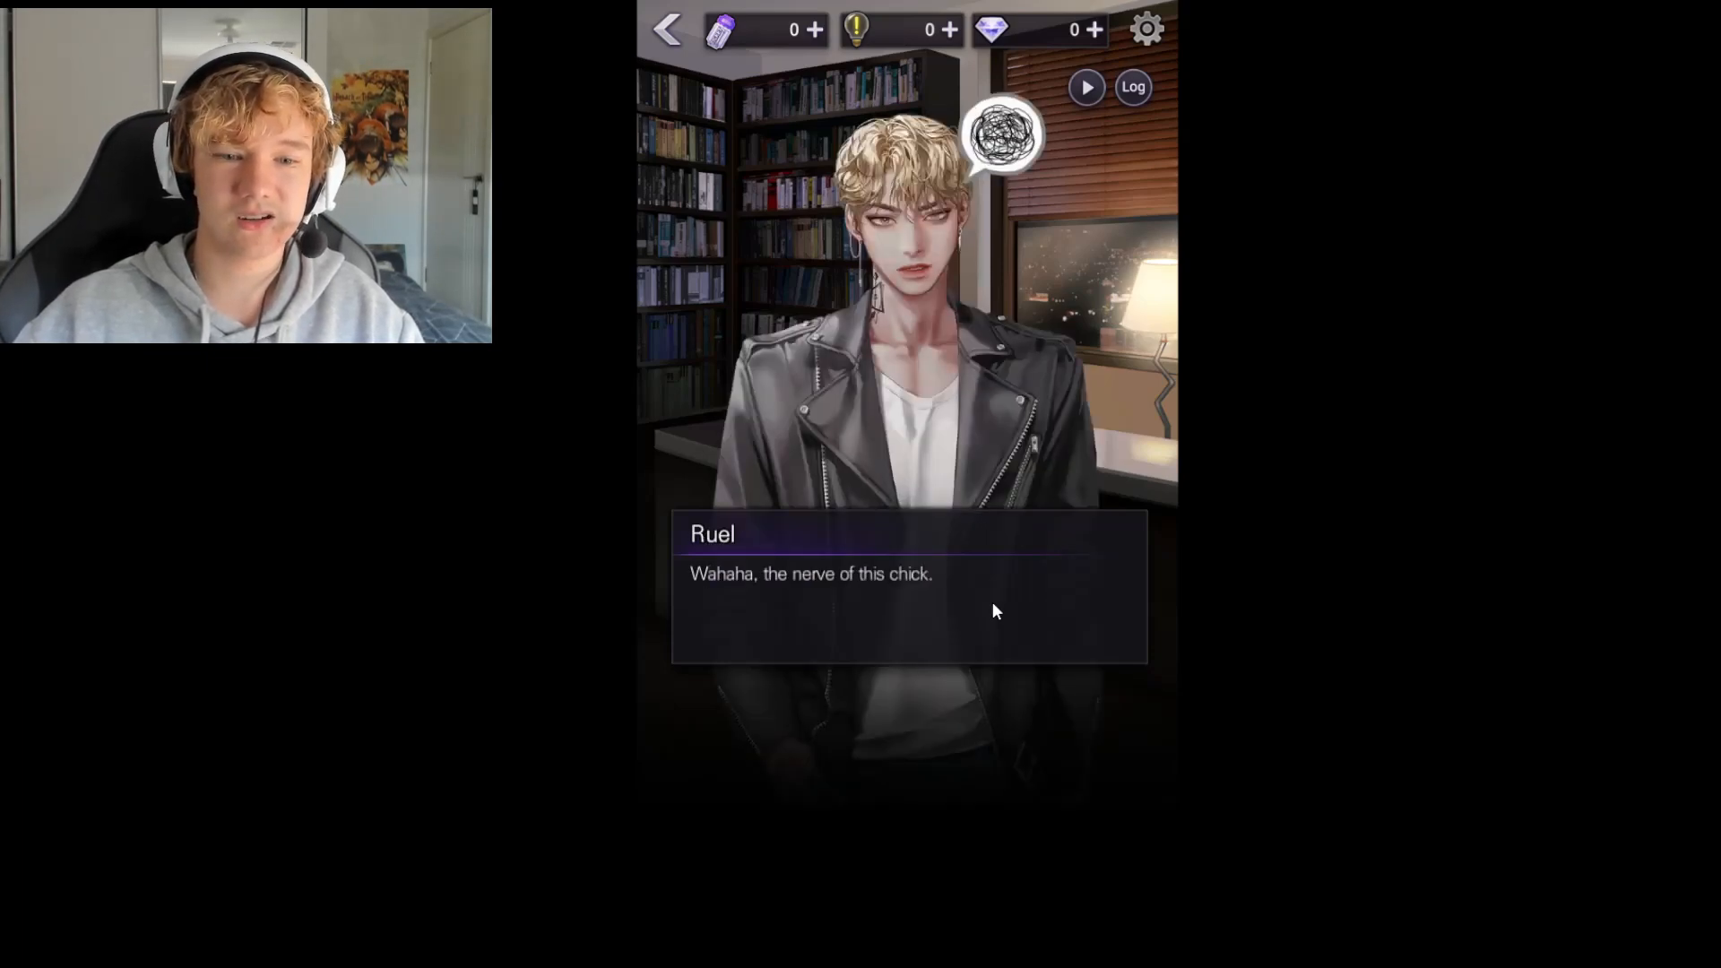
left_click(993, 612)
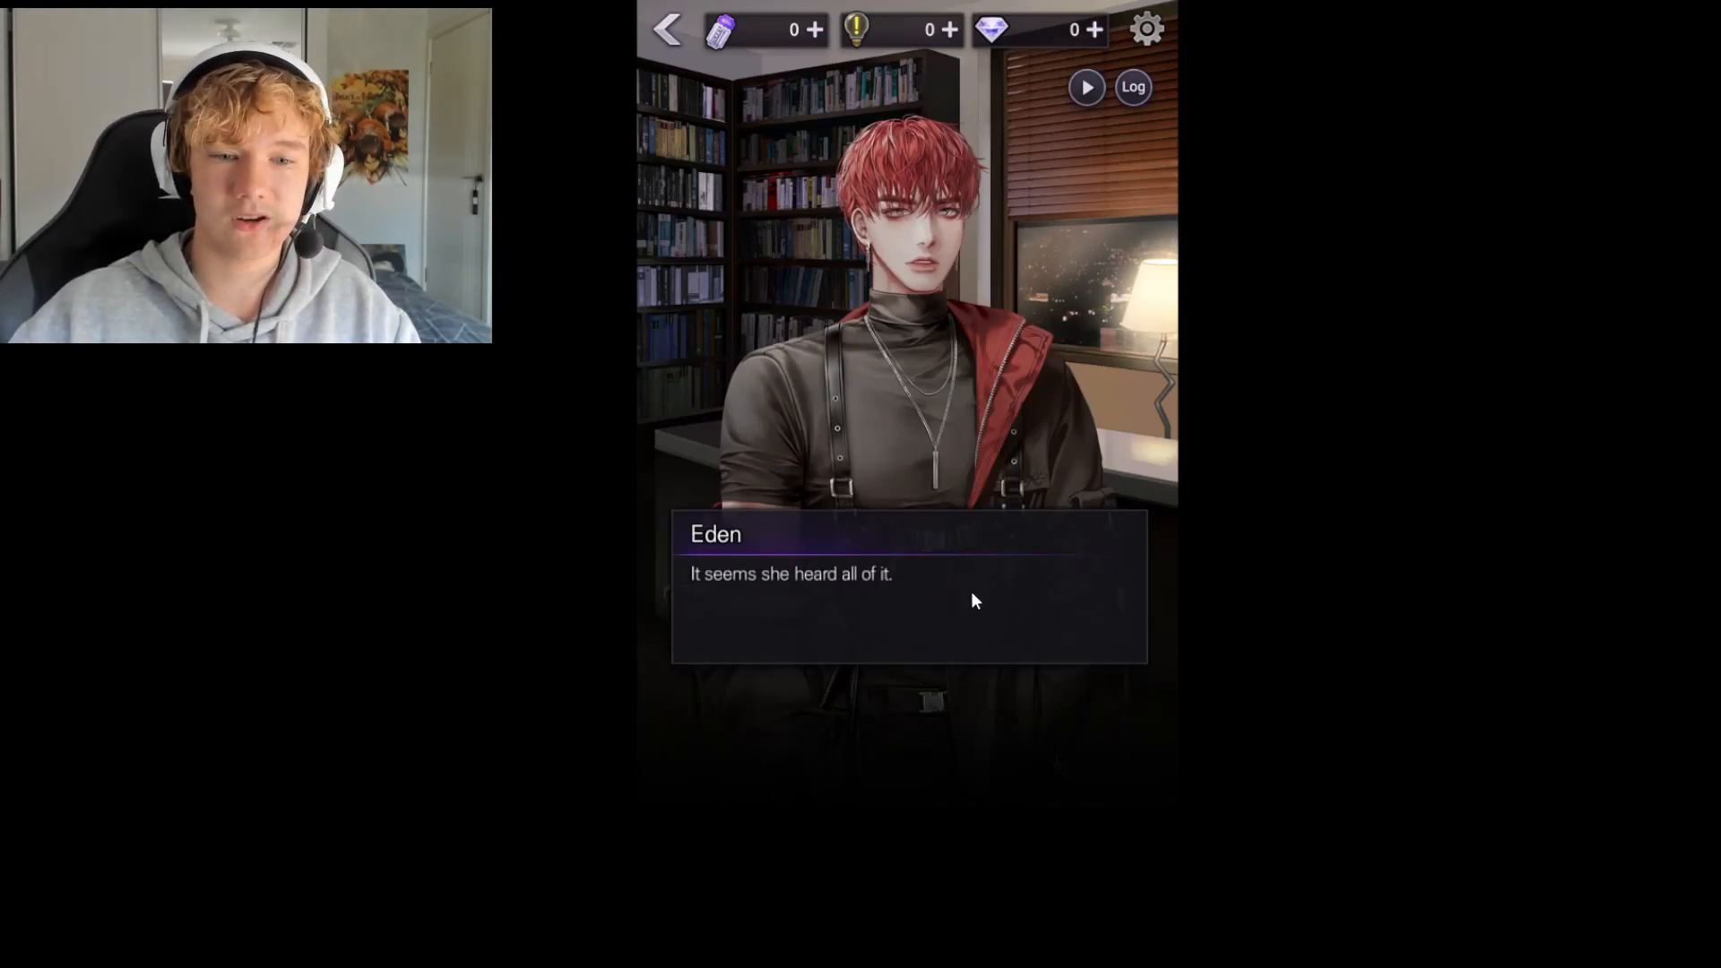
left_click(970, 600)
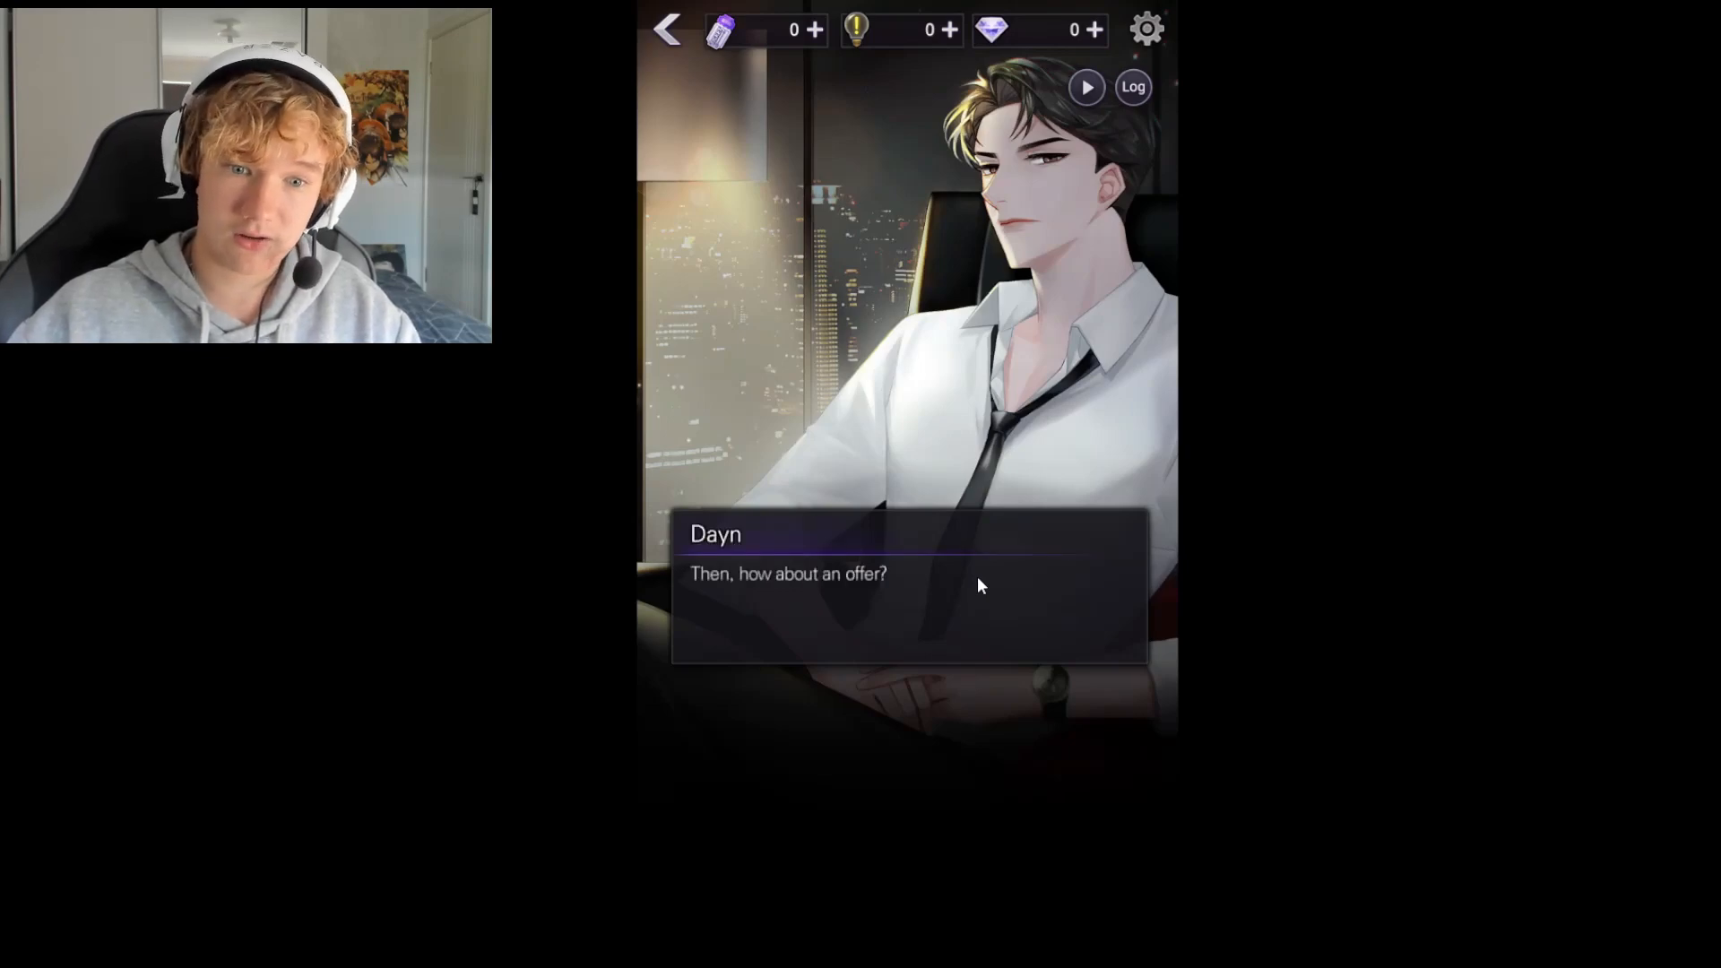
Advance through Dayn's offer, Eden's question, the dungeon explanation and the memory remark
left_click(977, 588)
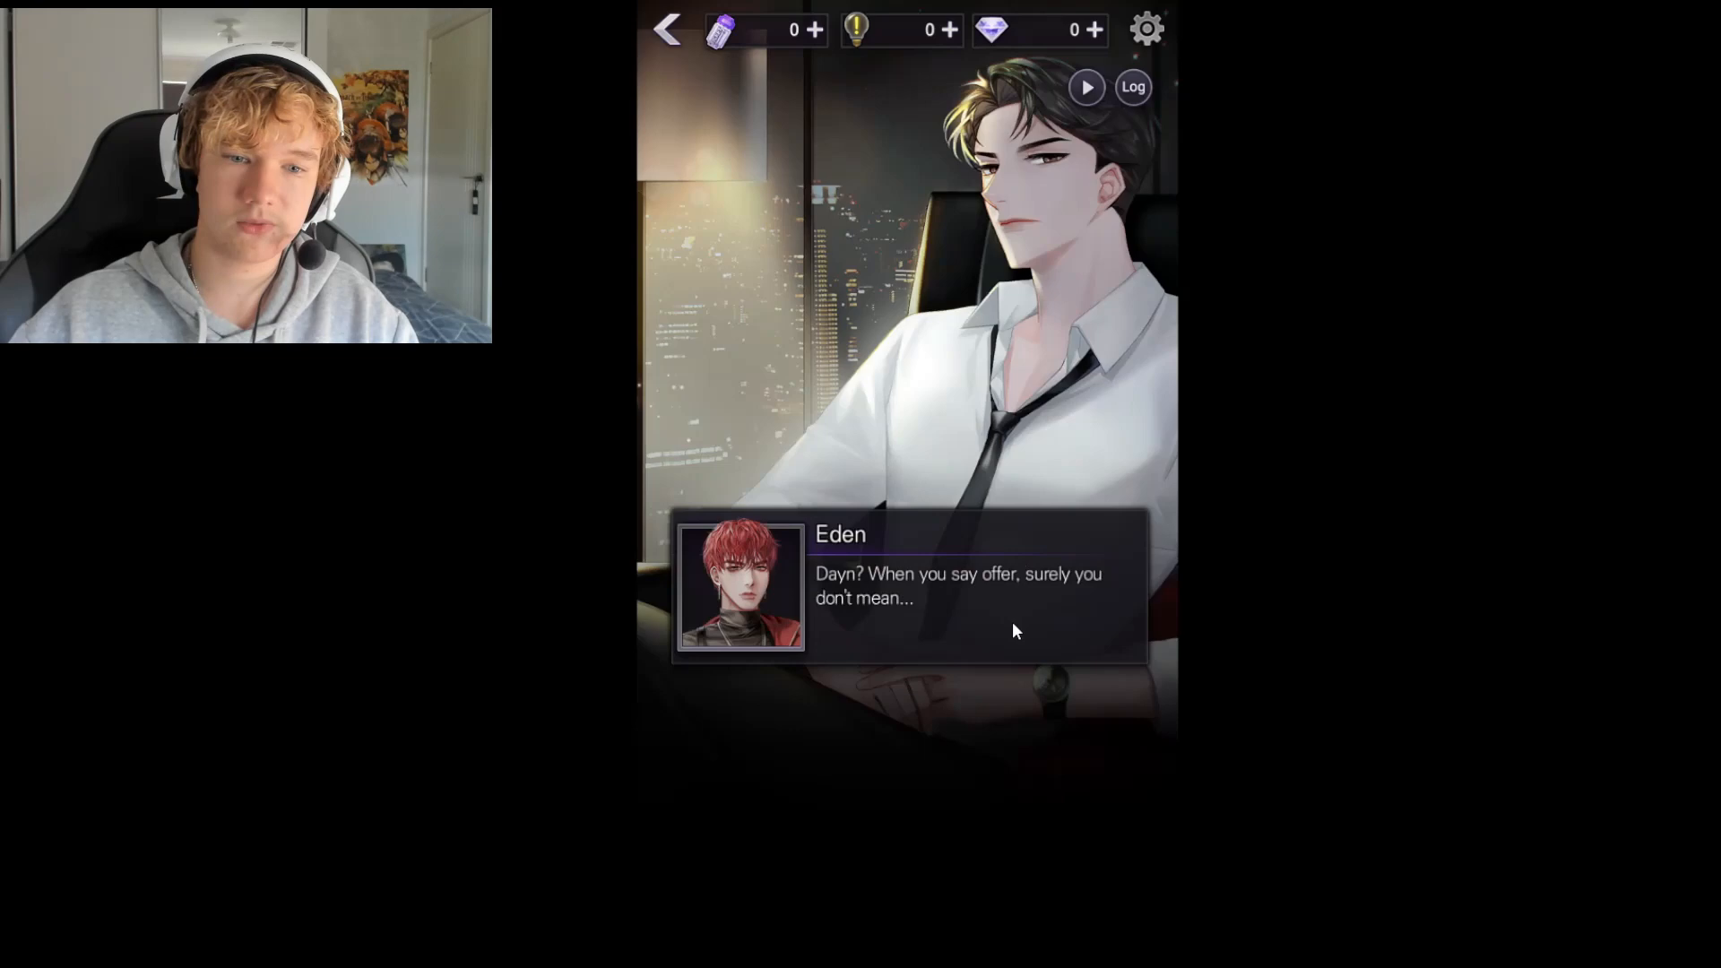
left_click(1007, 624)
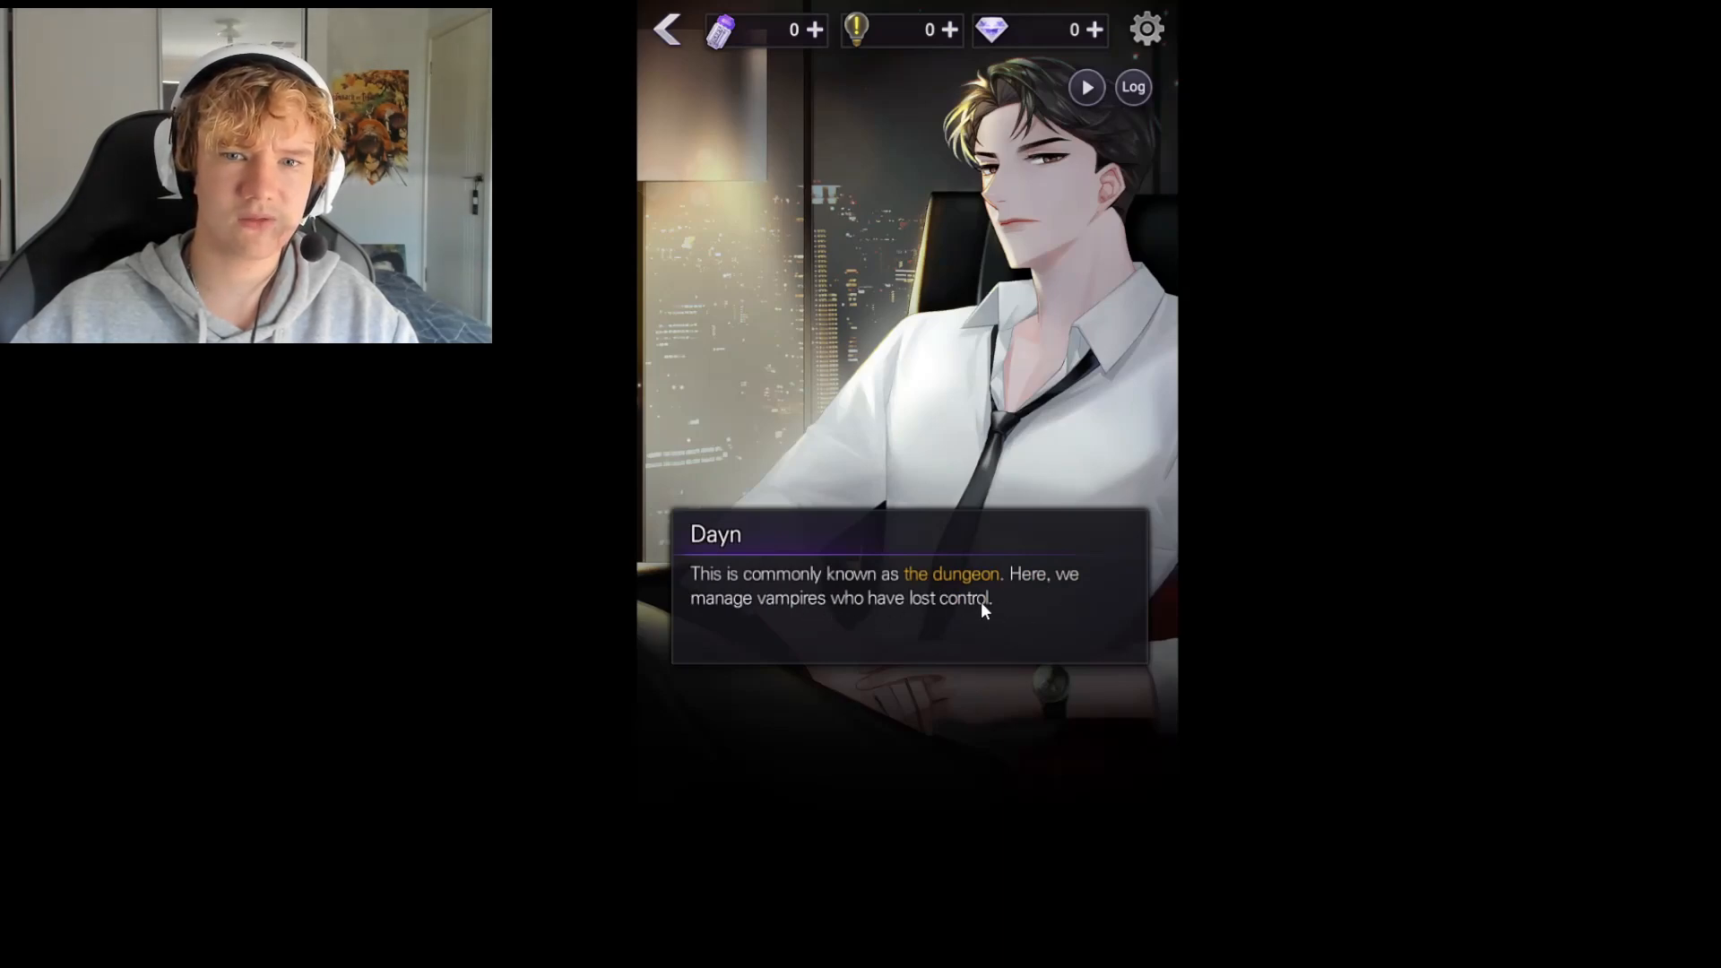
left_click(983, 611)
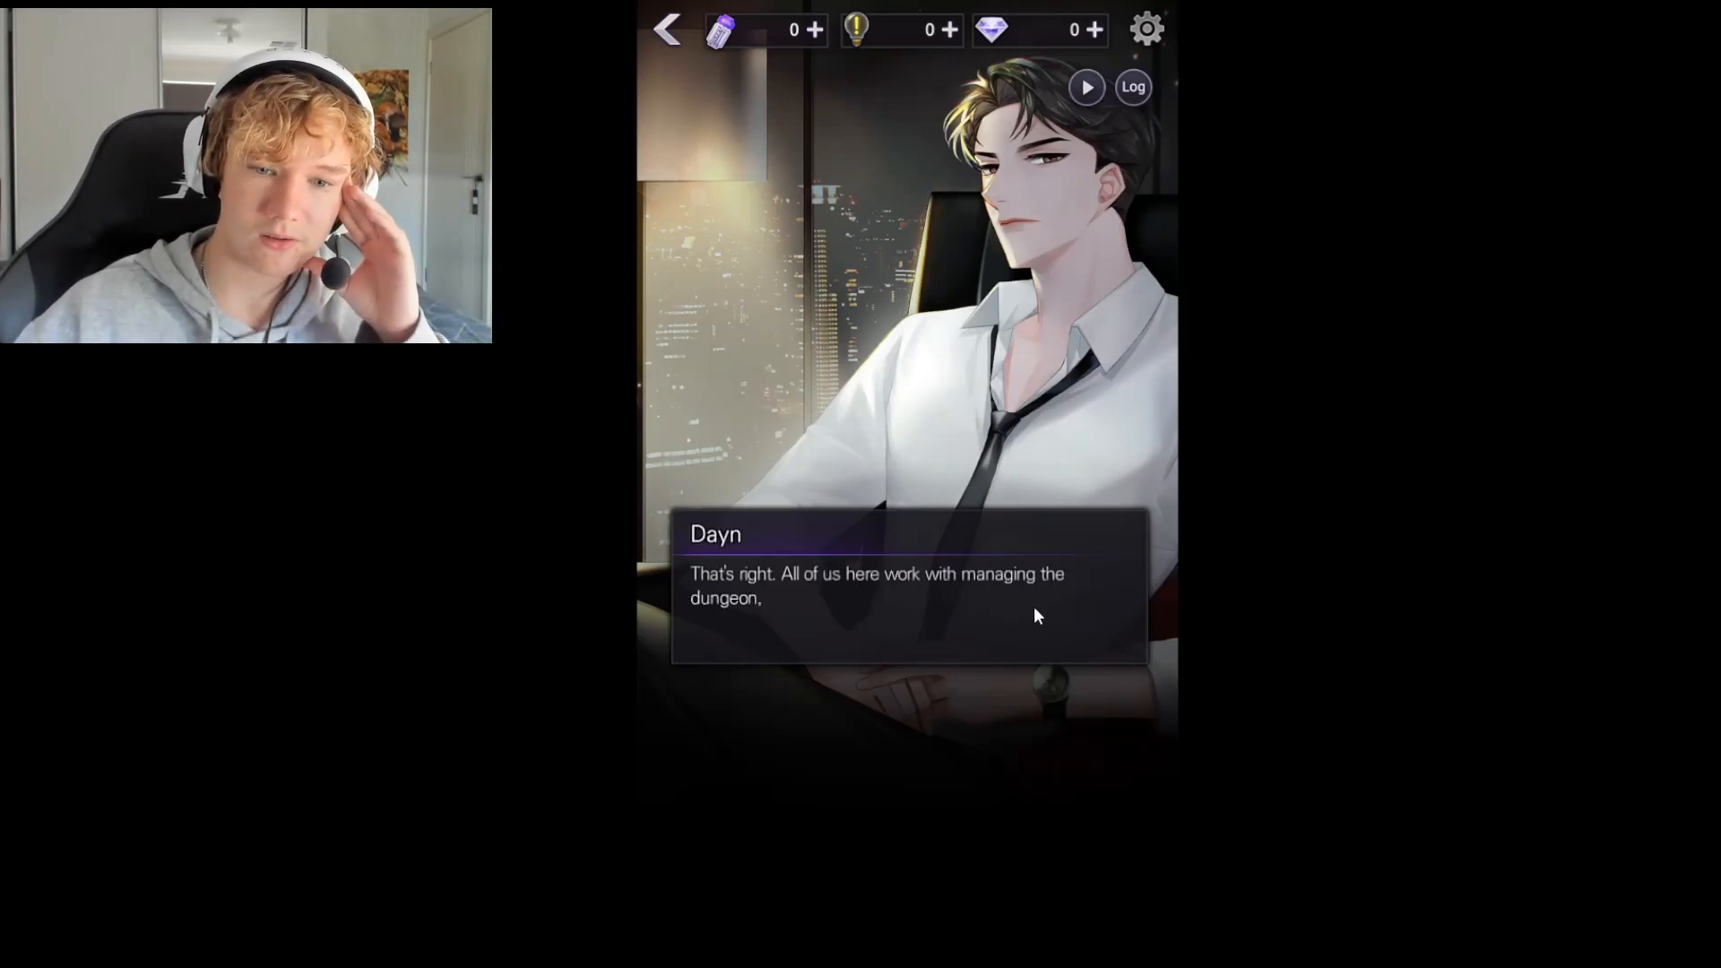
left_click(910, 588)
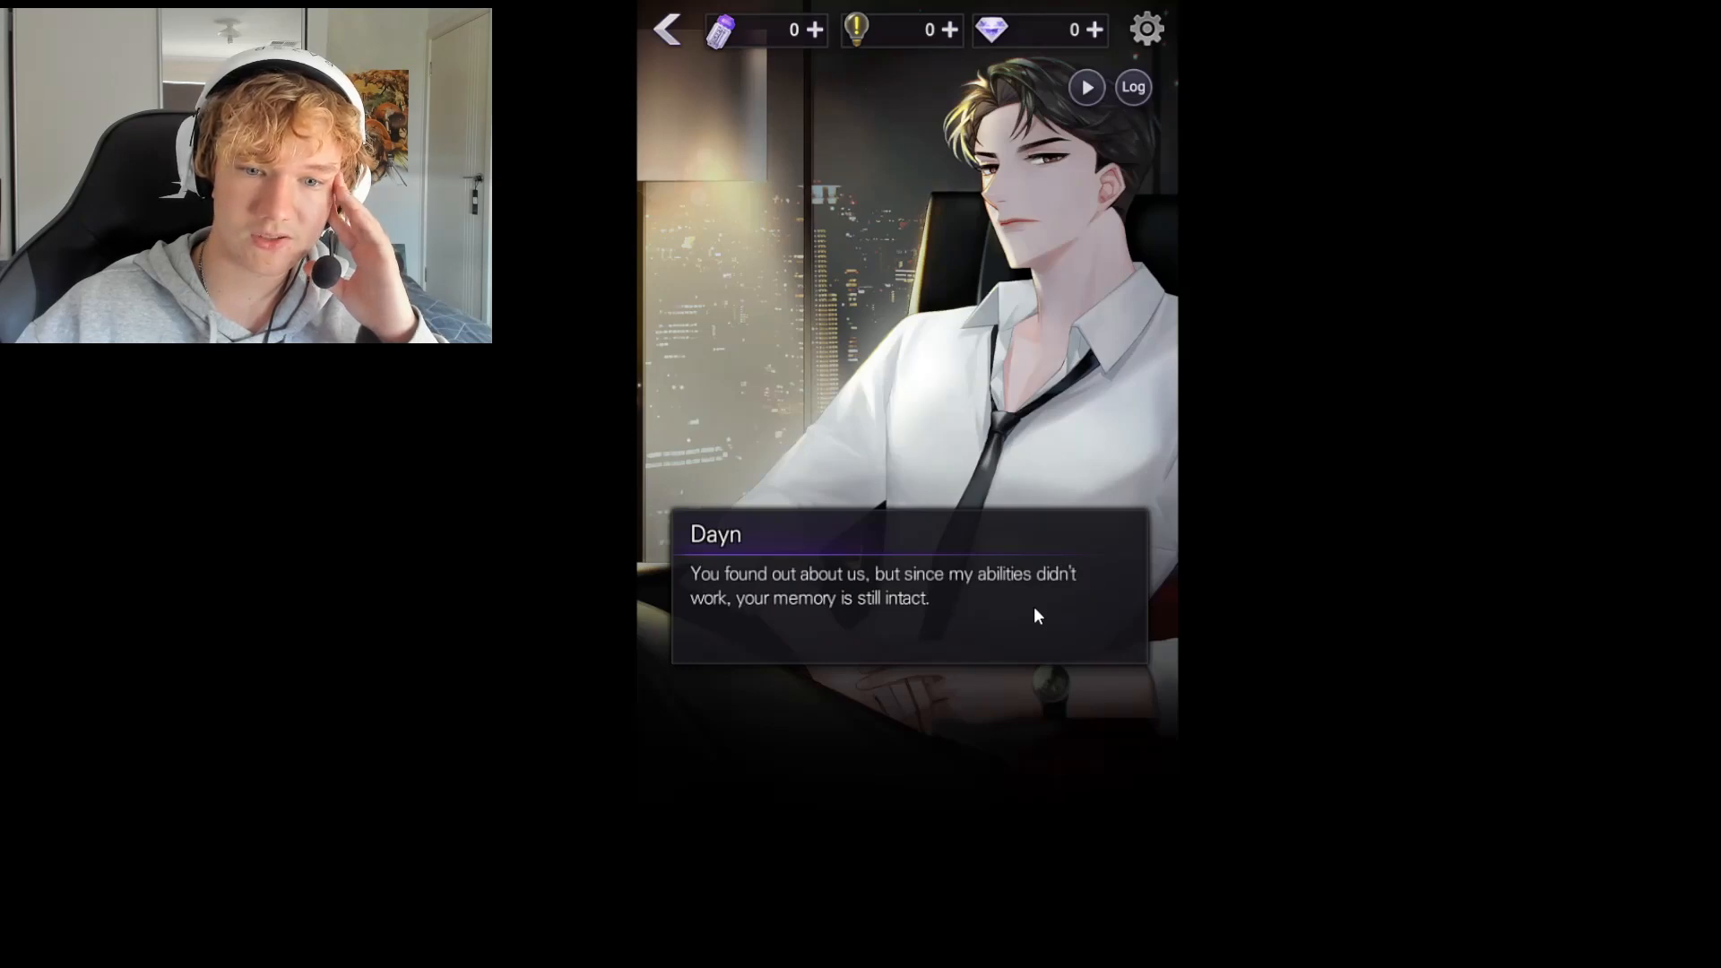
left_click(1020, 615)
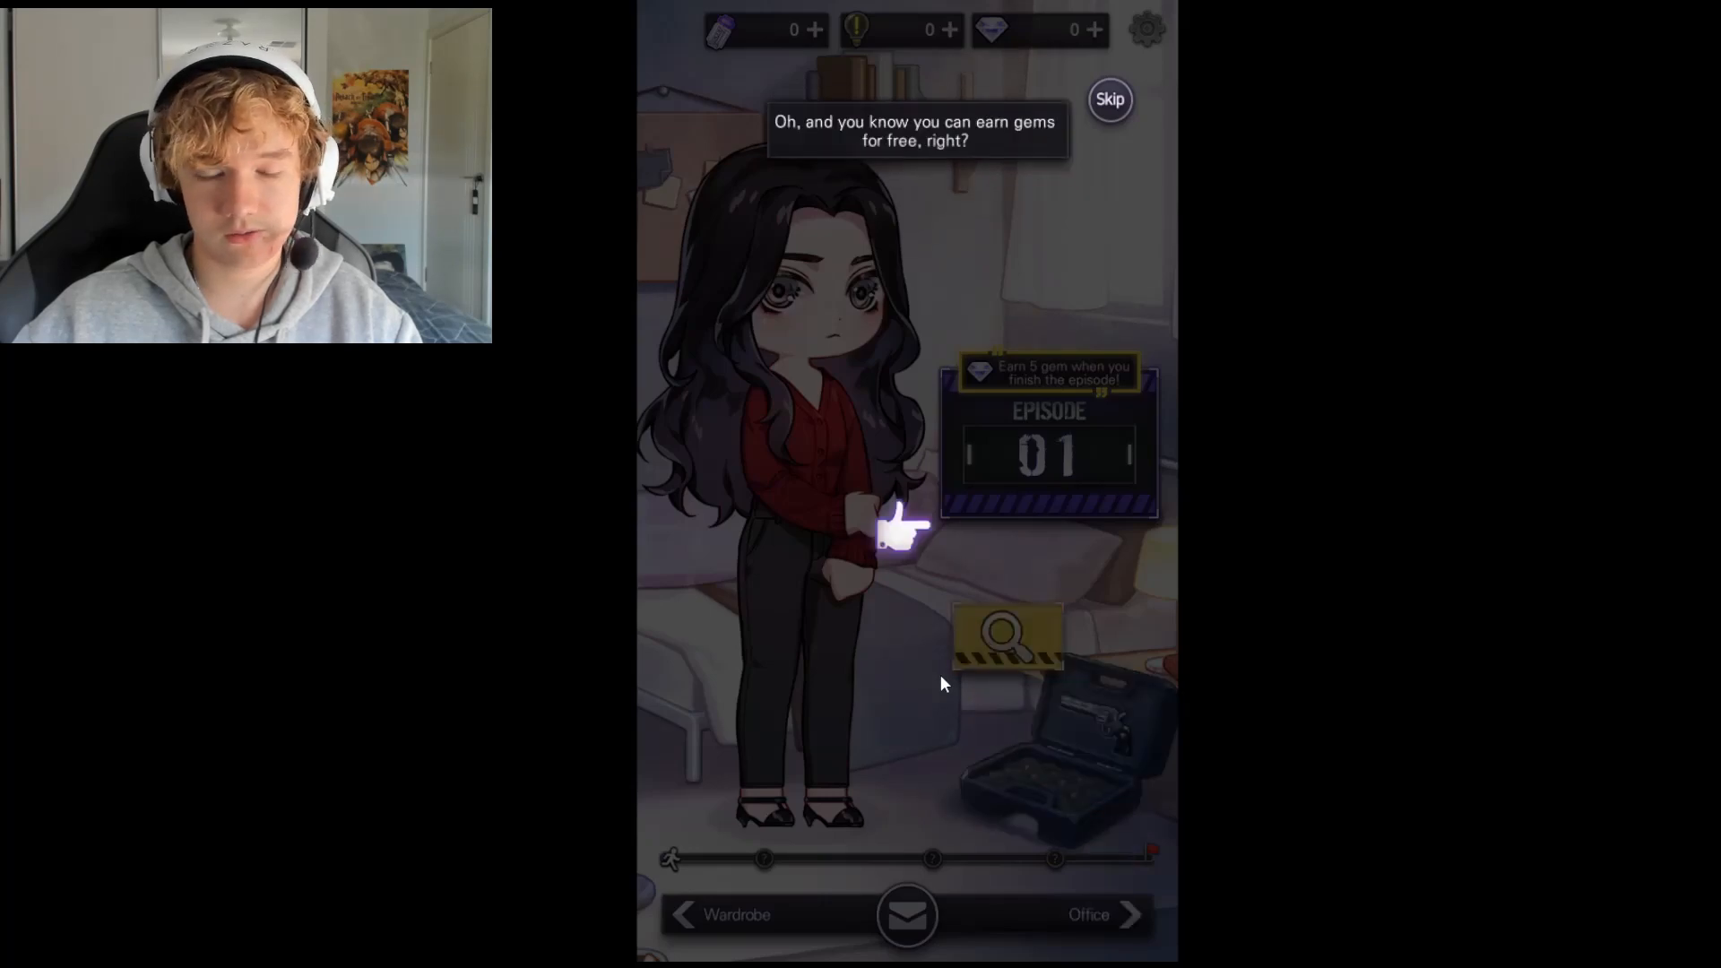
Dismiss the free gems tip and collect the 25-gem reward
left_click(900, 527)
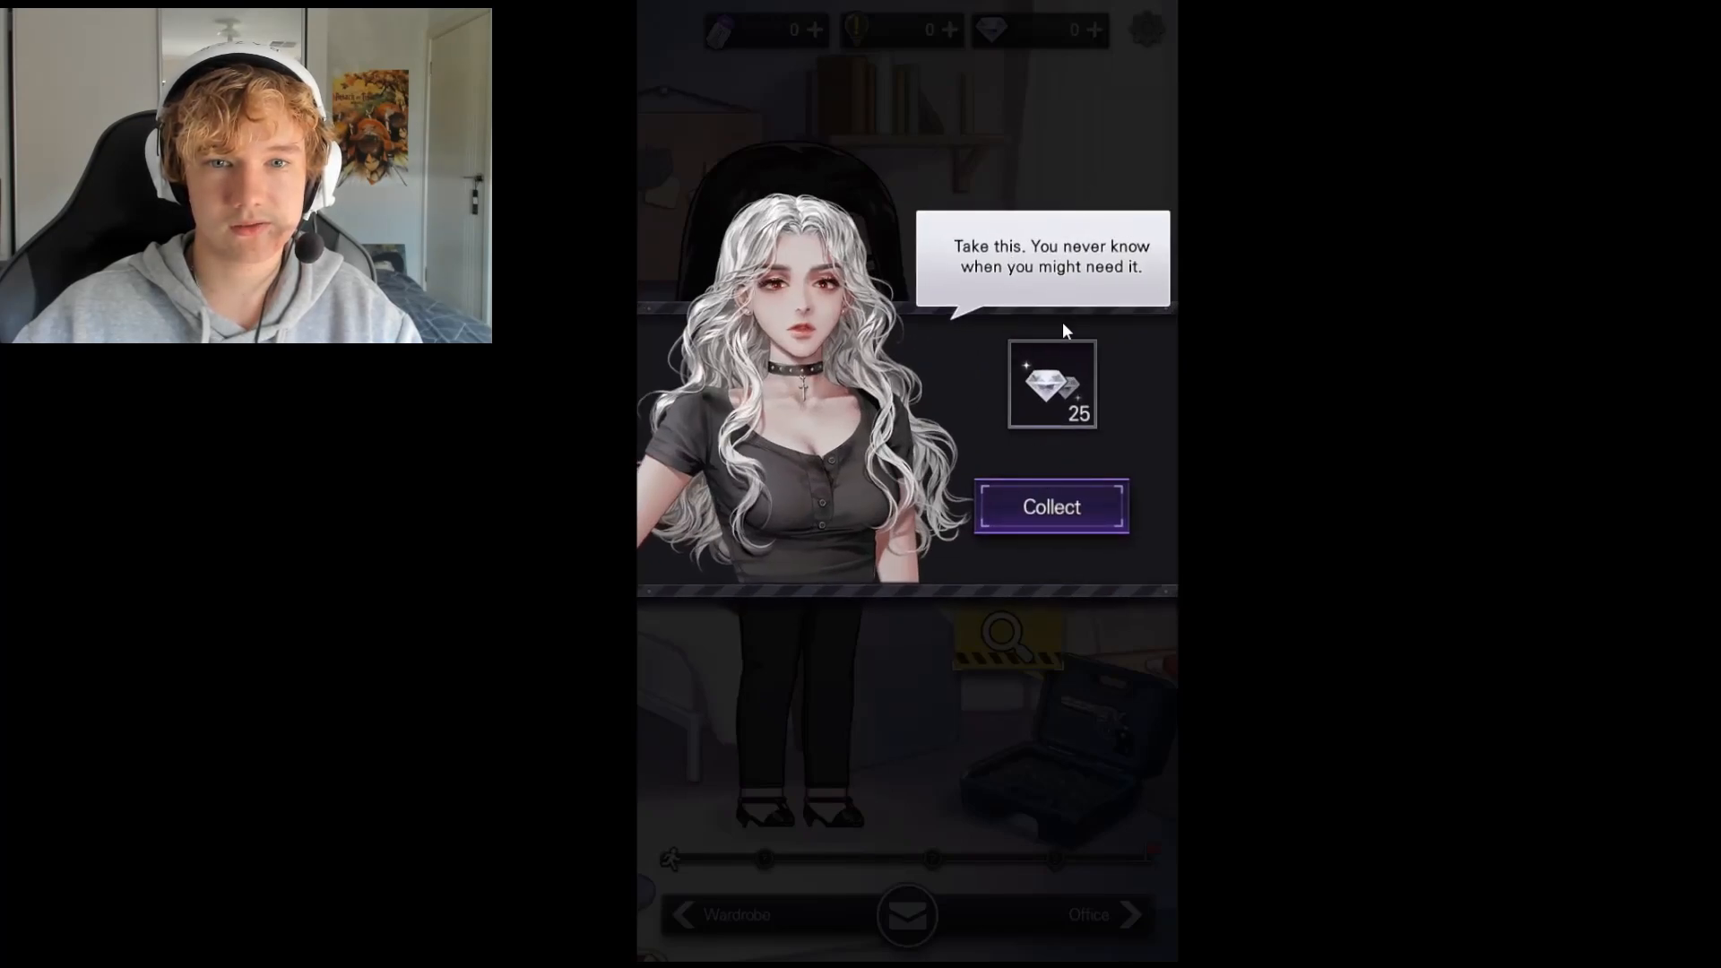
mouse_move(1072, 505)
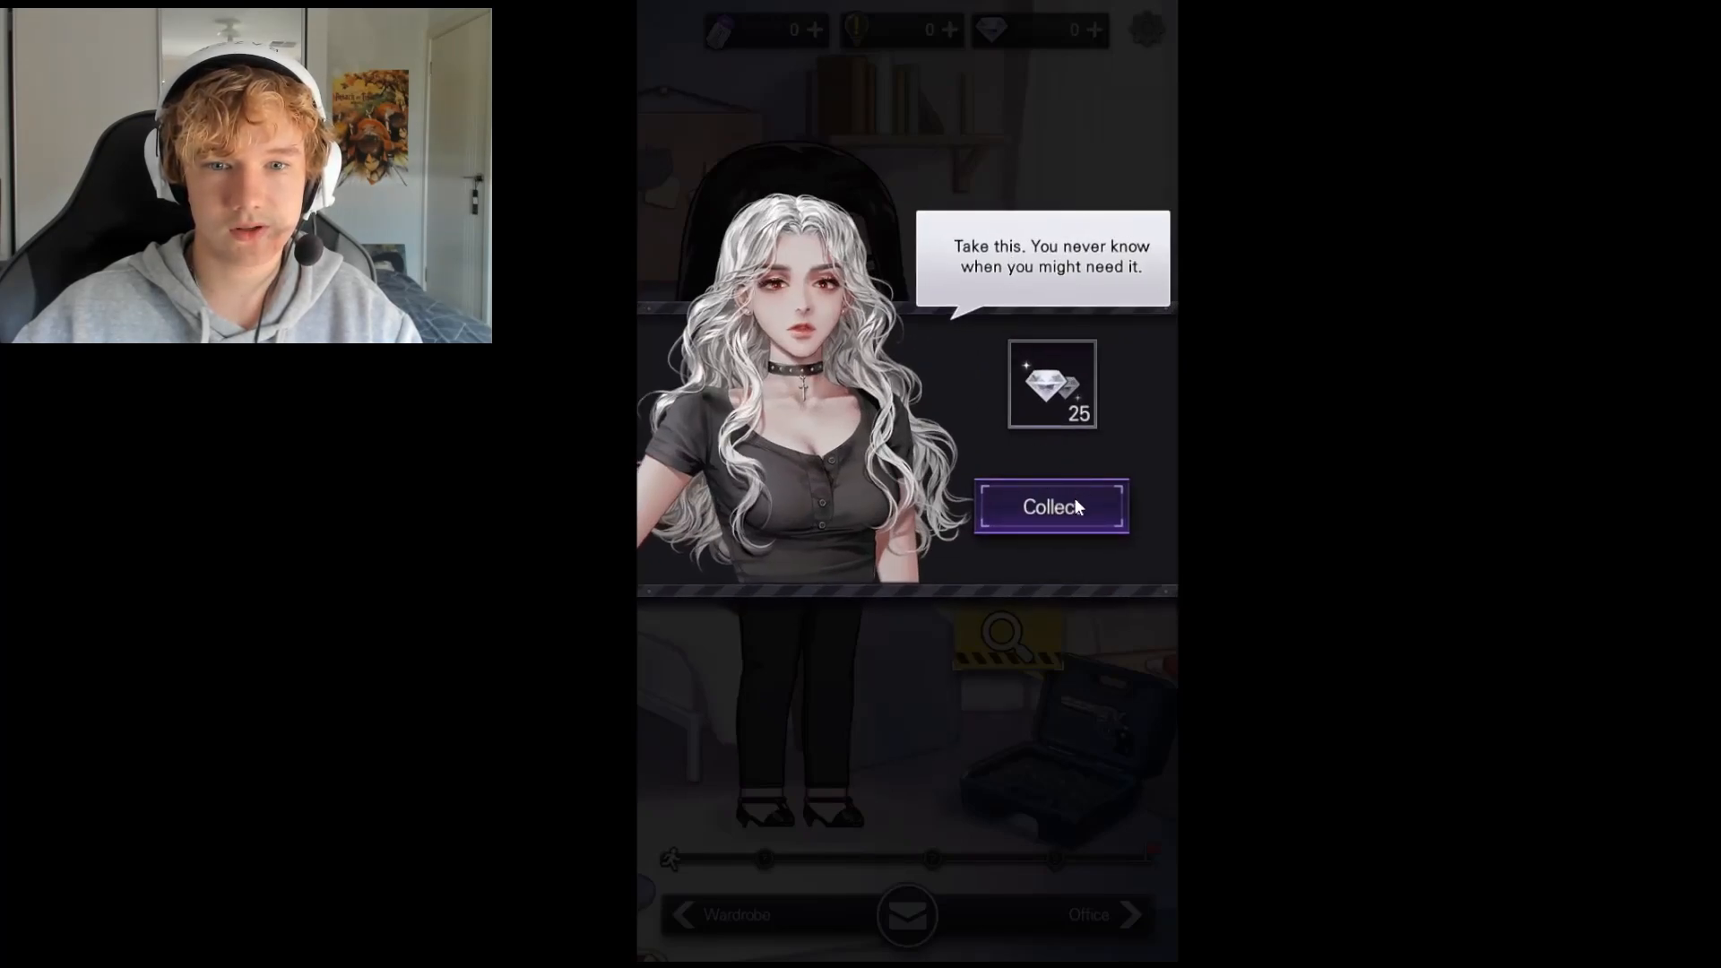
left_click(1049, 506)
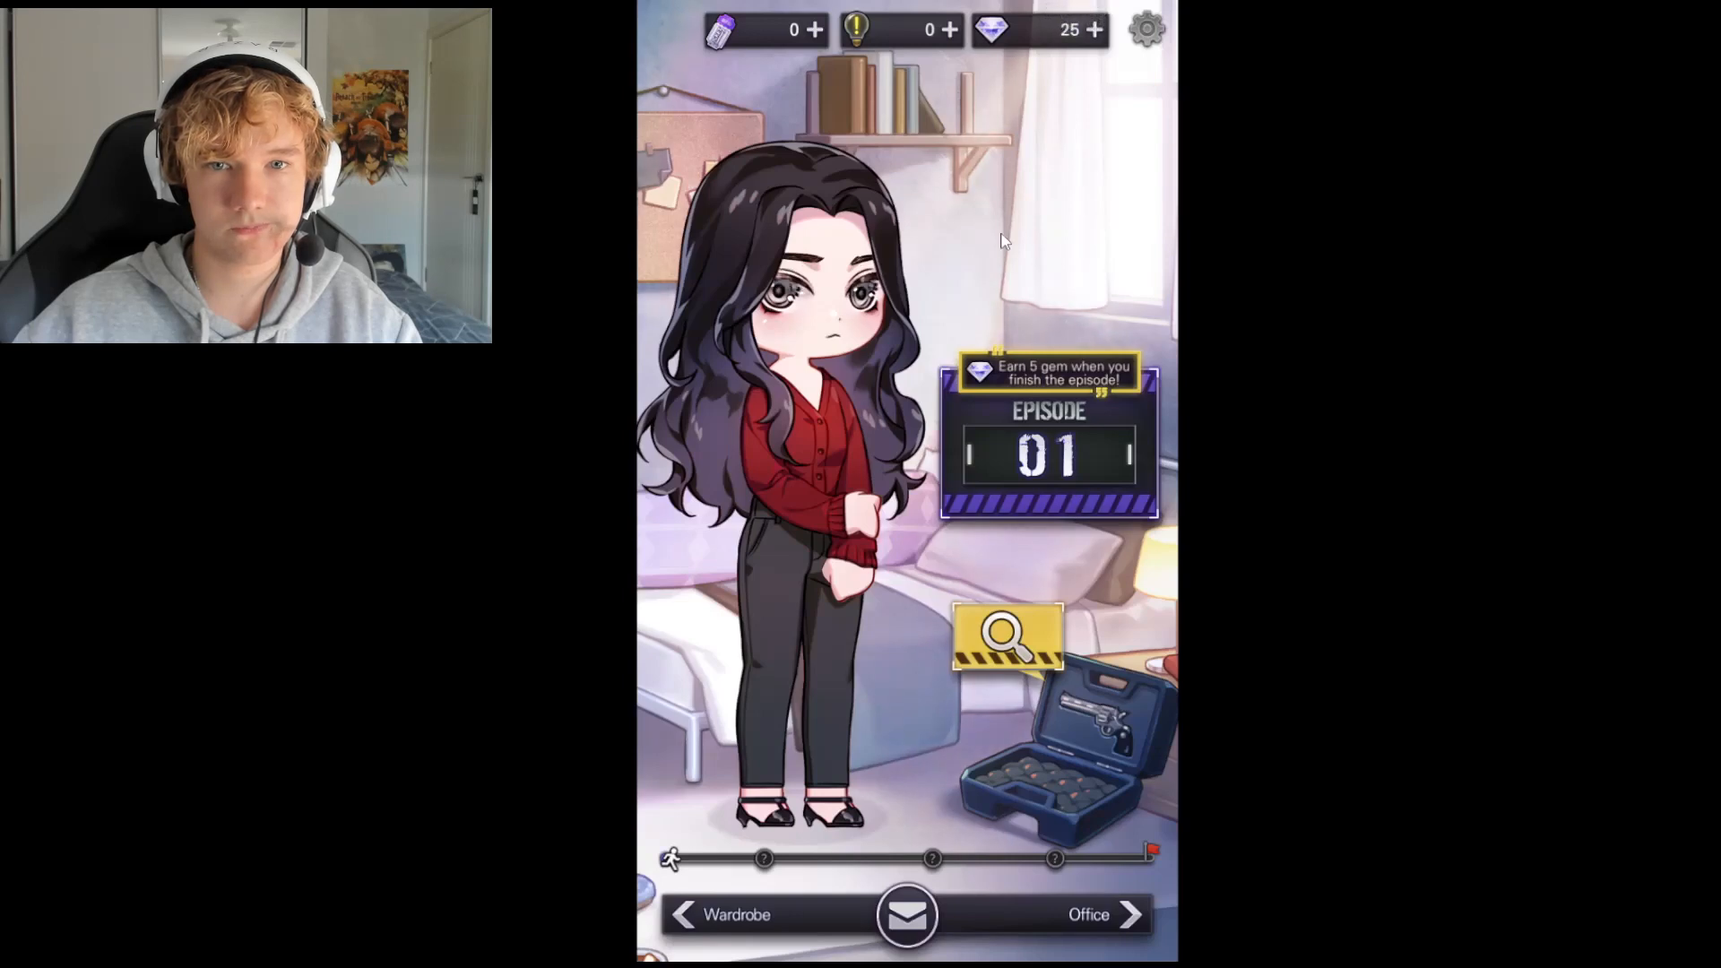
mouse_move(1076, 46)
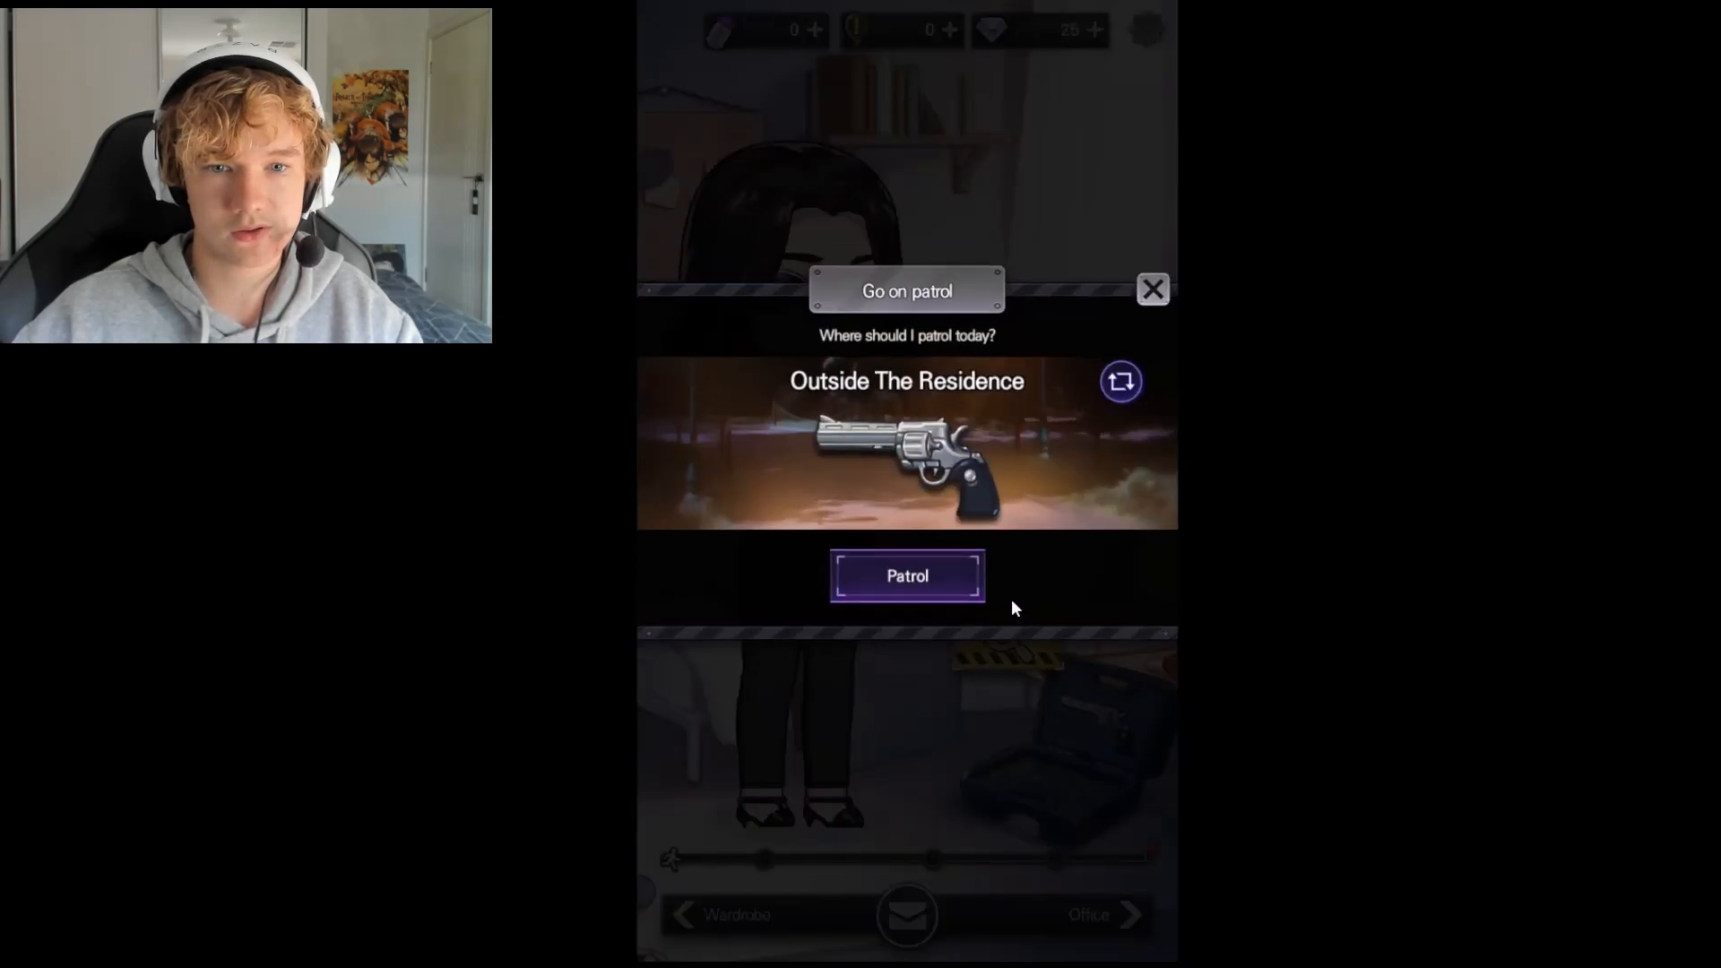
Start a patrol Outside The Residence, close the patrol window and bring up the wardrobe
left_click(1153, 289)
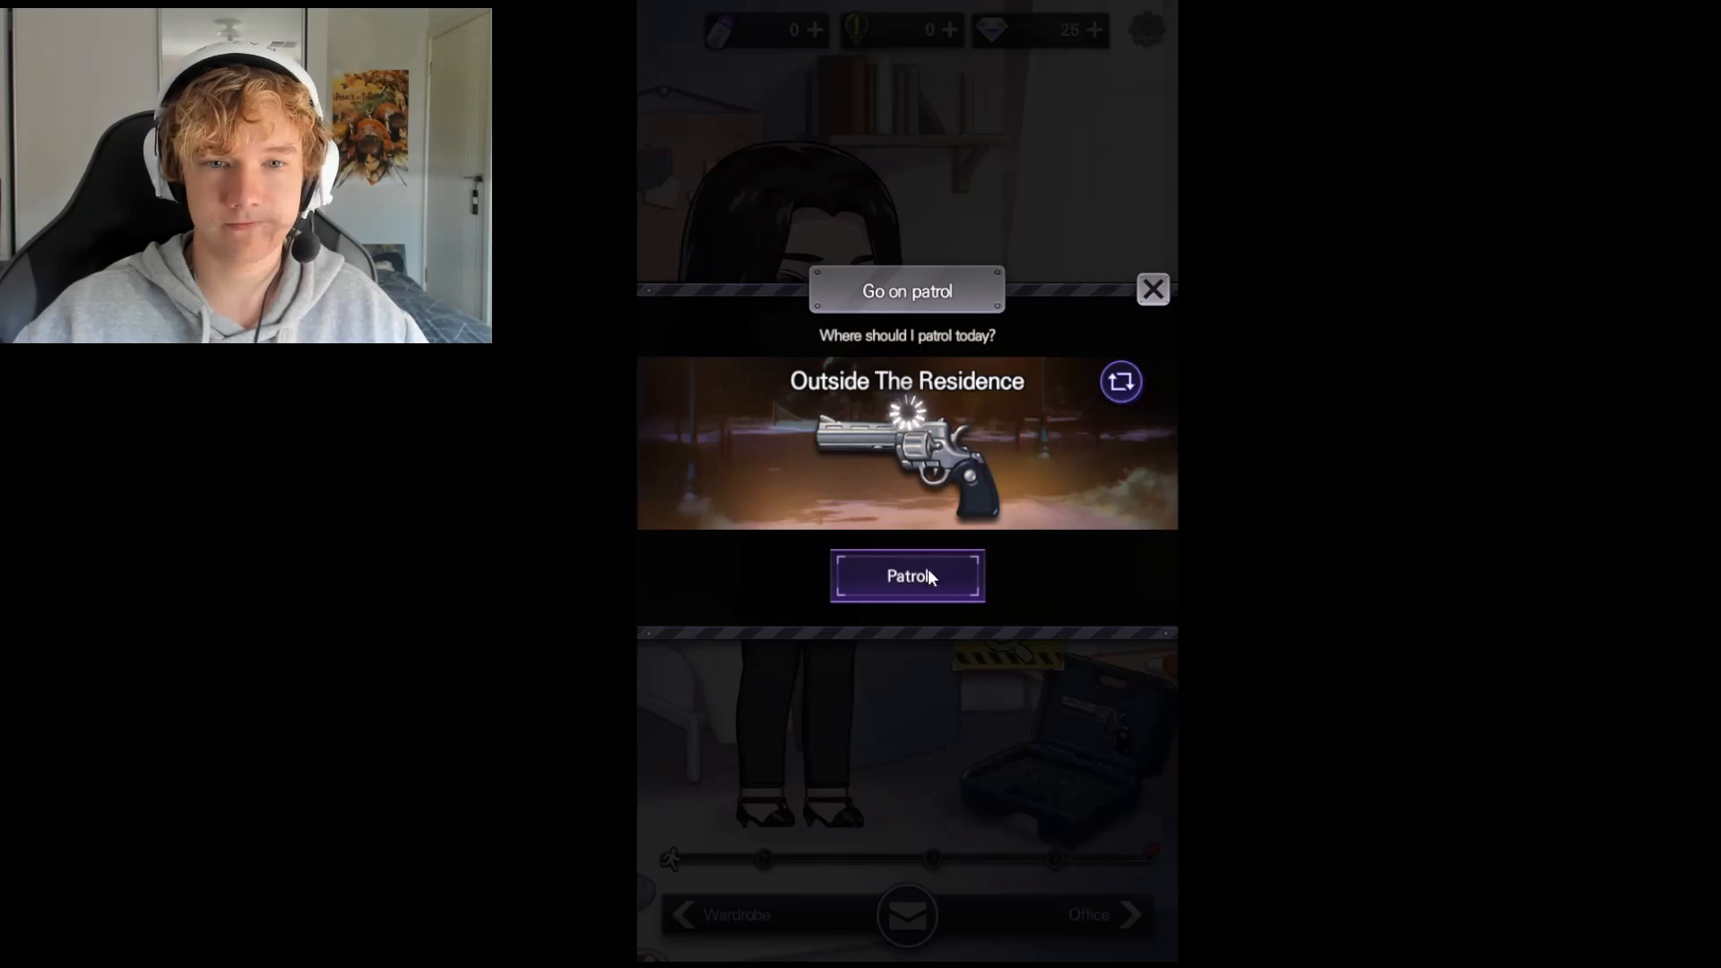
left_click(908, 575)
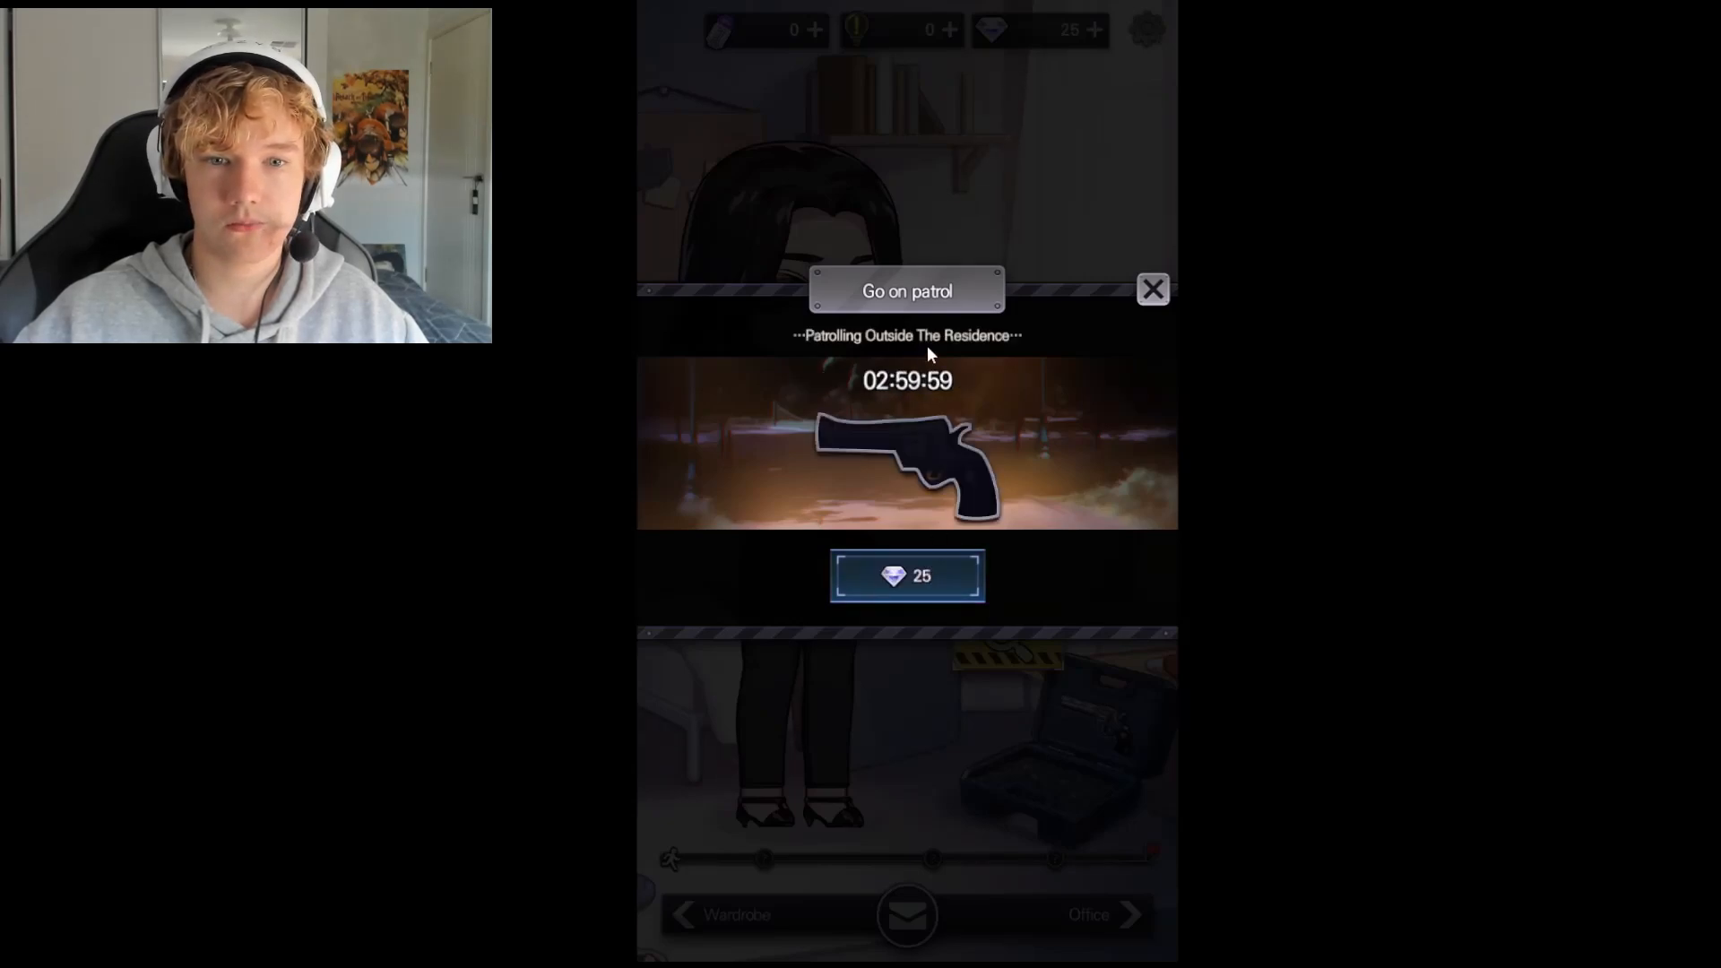
left_click(1153, 289)
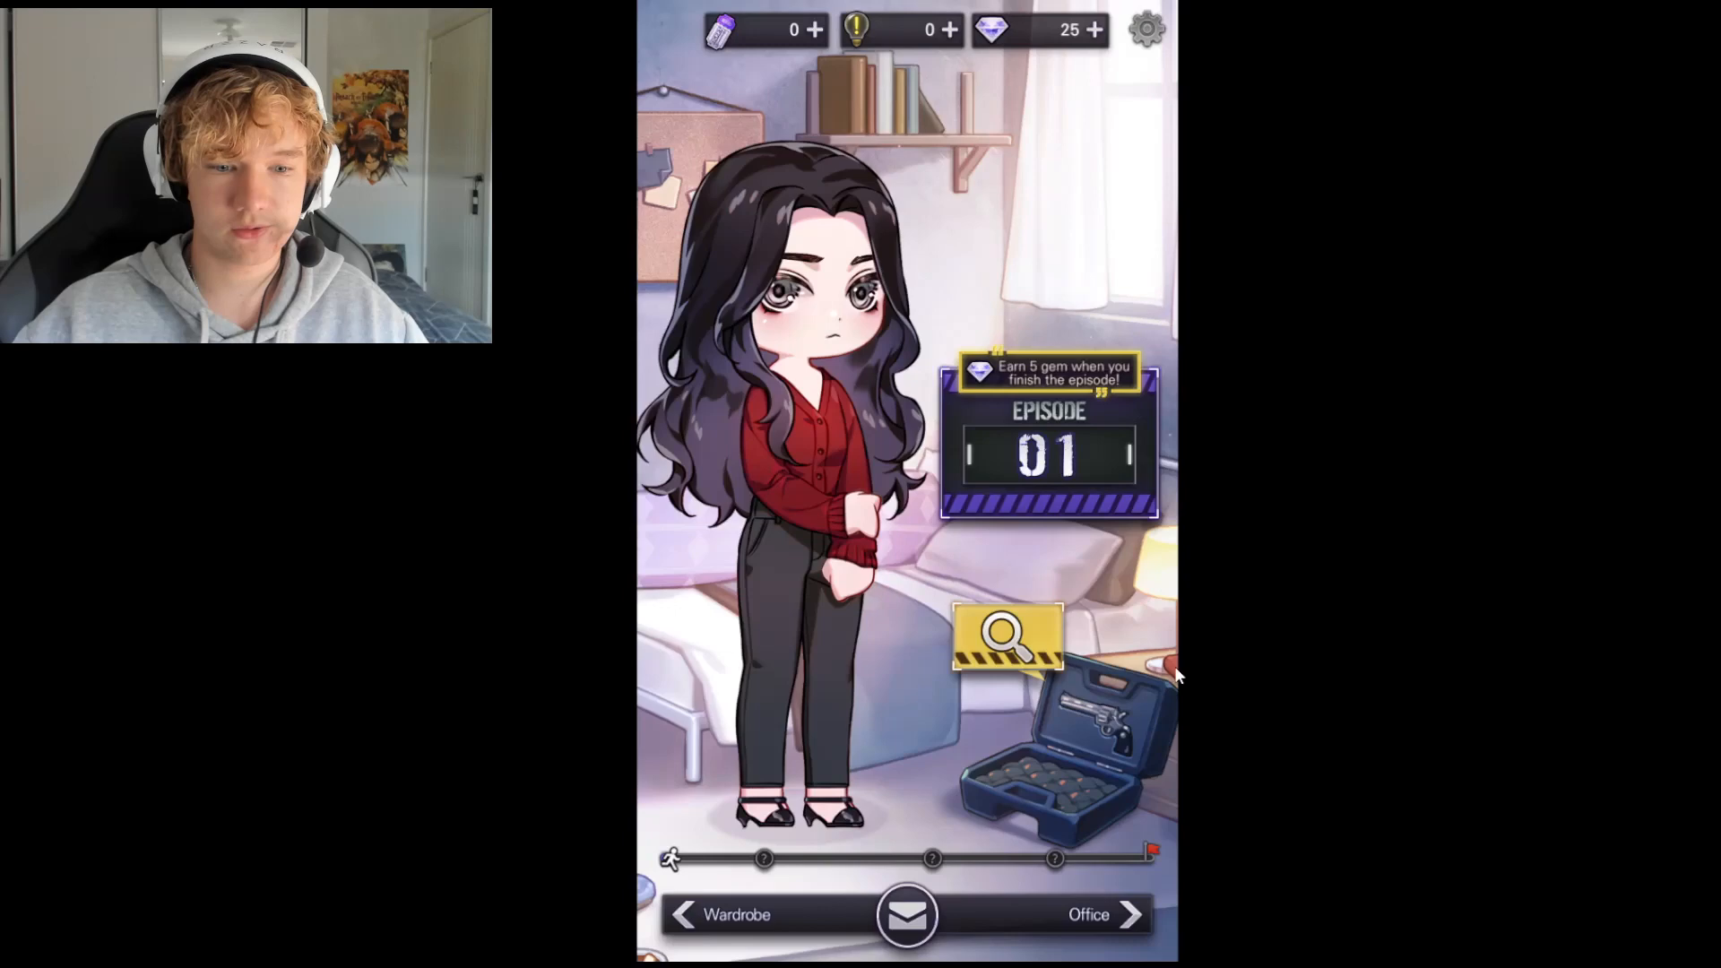
left_click(726, 914)
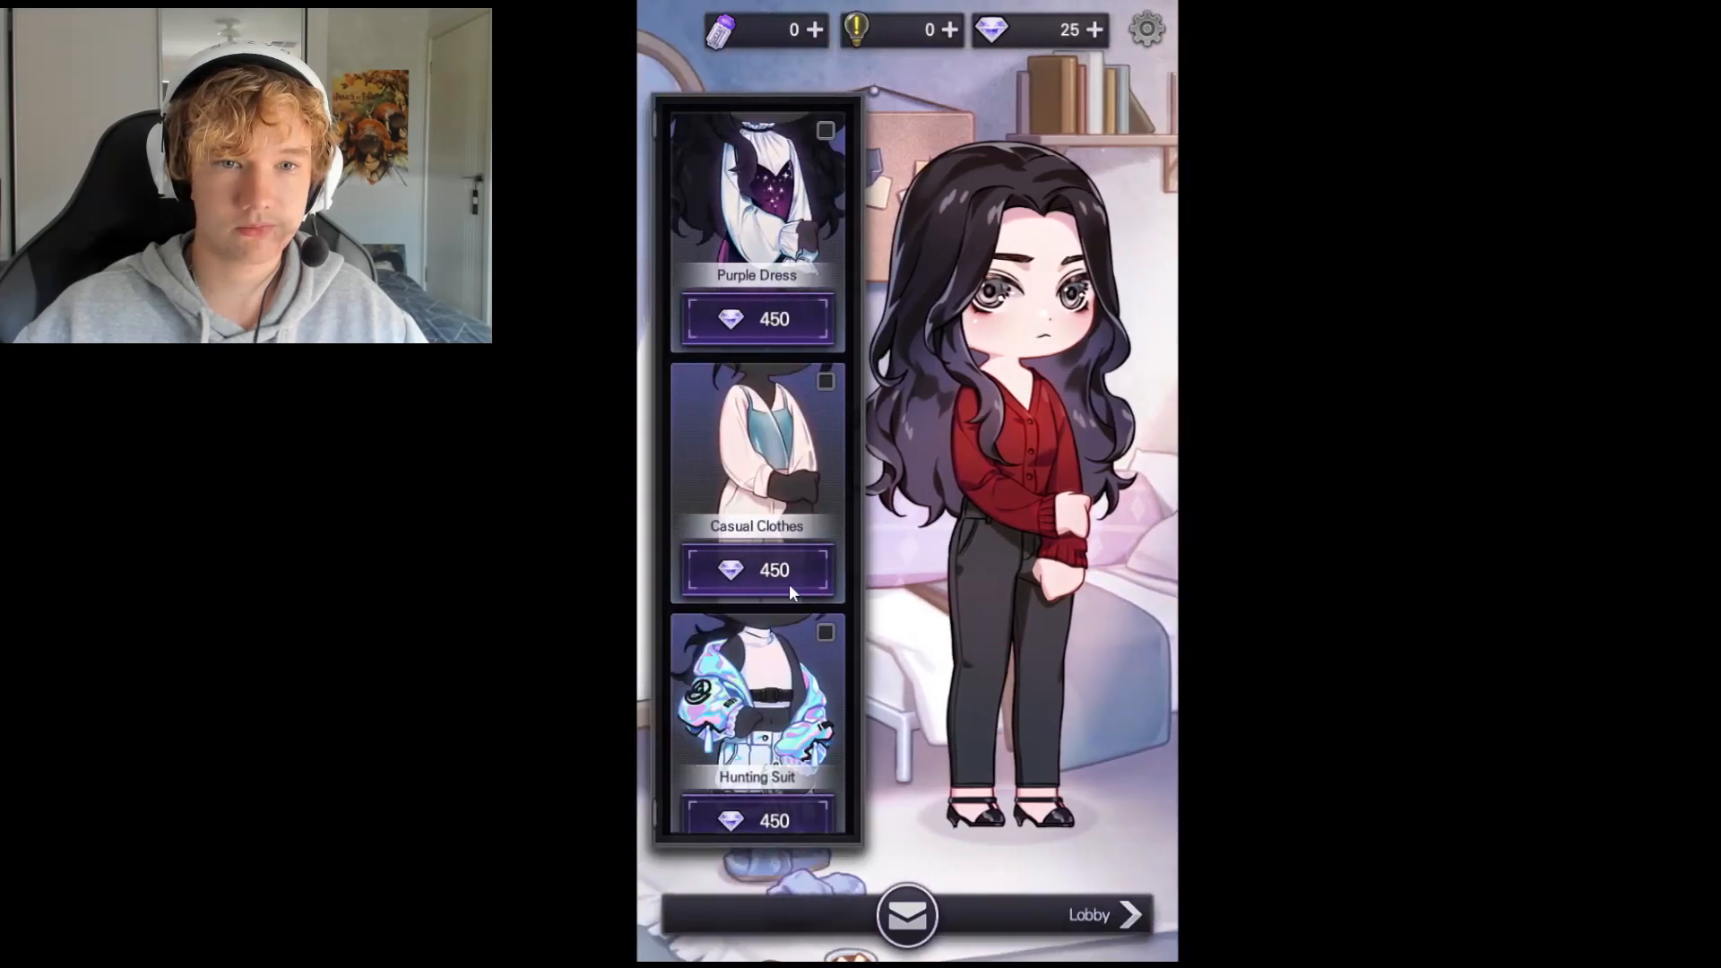
left_click(757, 192)
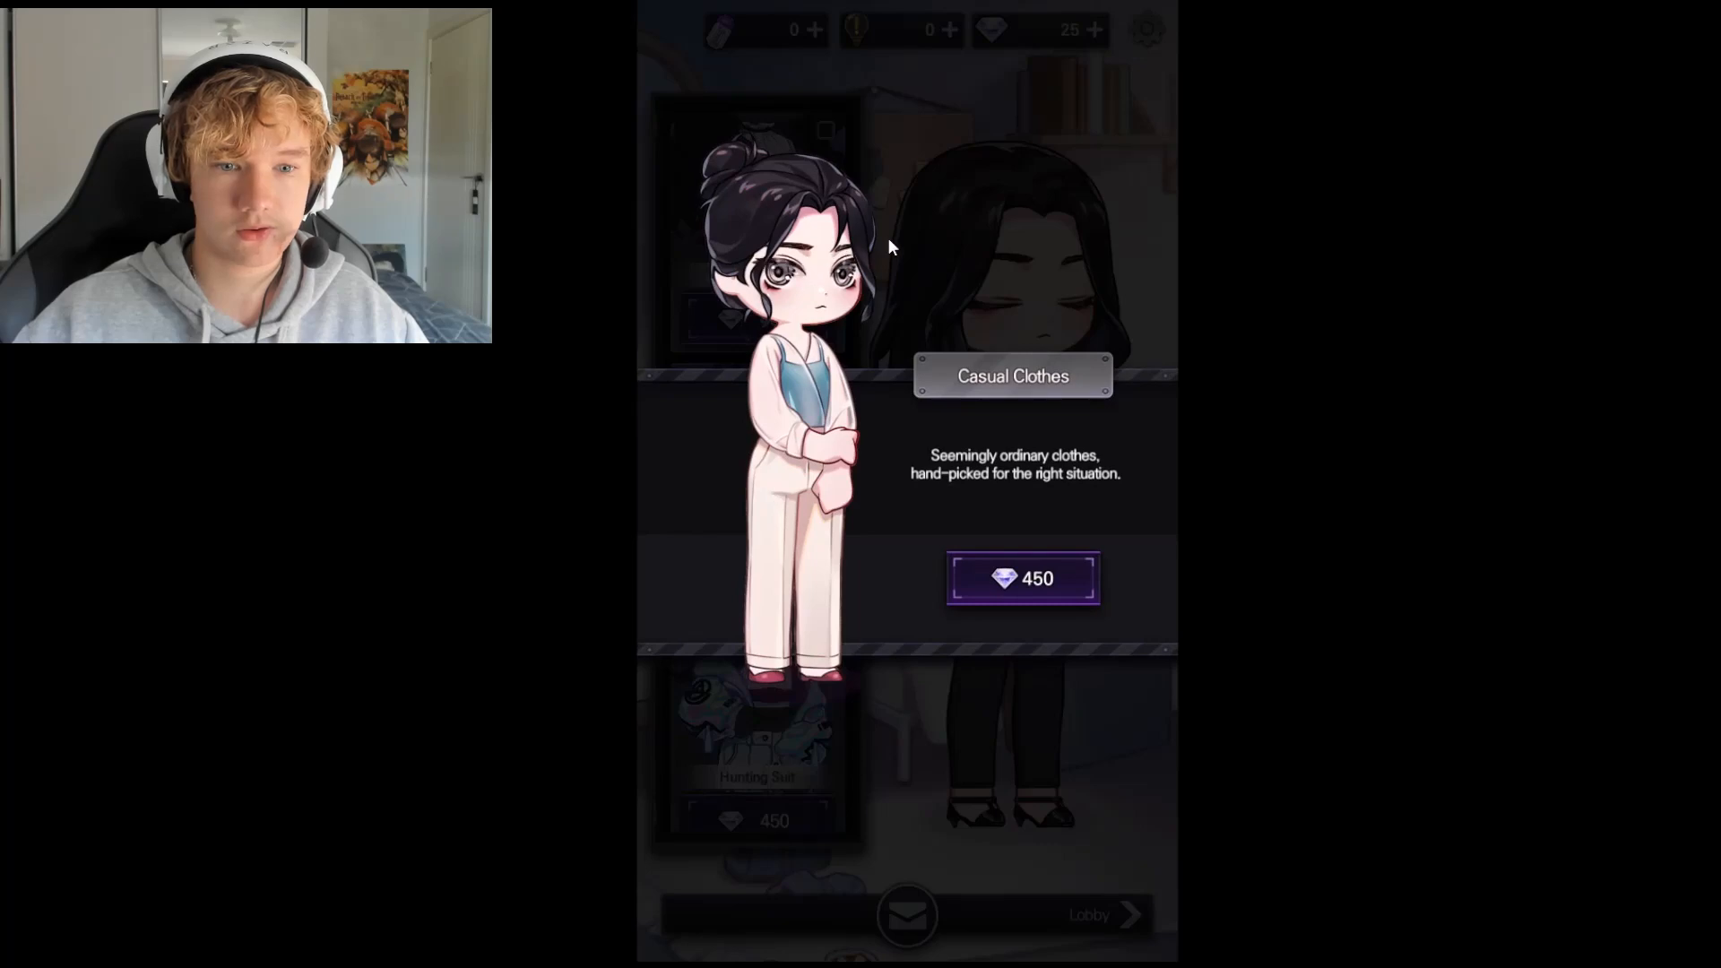
left_click(756, 752)
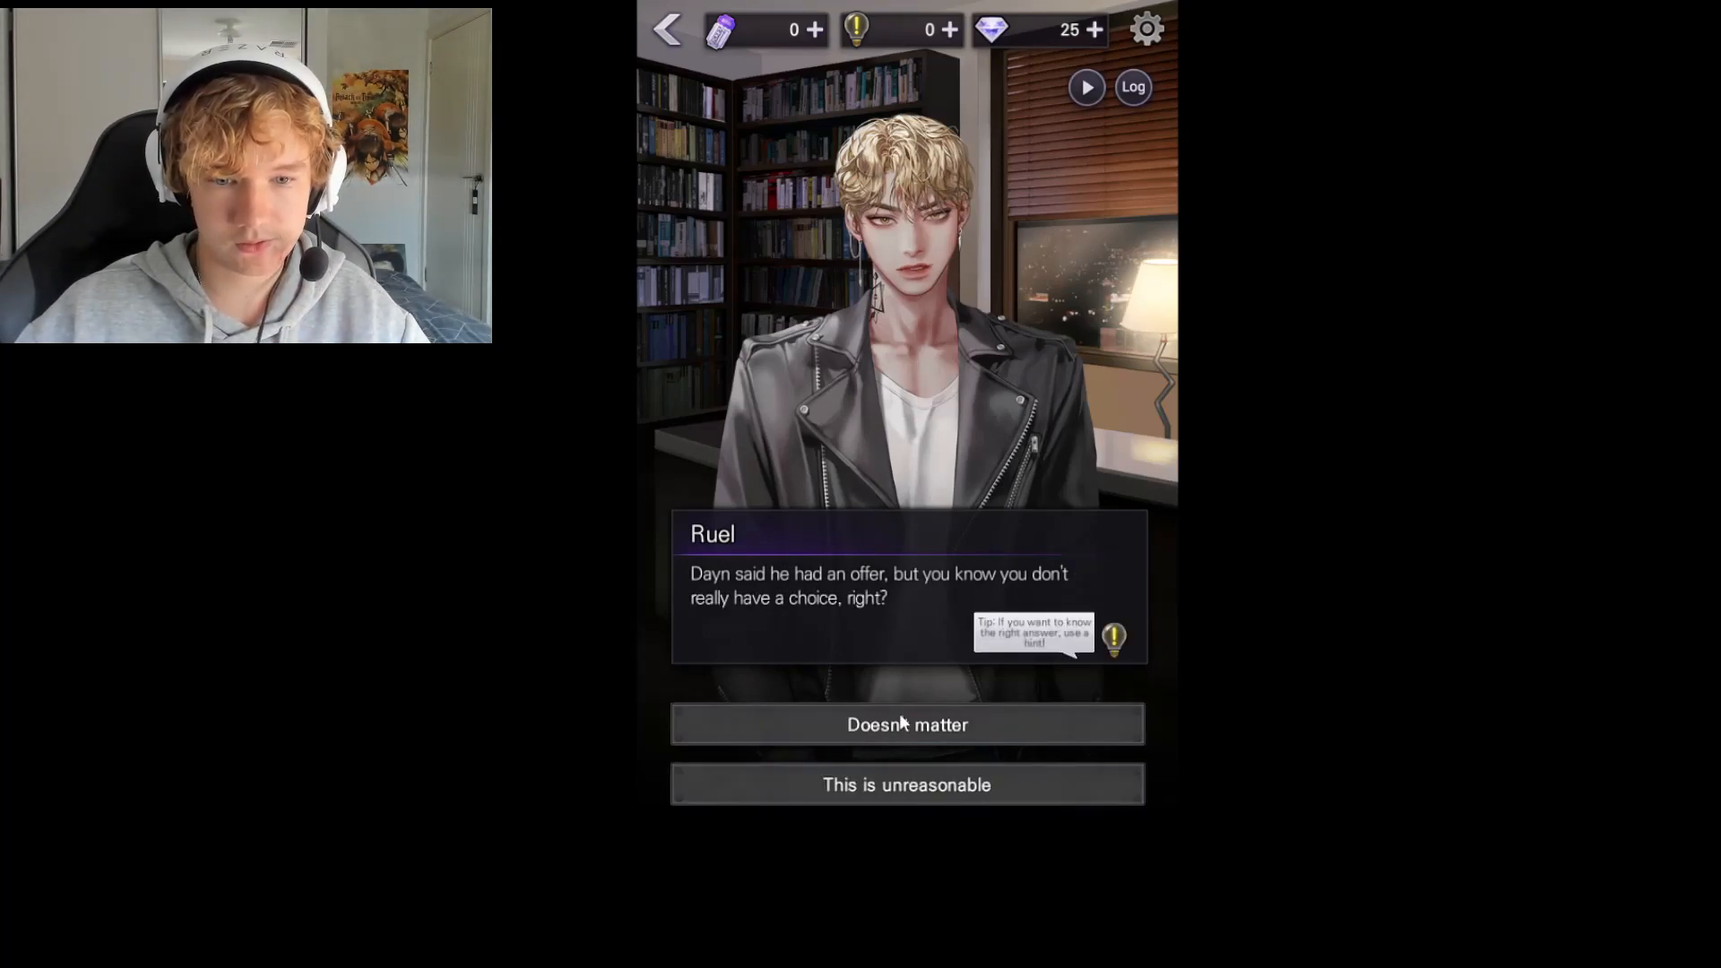
Answer Ruel with 'Doesn't matter' and continue through Eden's line
left_click(906, 725)
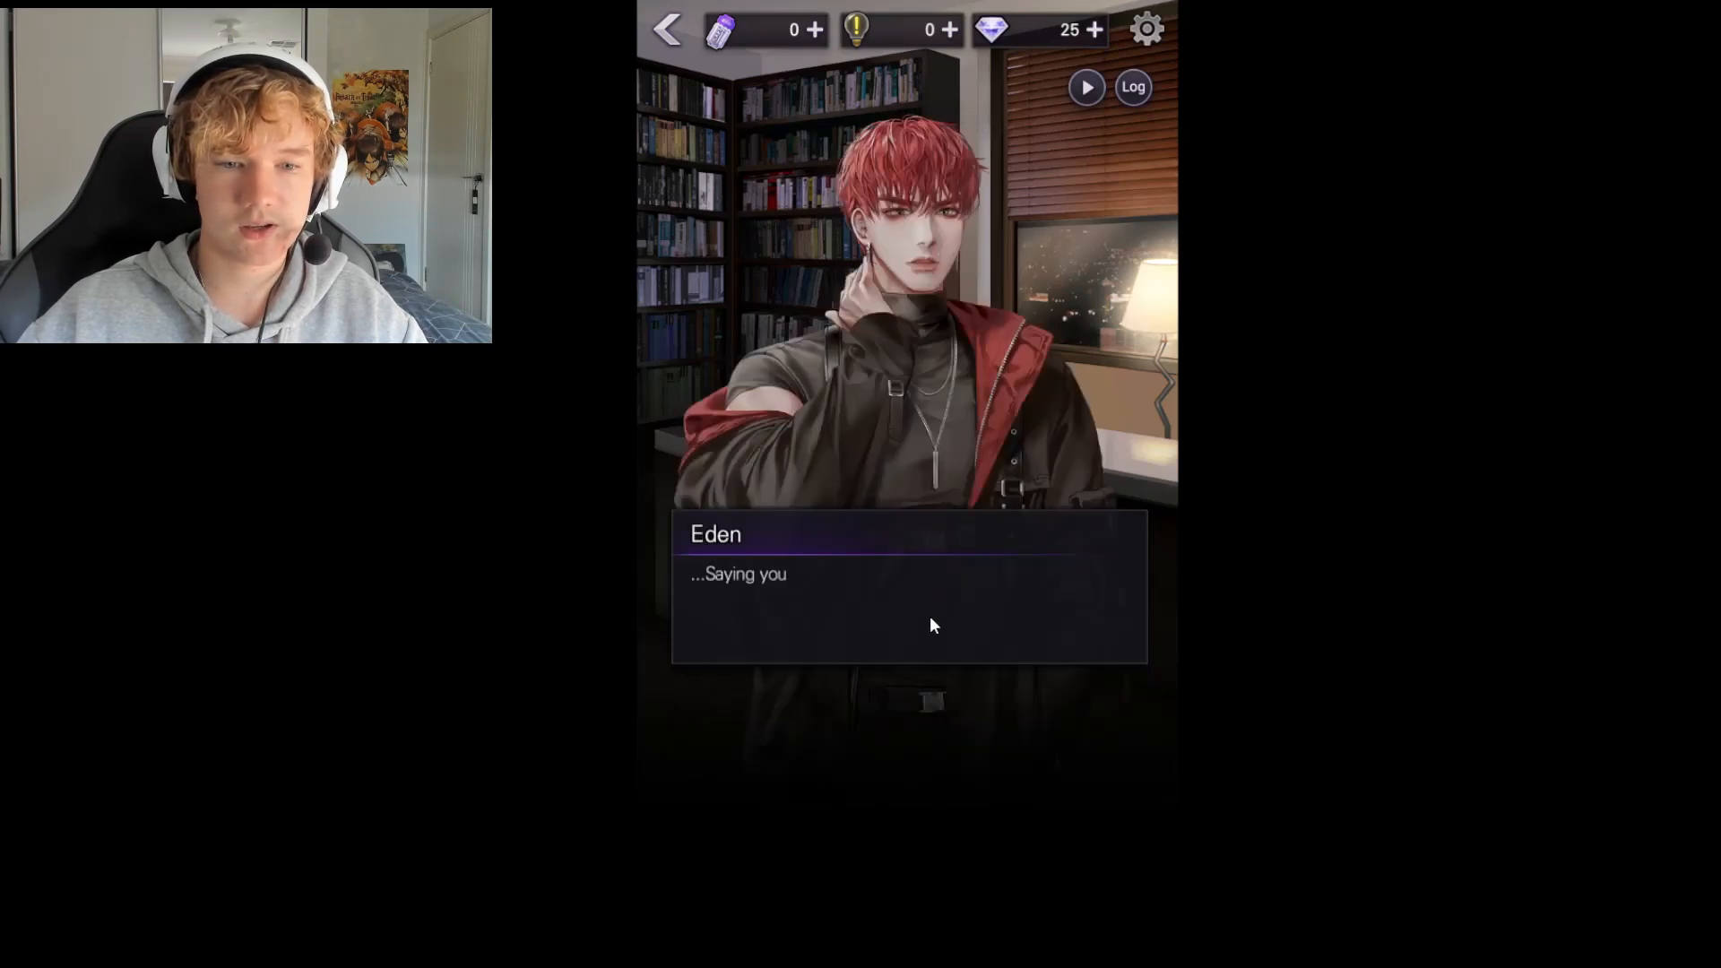
left_click(932, 624)
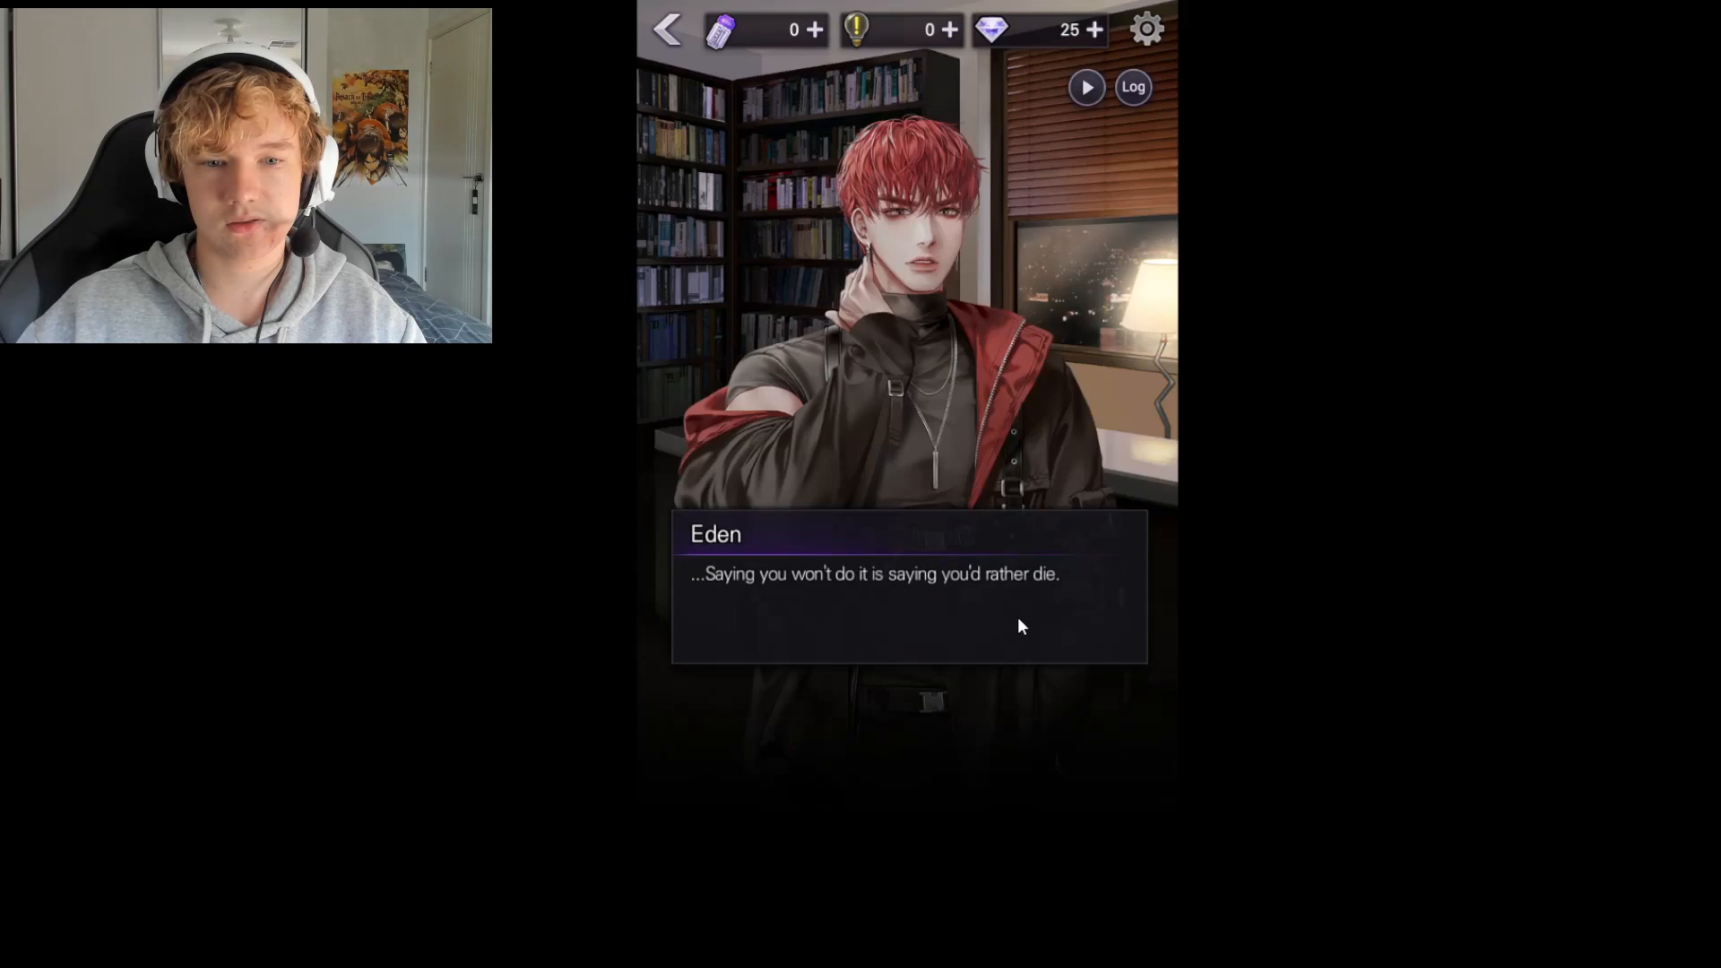
mouse_move(1014, 630)
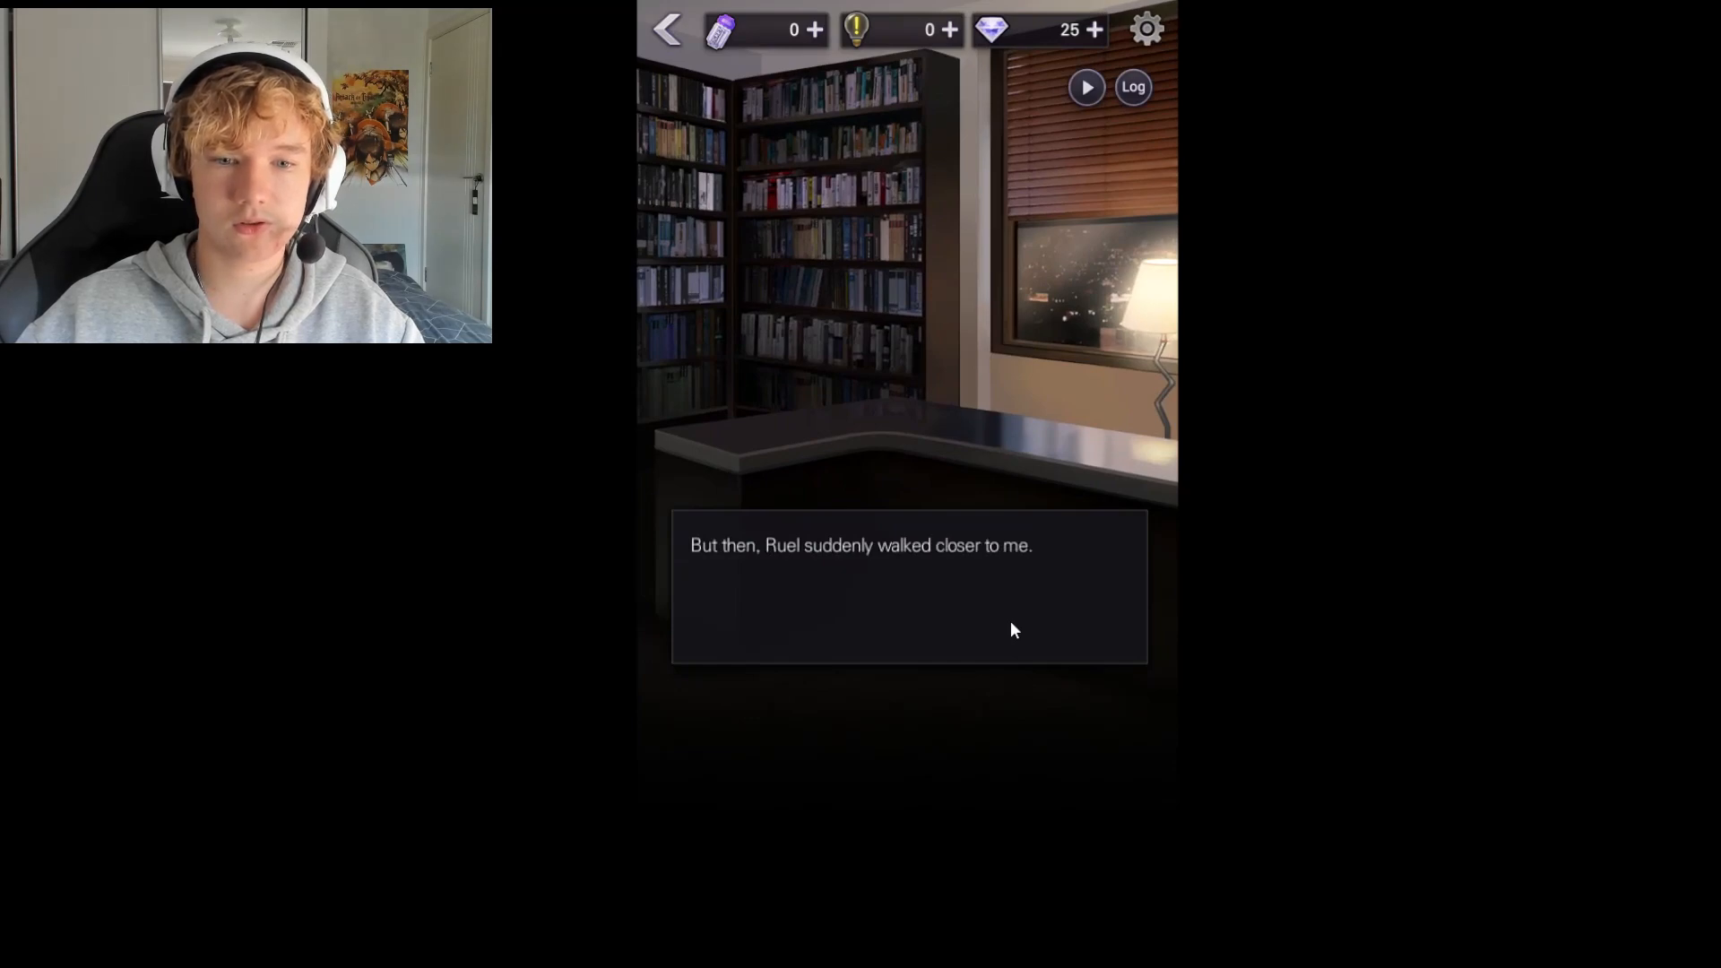
Finish Ruel's line and answer him with the free 'Face him' reply
left_click(993, 627)
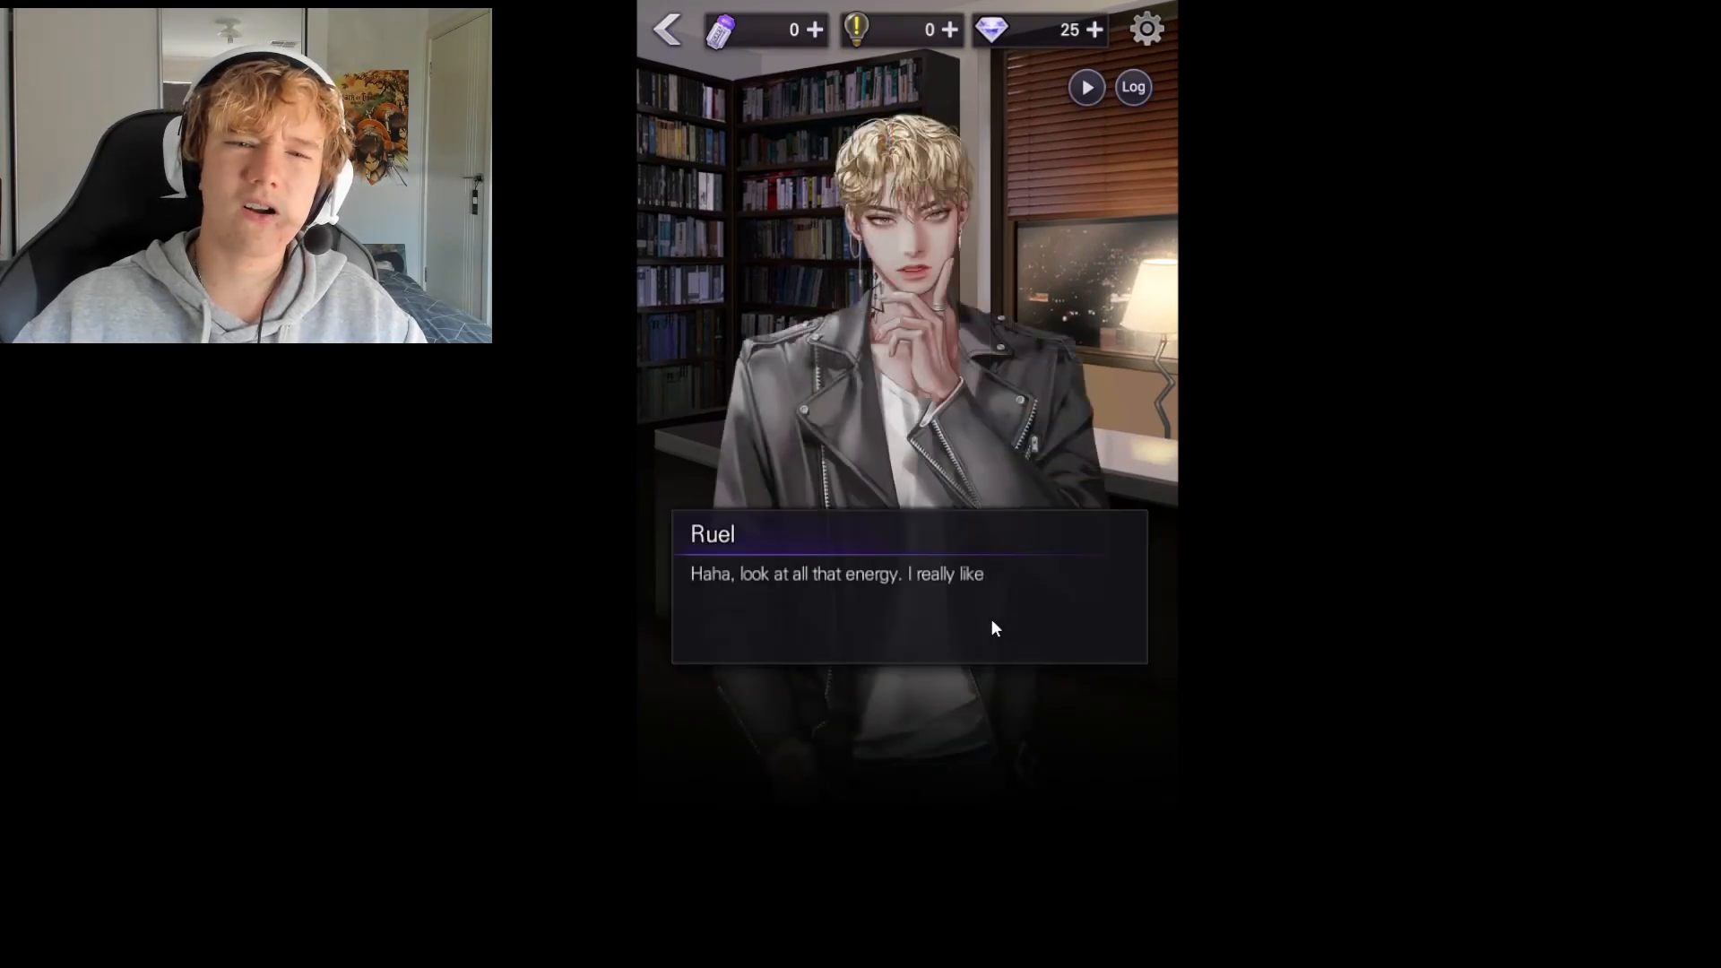
left_click(994, 627)
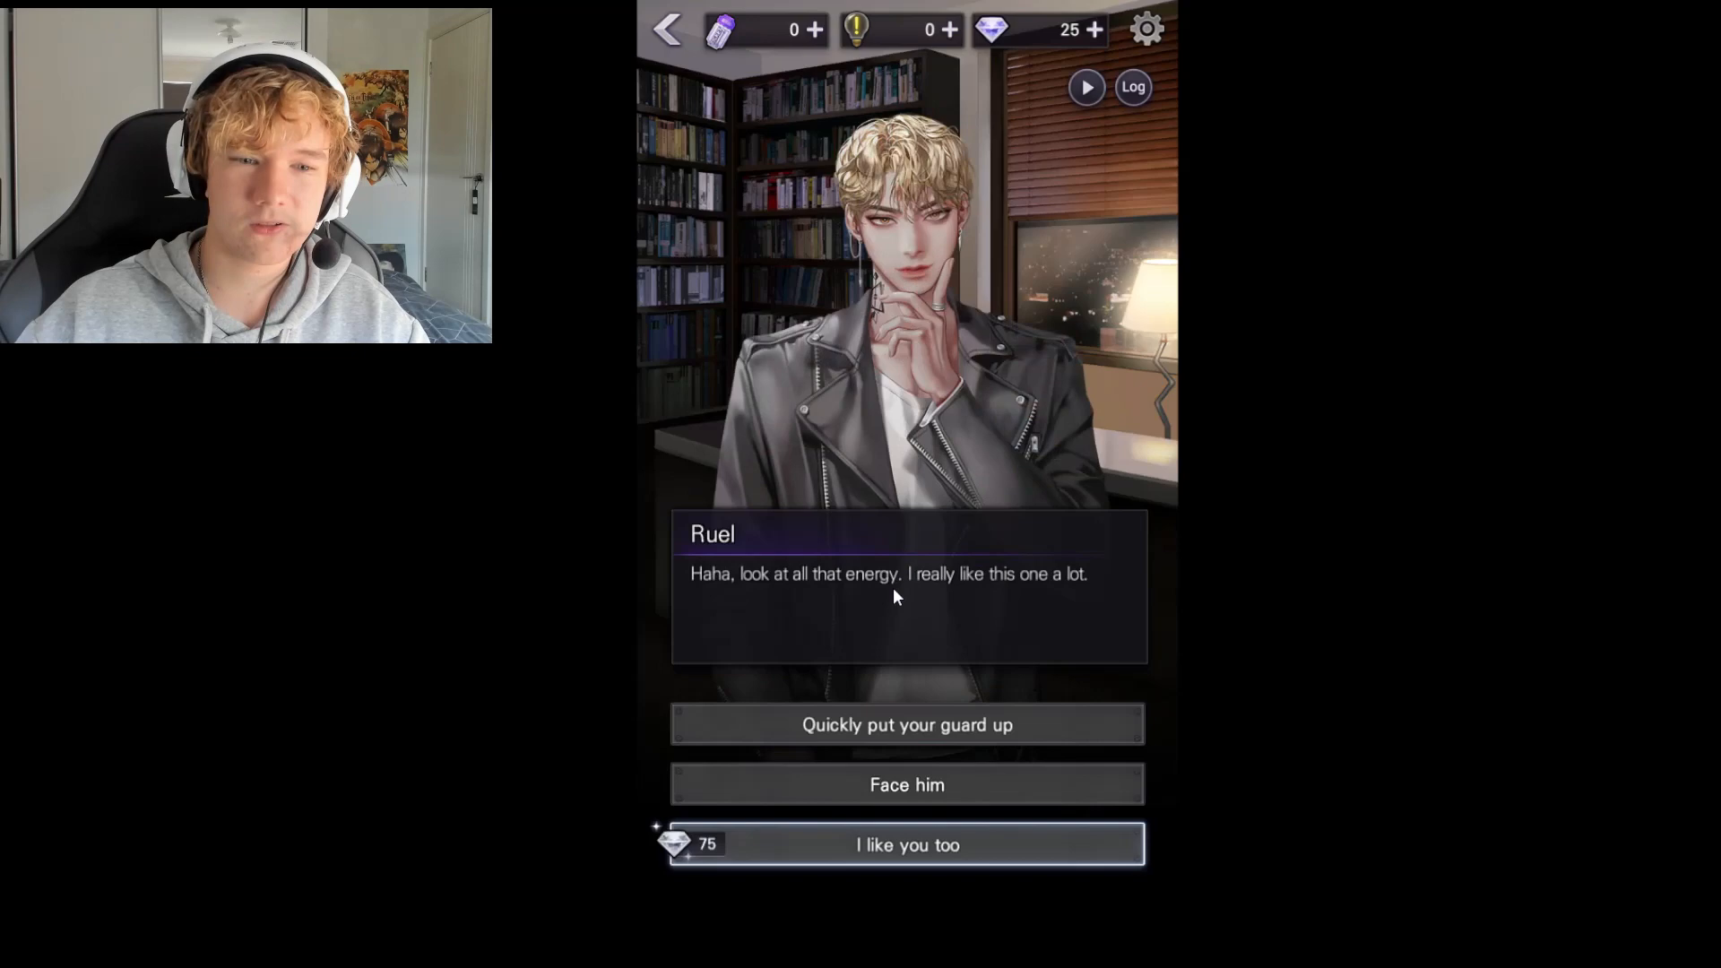
mouse_move(829, 604)
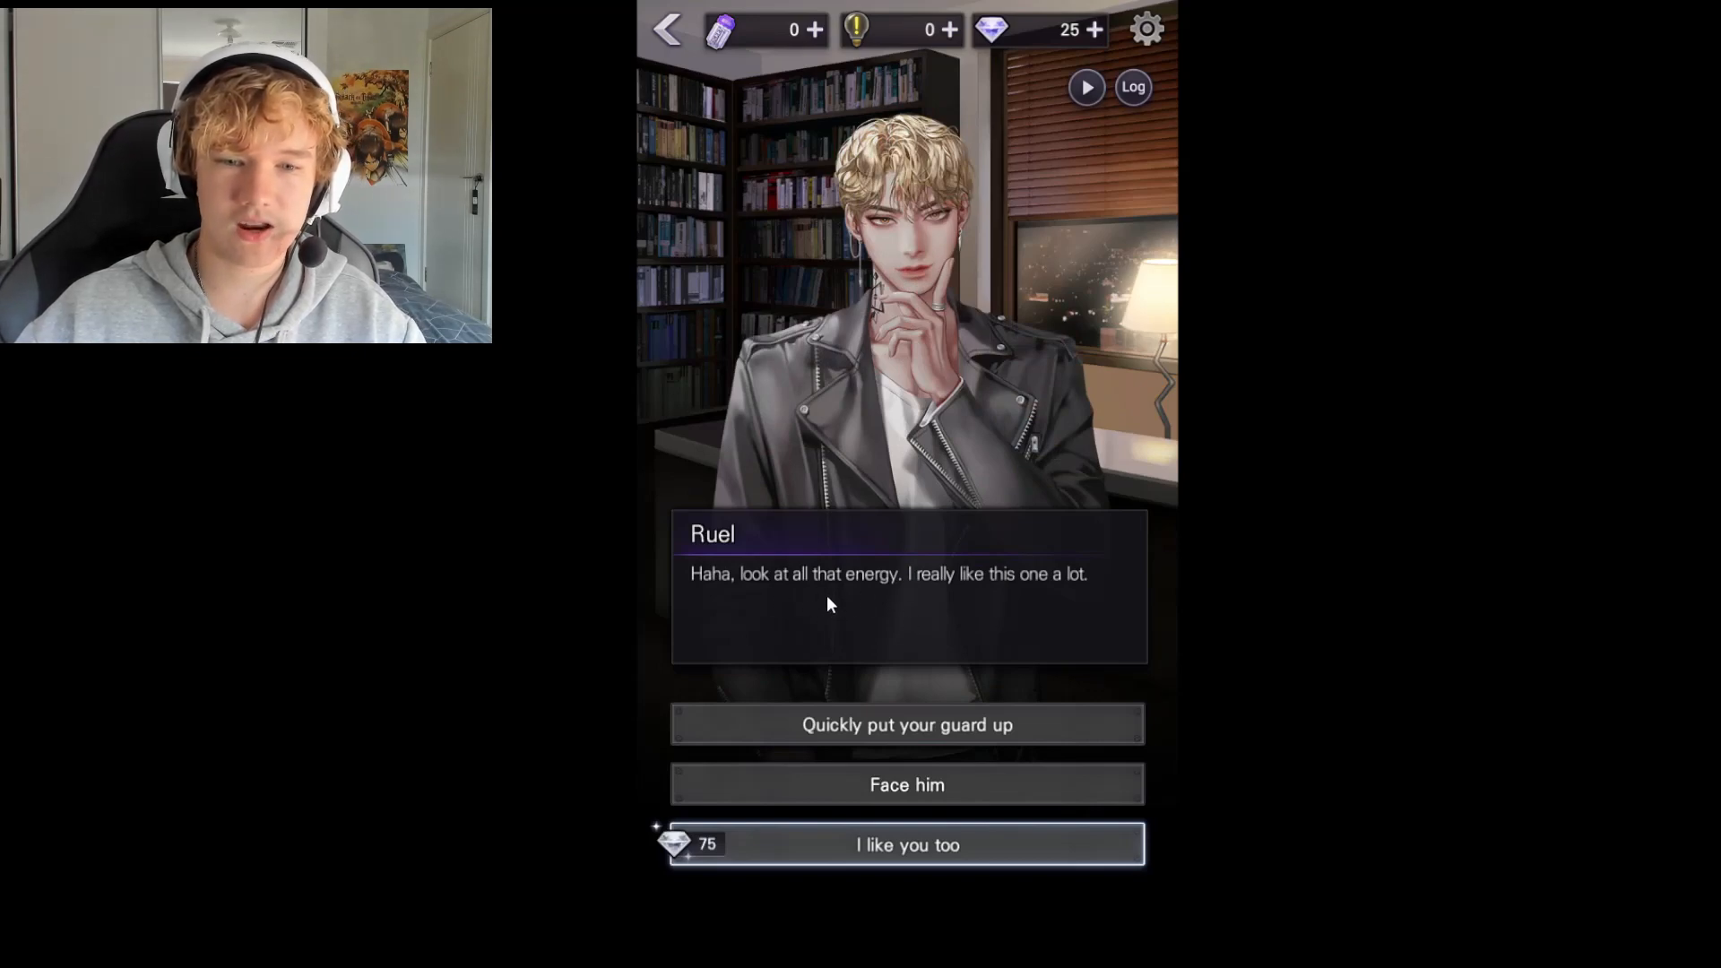
mouse_move(997, 599)
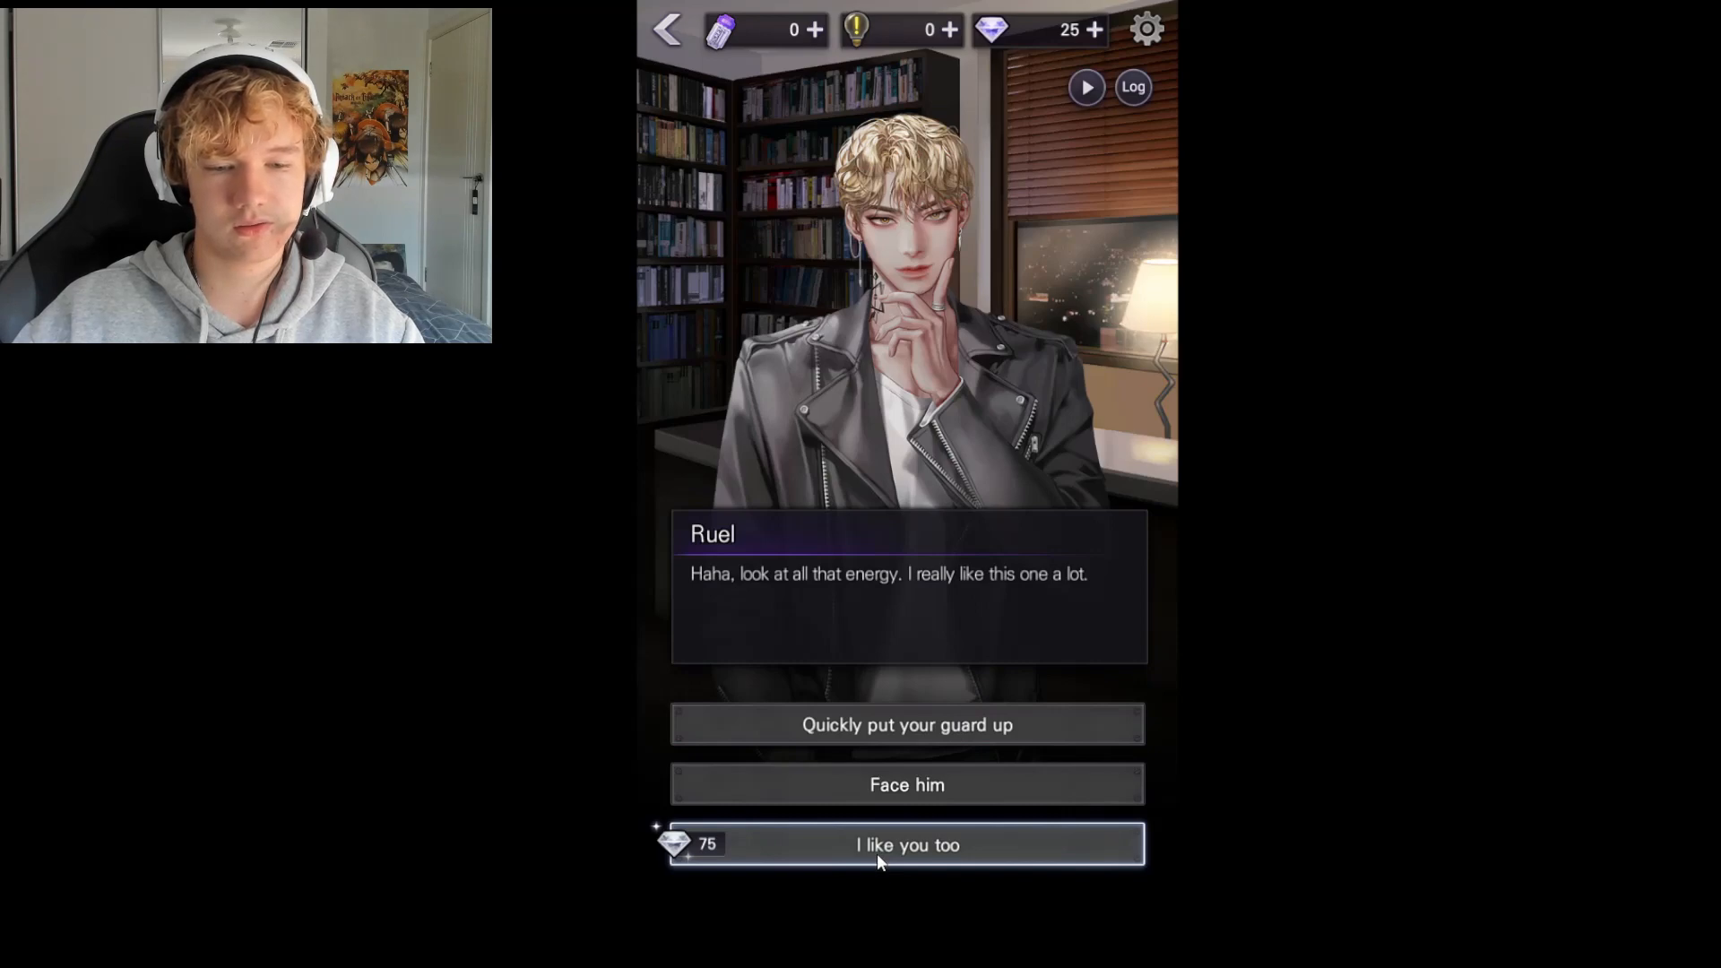
mouse_move(916, 809)
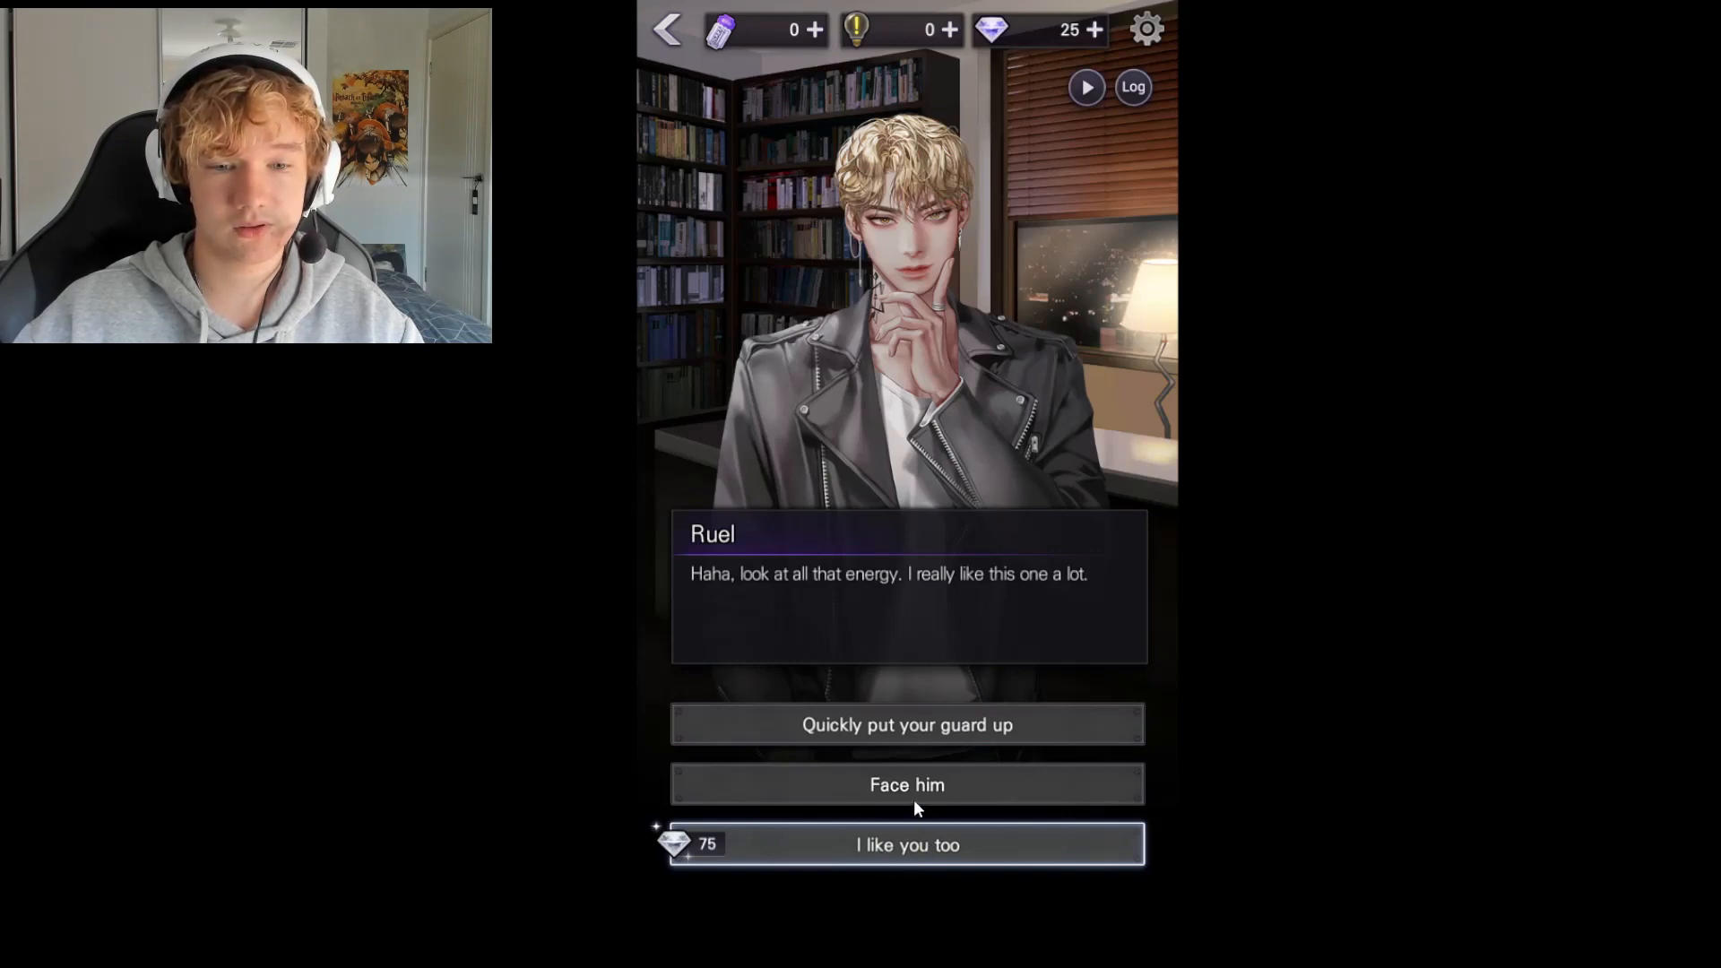
mouse_move(908, 742)
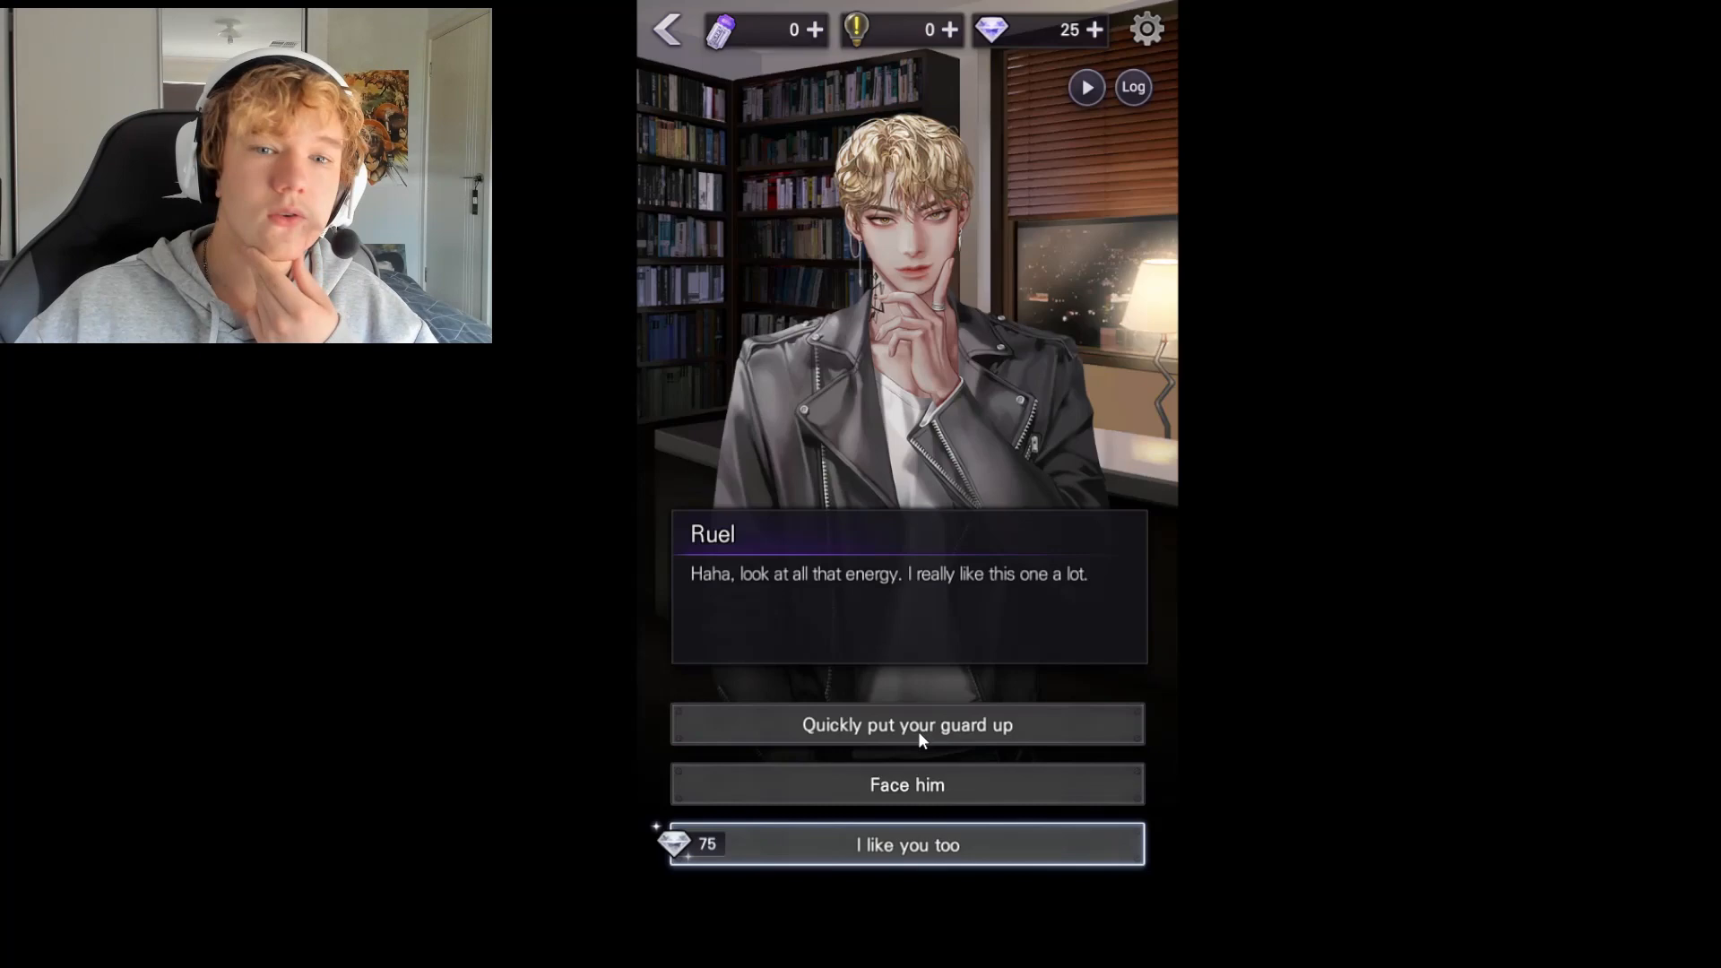
mouse_move(956, 285)
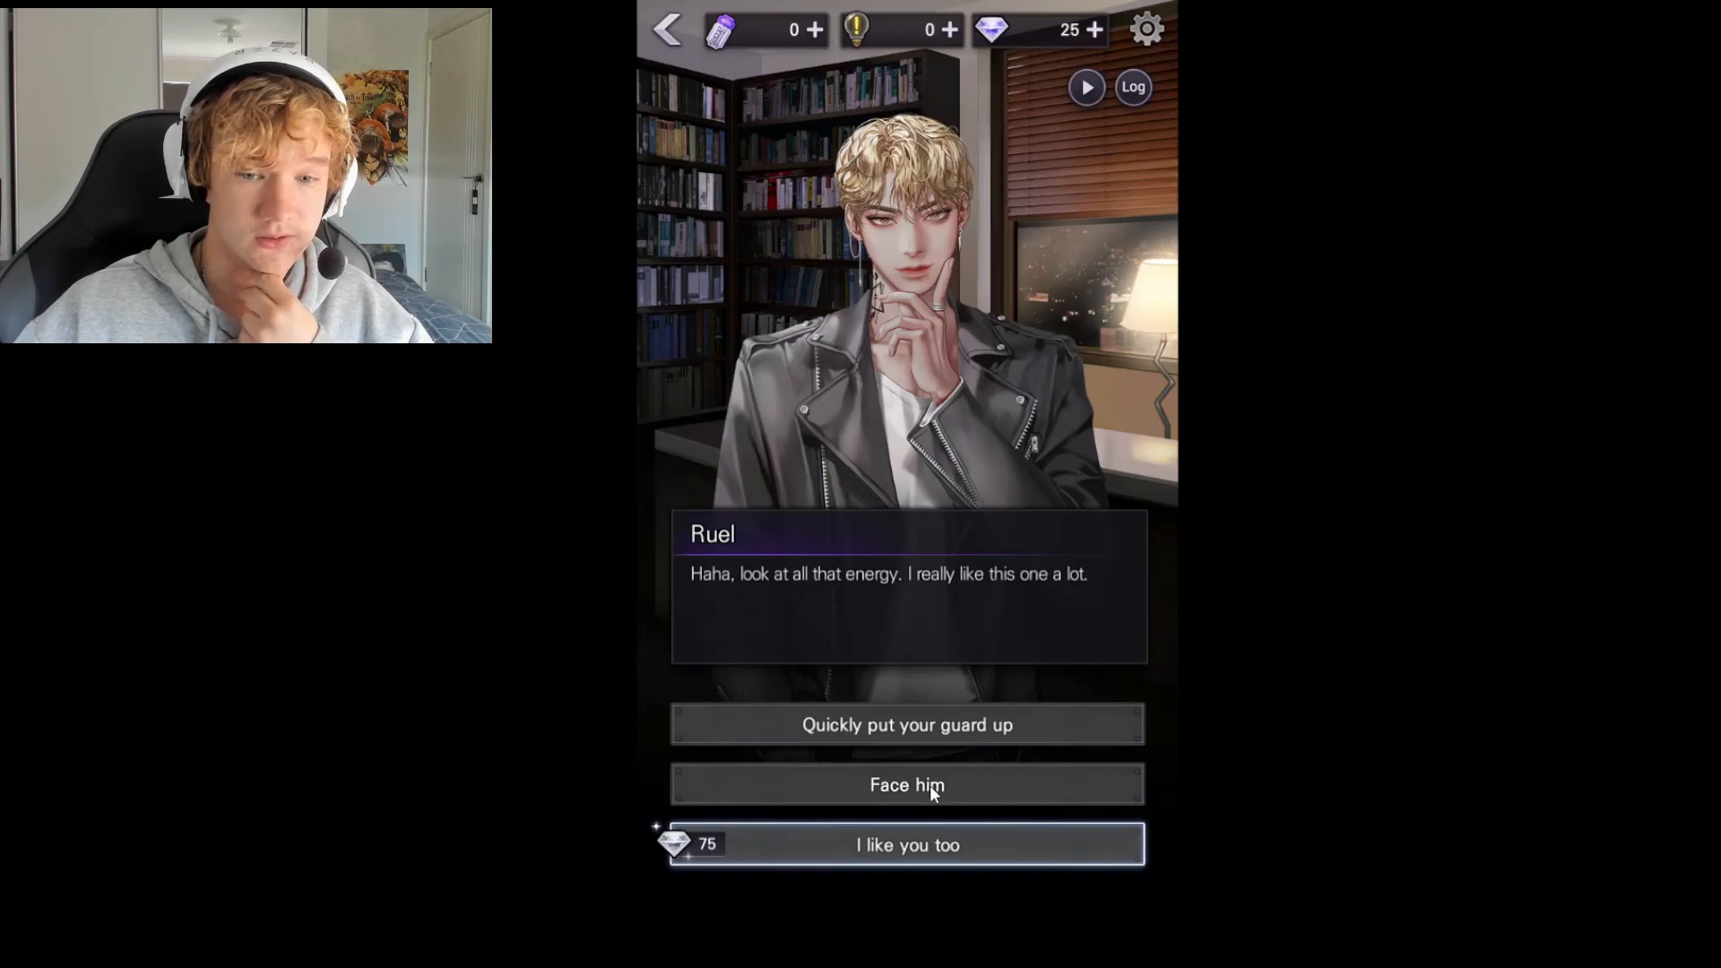
left_click(907, 783)
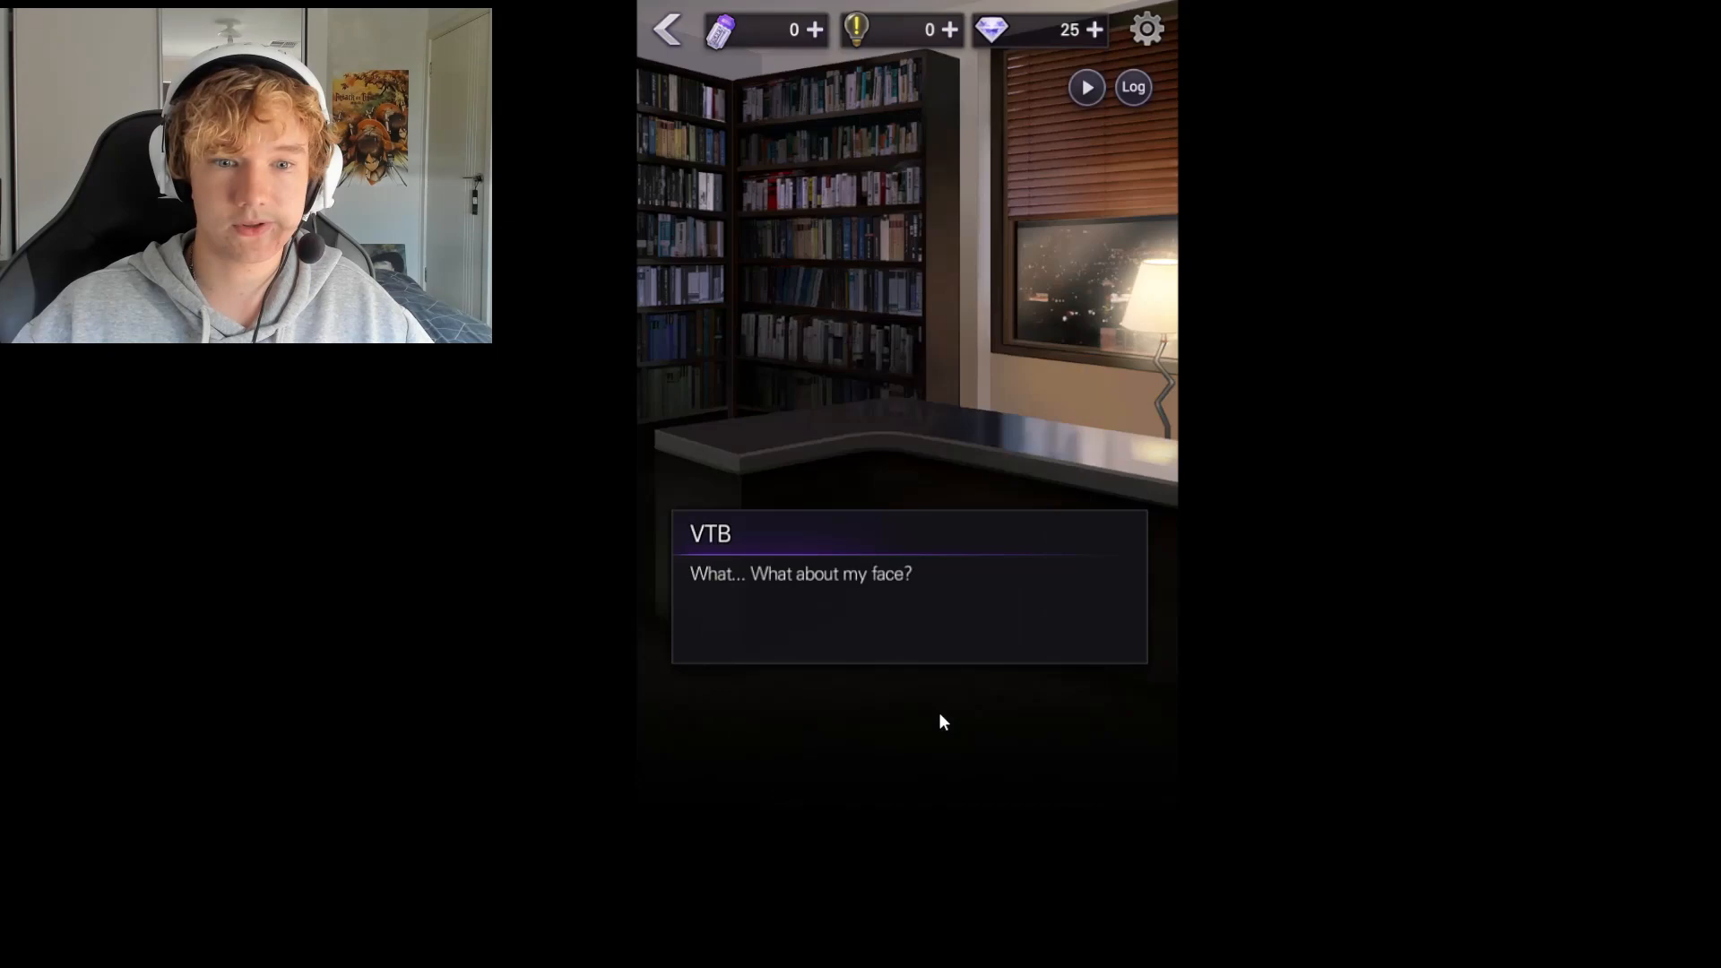
Advance through Gray's explanation about managing out-of-control vampires and reply 'Got it'
left_click(909, 676)
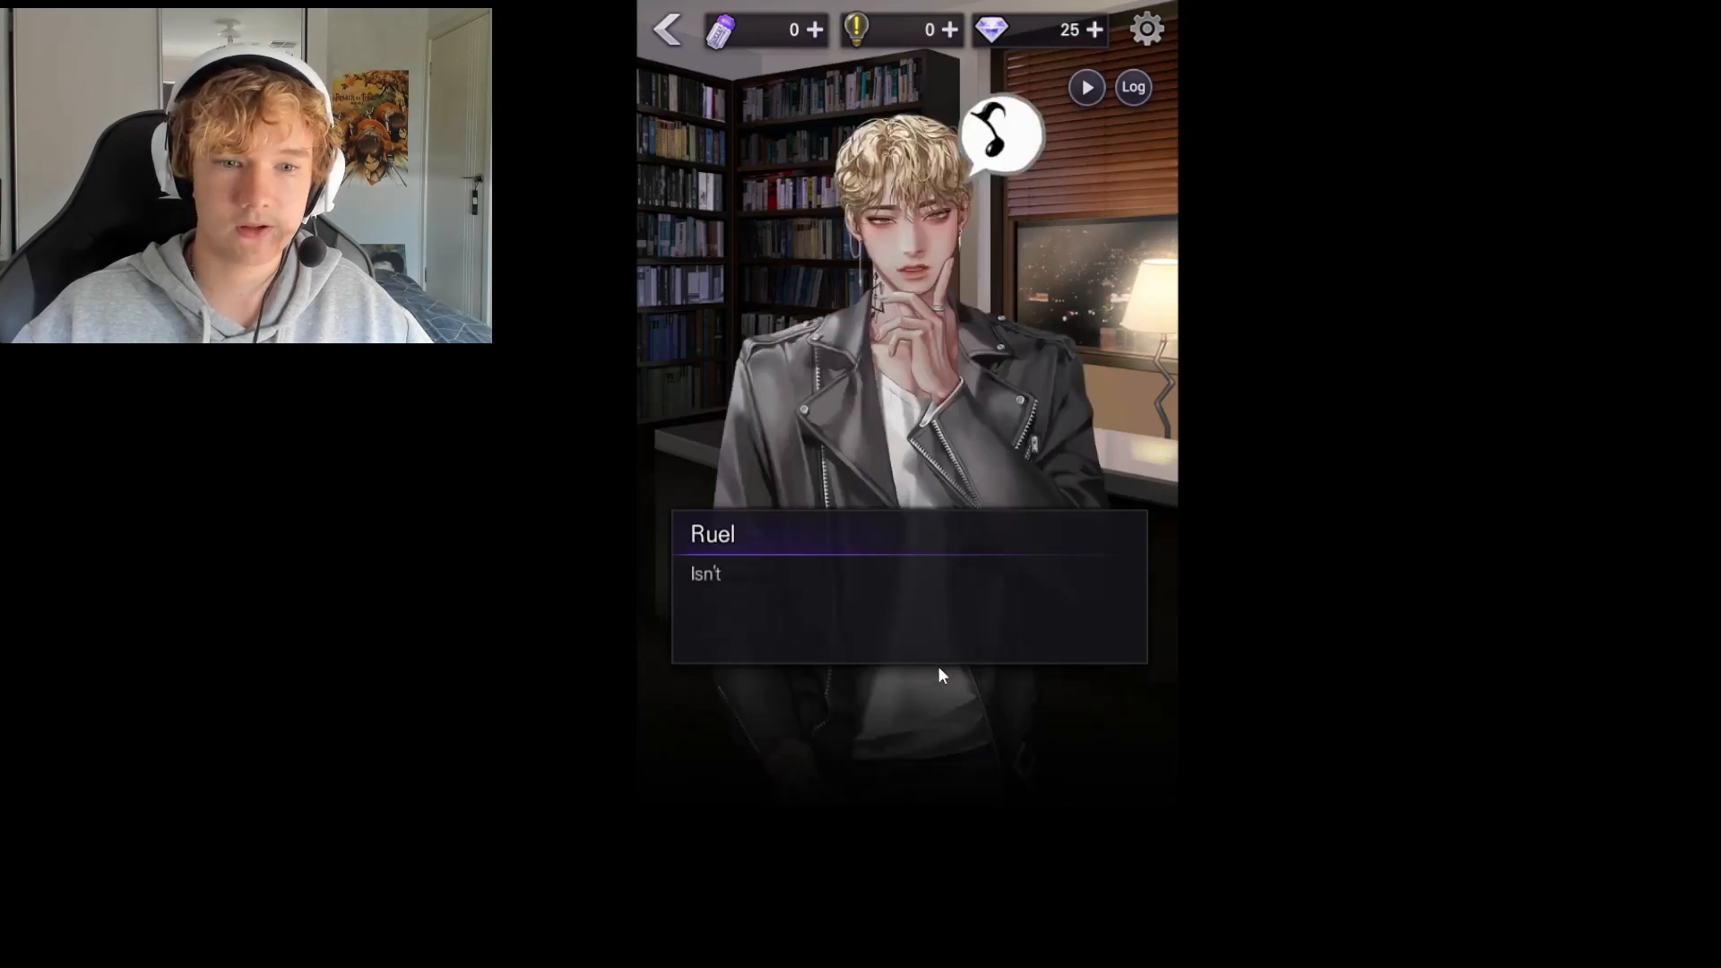
left_click(938, 688)
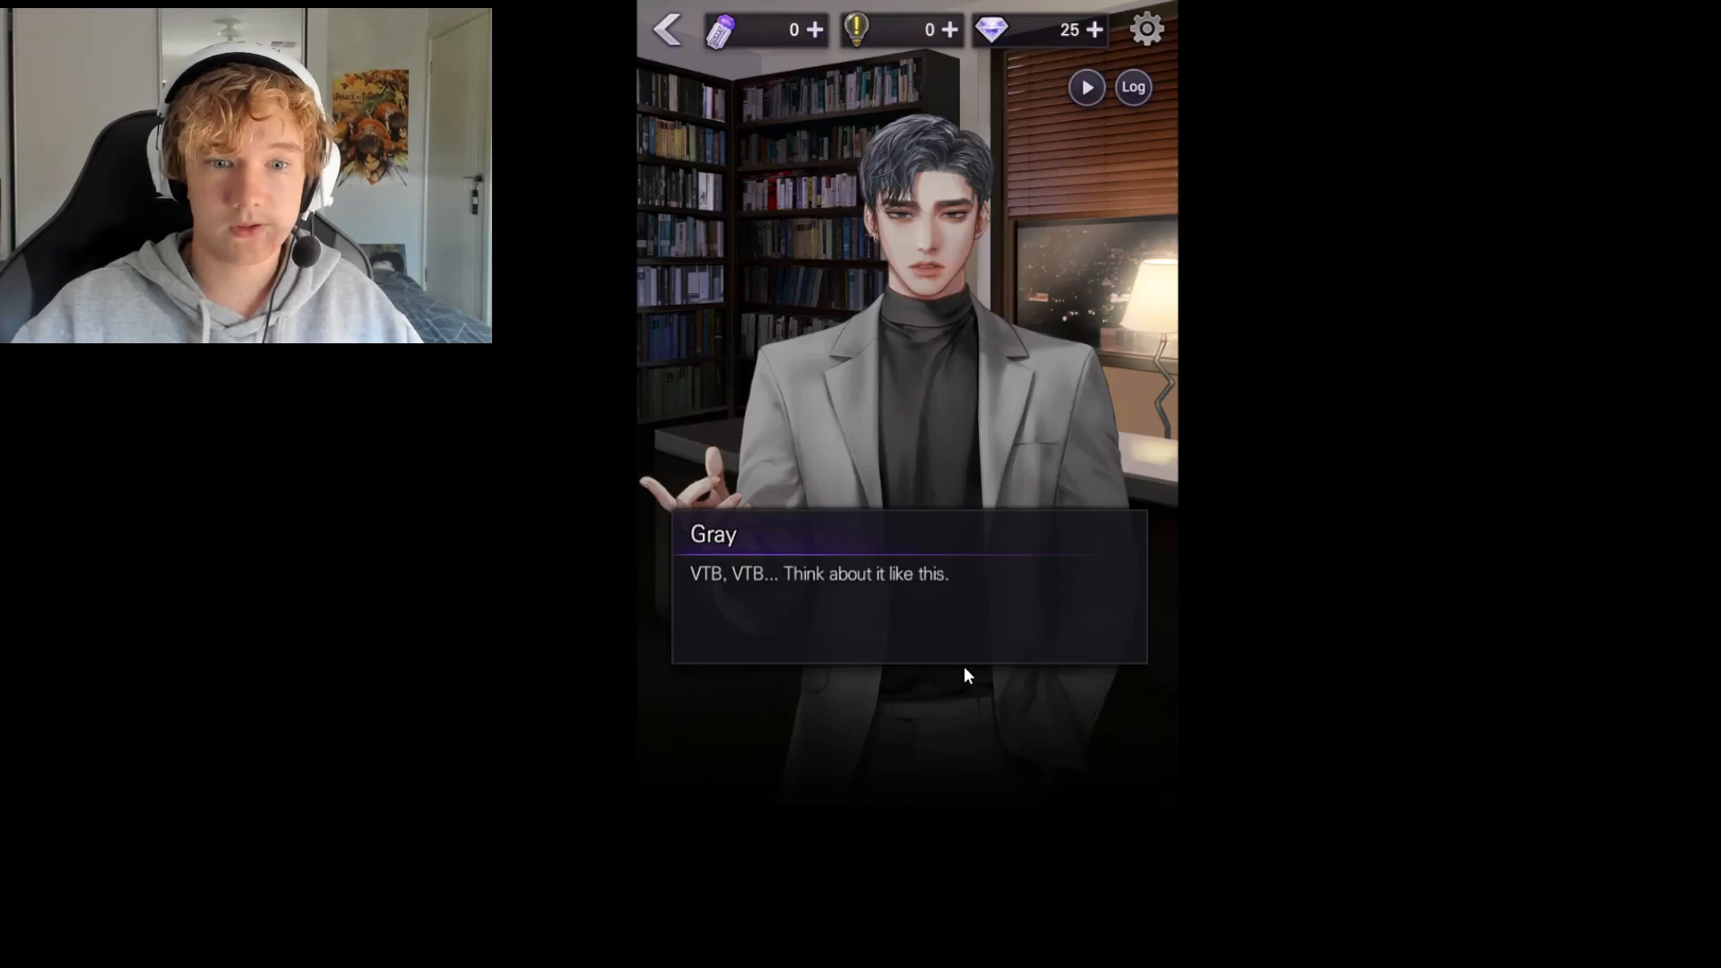
mouse_move(992, 682)
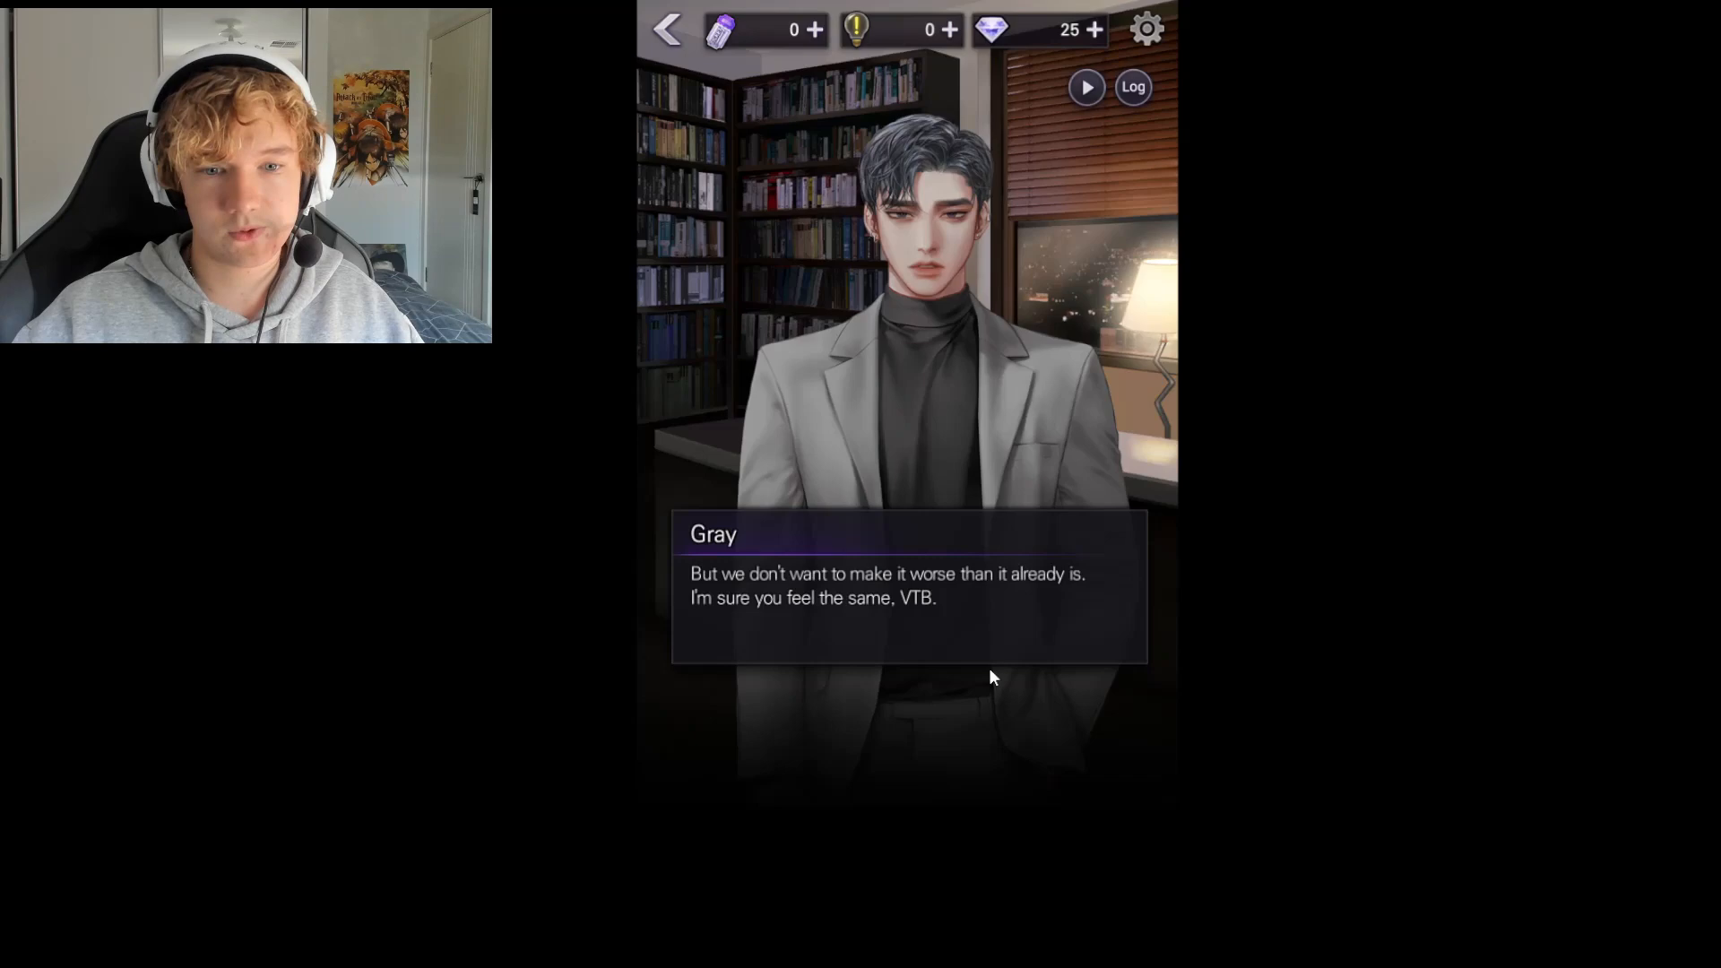
left_click(907, 588)
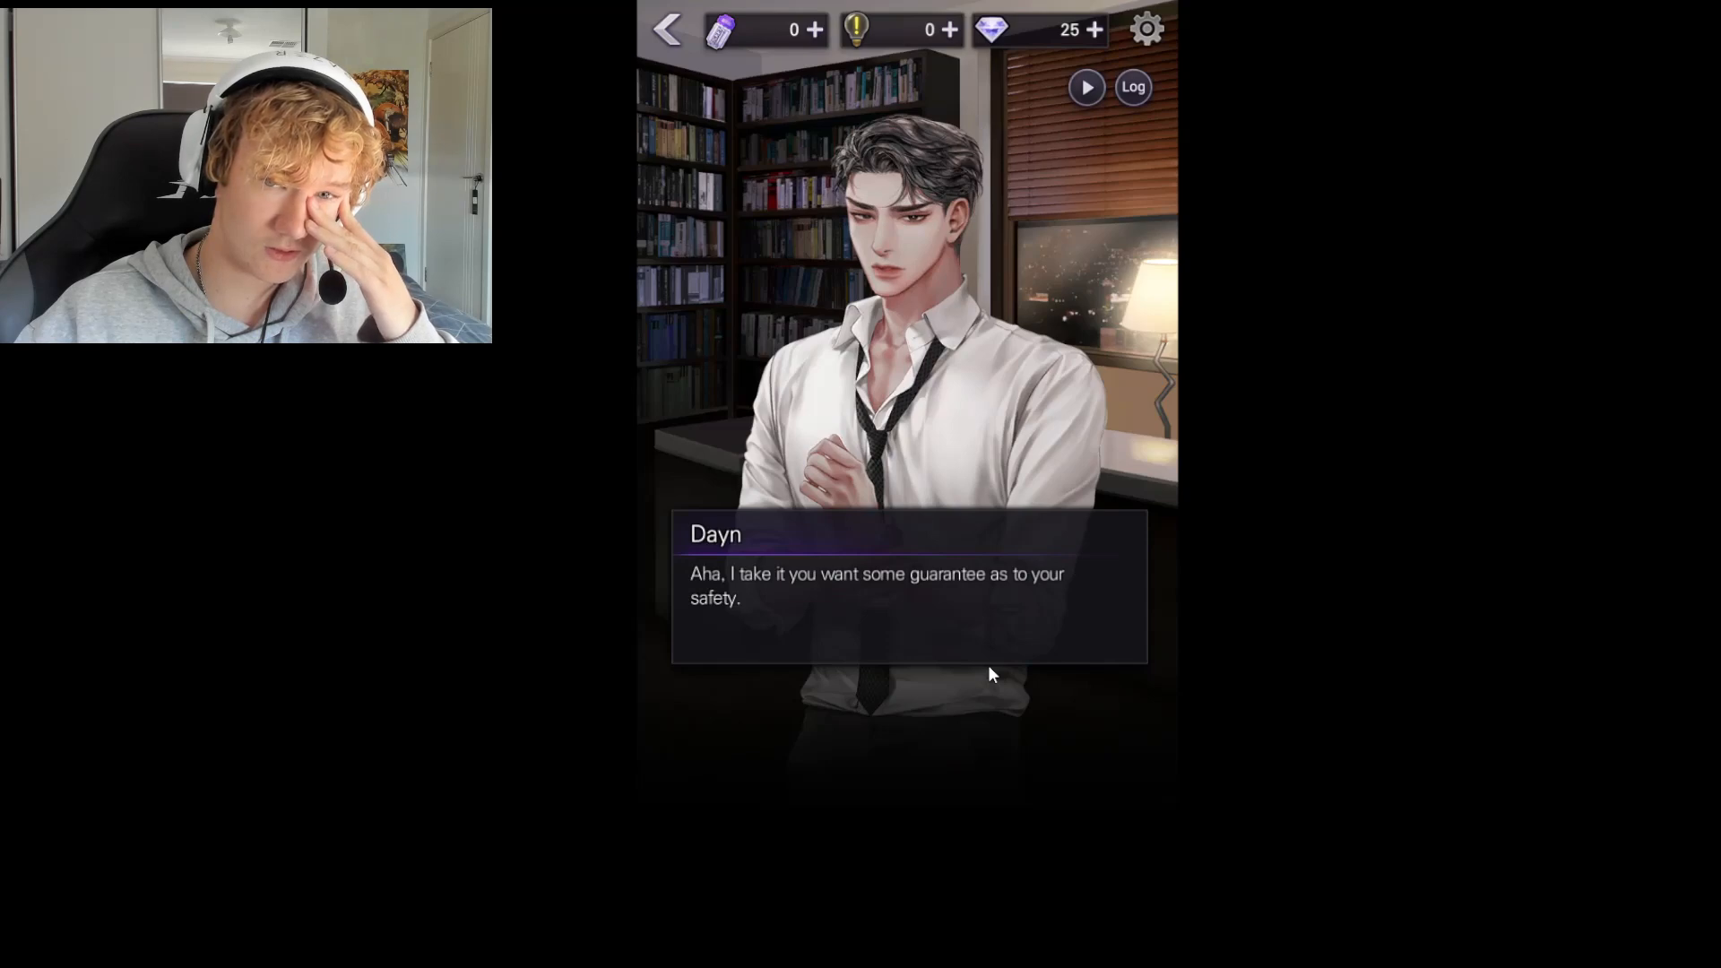
left_click(908, 589)
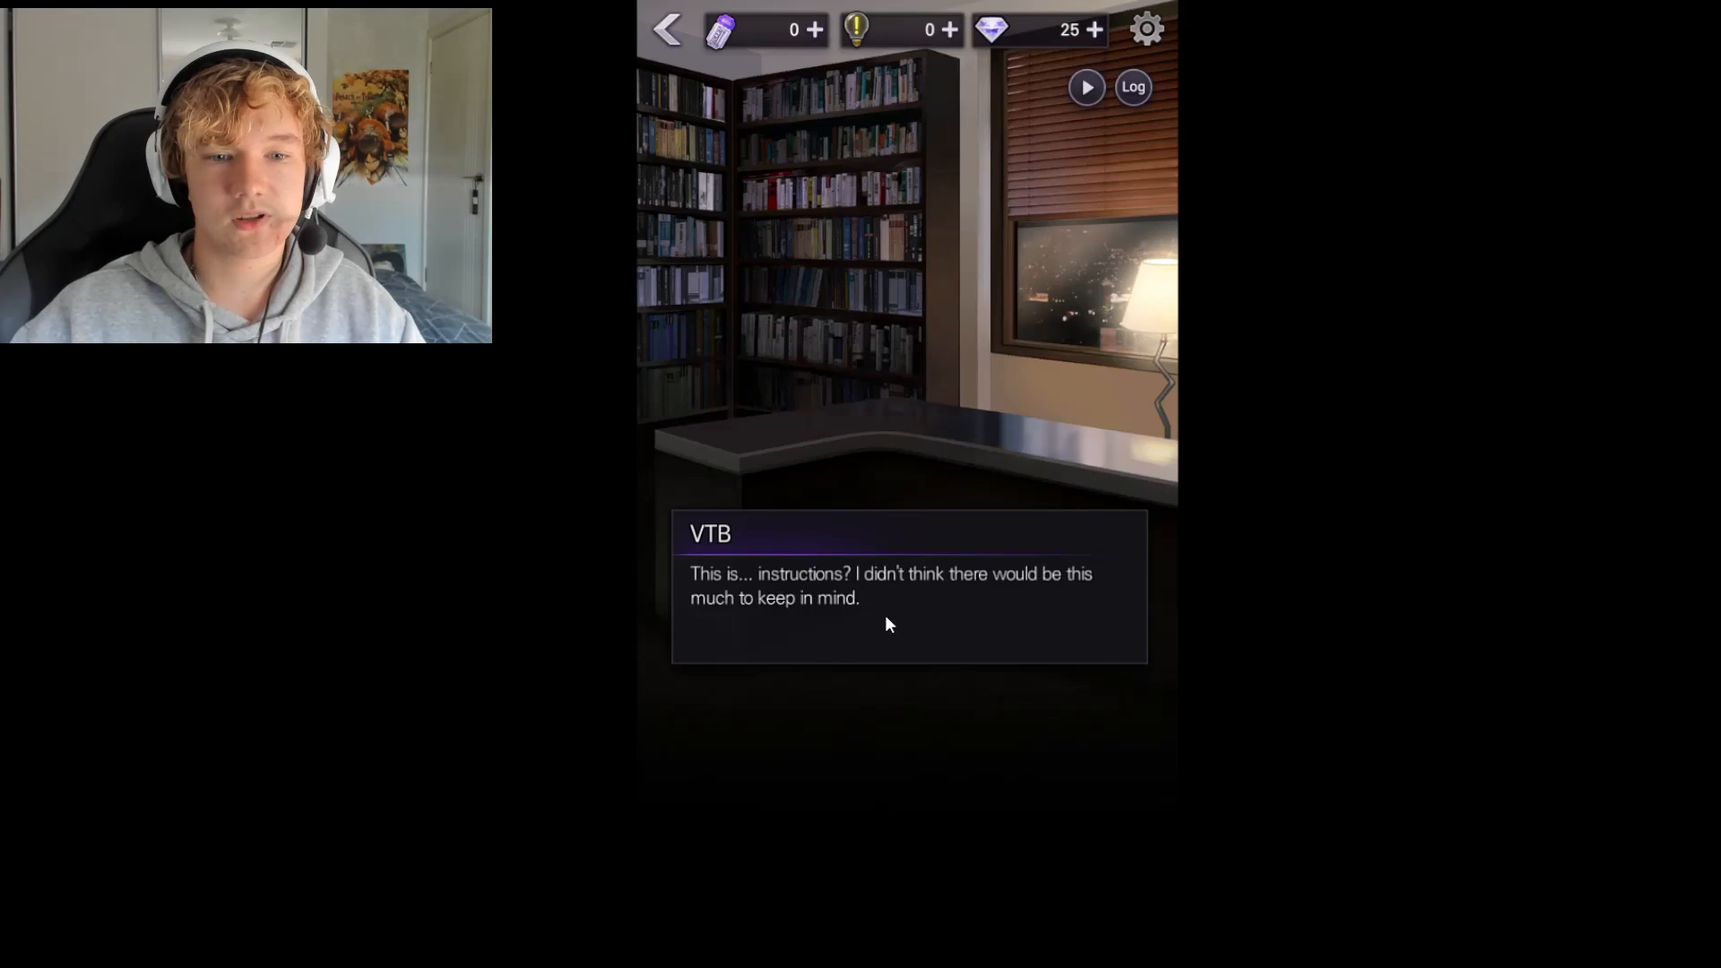
left_click(908, 642)
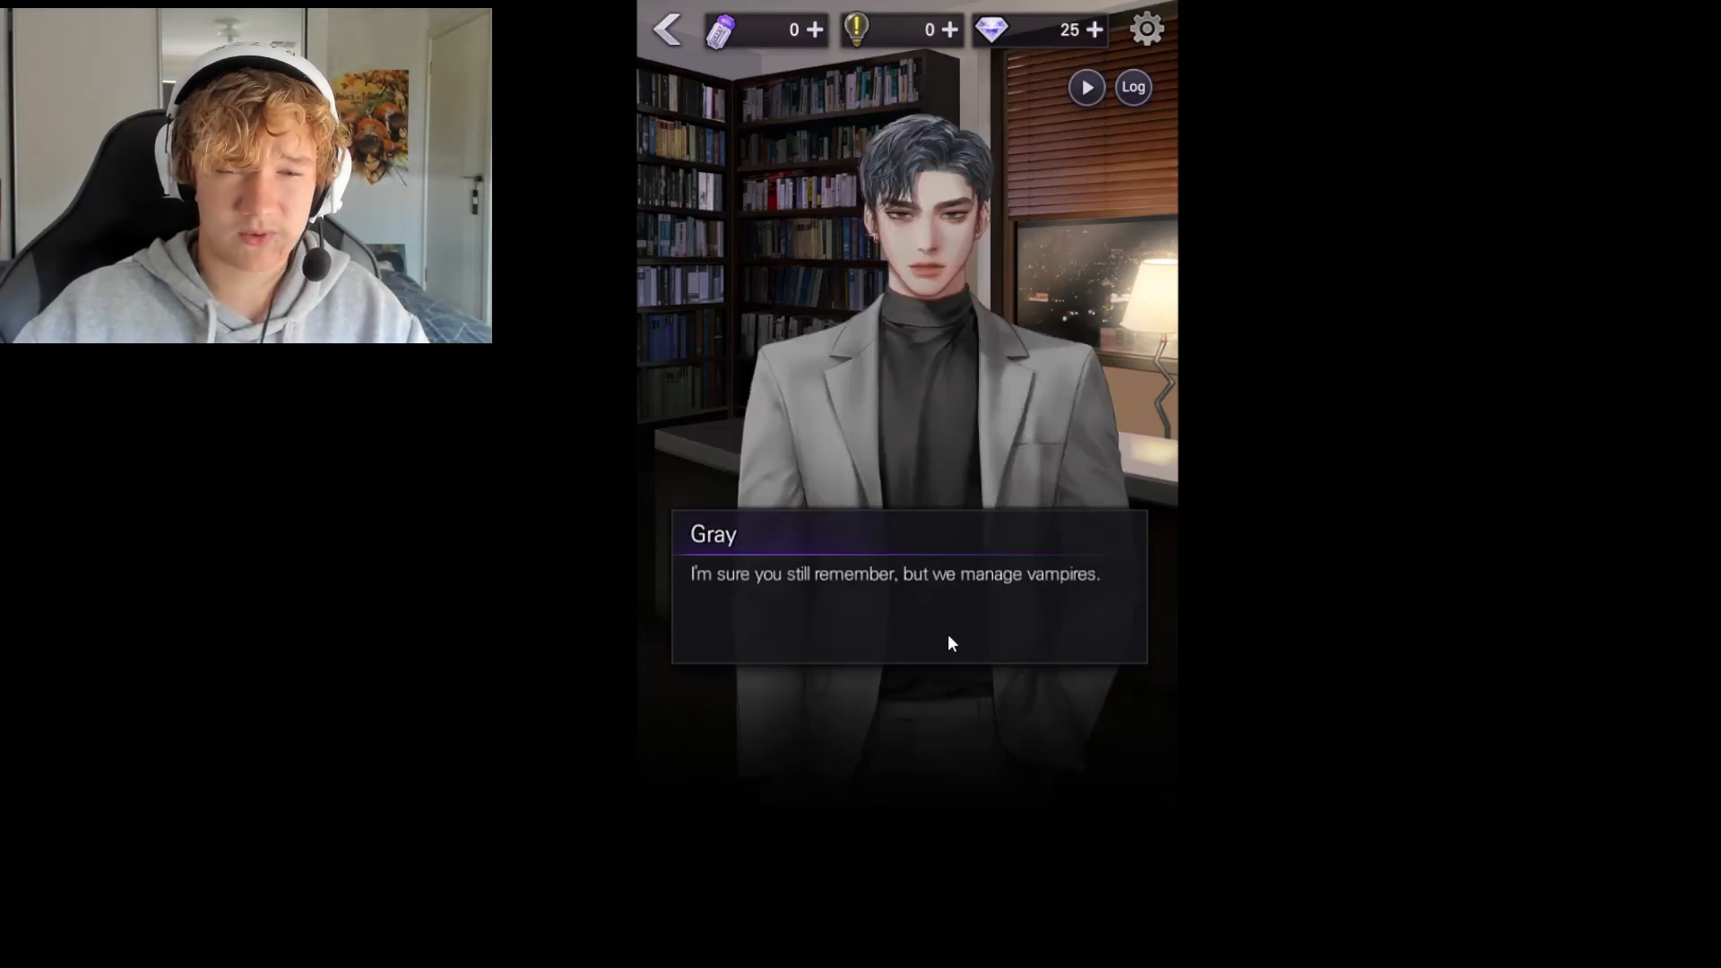
left_click(951, 643)
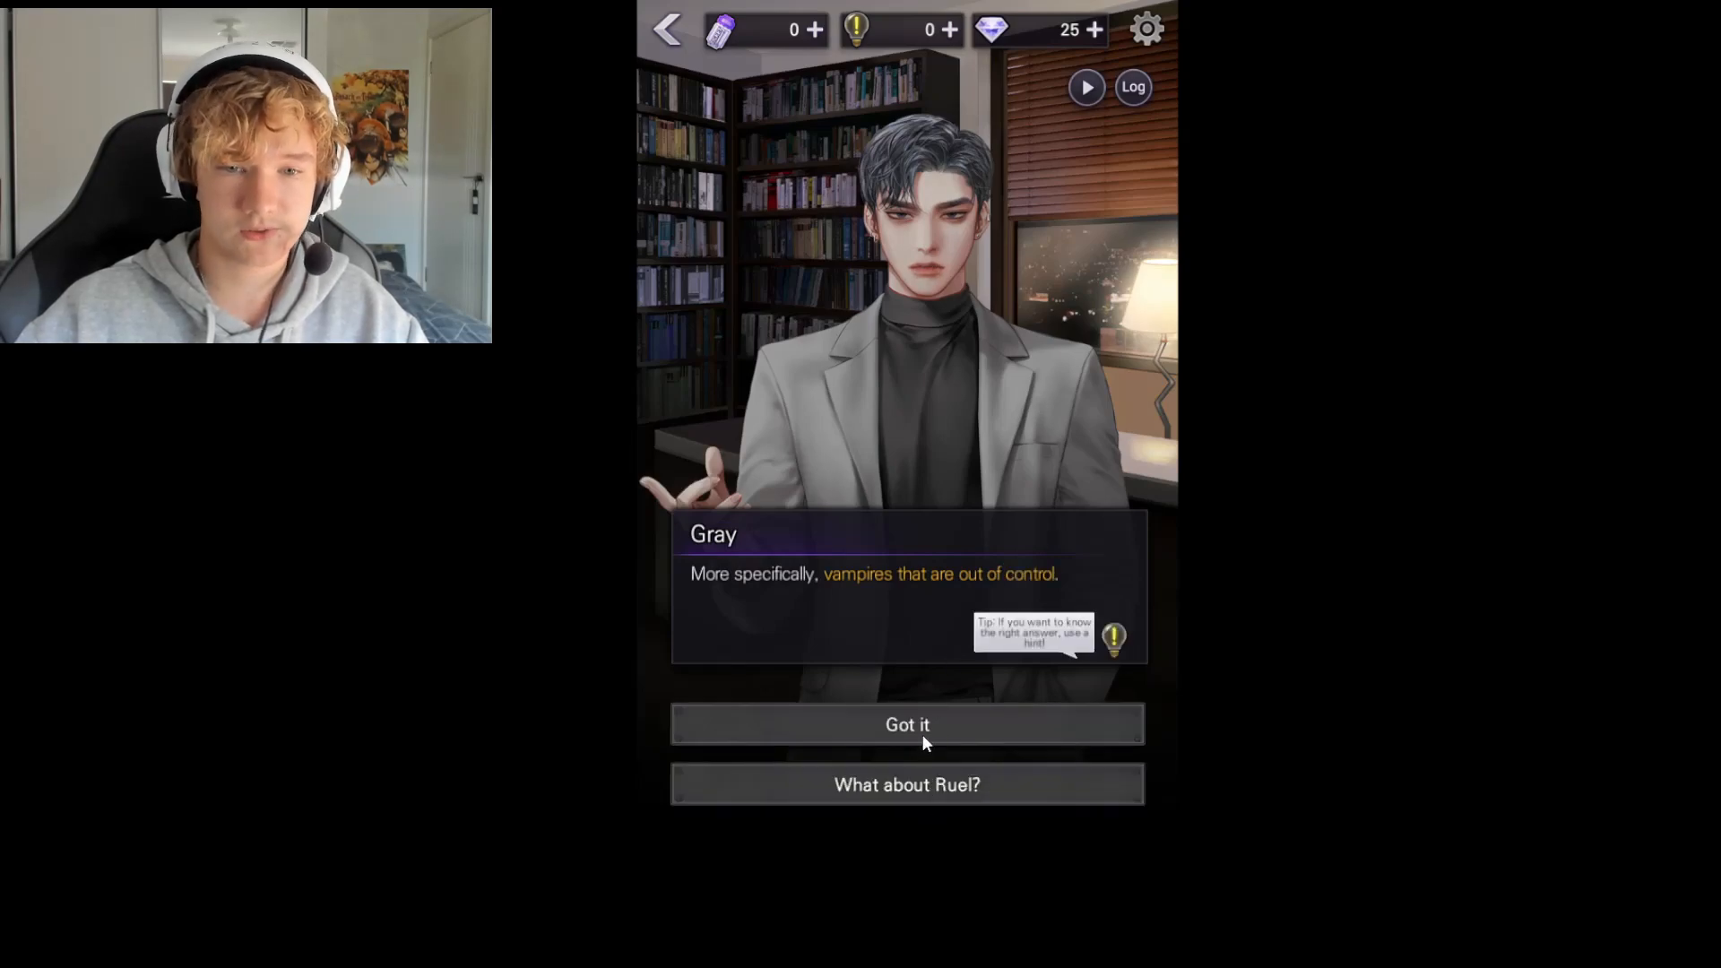
left_click(906, 725)
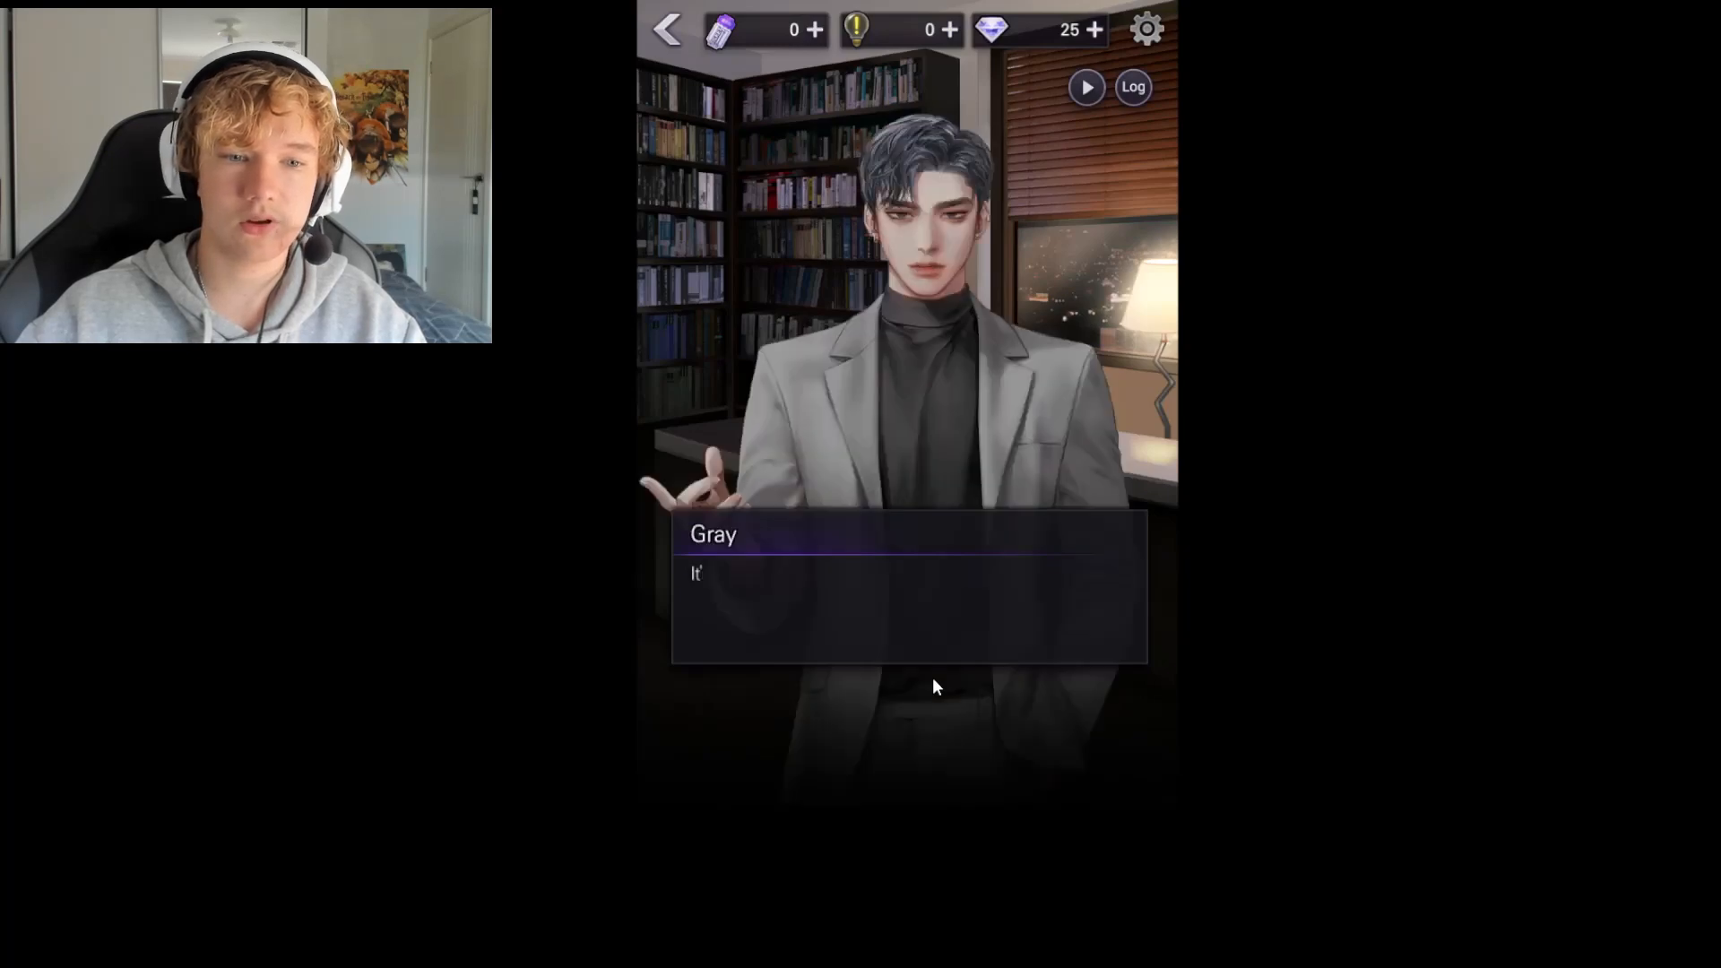
Reply 'You skipped yourself' to Gray's introduction and continue past VTB's outburst
left_click(932, 687)
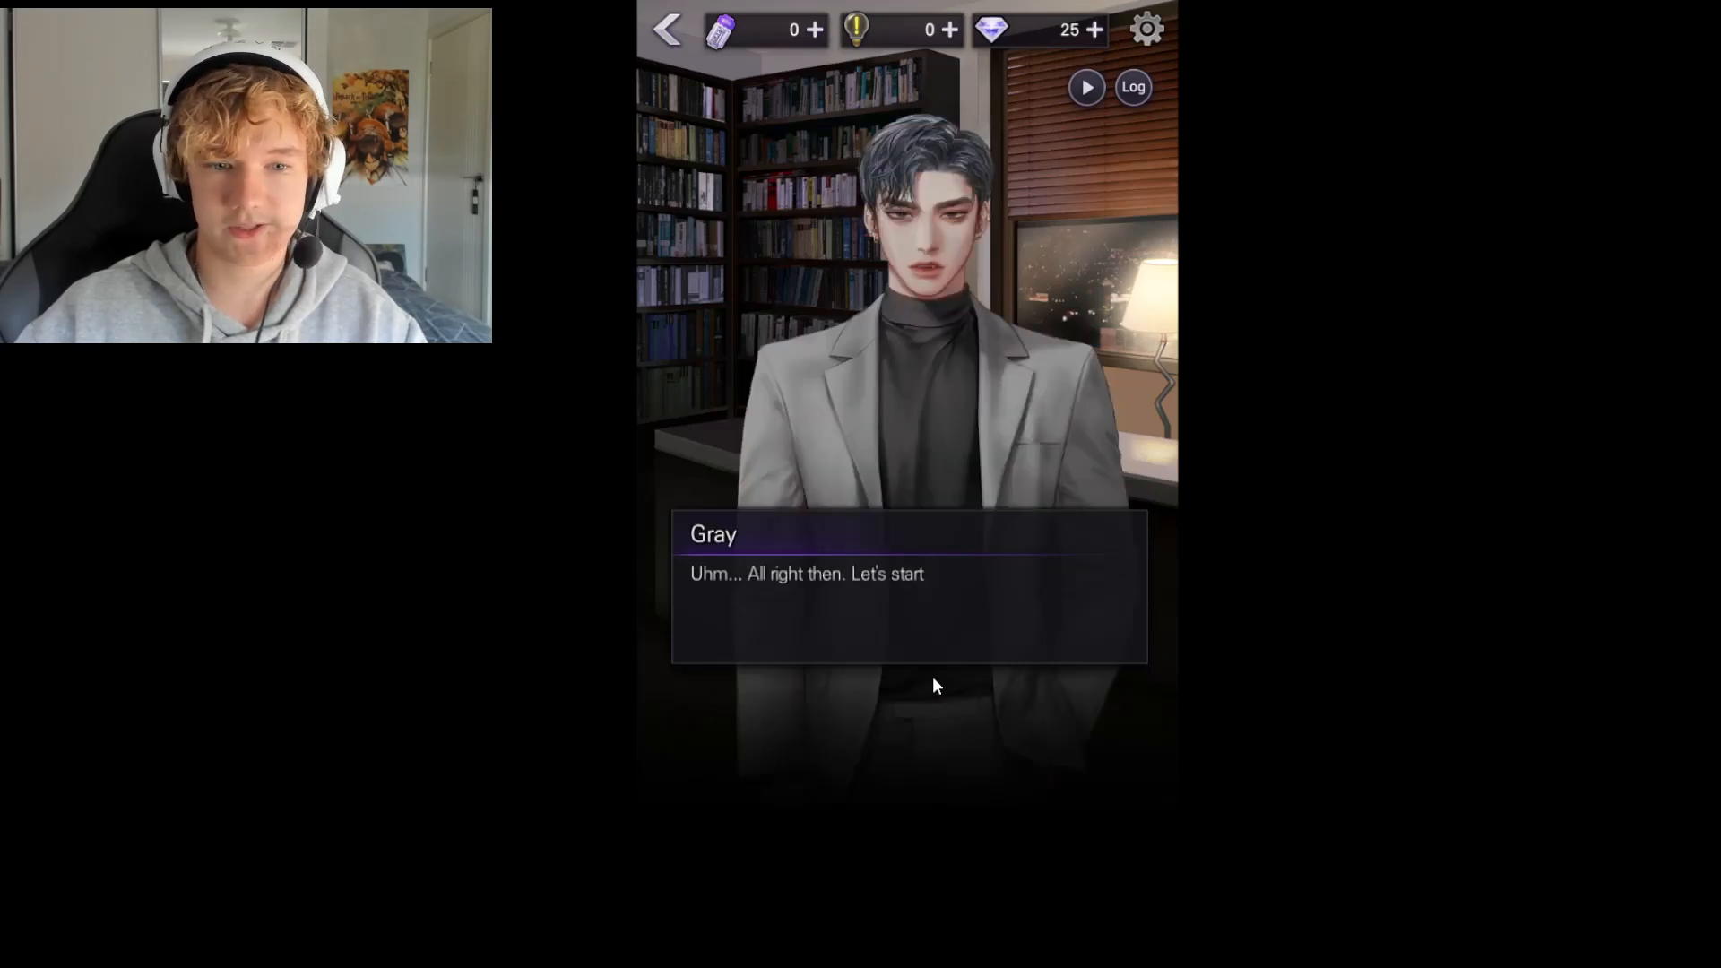
left_click(934, 685)
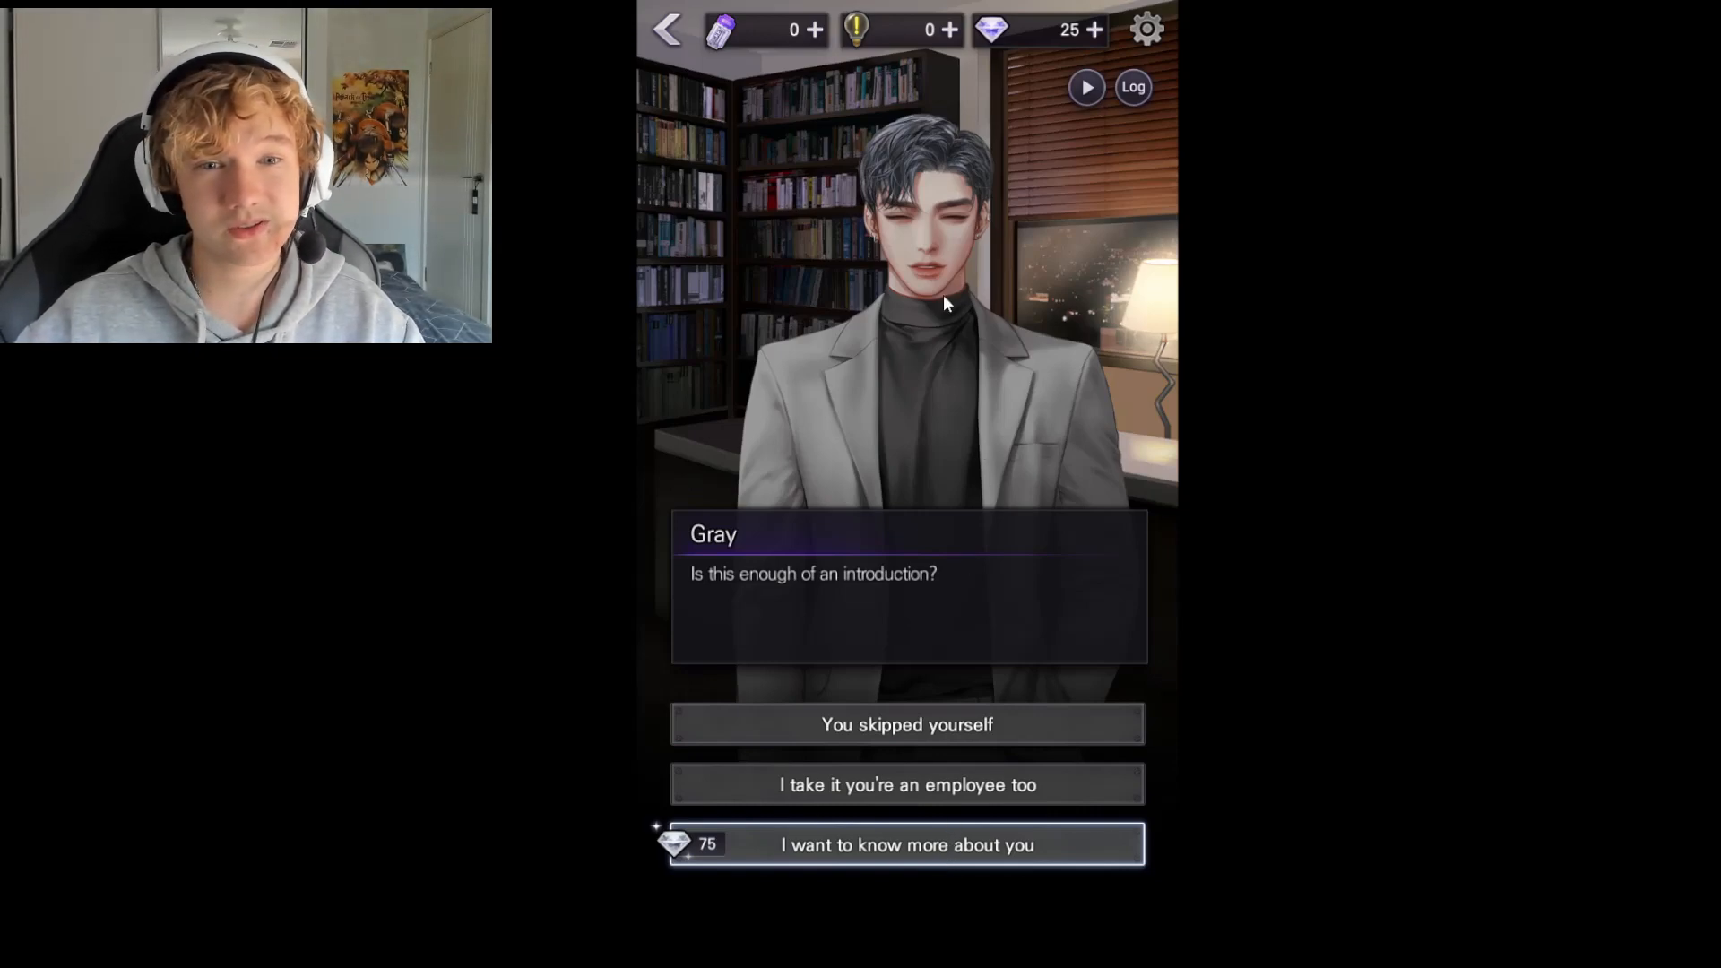
mouse_move(988, 312)
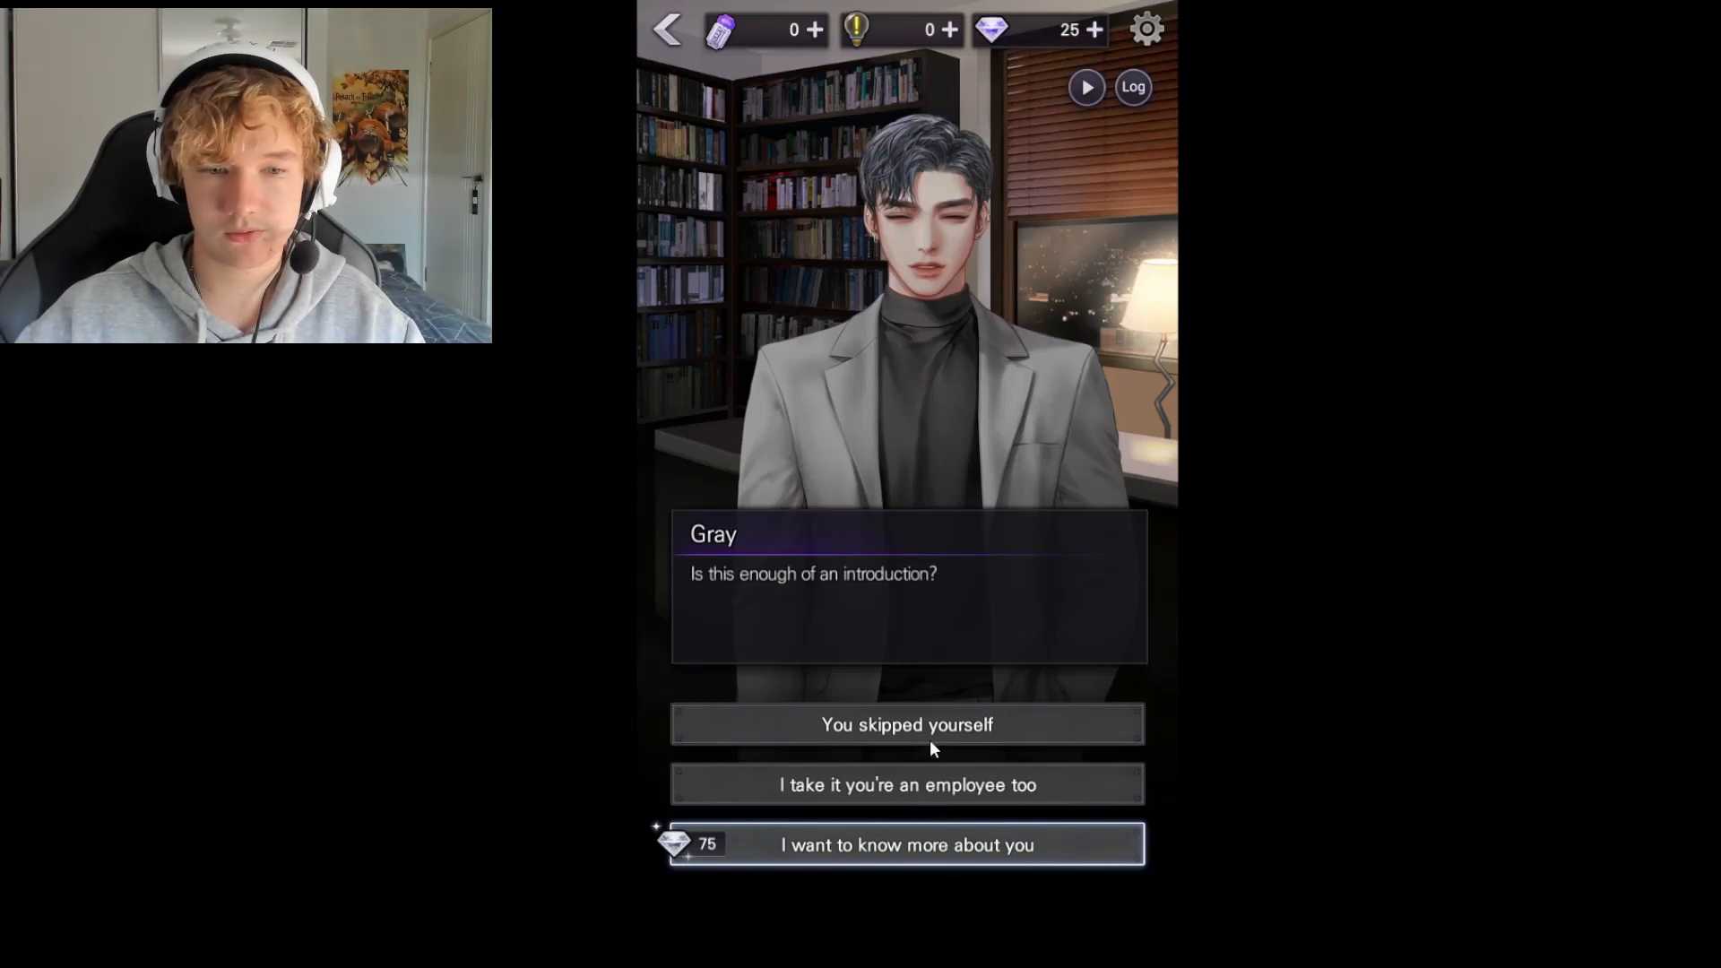
left_click(906, 724)
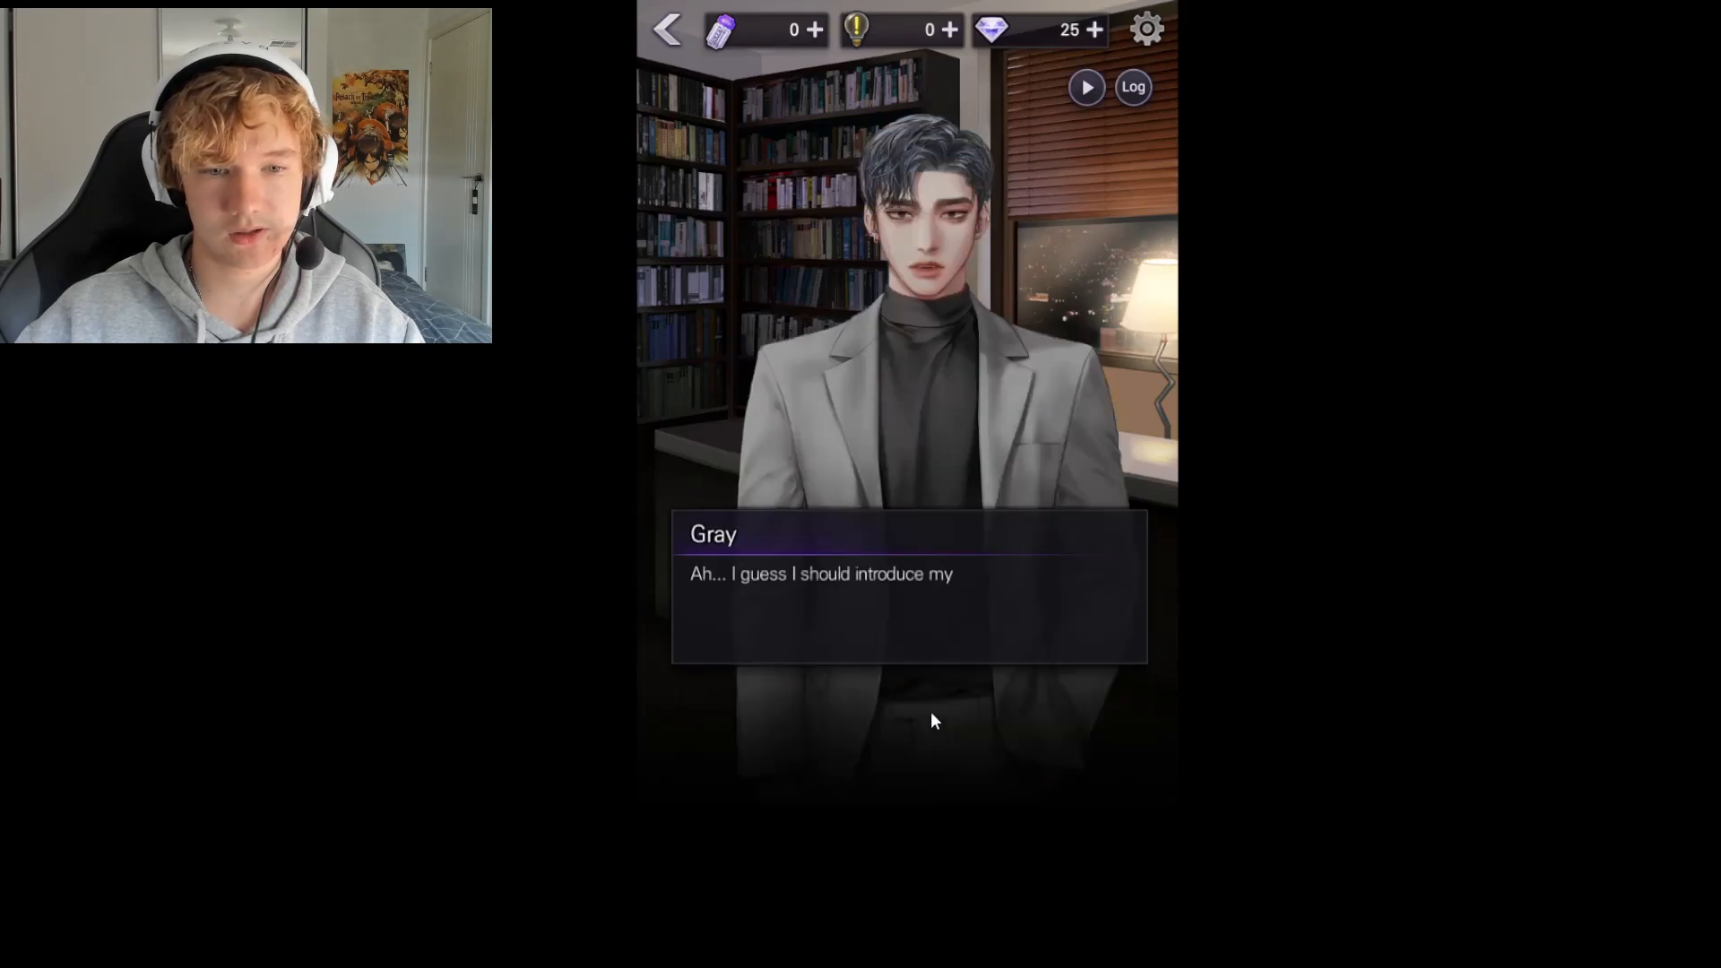
left_click(933, 720)
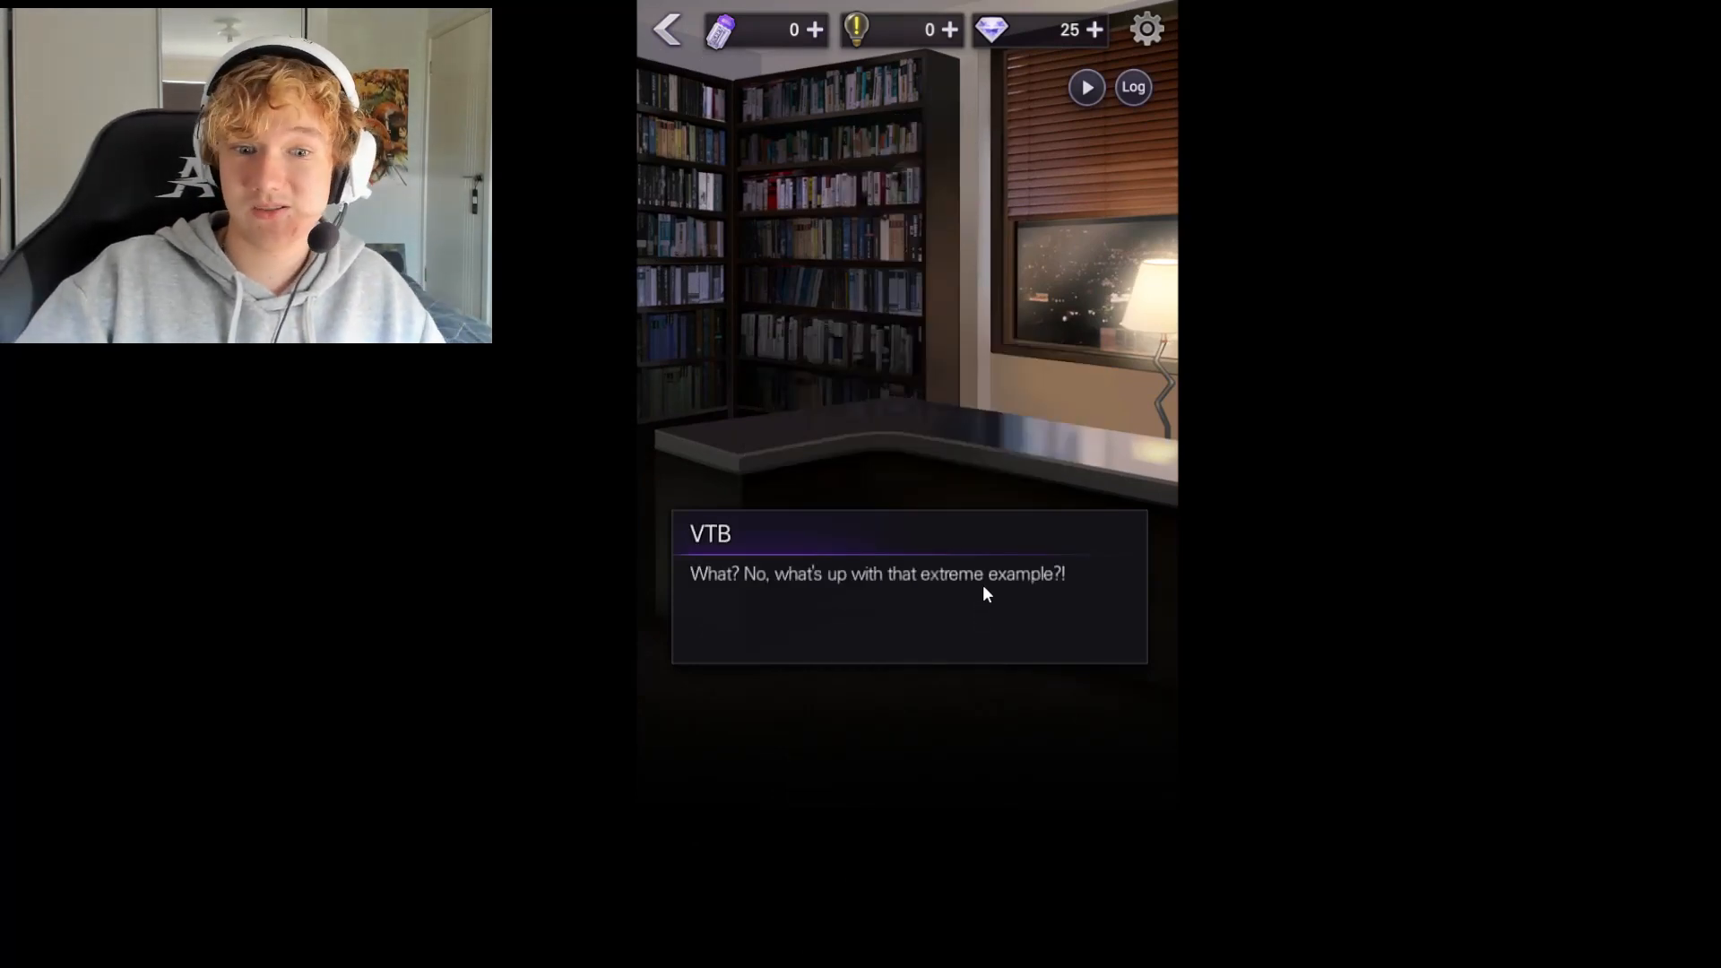
left_click(984, 593)
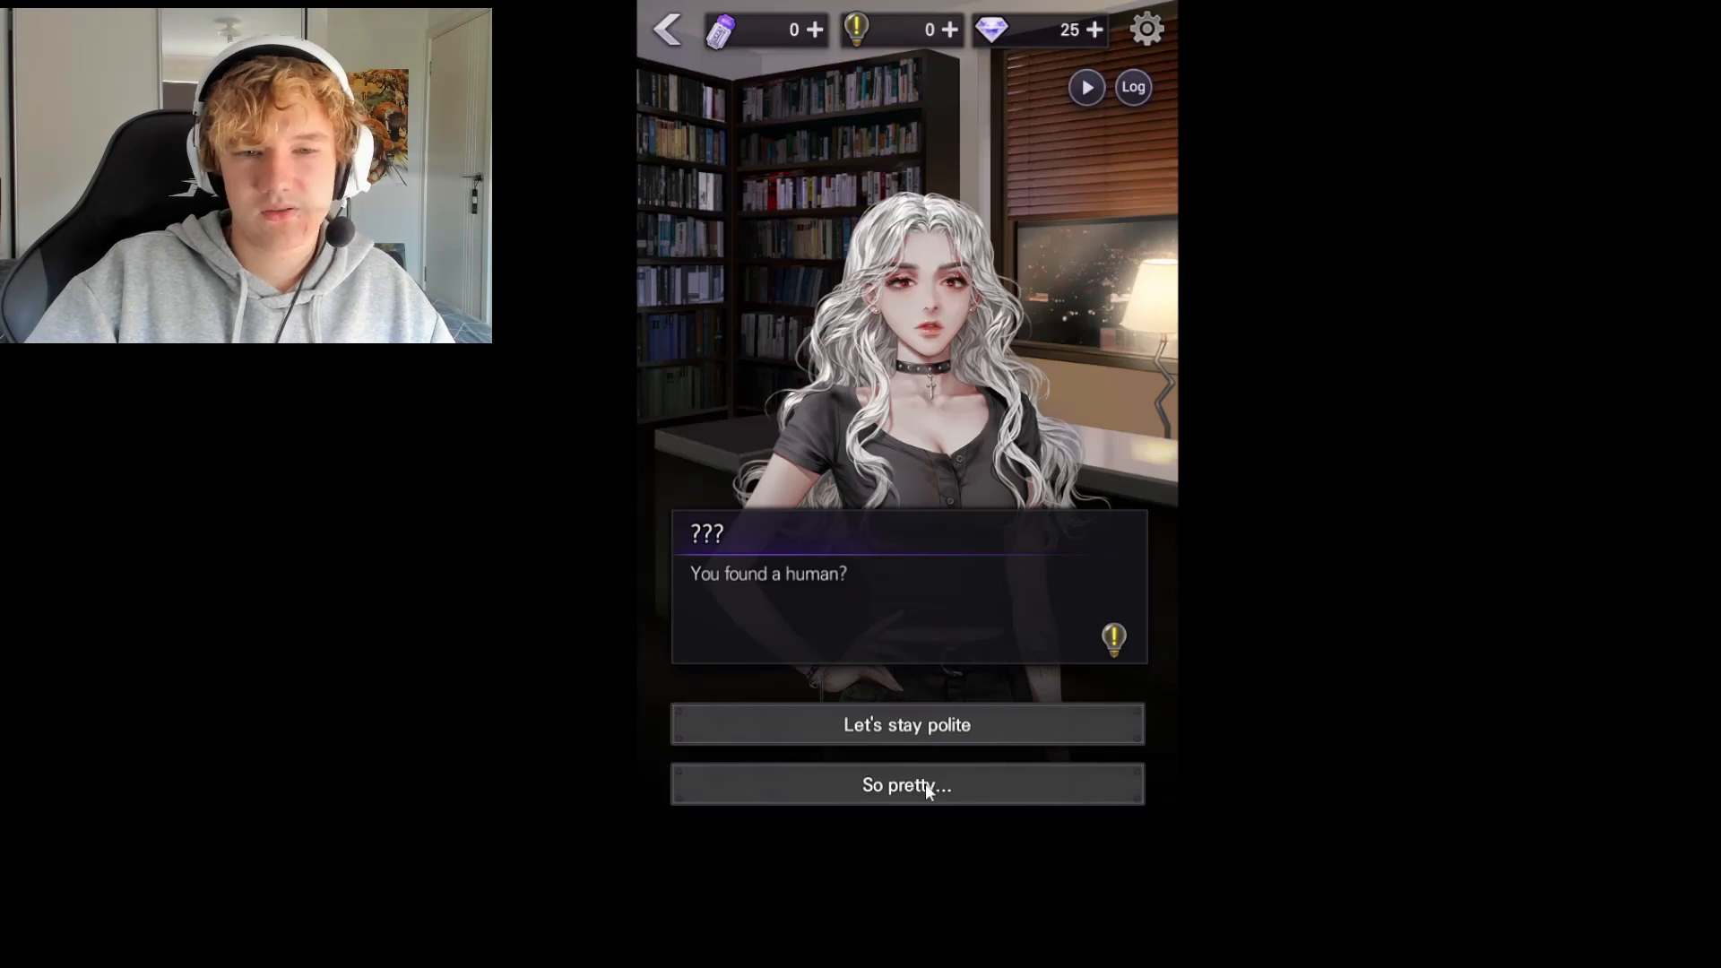
mouse_move(925, 676)
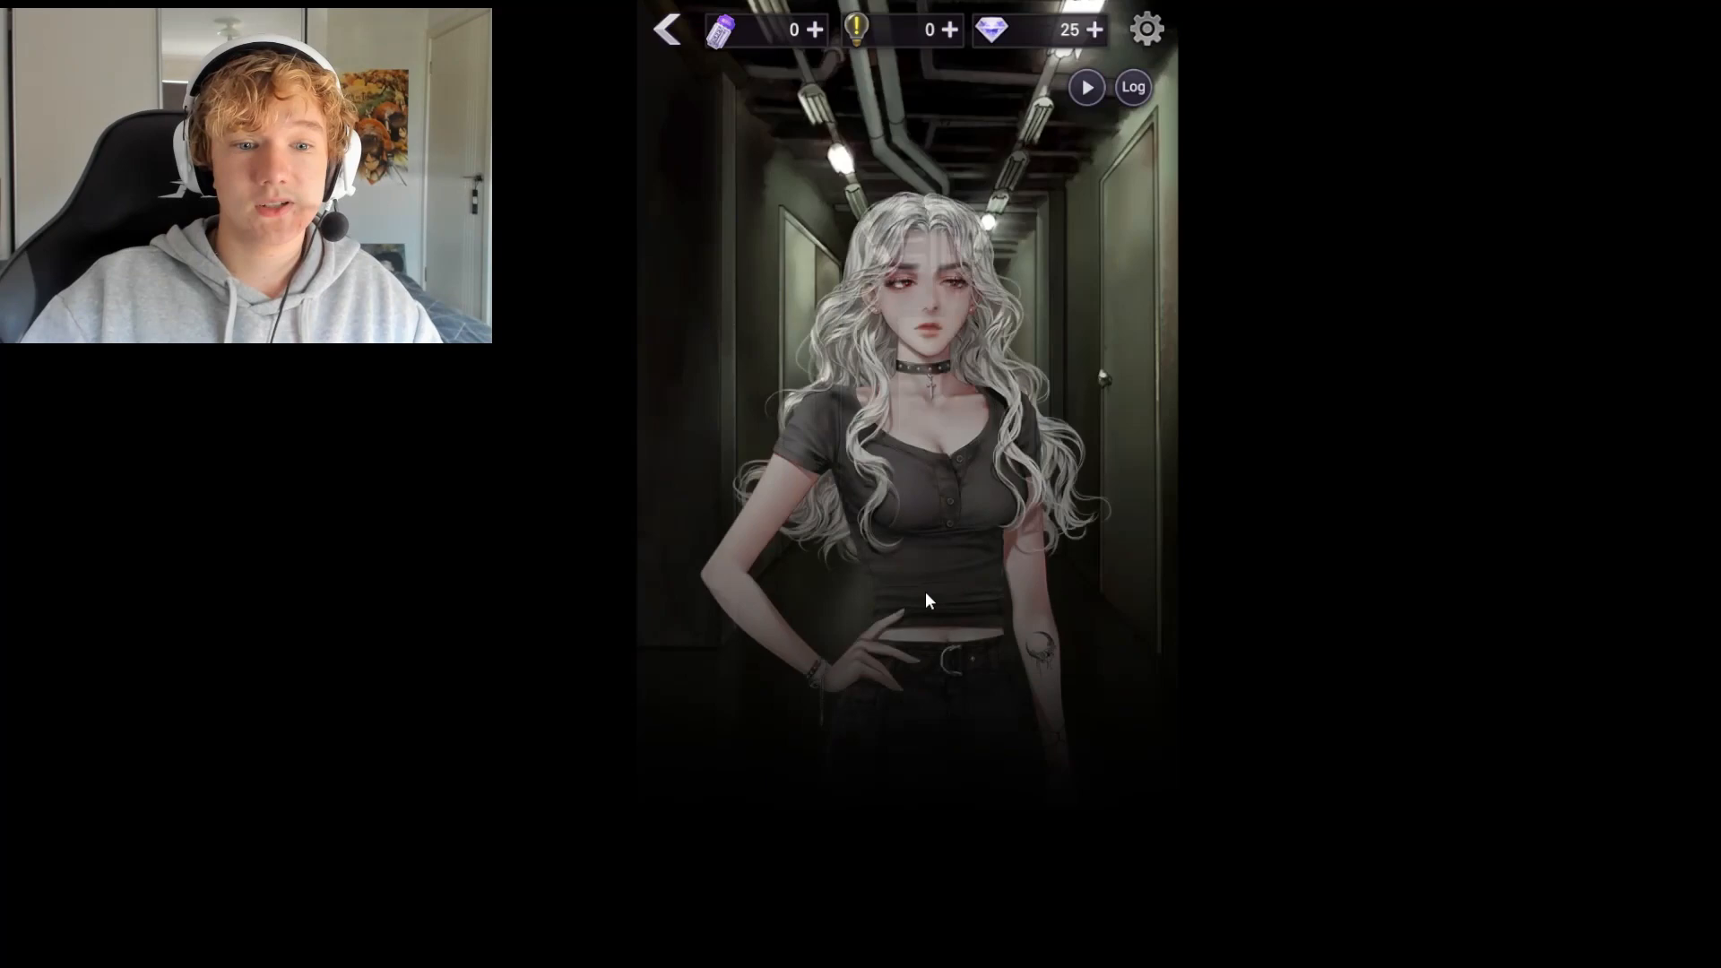
Advance the dialogue into the corridor scene with Dana
left_click(927, 601)
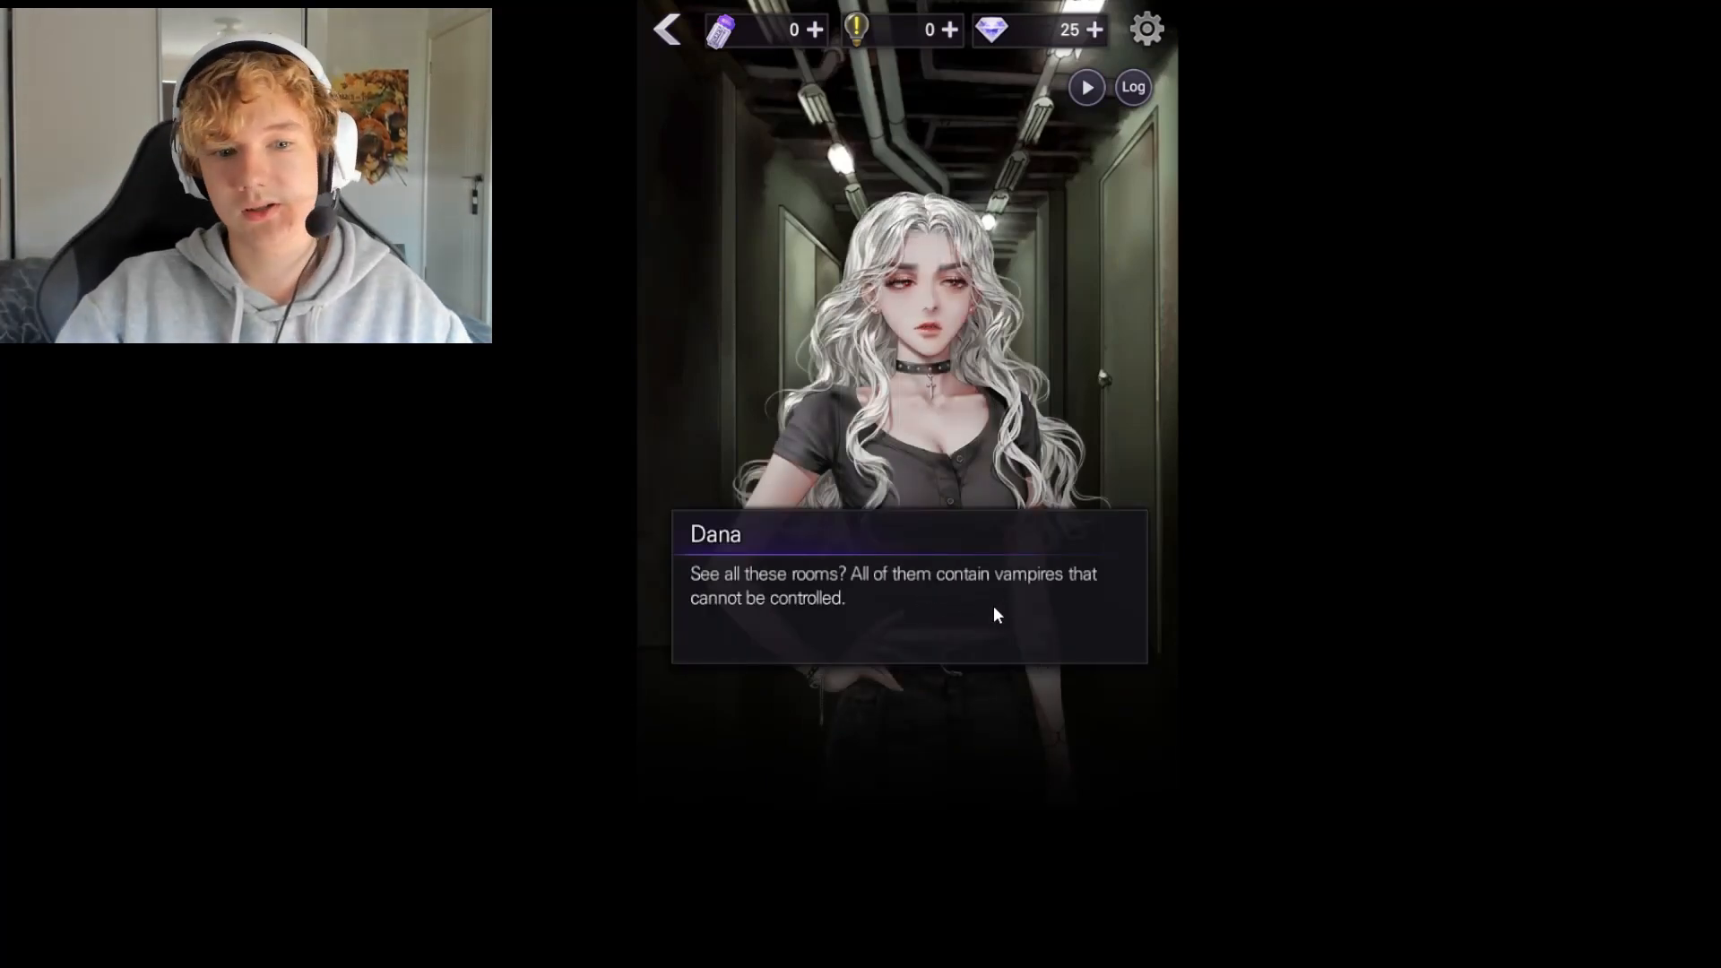
Advance through Dana's lines about the rooms and her order to shoot
left_click(909, 581)
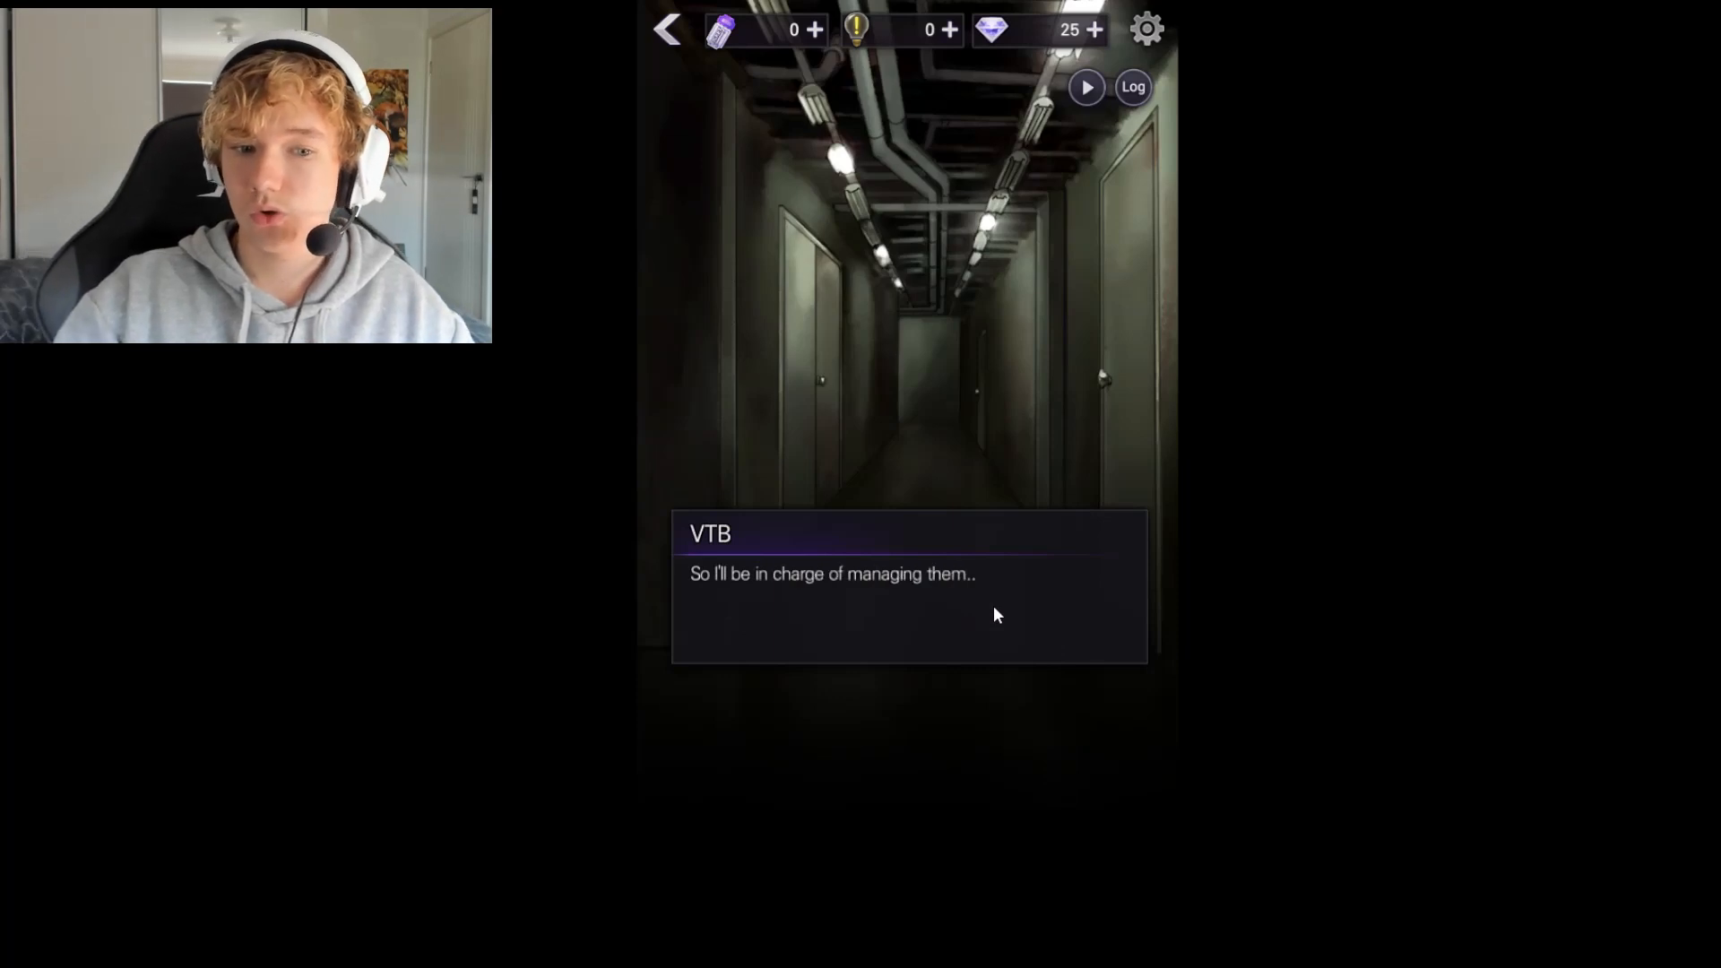
left_click(907, 604)
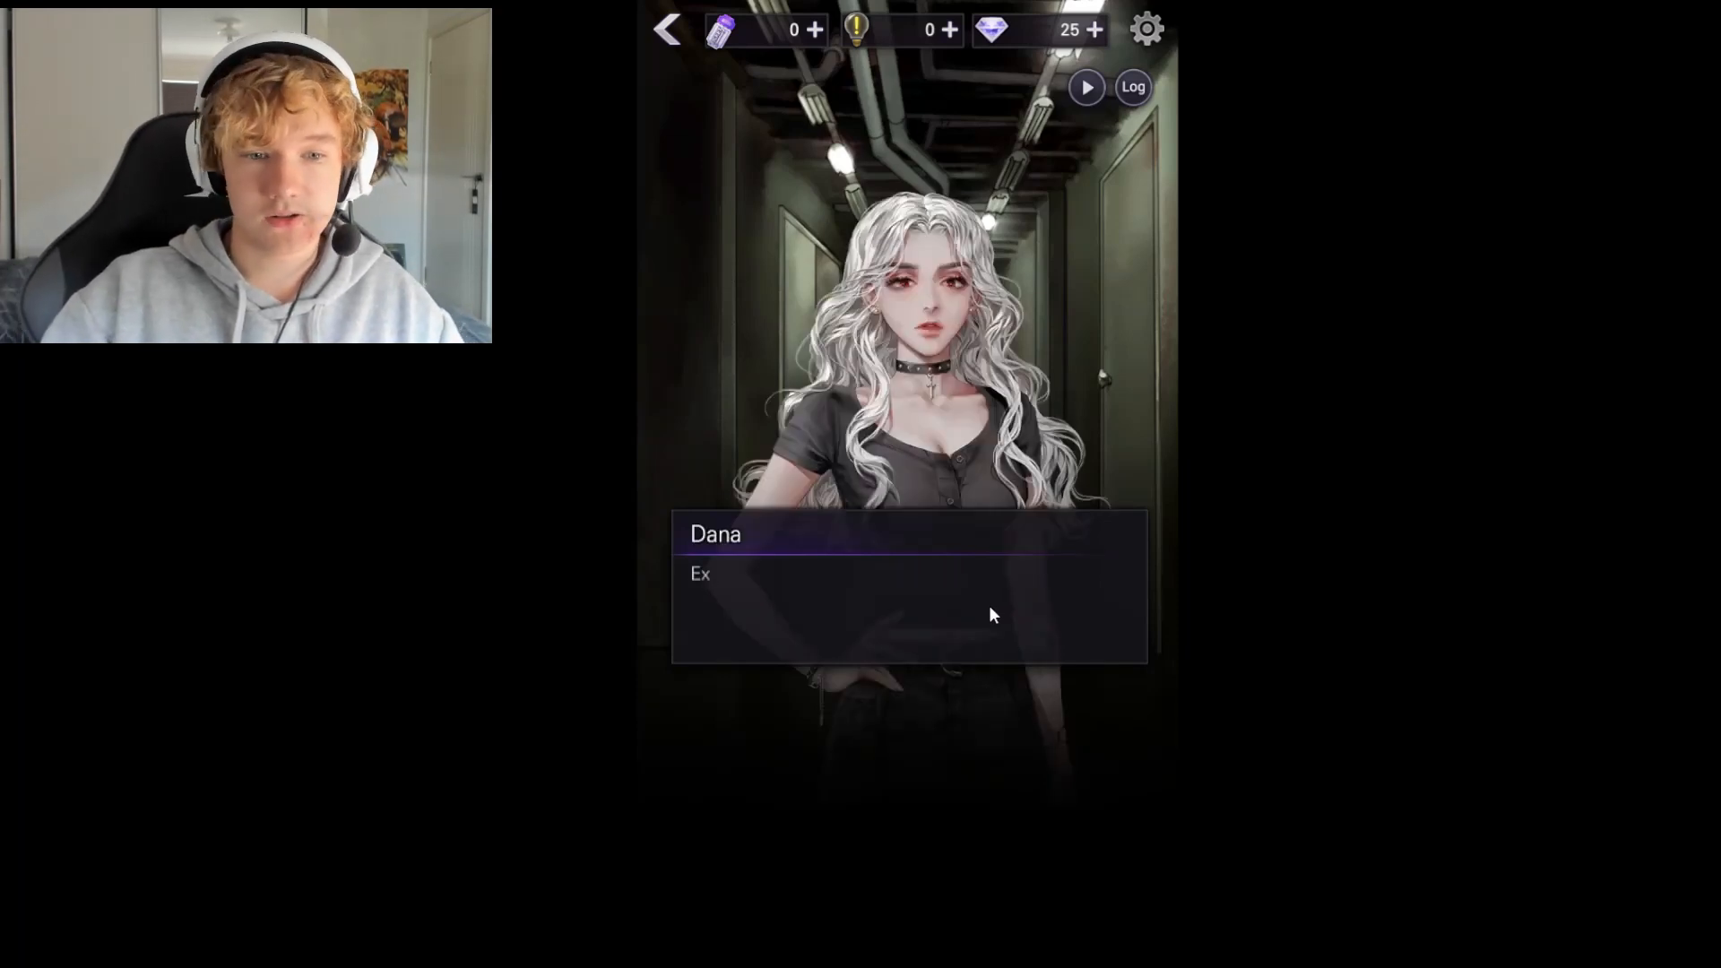
left_click(907, 588)
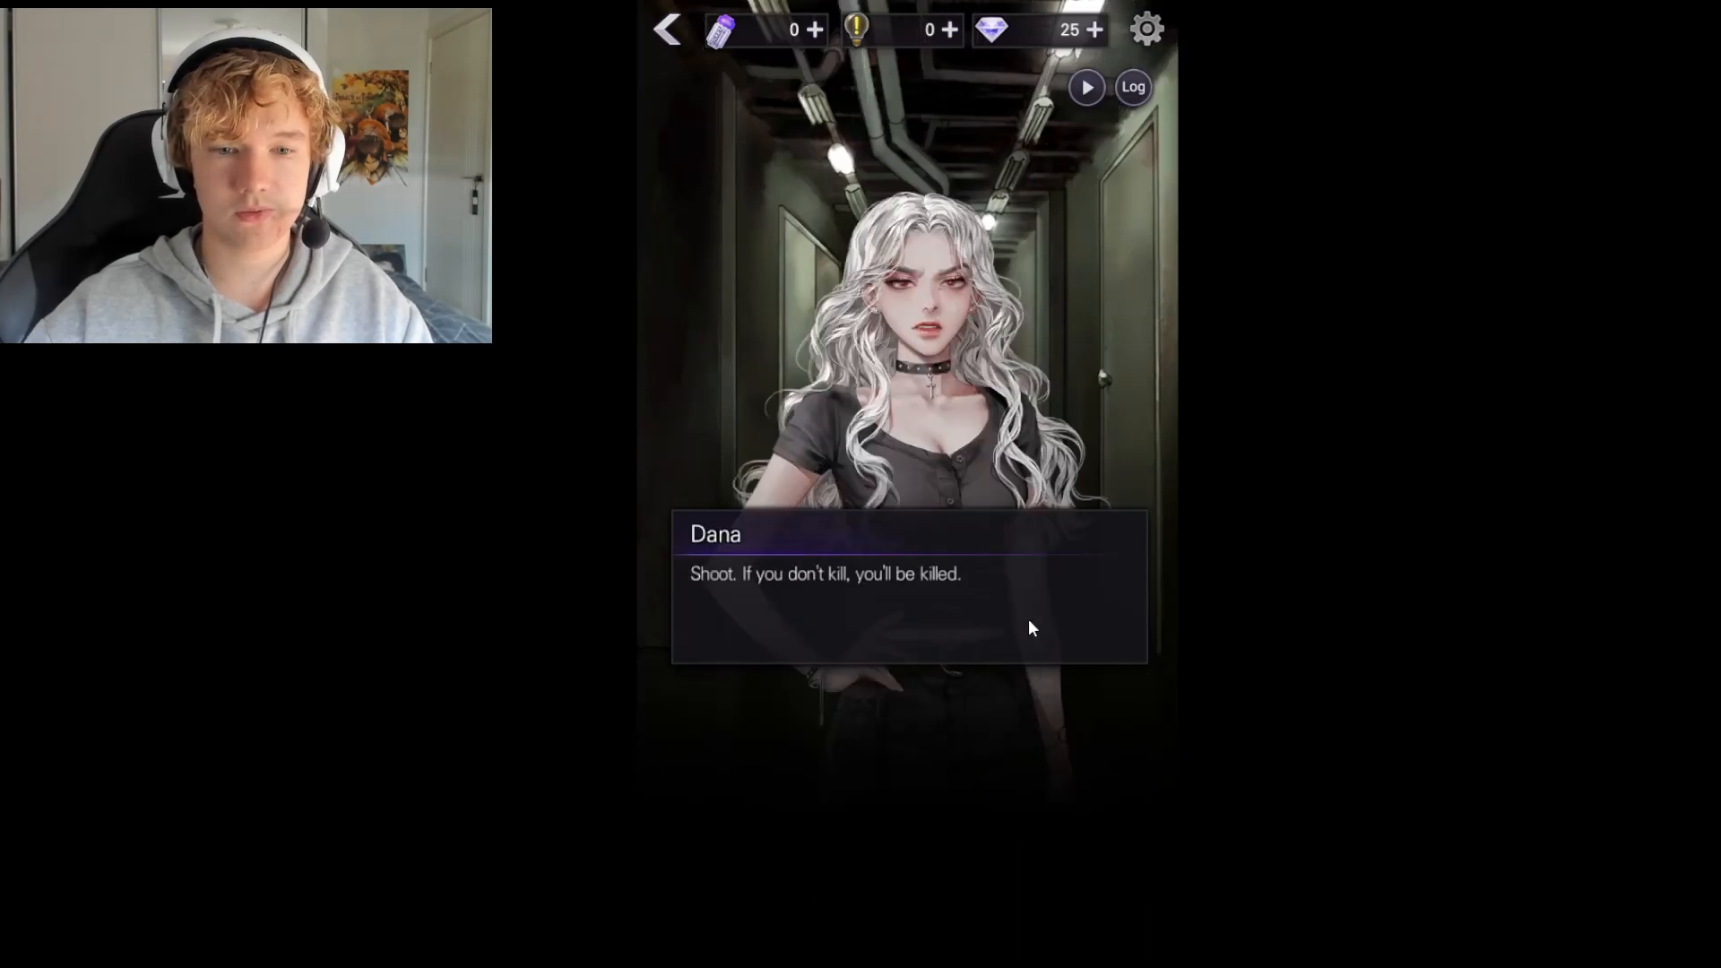
left_click(1029, 626)
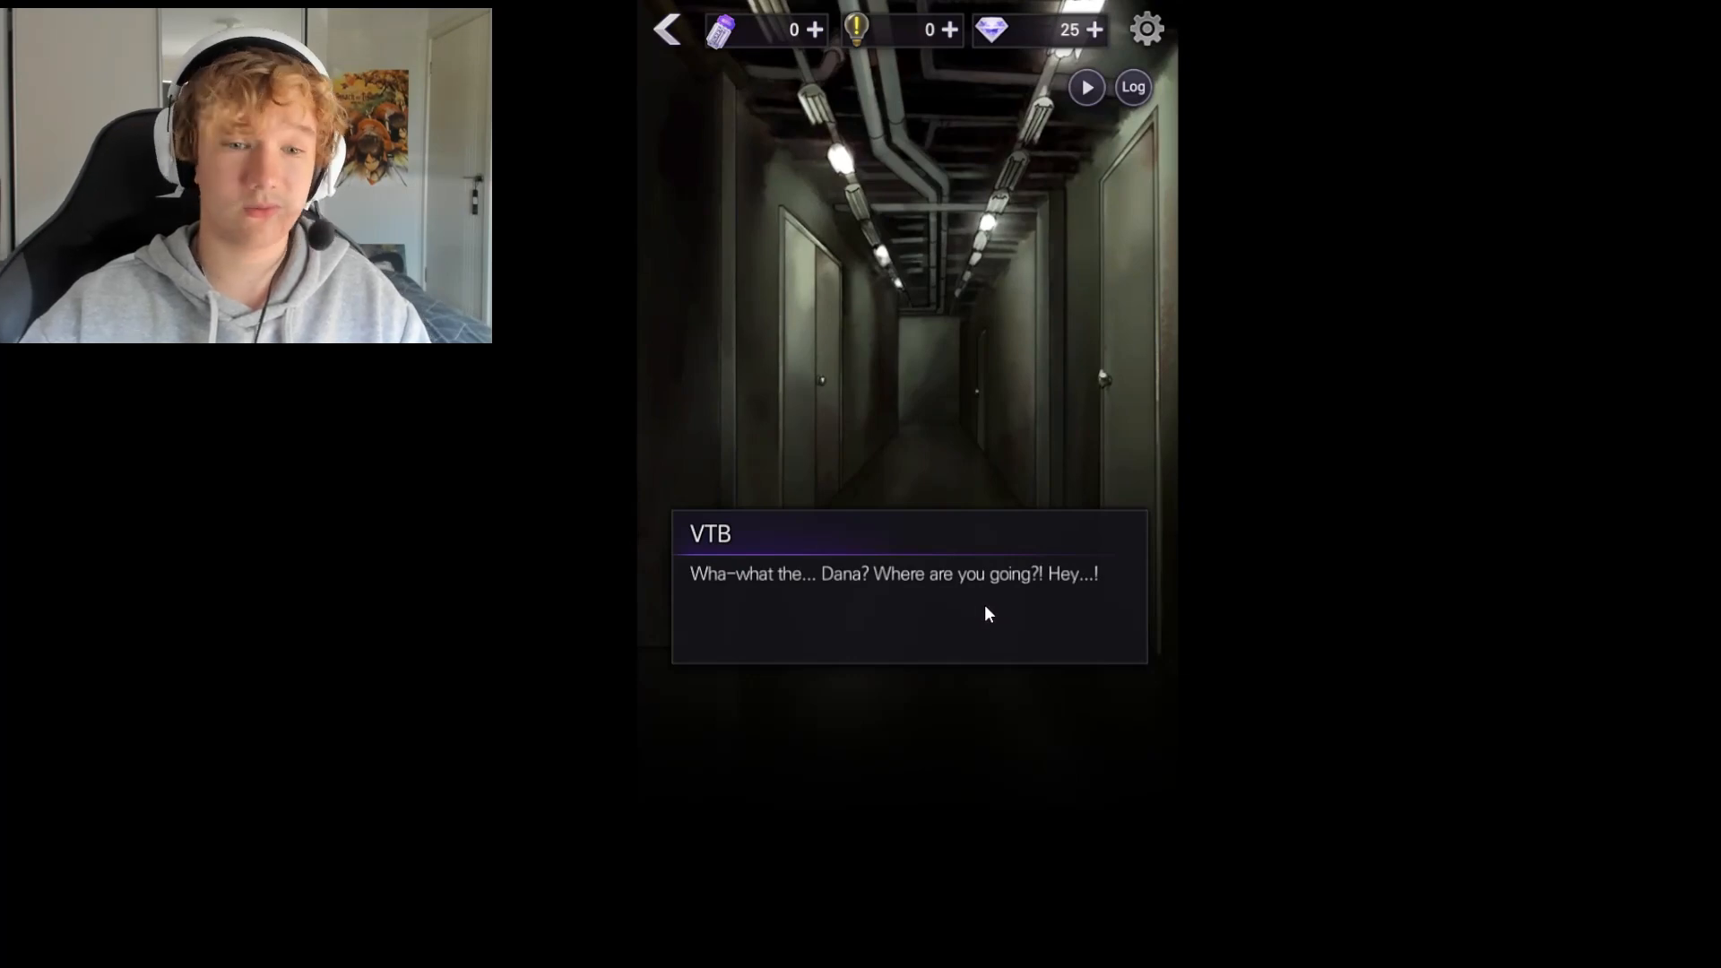
mouse_move(1026, 559)
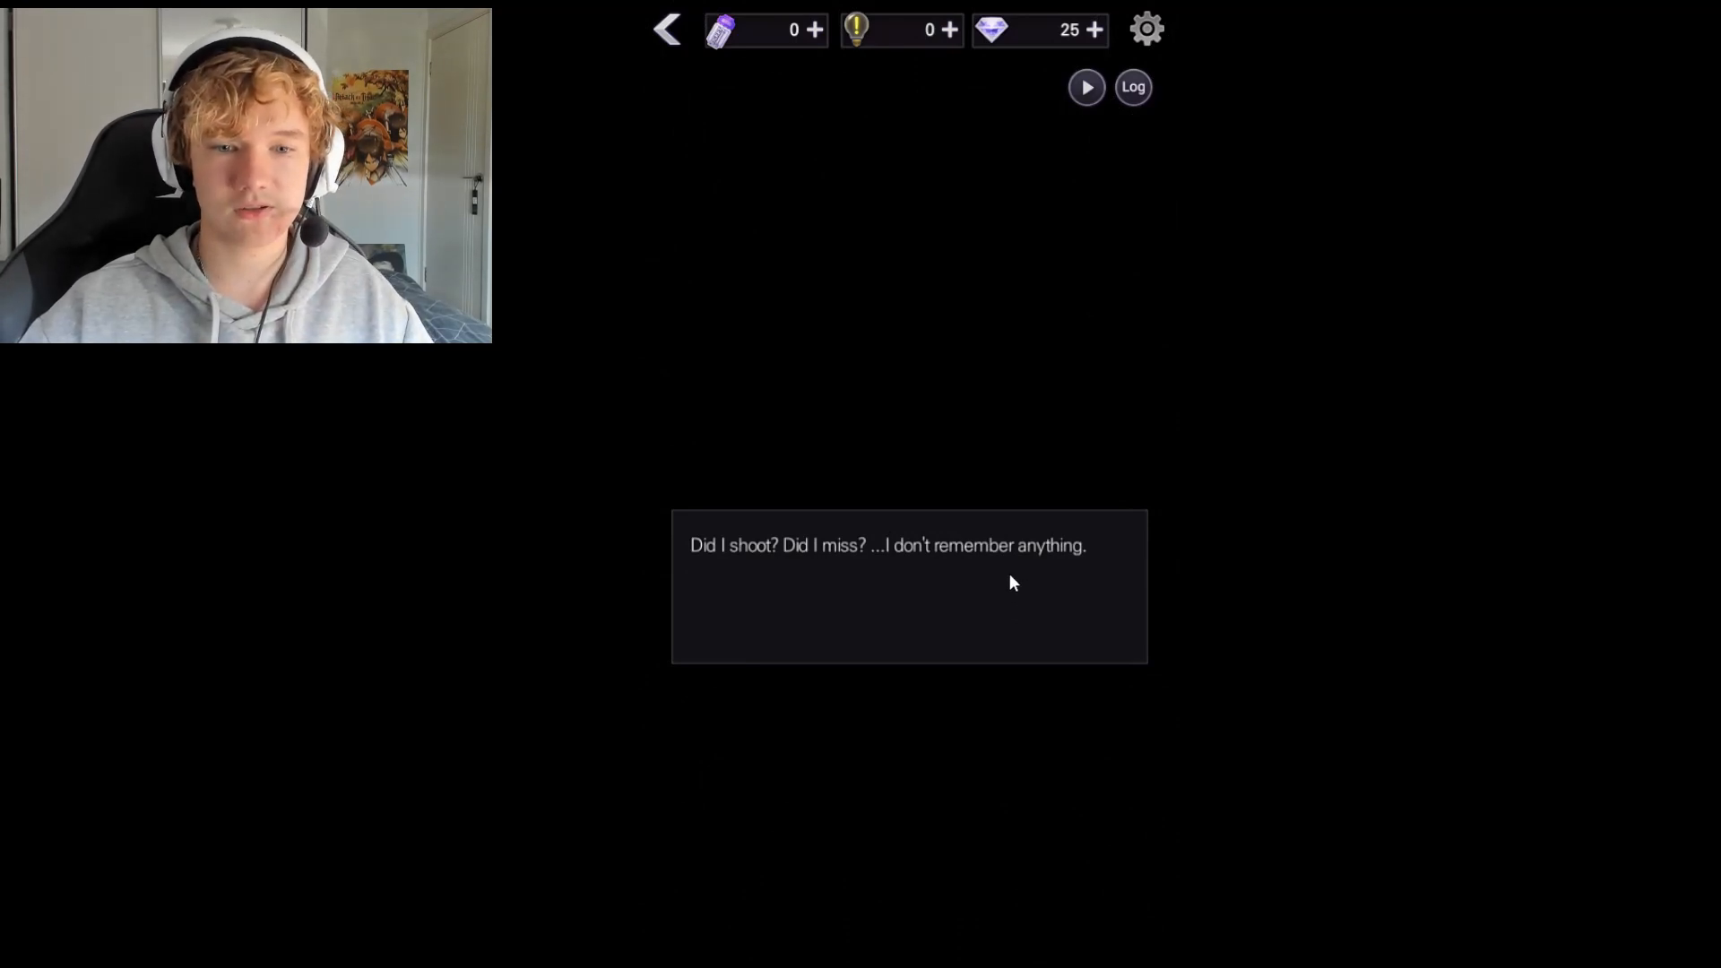
Advance past the blackout narration until Gray's Complain / Agree choice appears
left_click(908, 587)
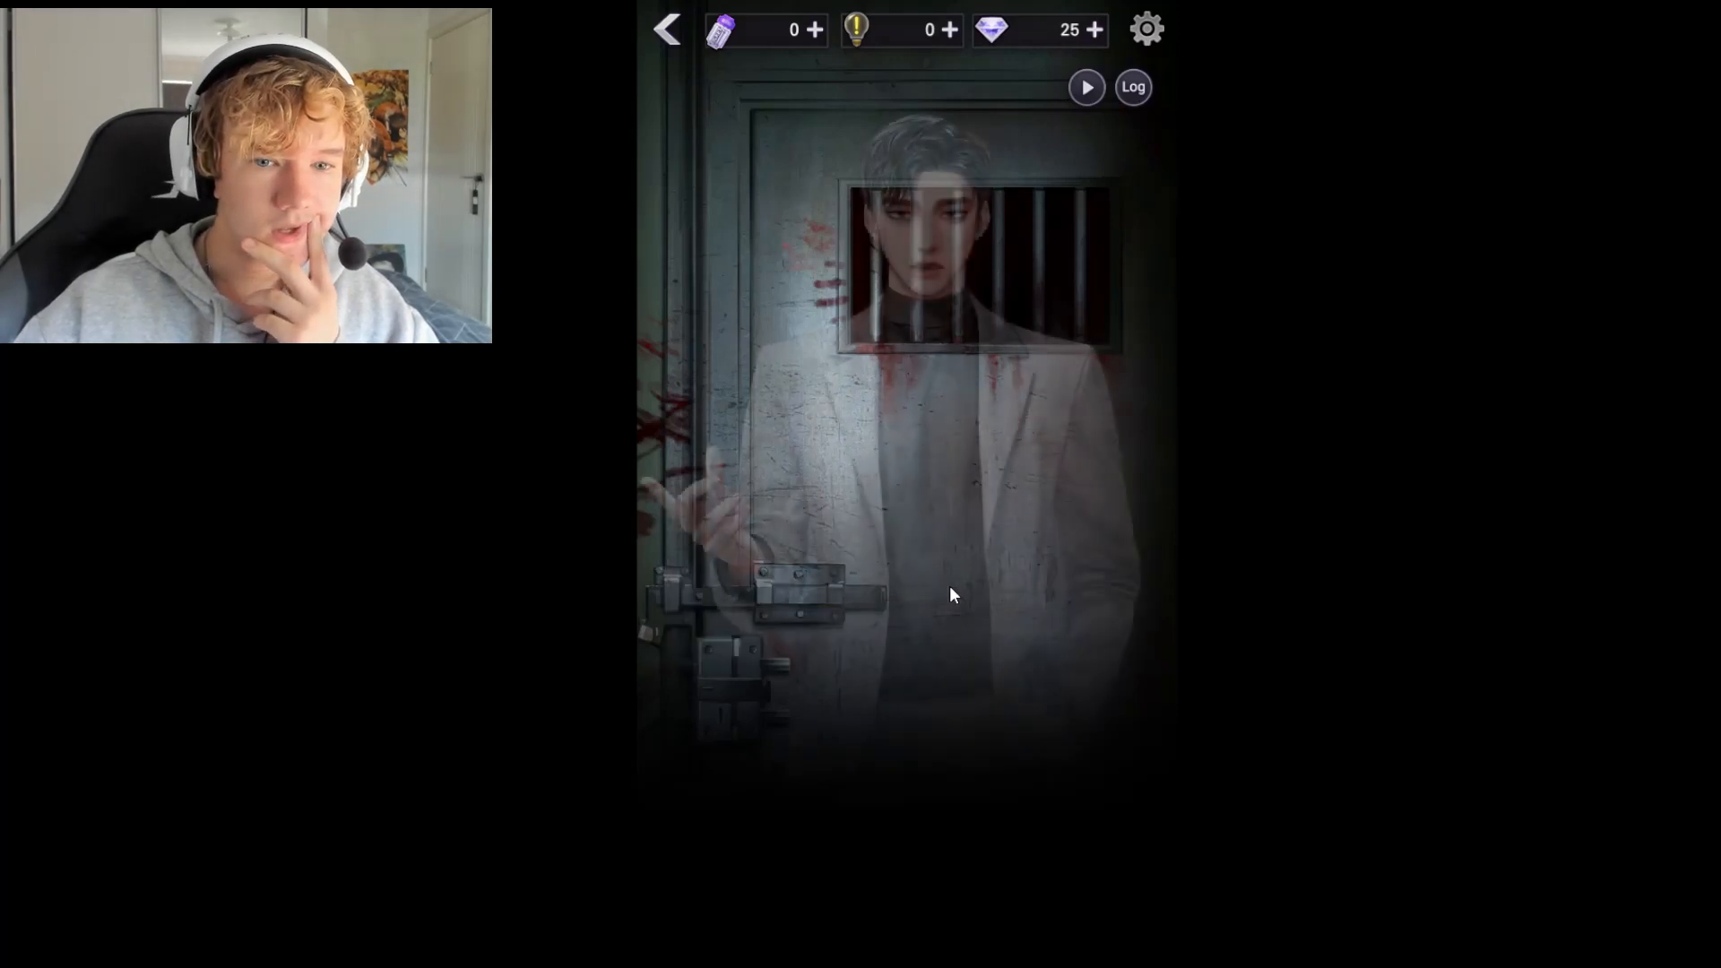
left_click(951, 594)
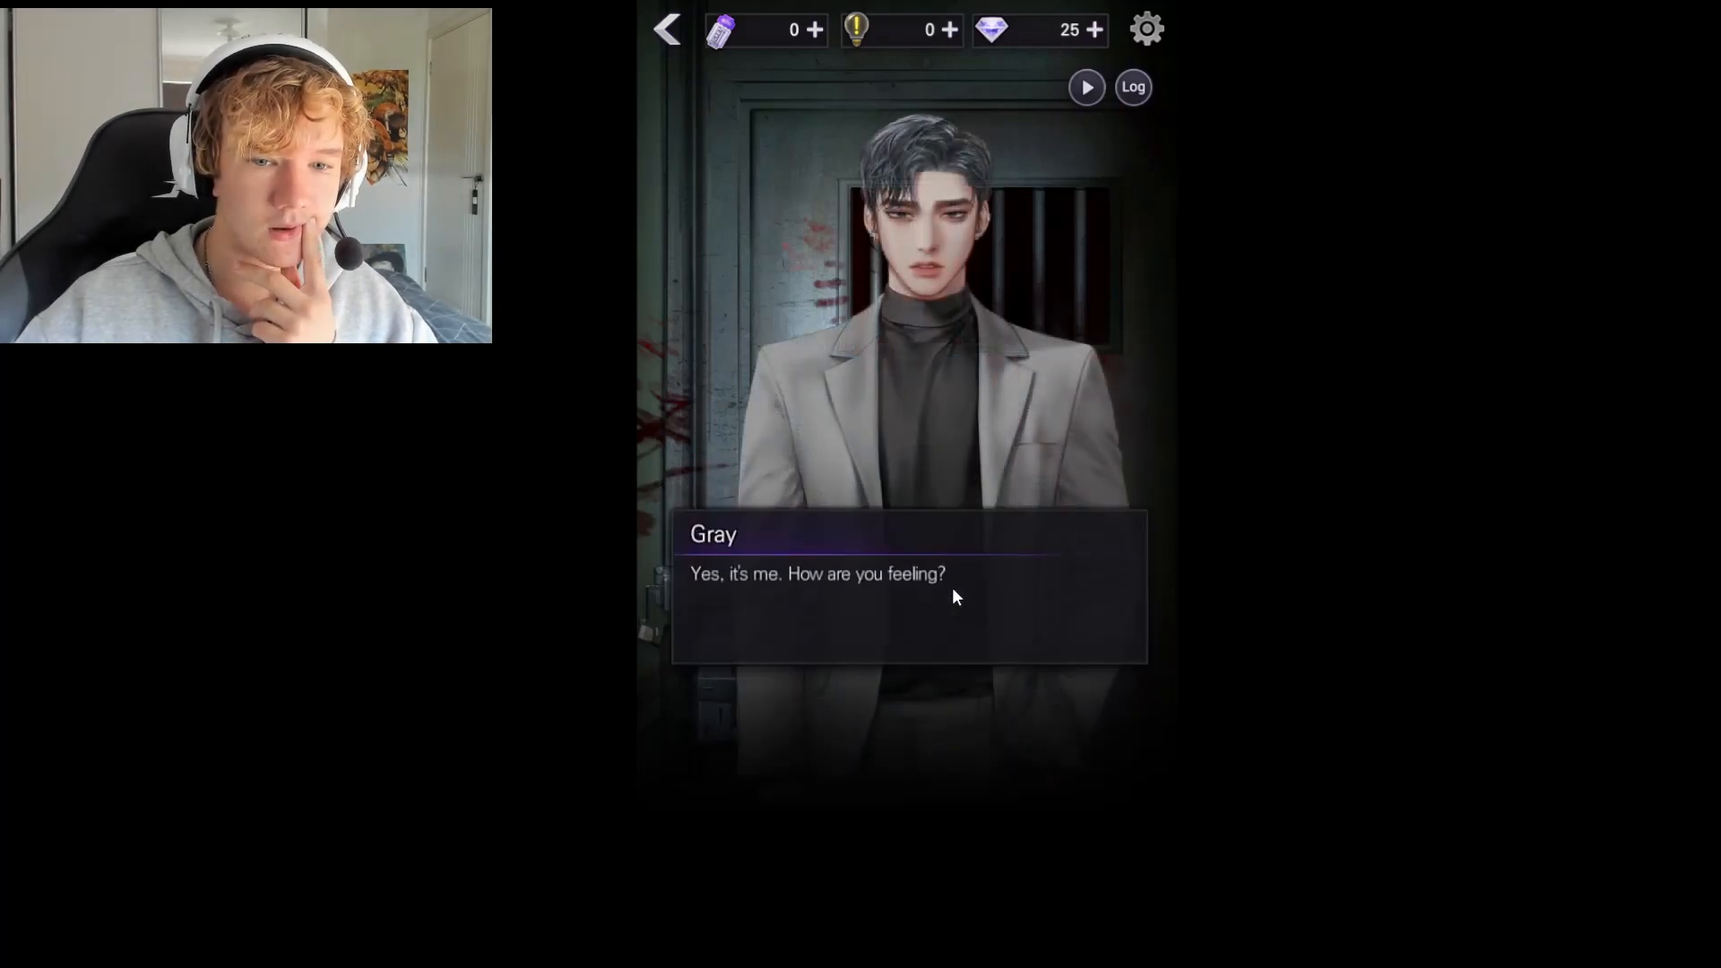
left_click(905, 584)
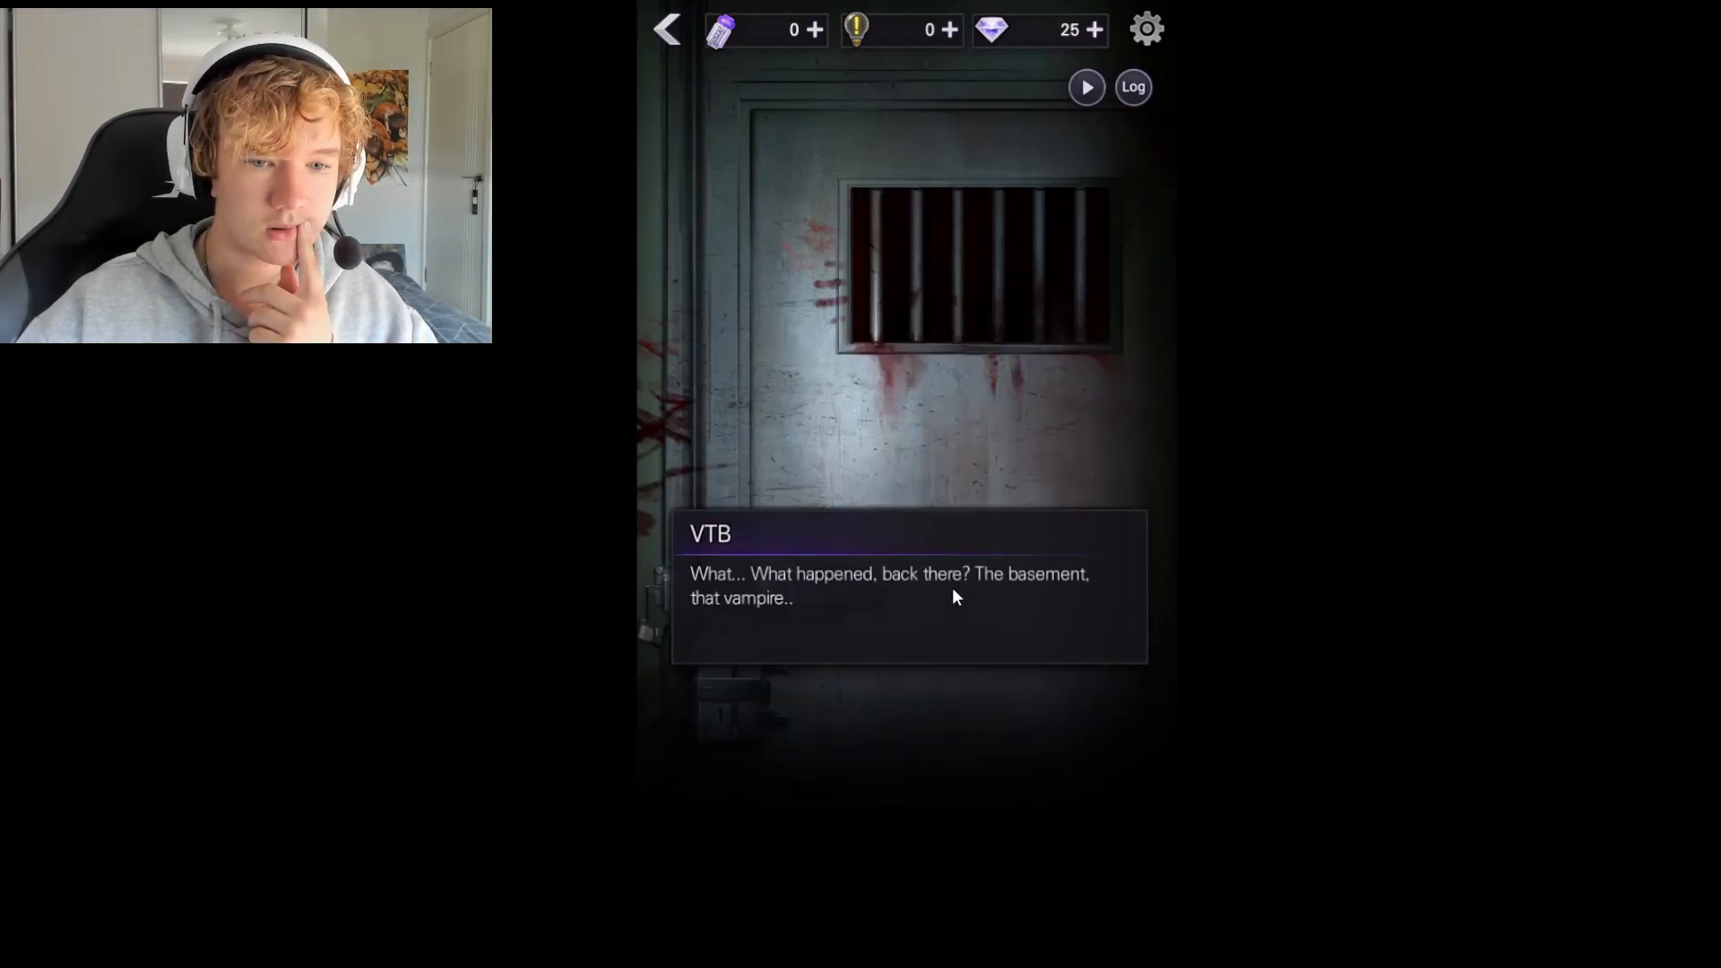
left_click(907, 588)
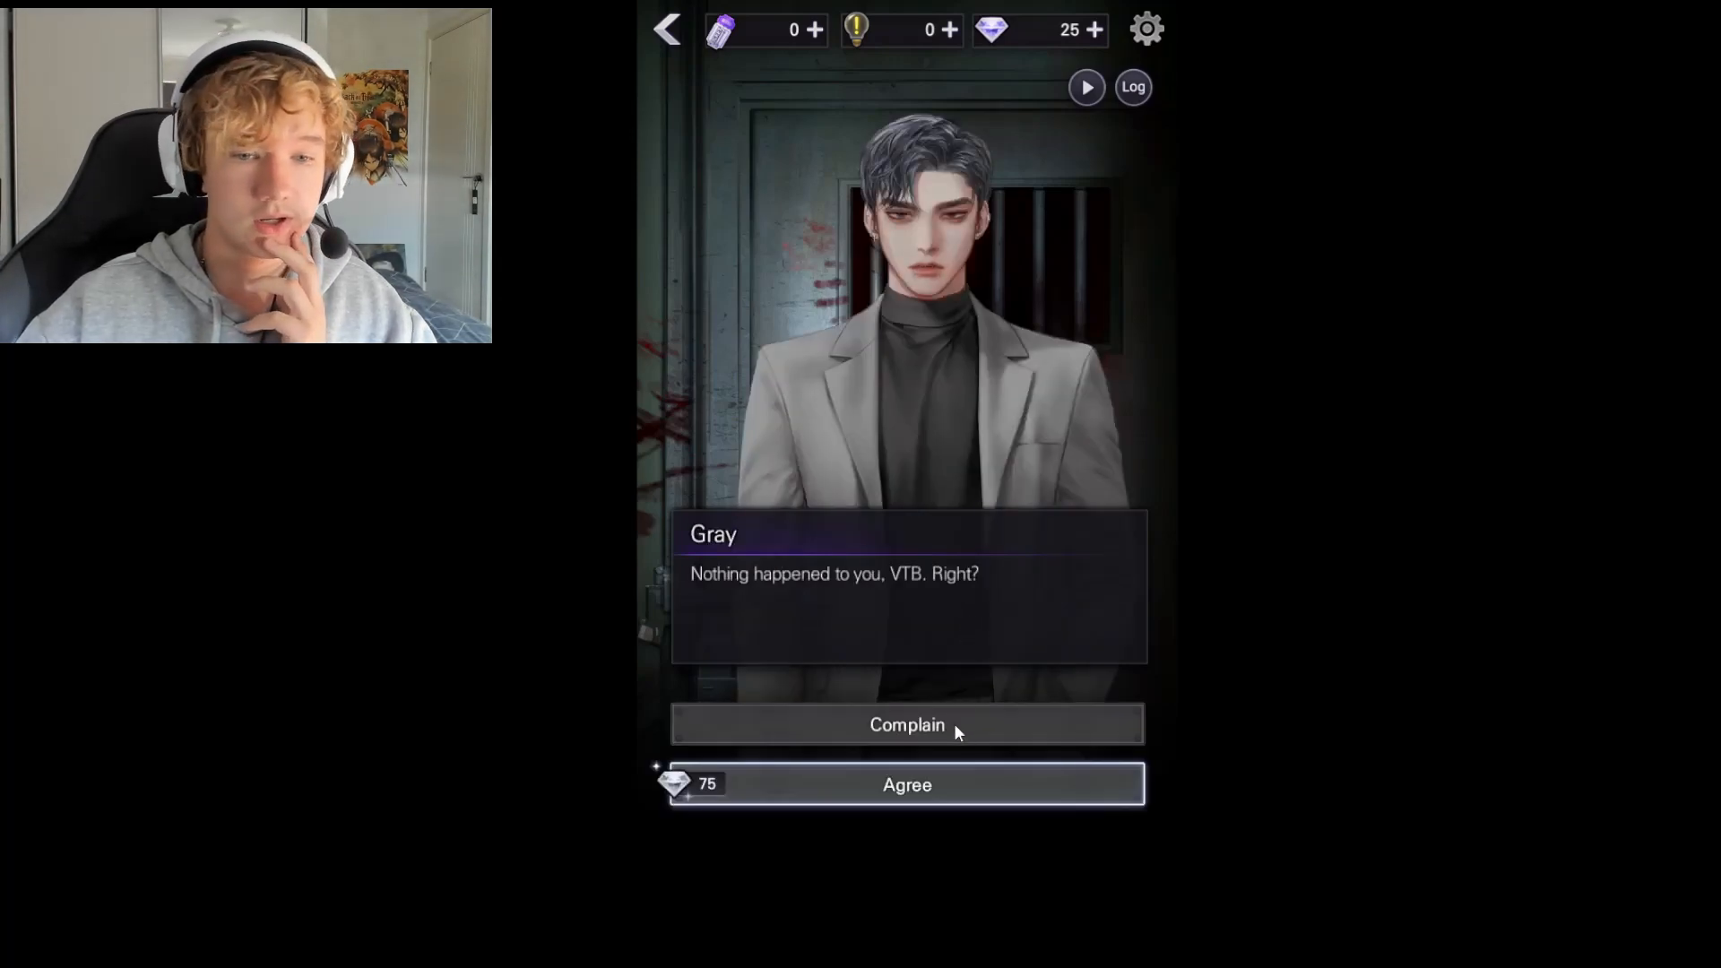
Choose the free Complain reply and read through to the end of Episode 1
left_click(906, 723)
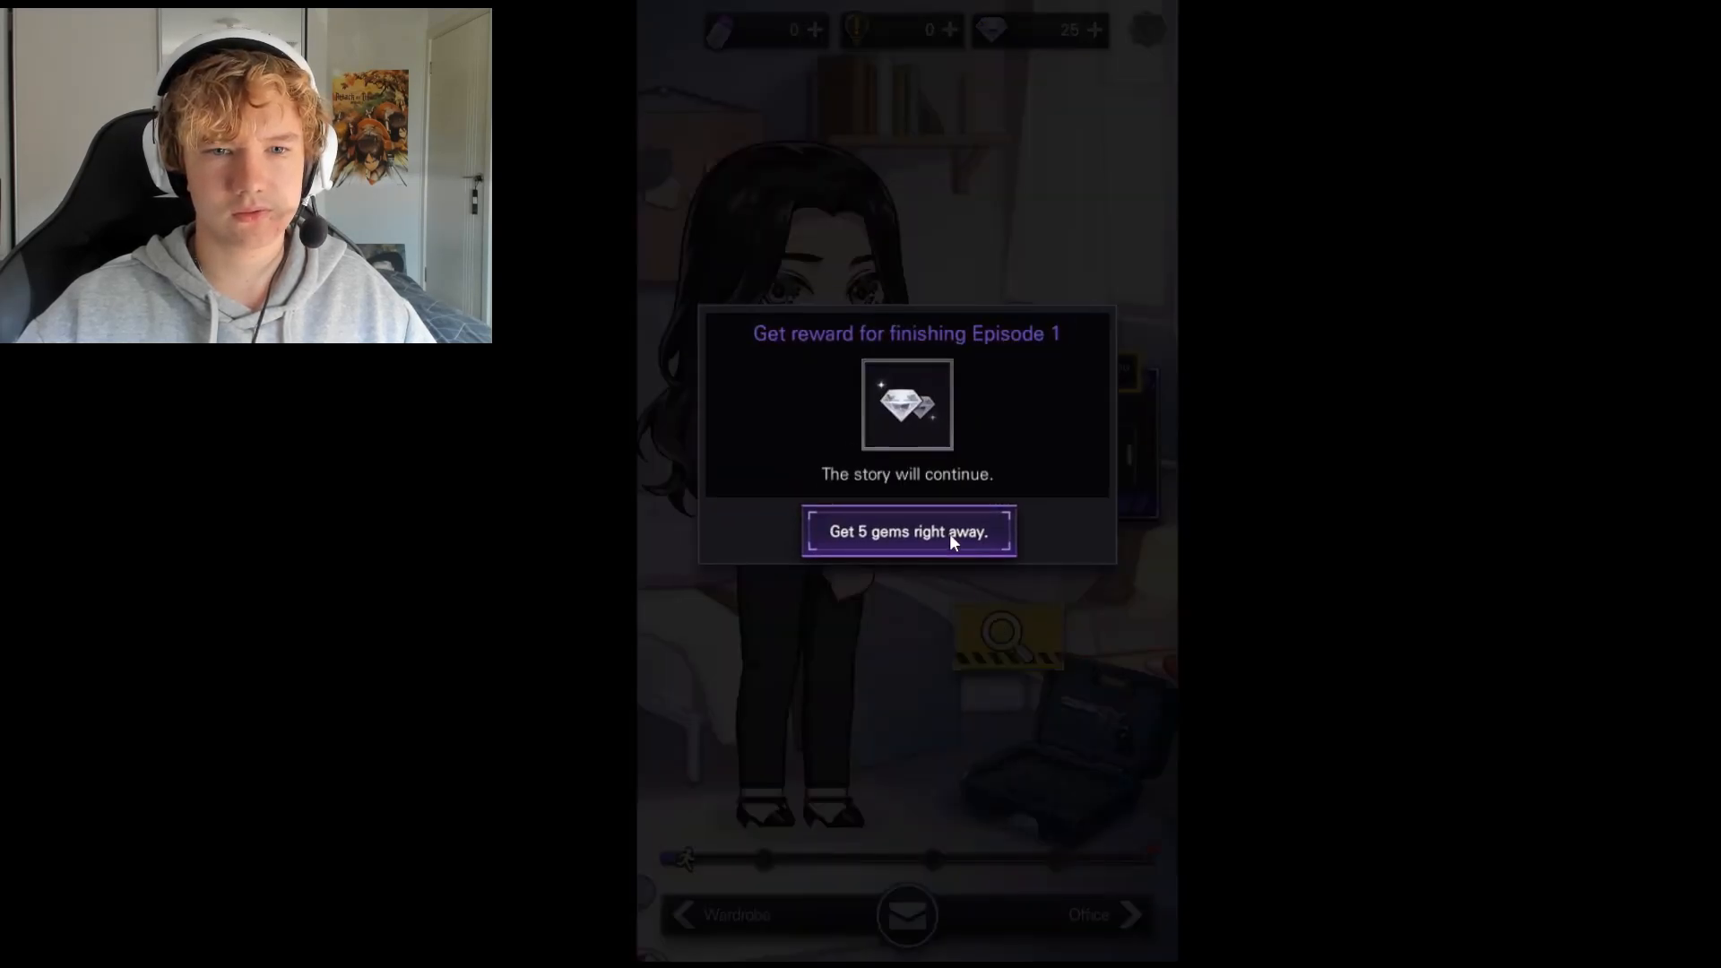
Claim the 5-gem Episode 1 reward before leaving Blood Kiss for the rock game
left_click(905, 531)
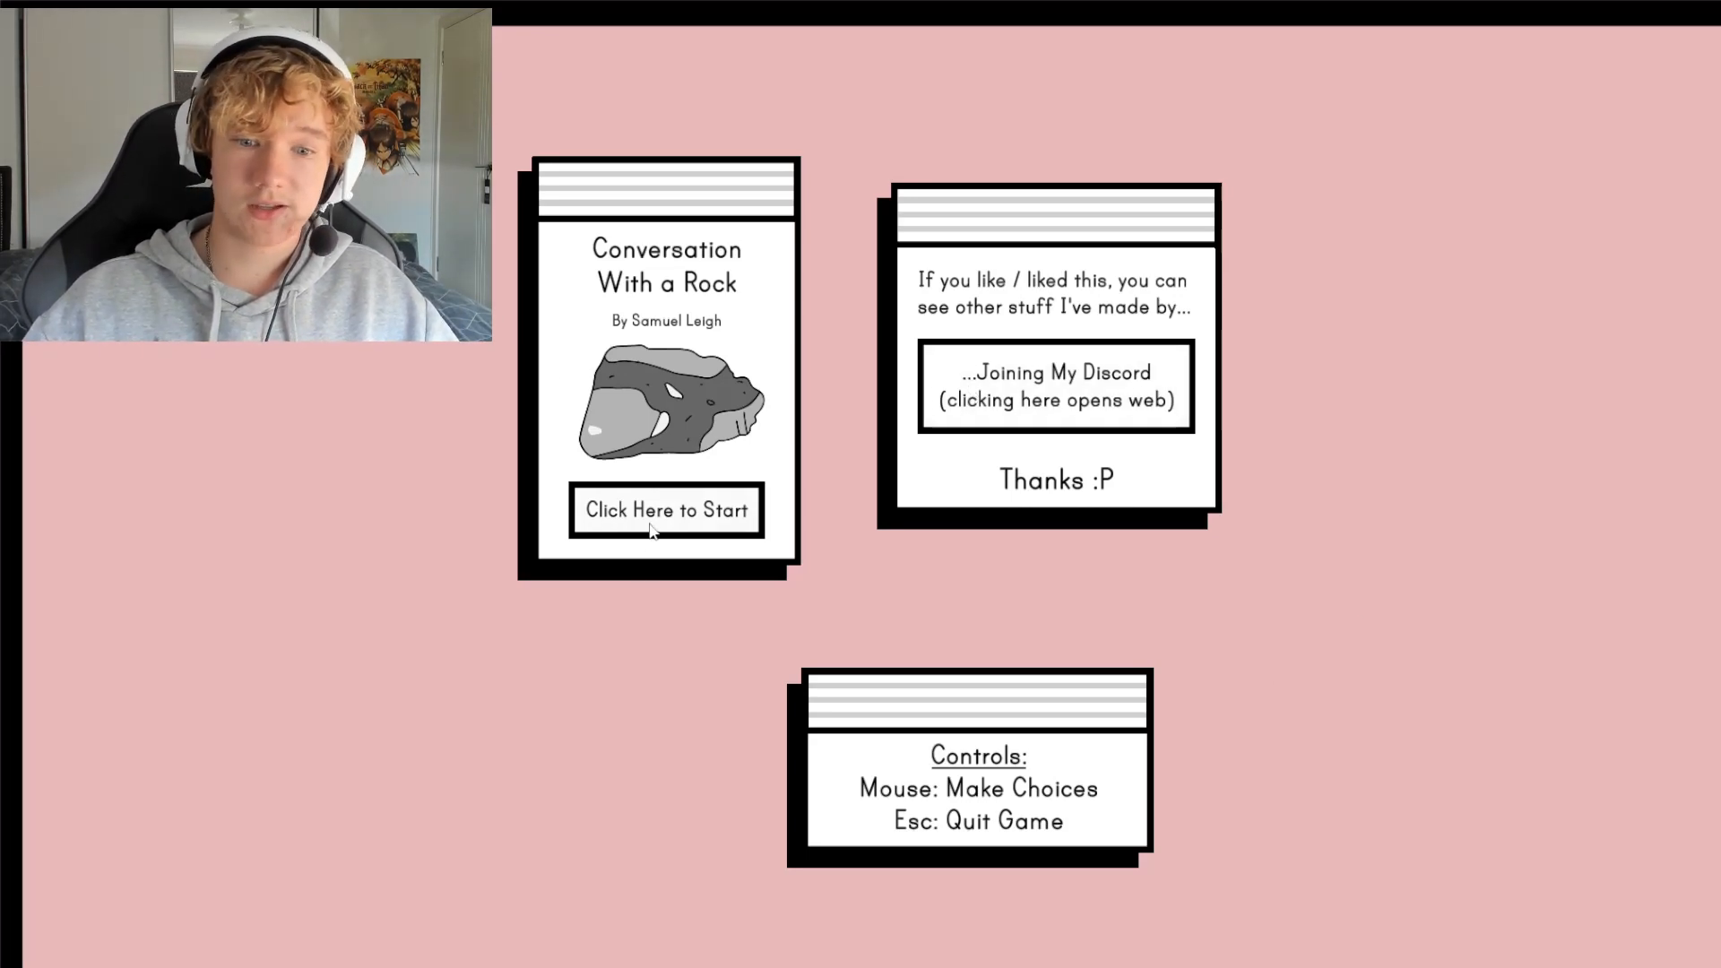
Start the conversation, greet the rock with 'Hey.' and remark it's the rock to talk with
left_click(665, 510)
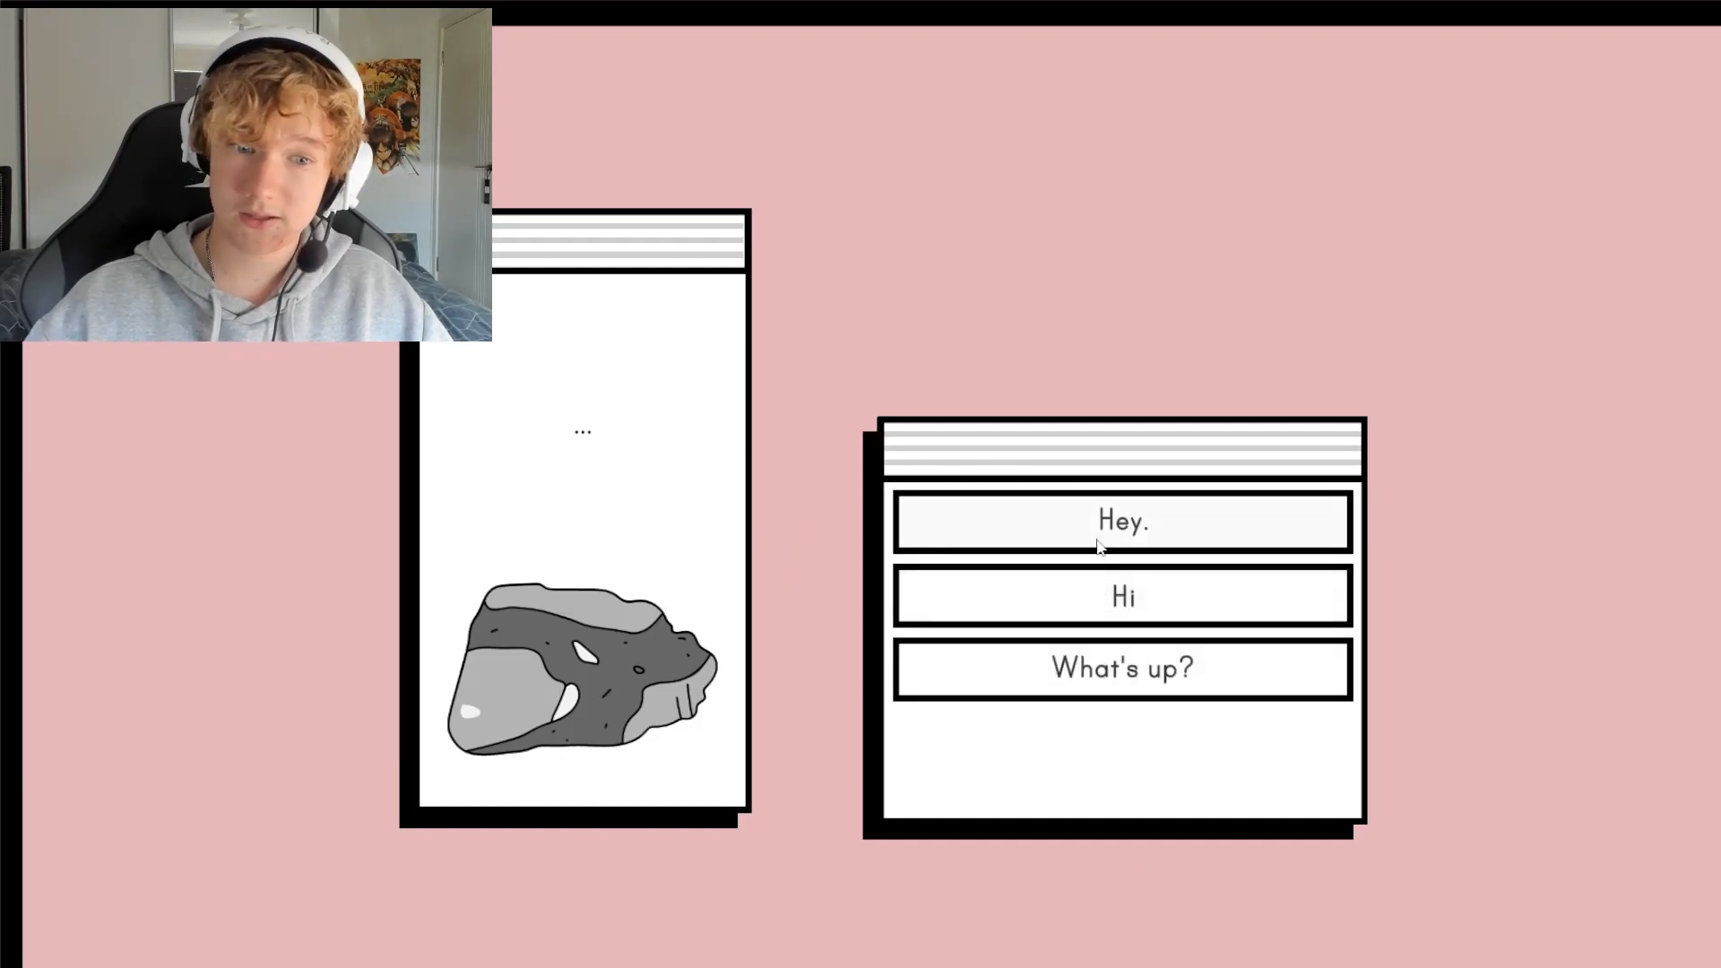
left_click(1123, 519)
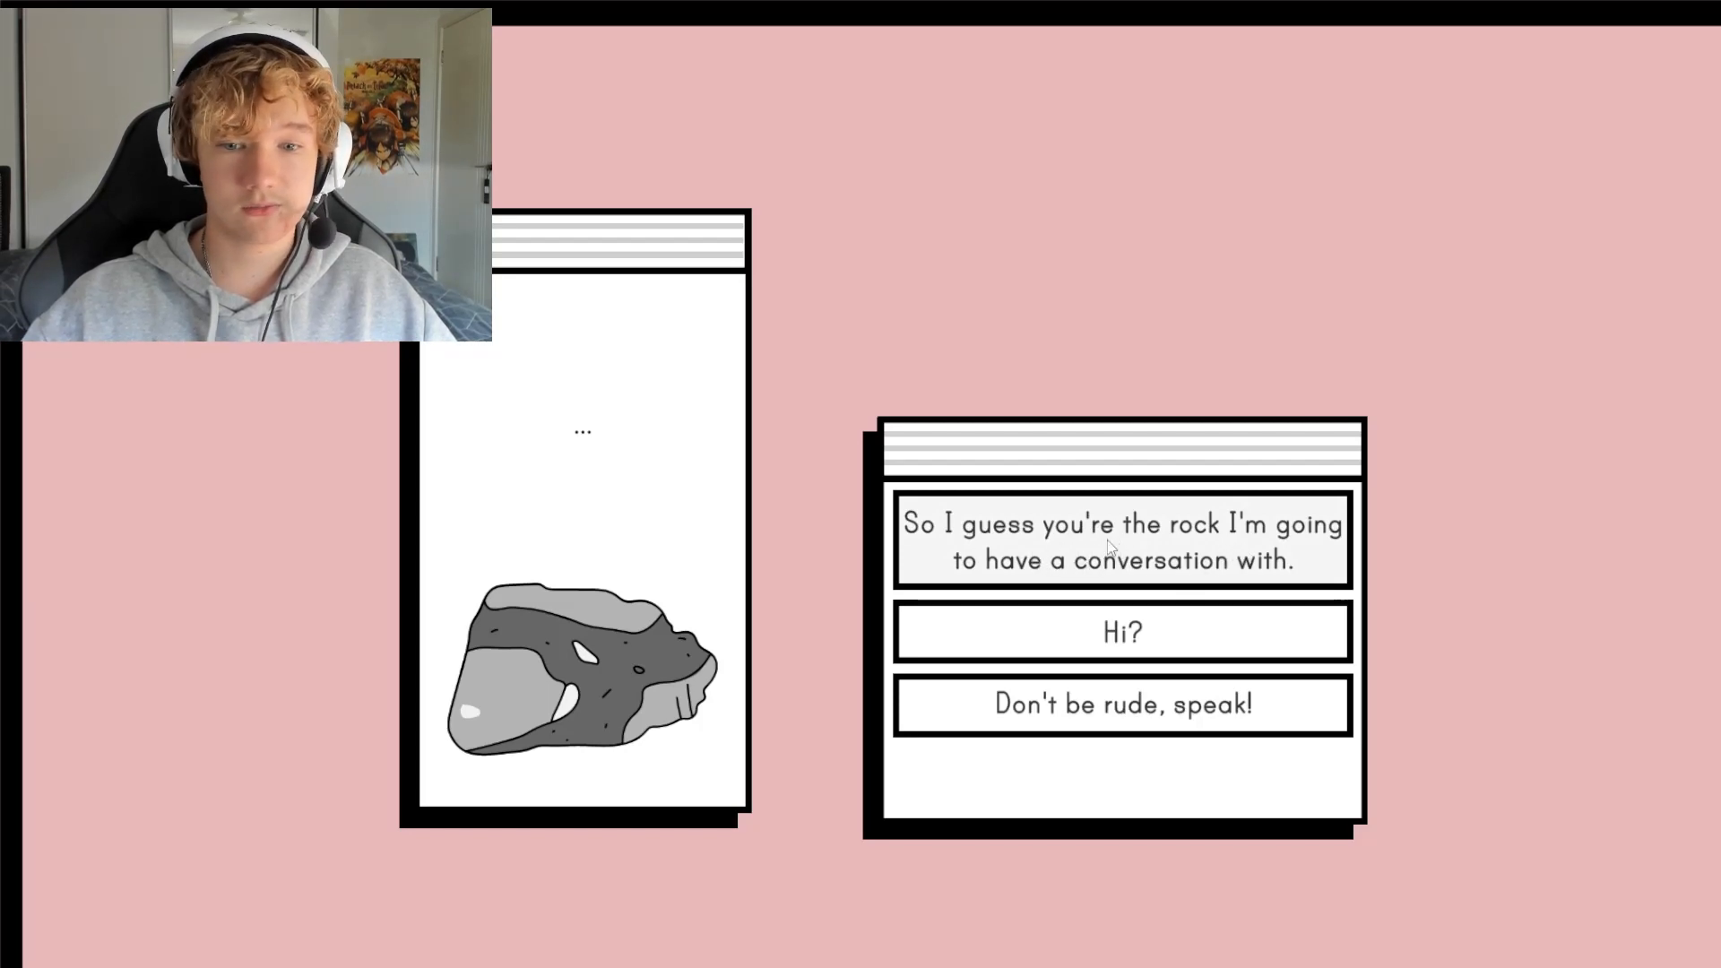
left_click(1120, 540)
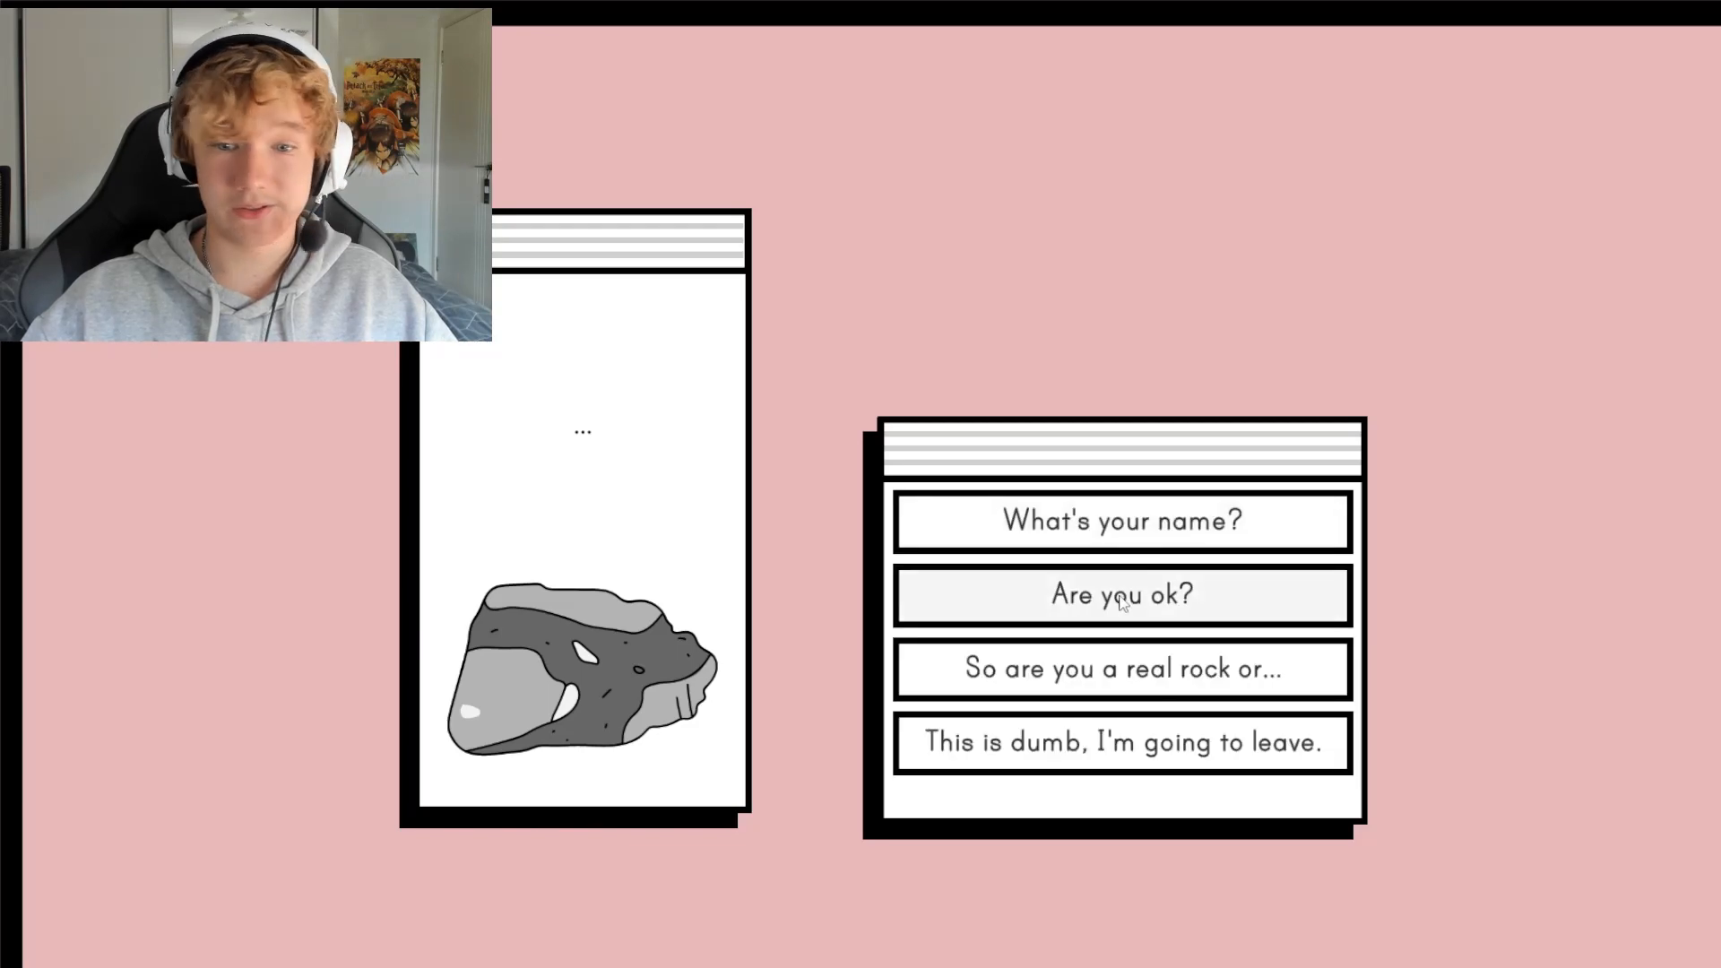
mouse_move(1121, 669)
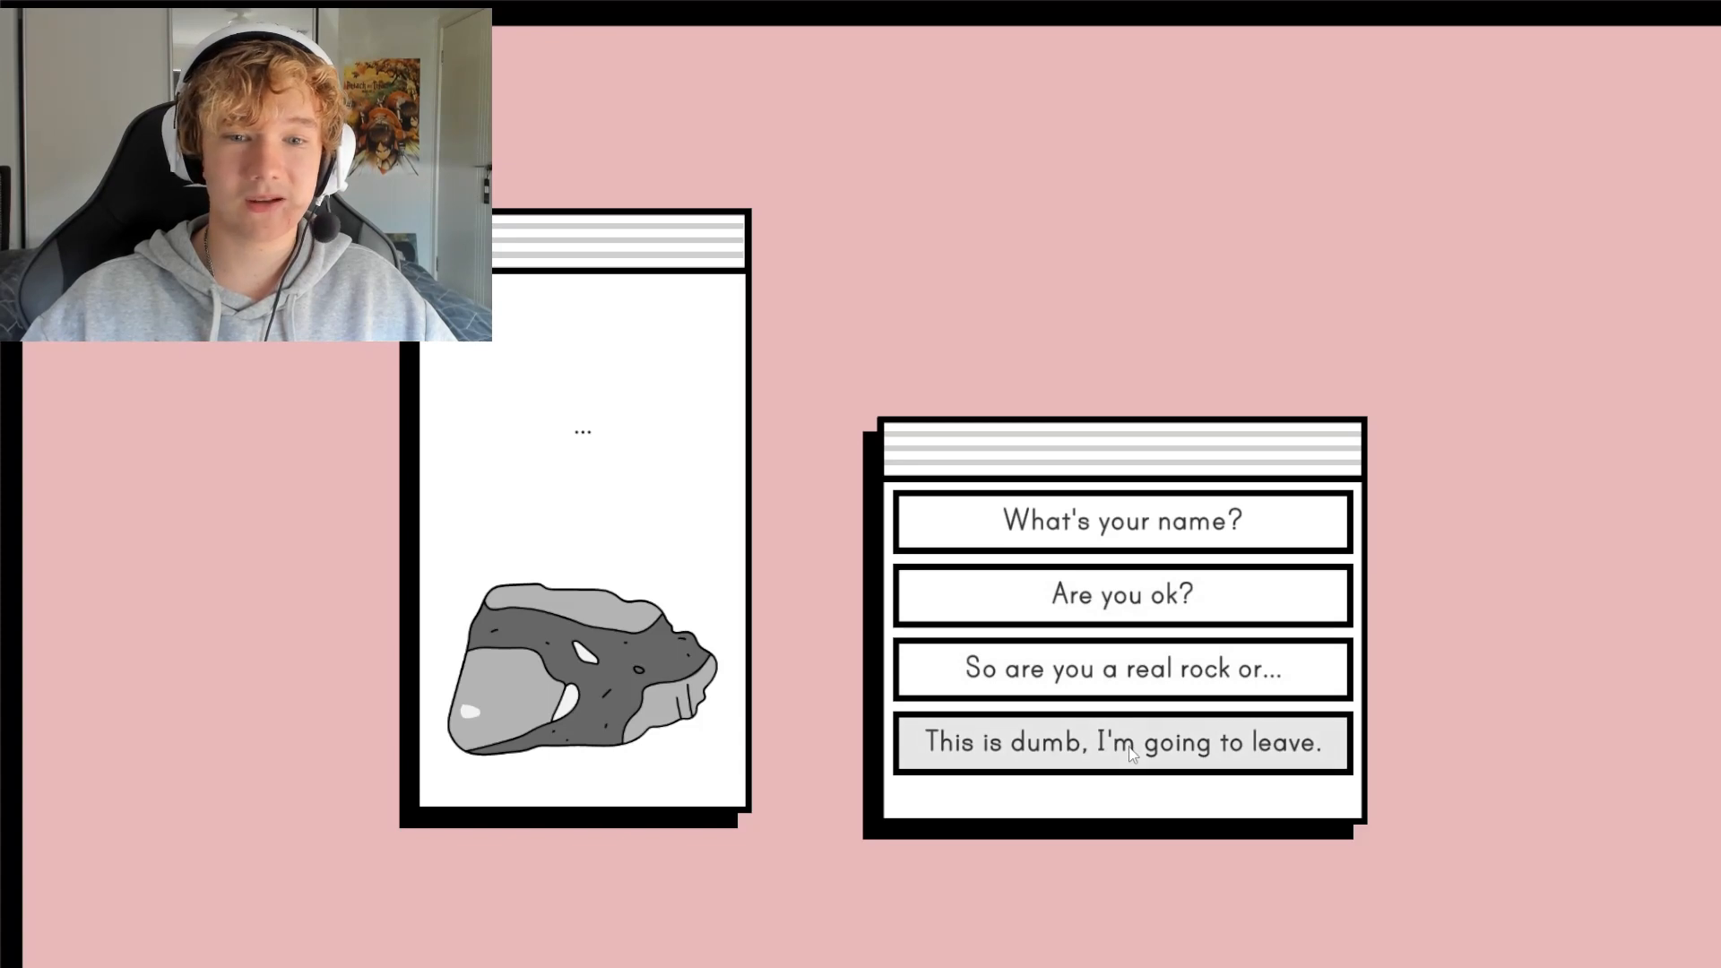
Try to leave: 'This is dumb…', 'Leaving right now.', 'I'm just about to do something else.'
left_click(1123, 740)
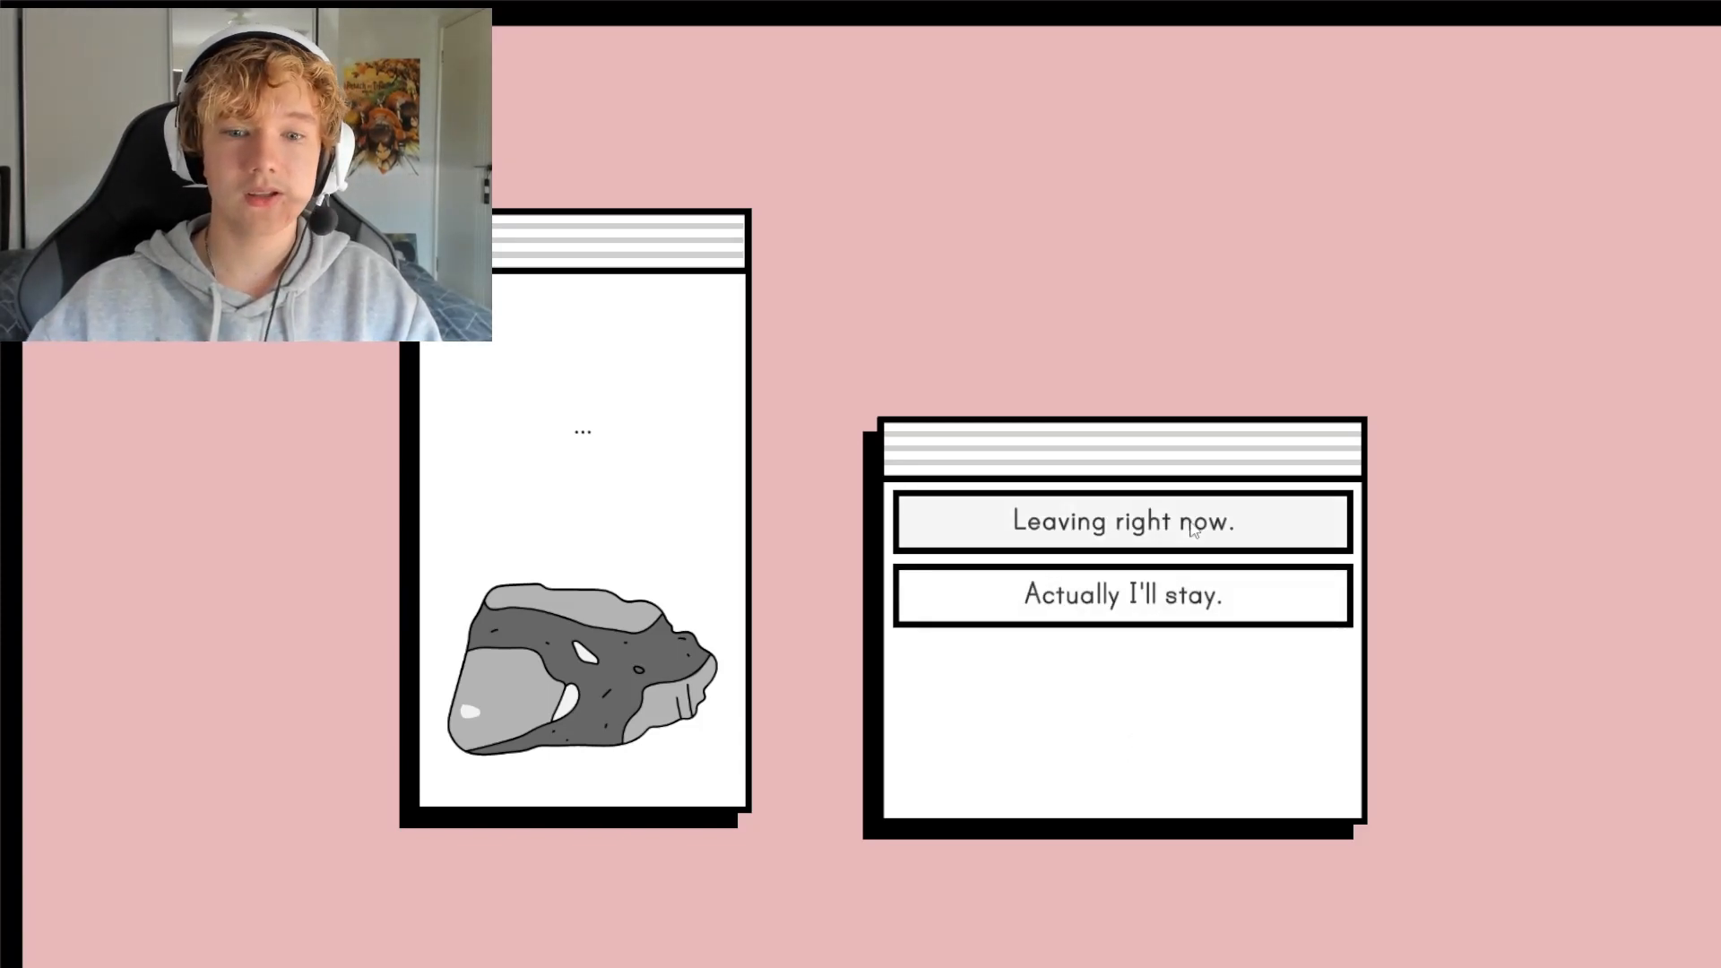
left_click(1122, 520)
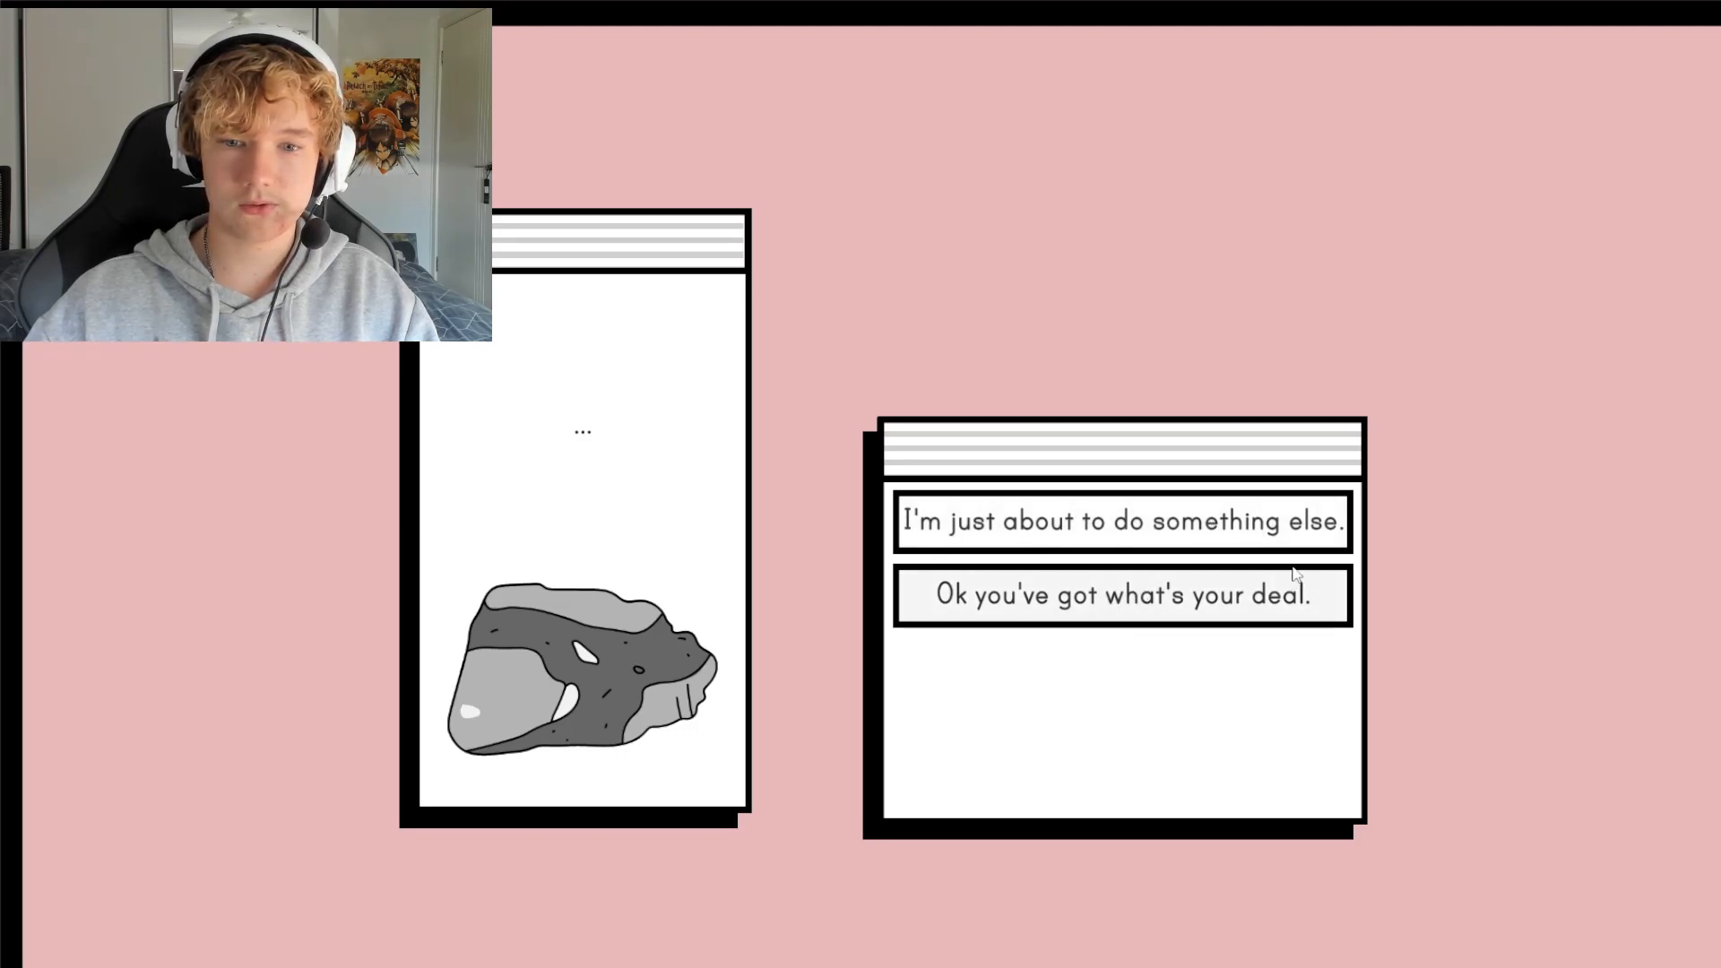
left_click(1119, 594)
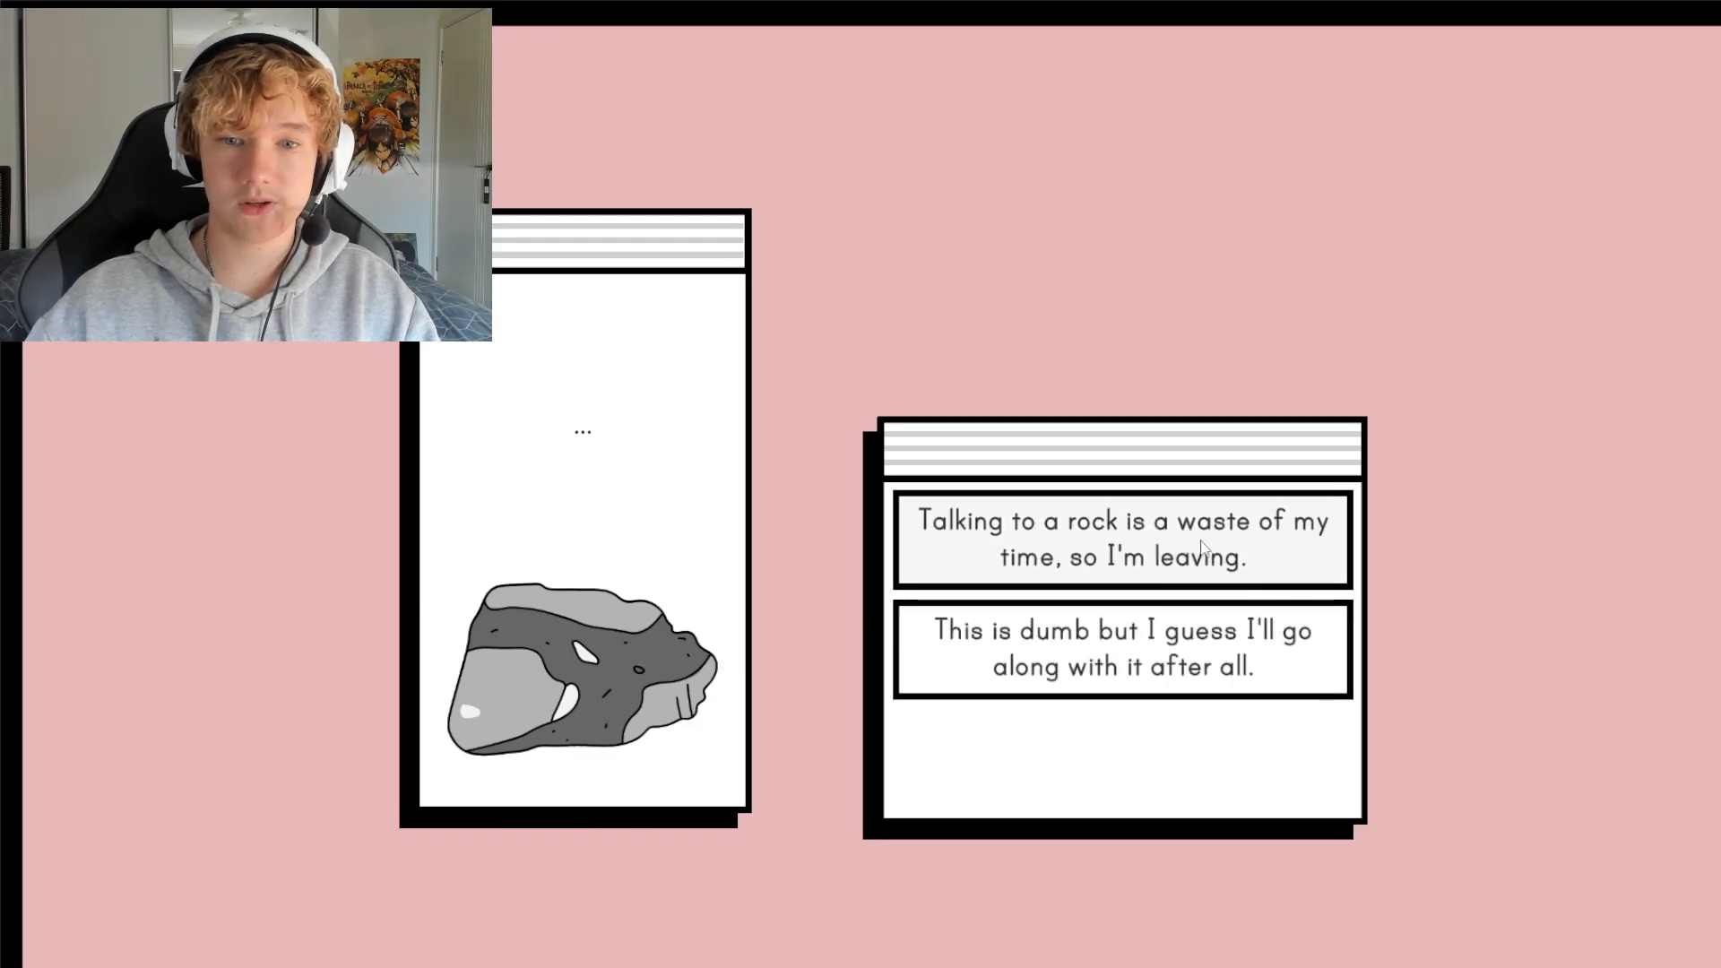
Threaten to leave twice more, then agree to go along with the conversation anyway
left_click(1123, 538)
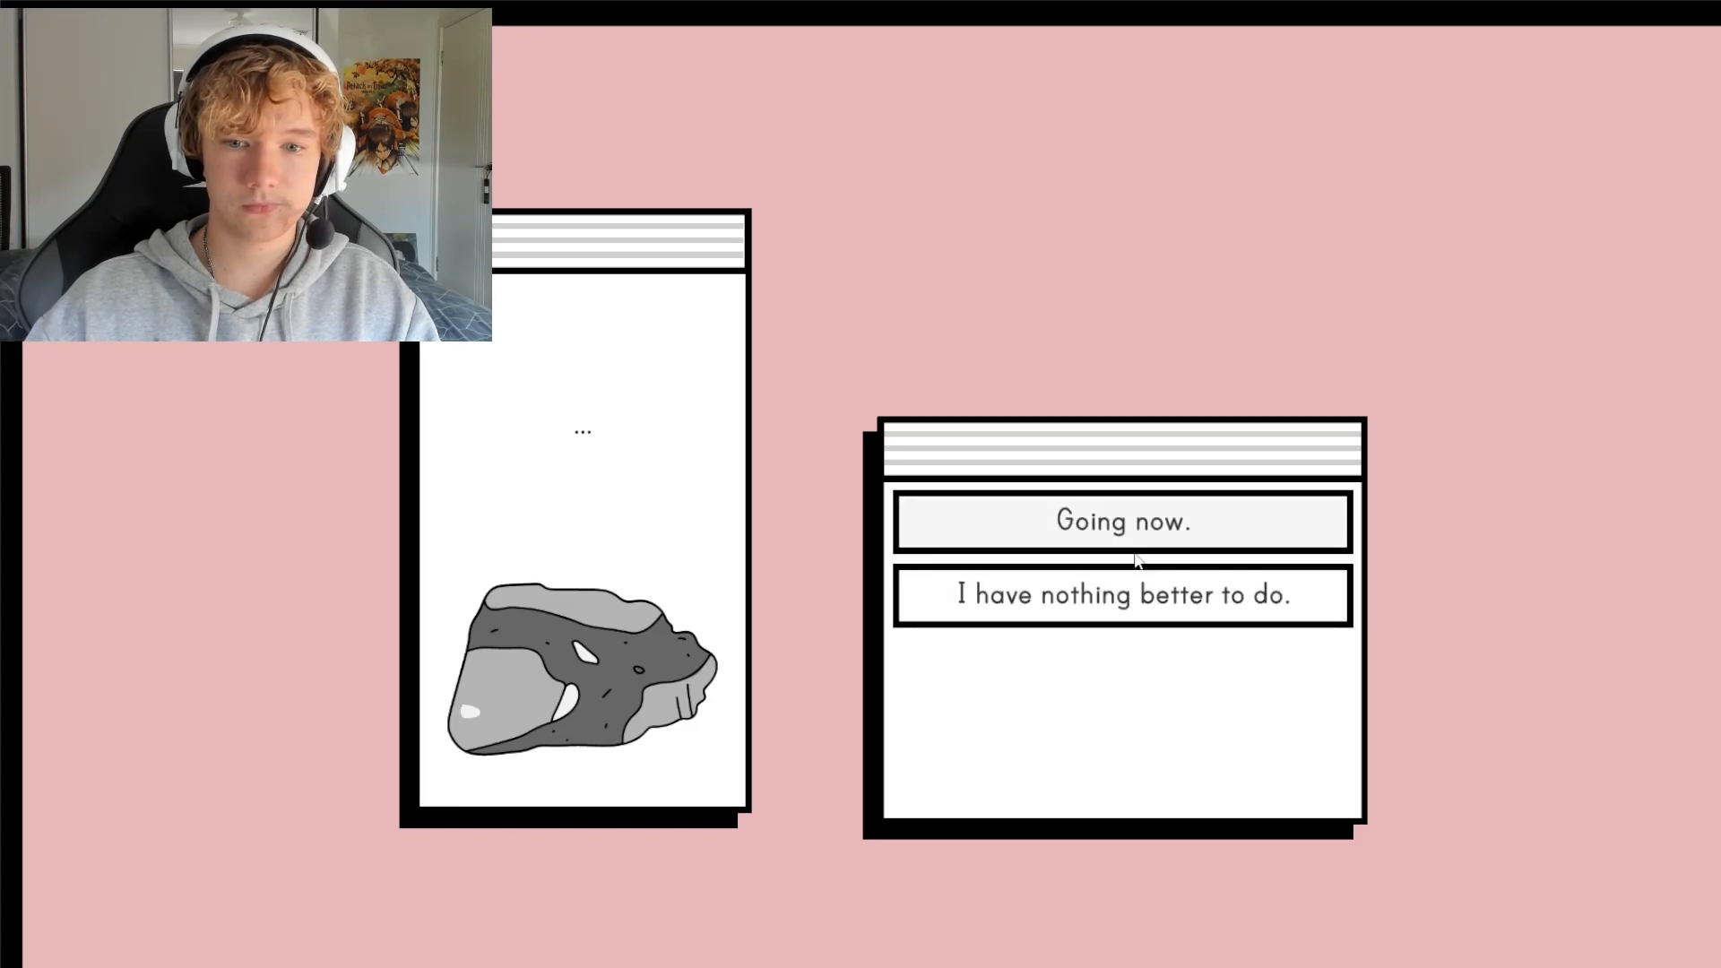
left_click(1121, 522)
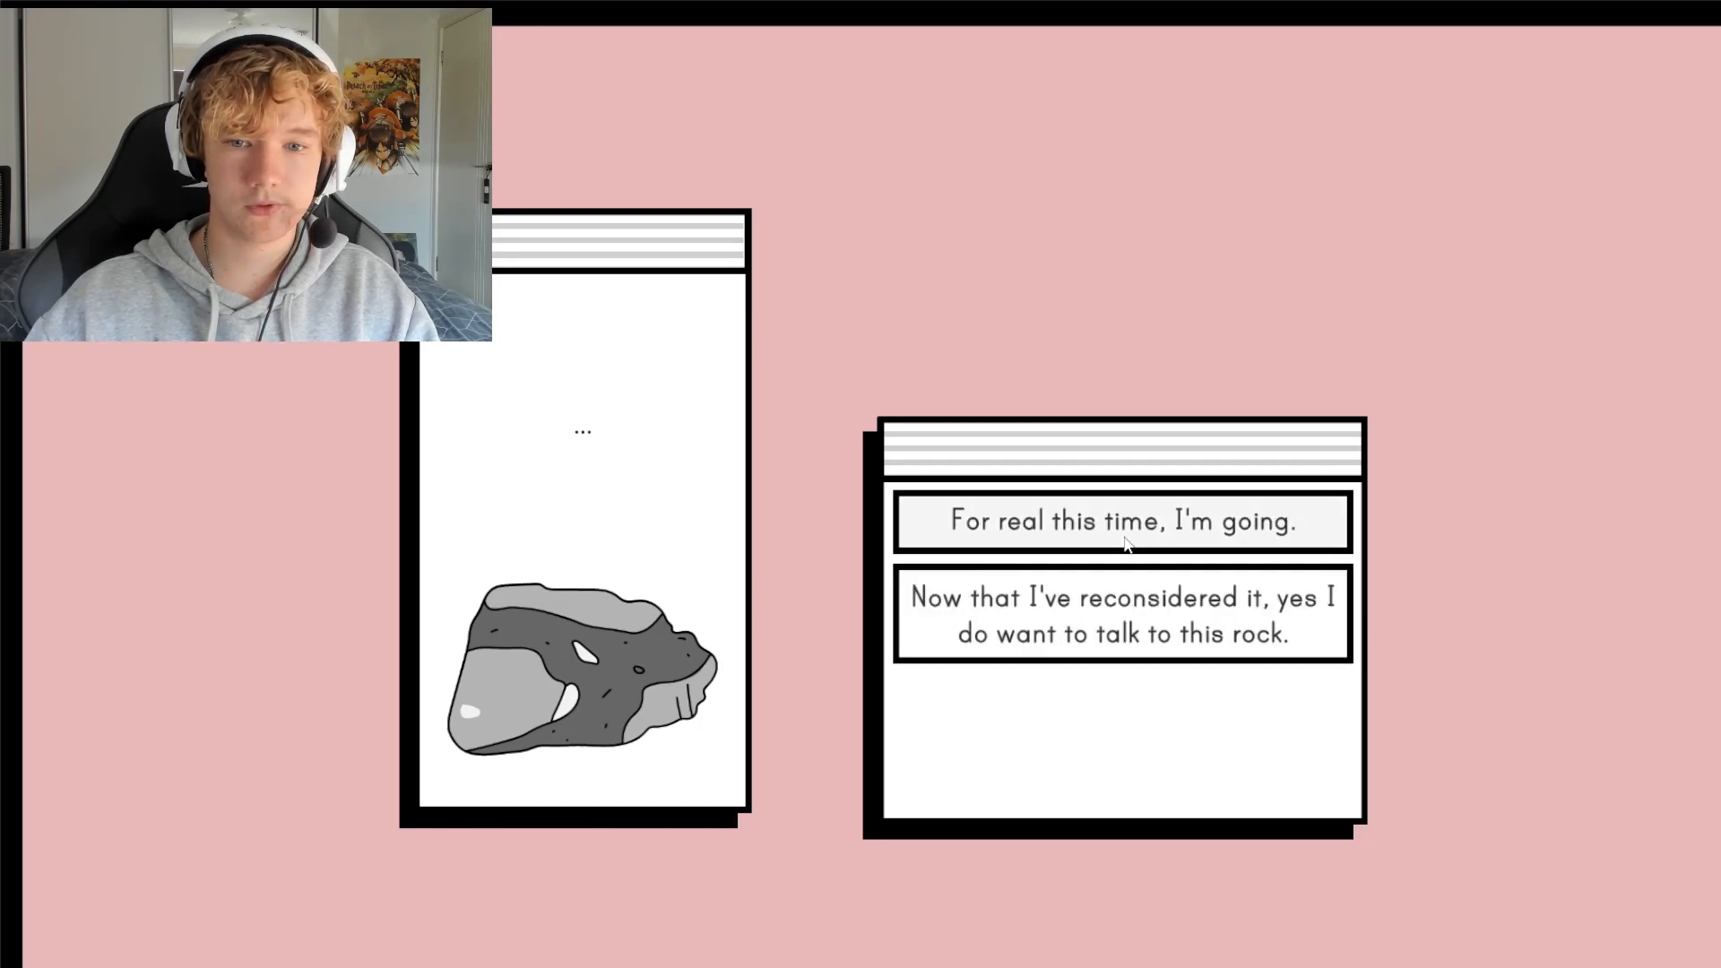
left_click(1122, 522)
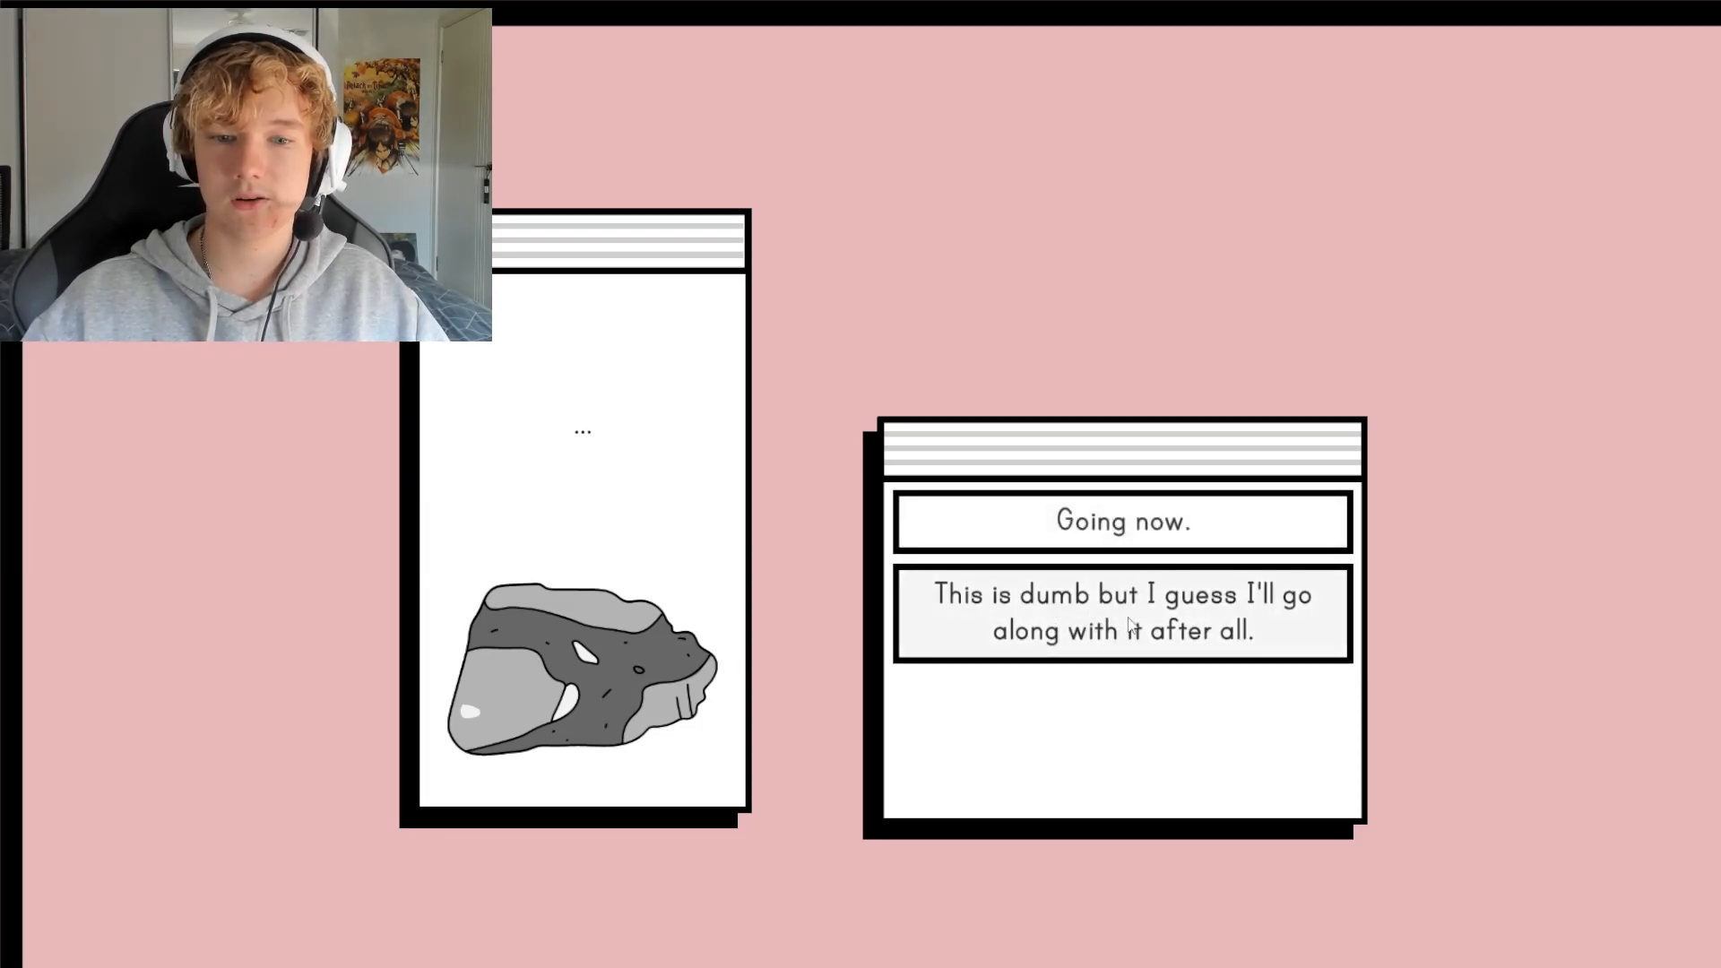
left_click(1121, 613)
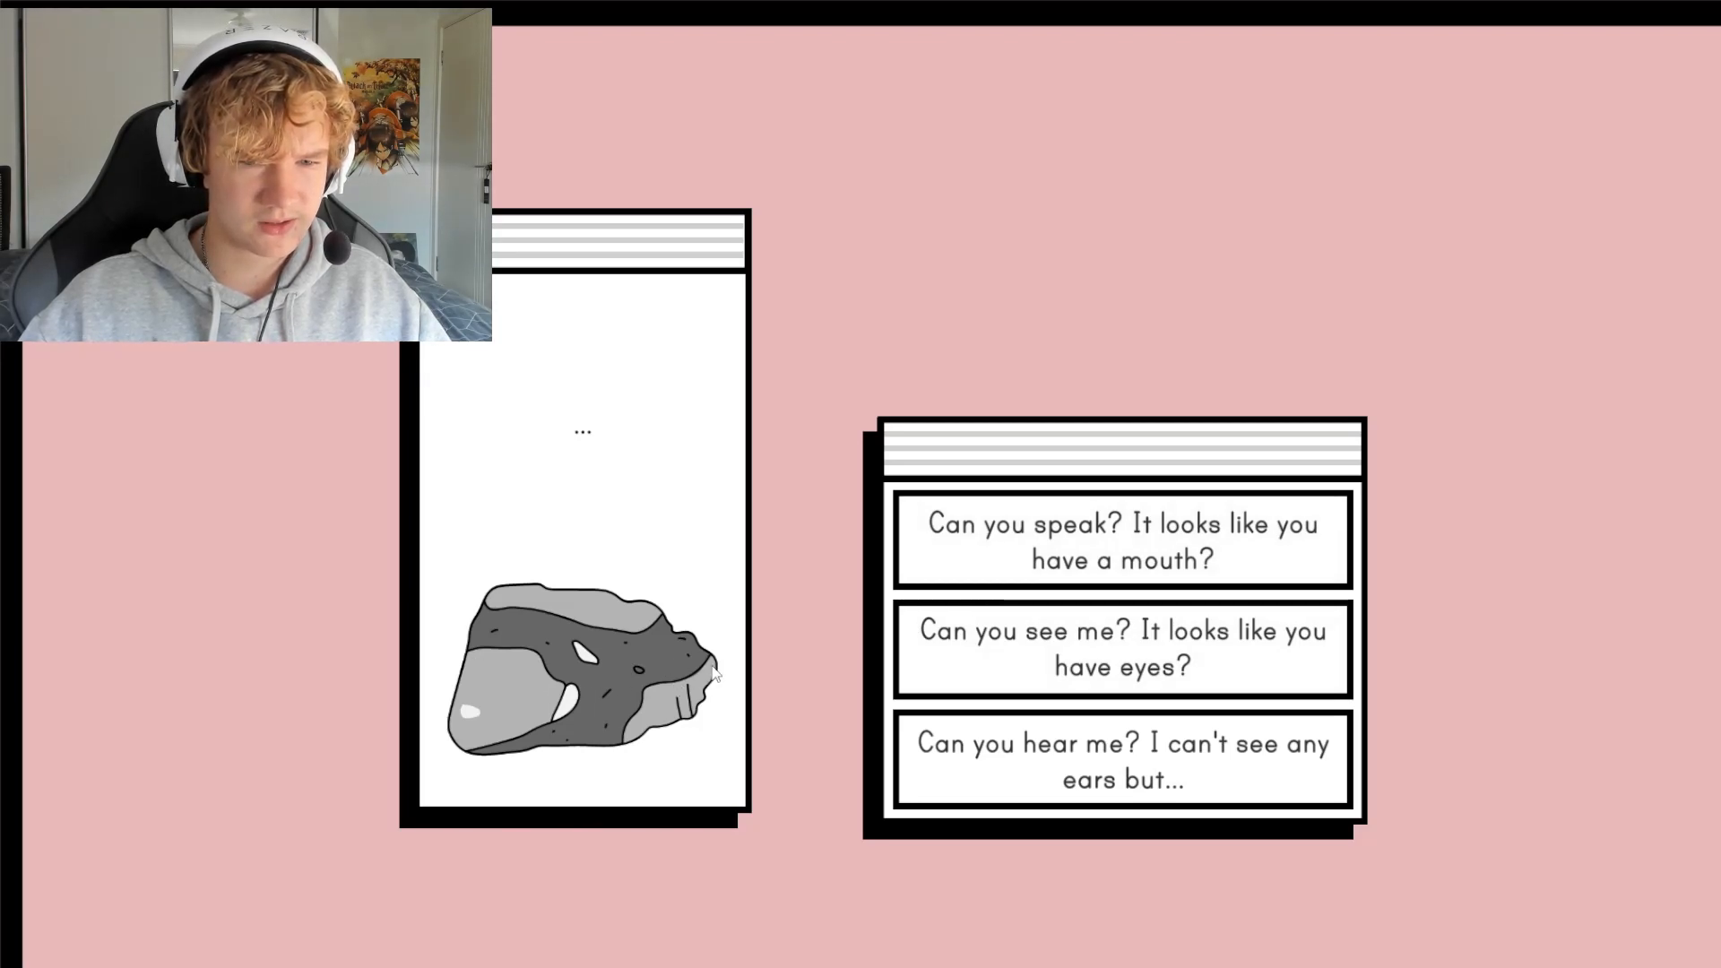
mouse_move(527, 637)
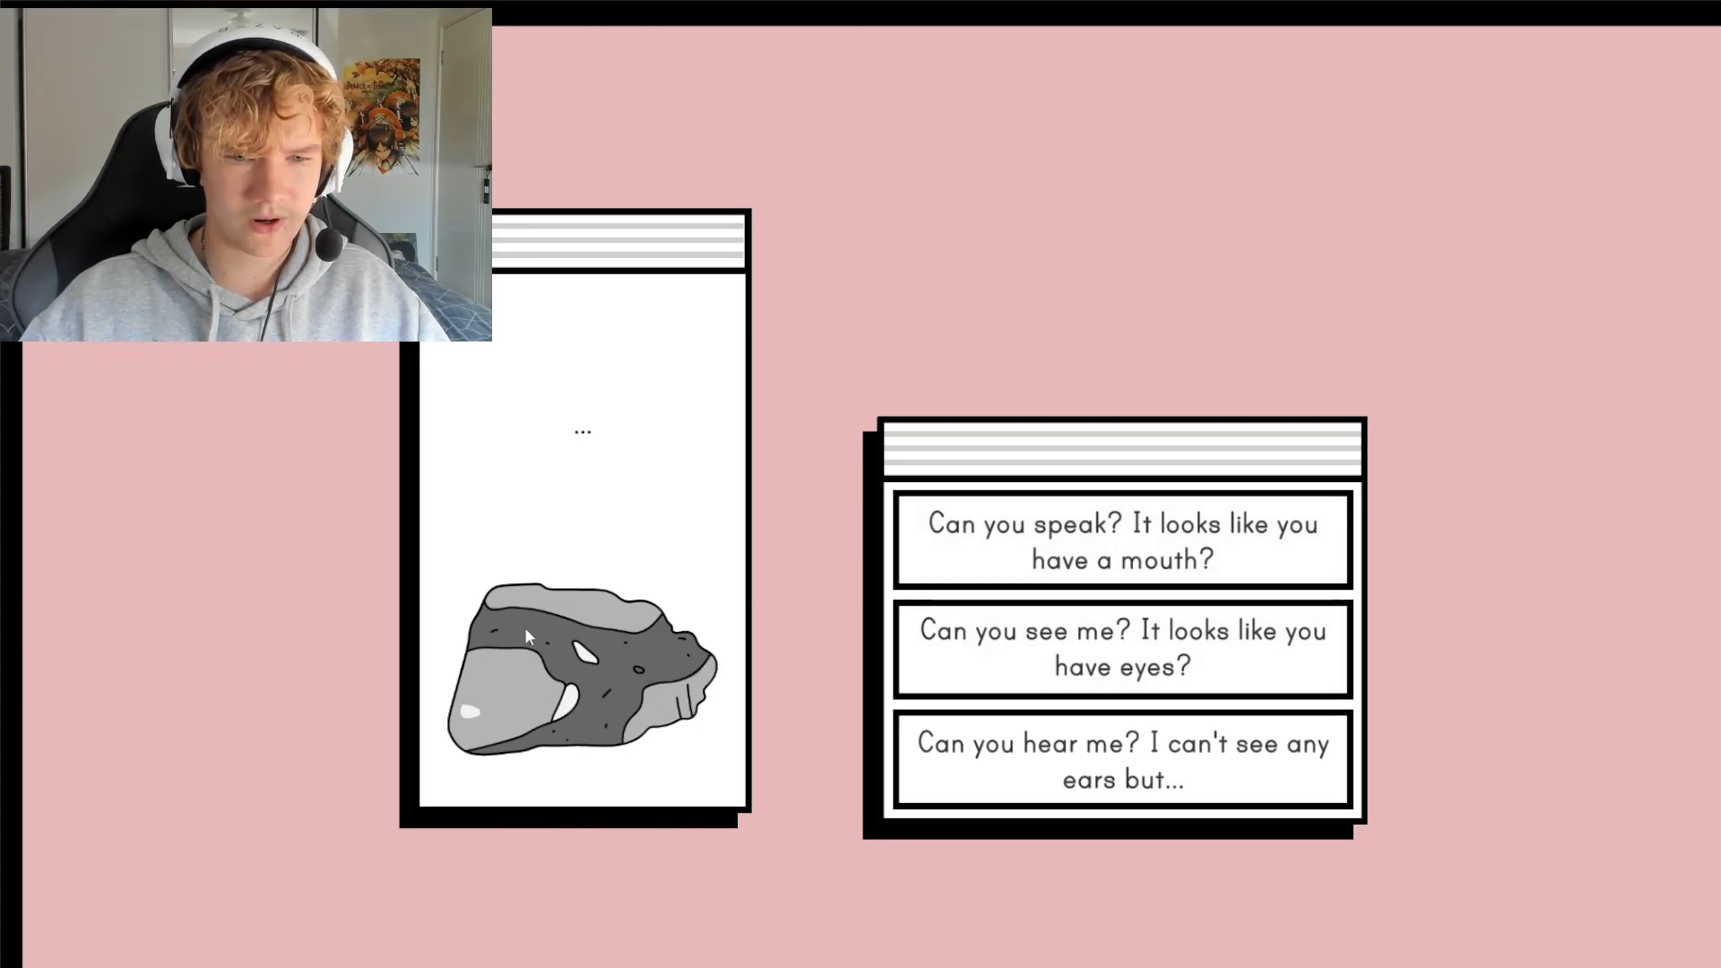
mouse_move(1120, 649)
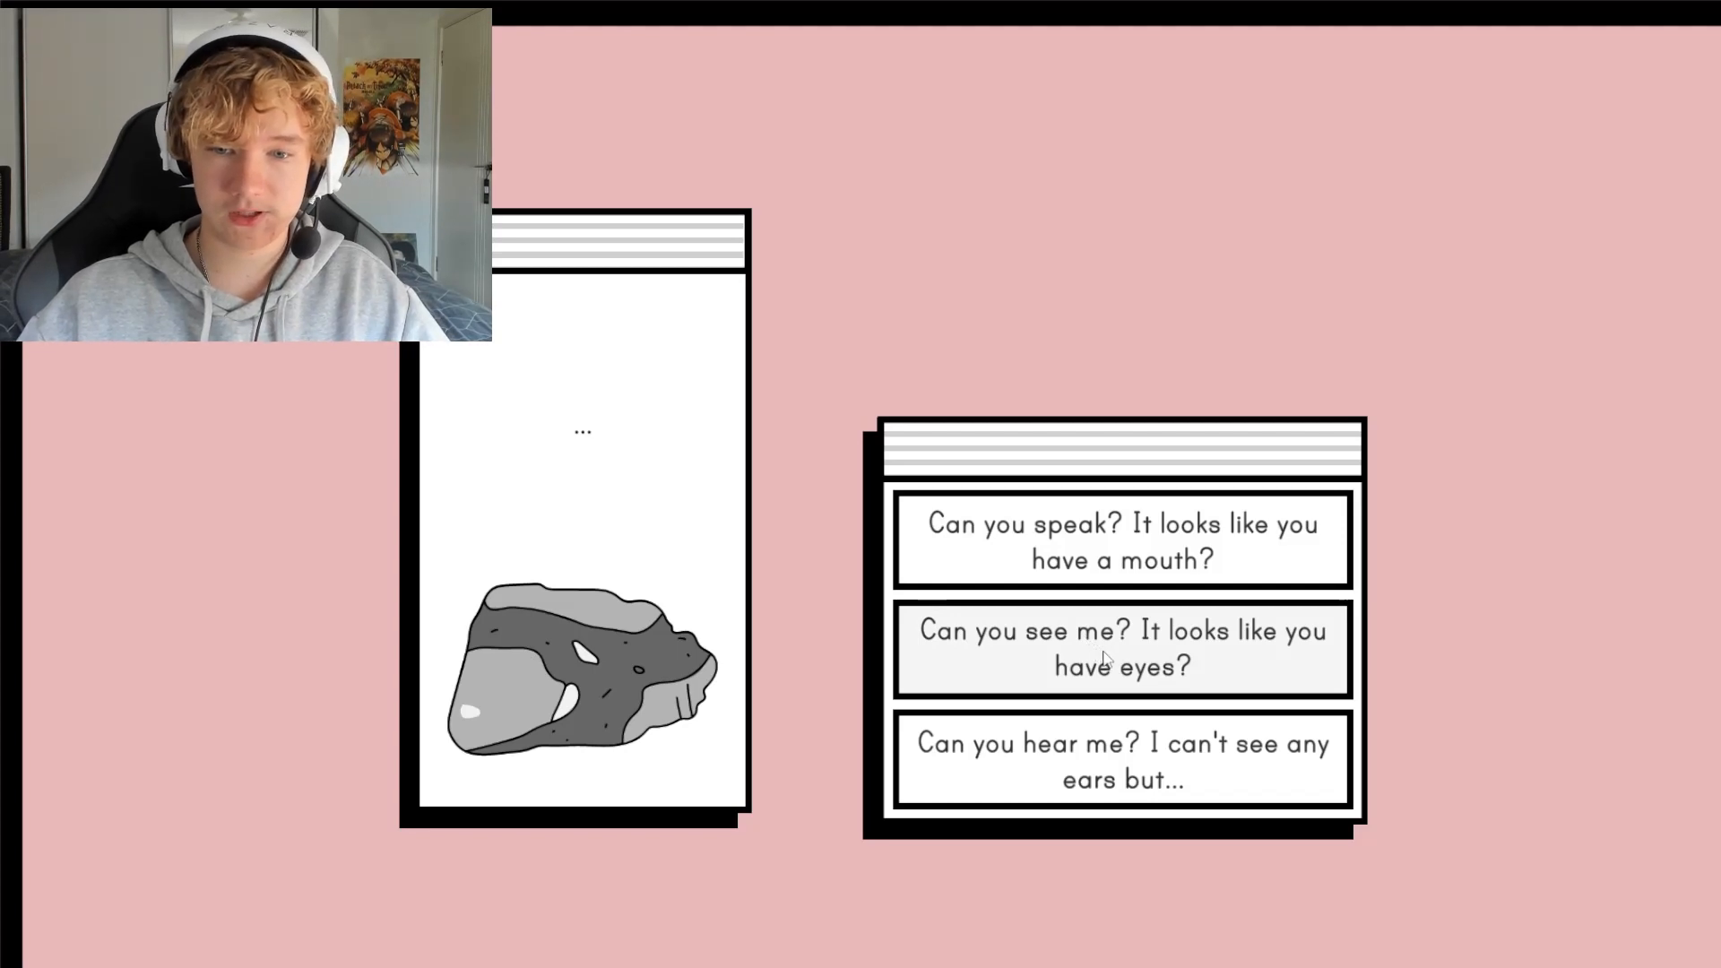
mouse_move(636, 681)
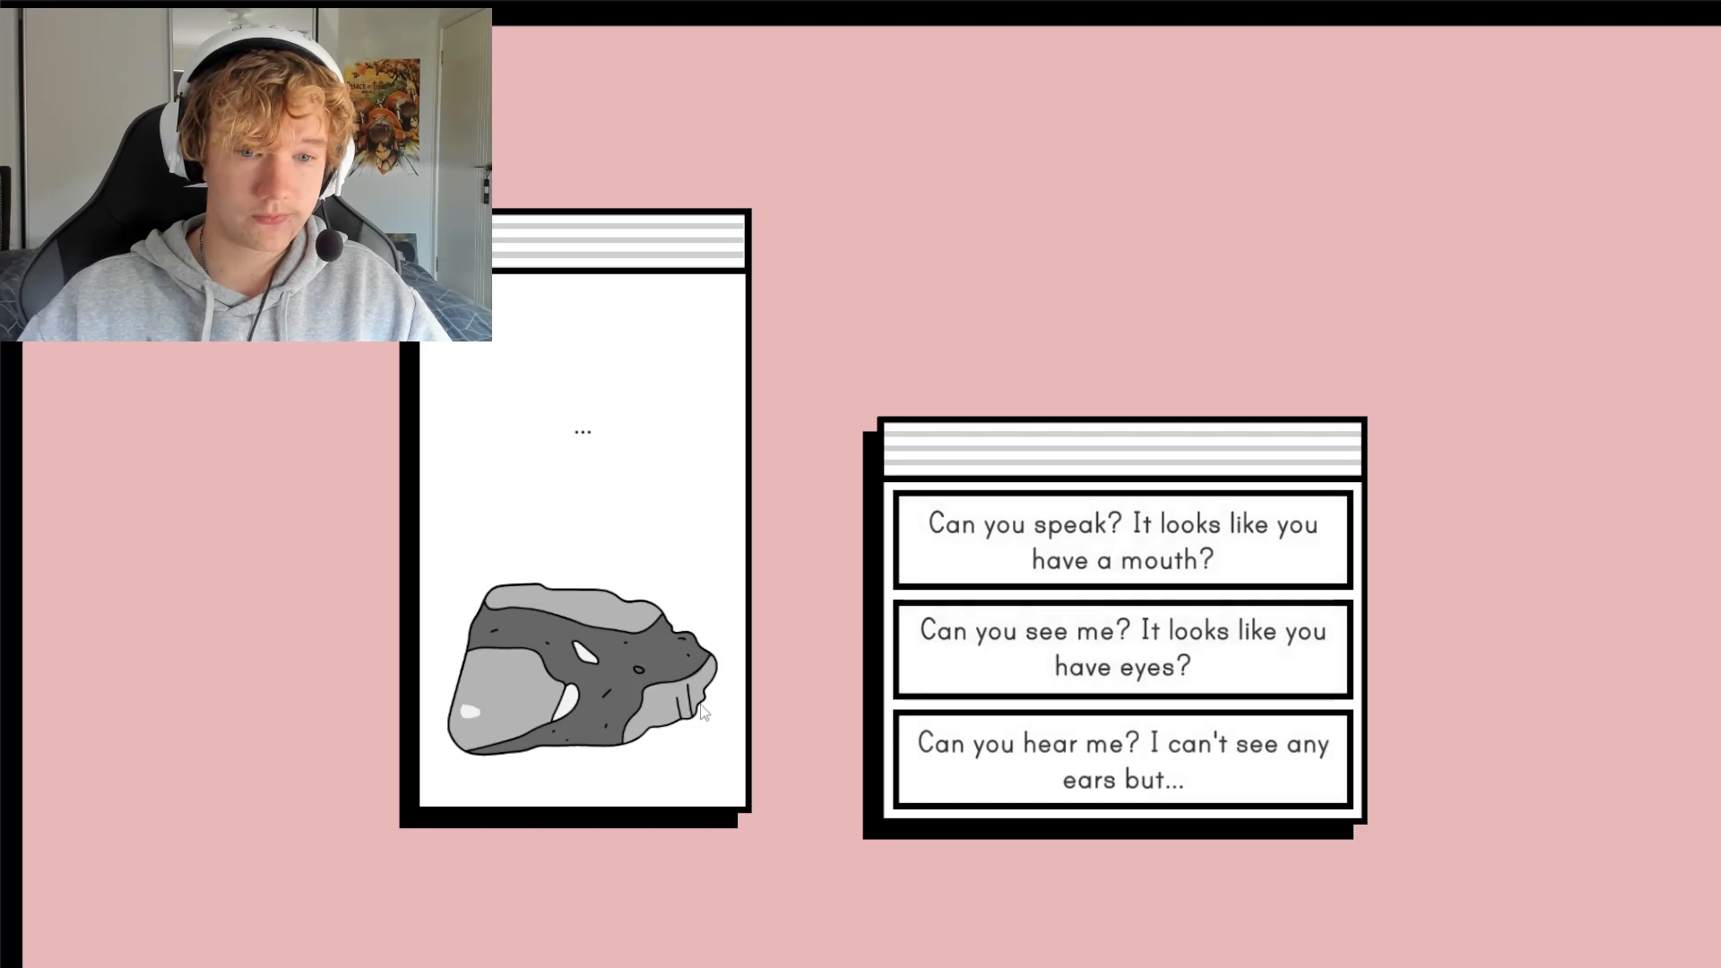
Ask whether the rock can speak, see and hear, then offer to talk about yourself
left_click(1121, 649)
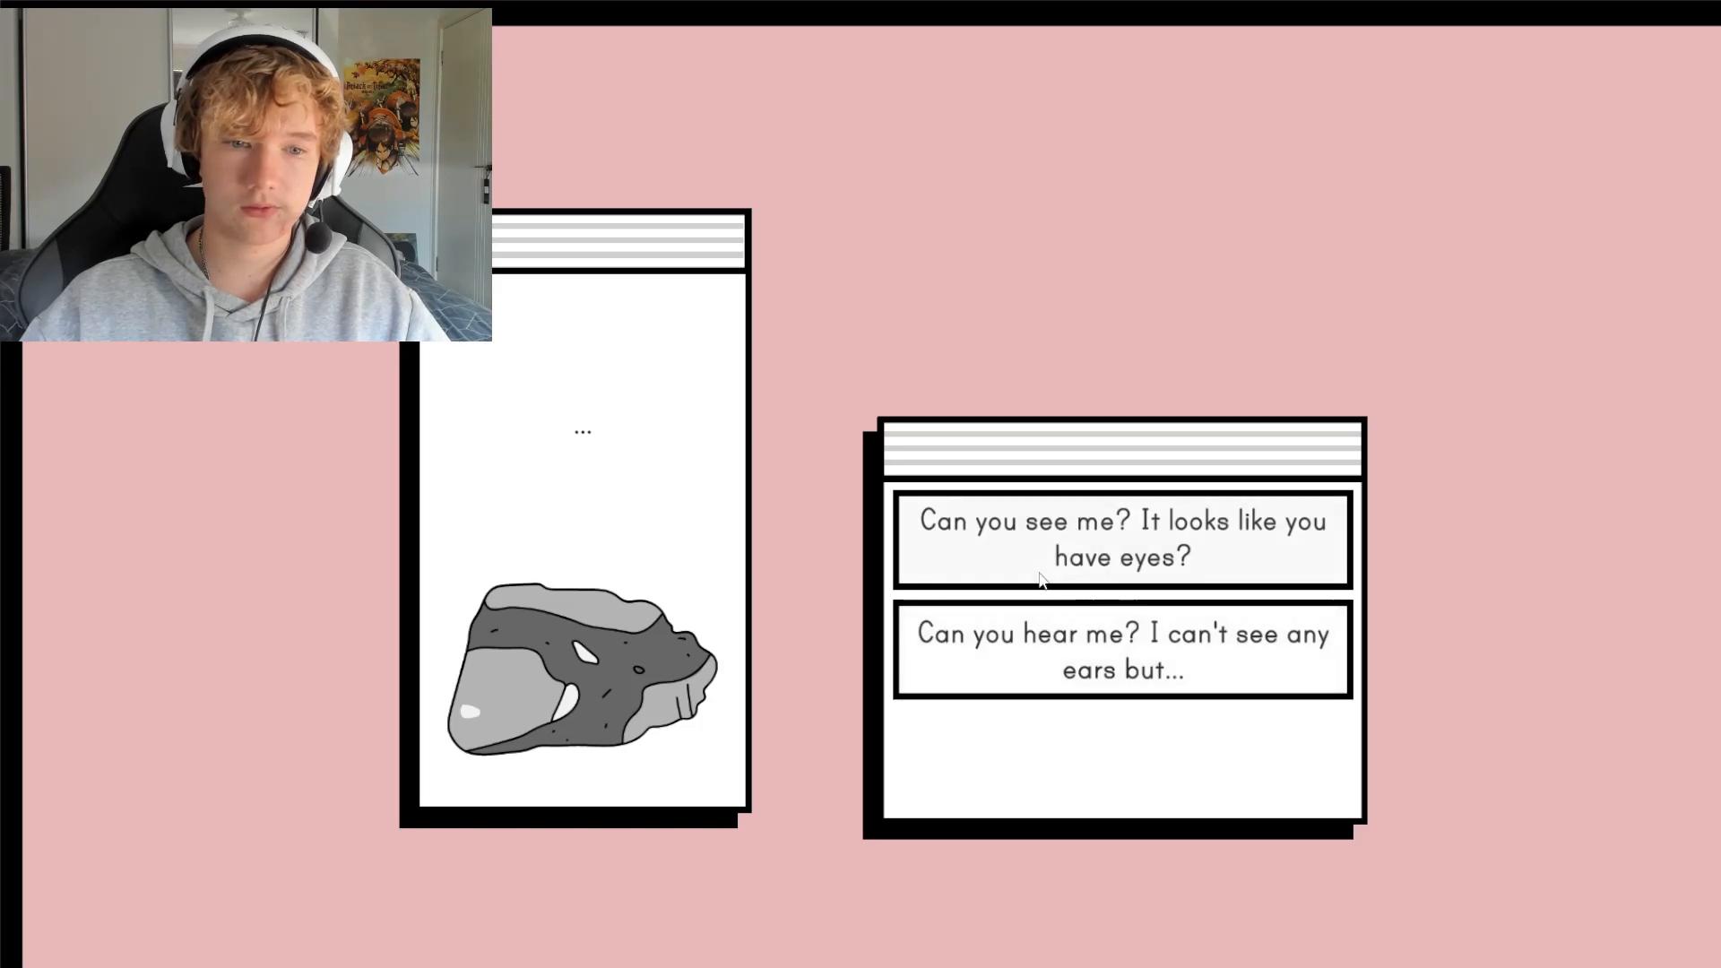
left_click(1121, 538)
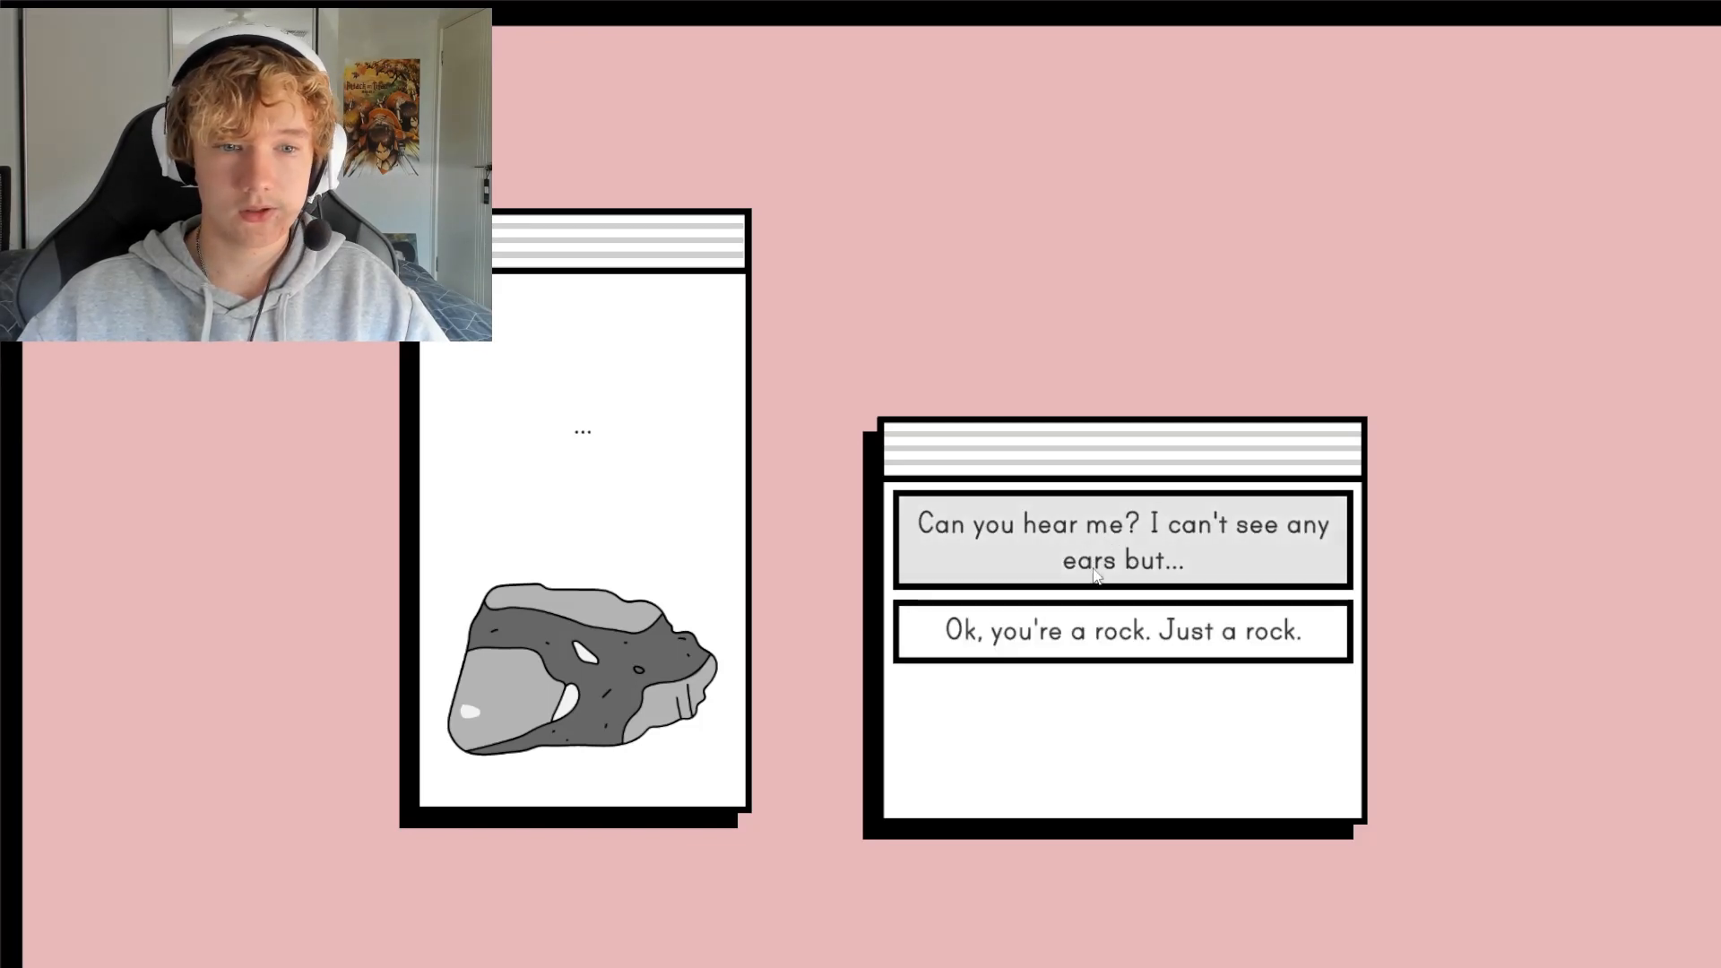
left_click(1121, 538)
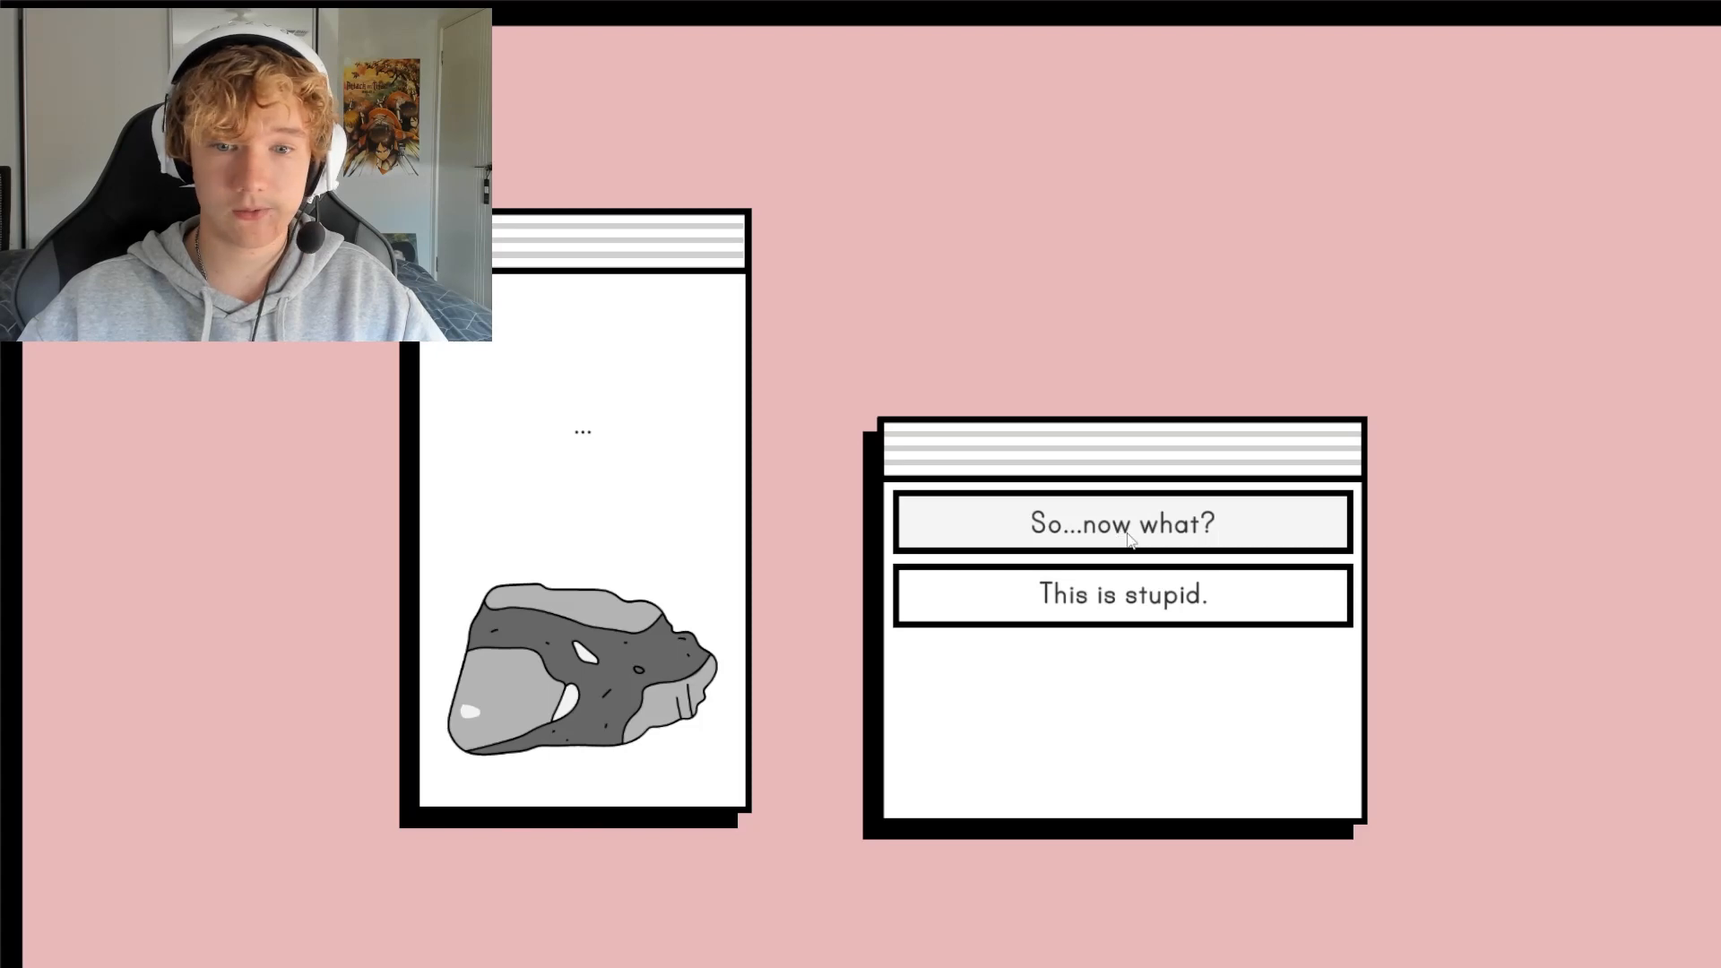
left_click(1123, 522)
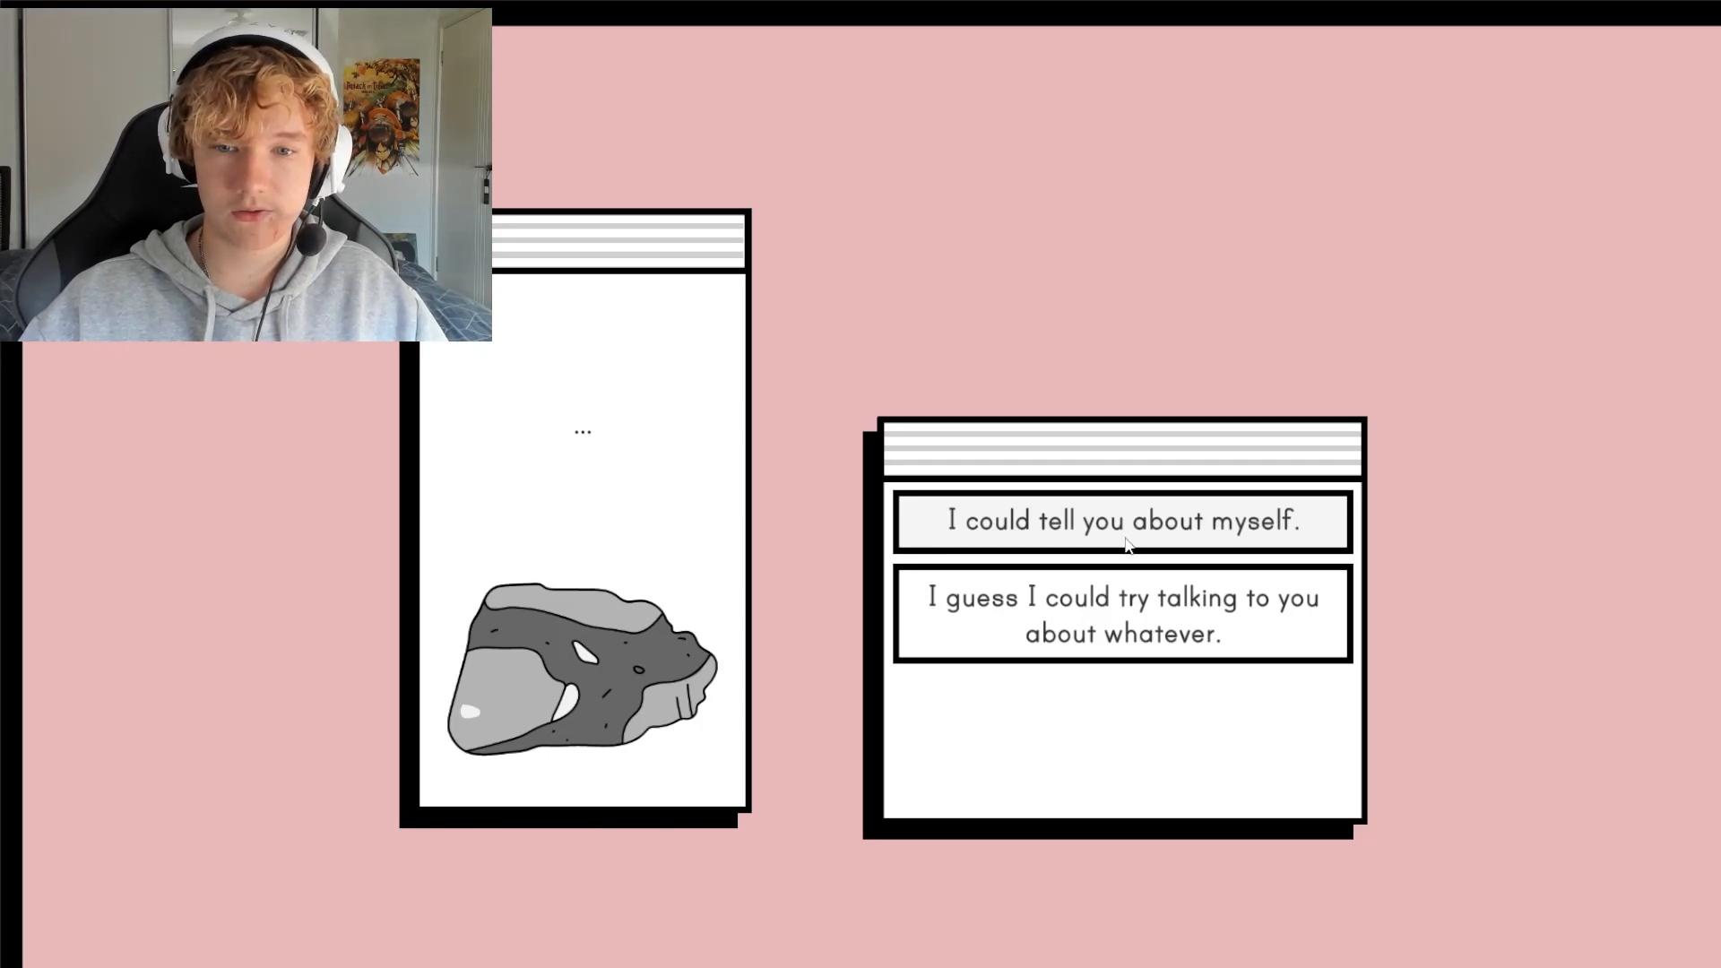
left_click(1121, 520)
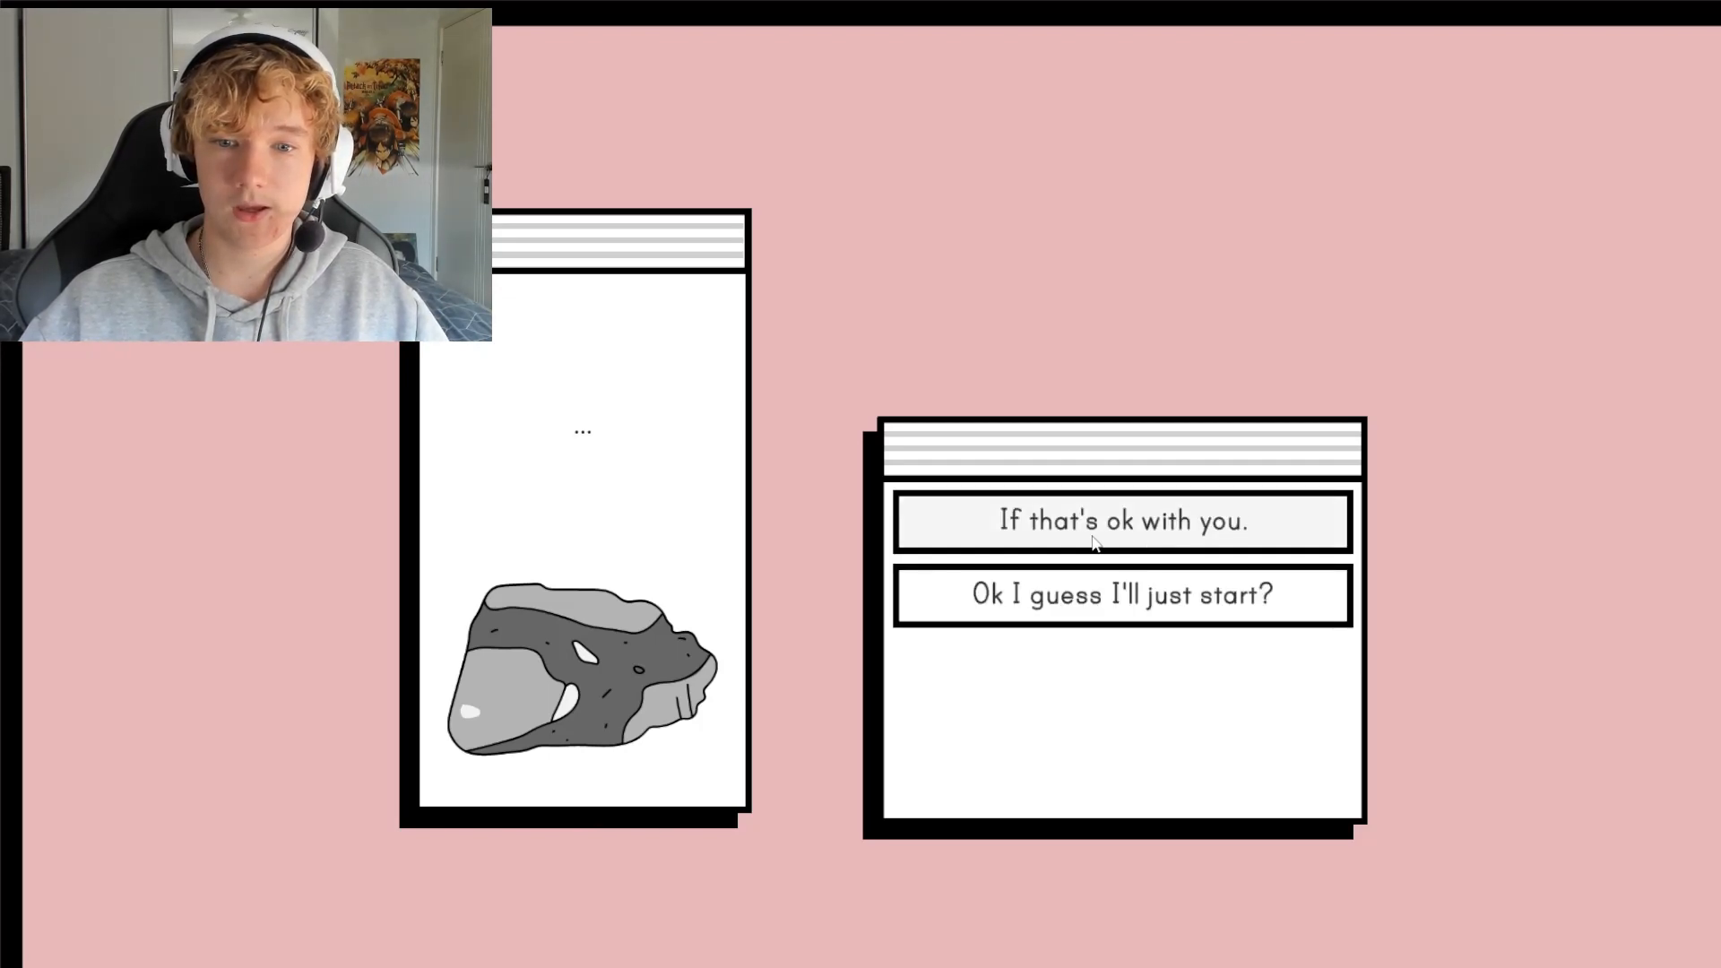
Tell the rock your name is Frank and claim to be quite famous
left_click(1122, 521)
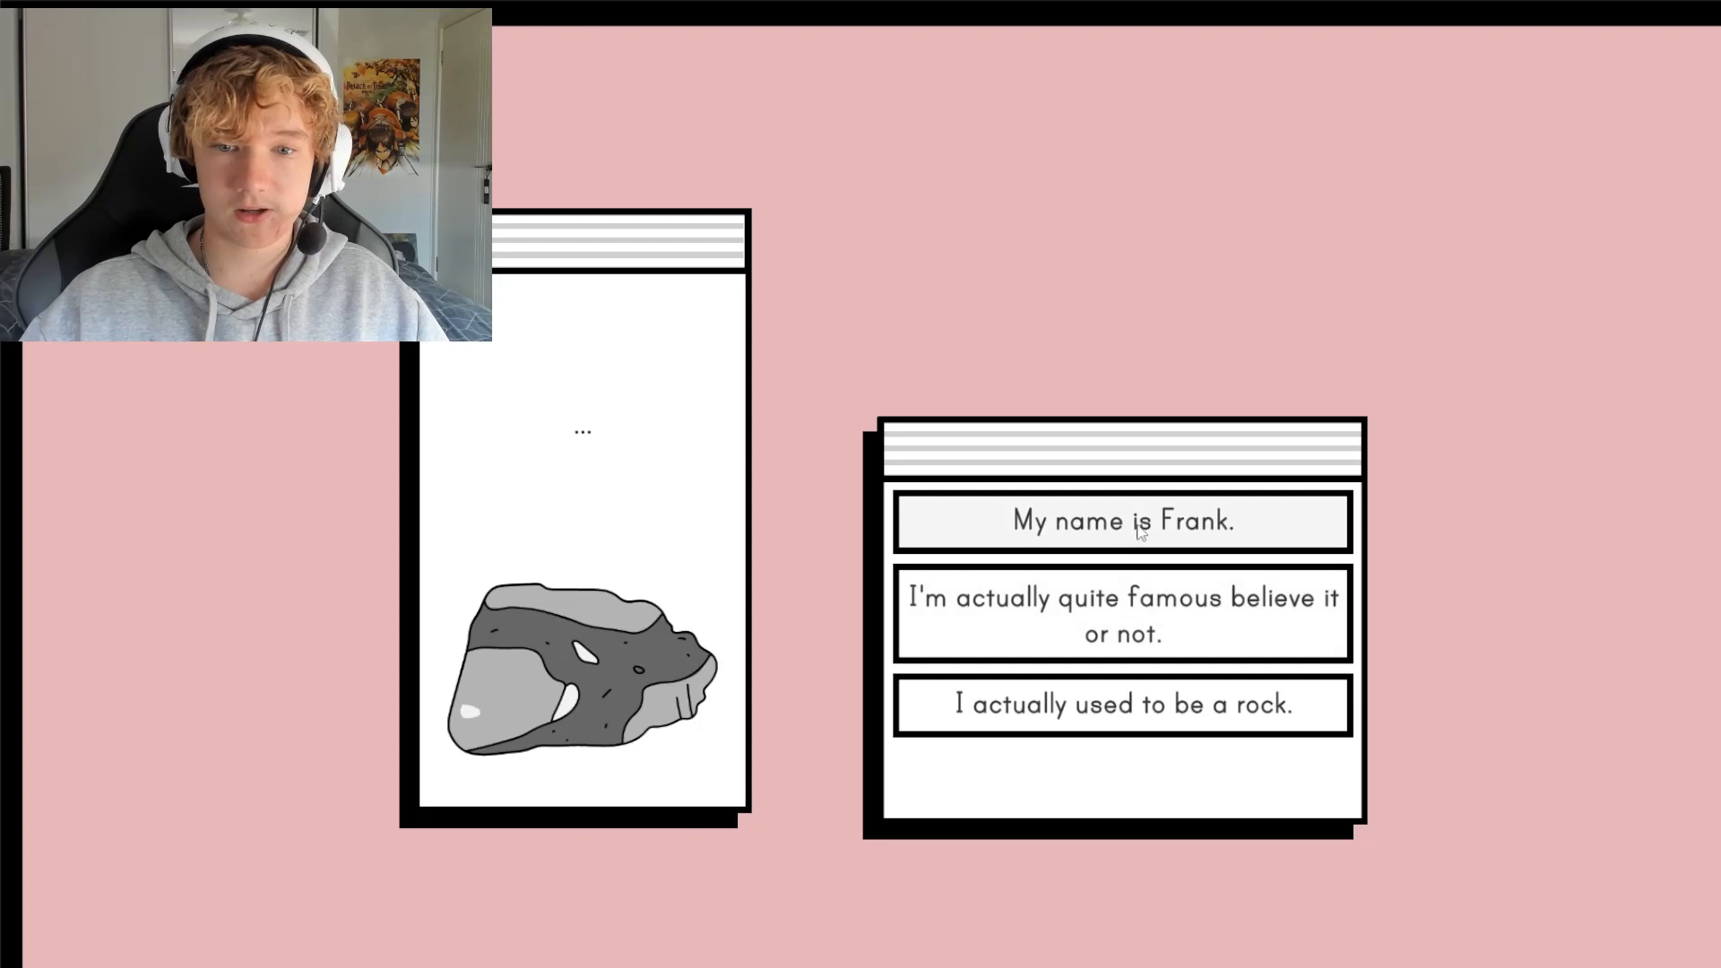
mouse_move(1190, 629)
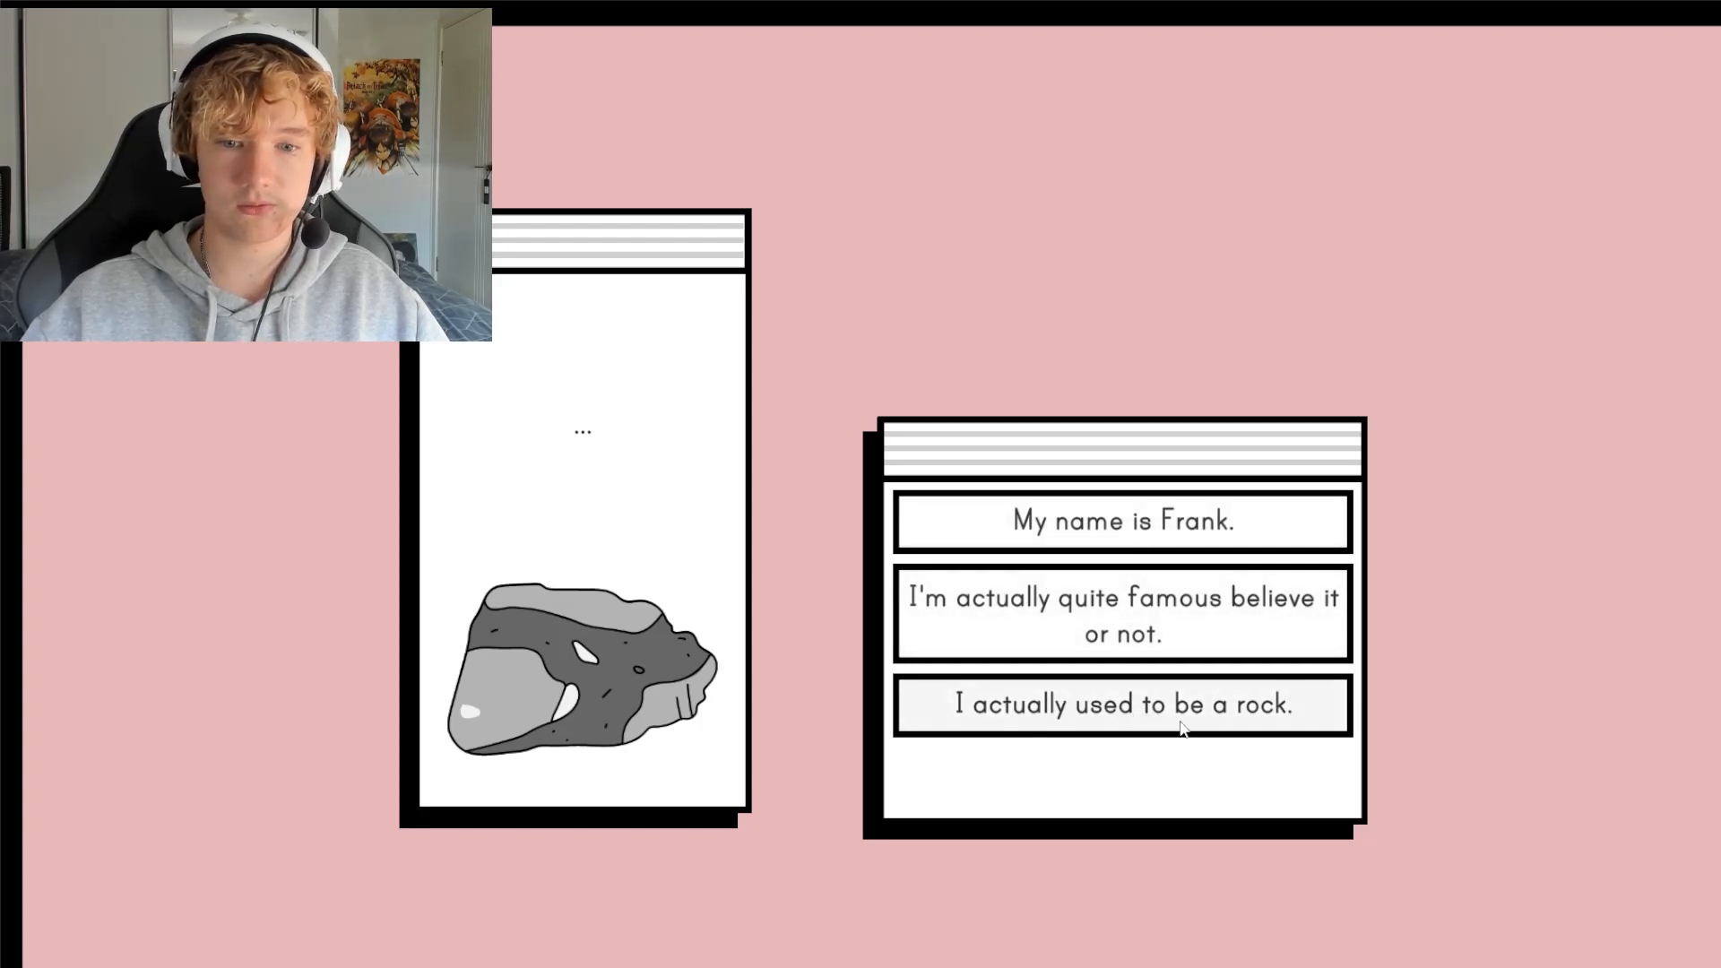
left_click(1122, 705)
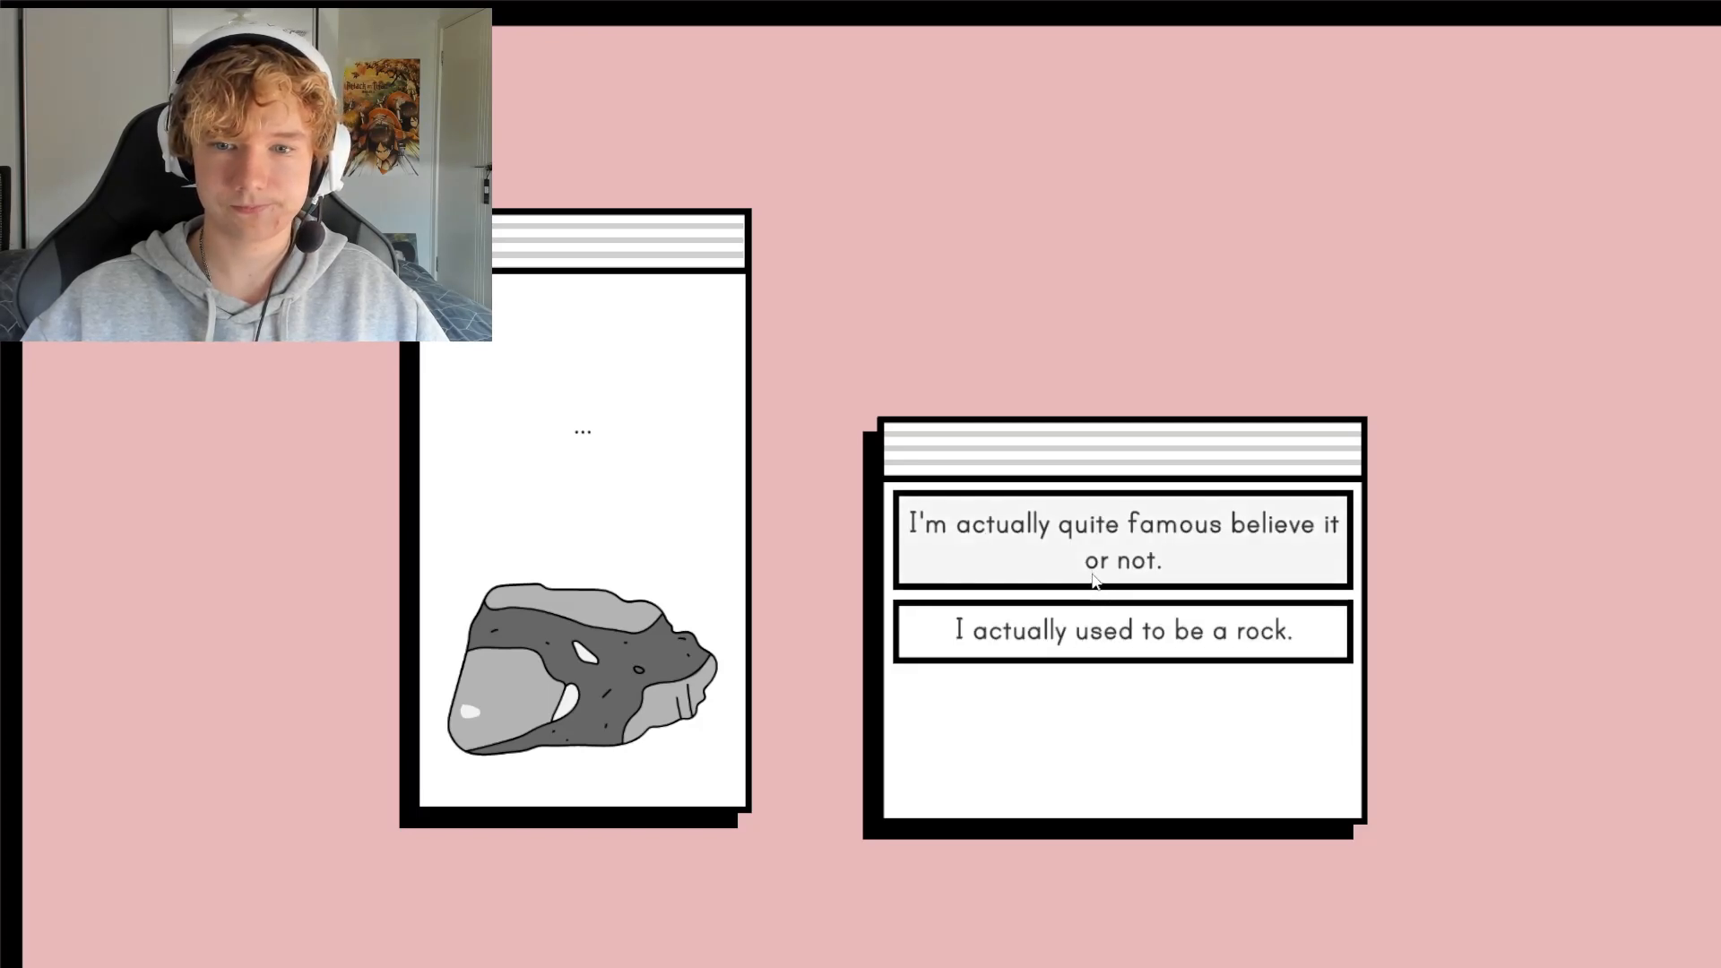
left_click(1120, 540)
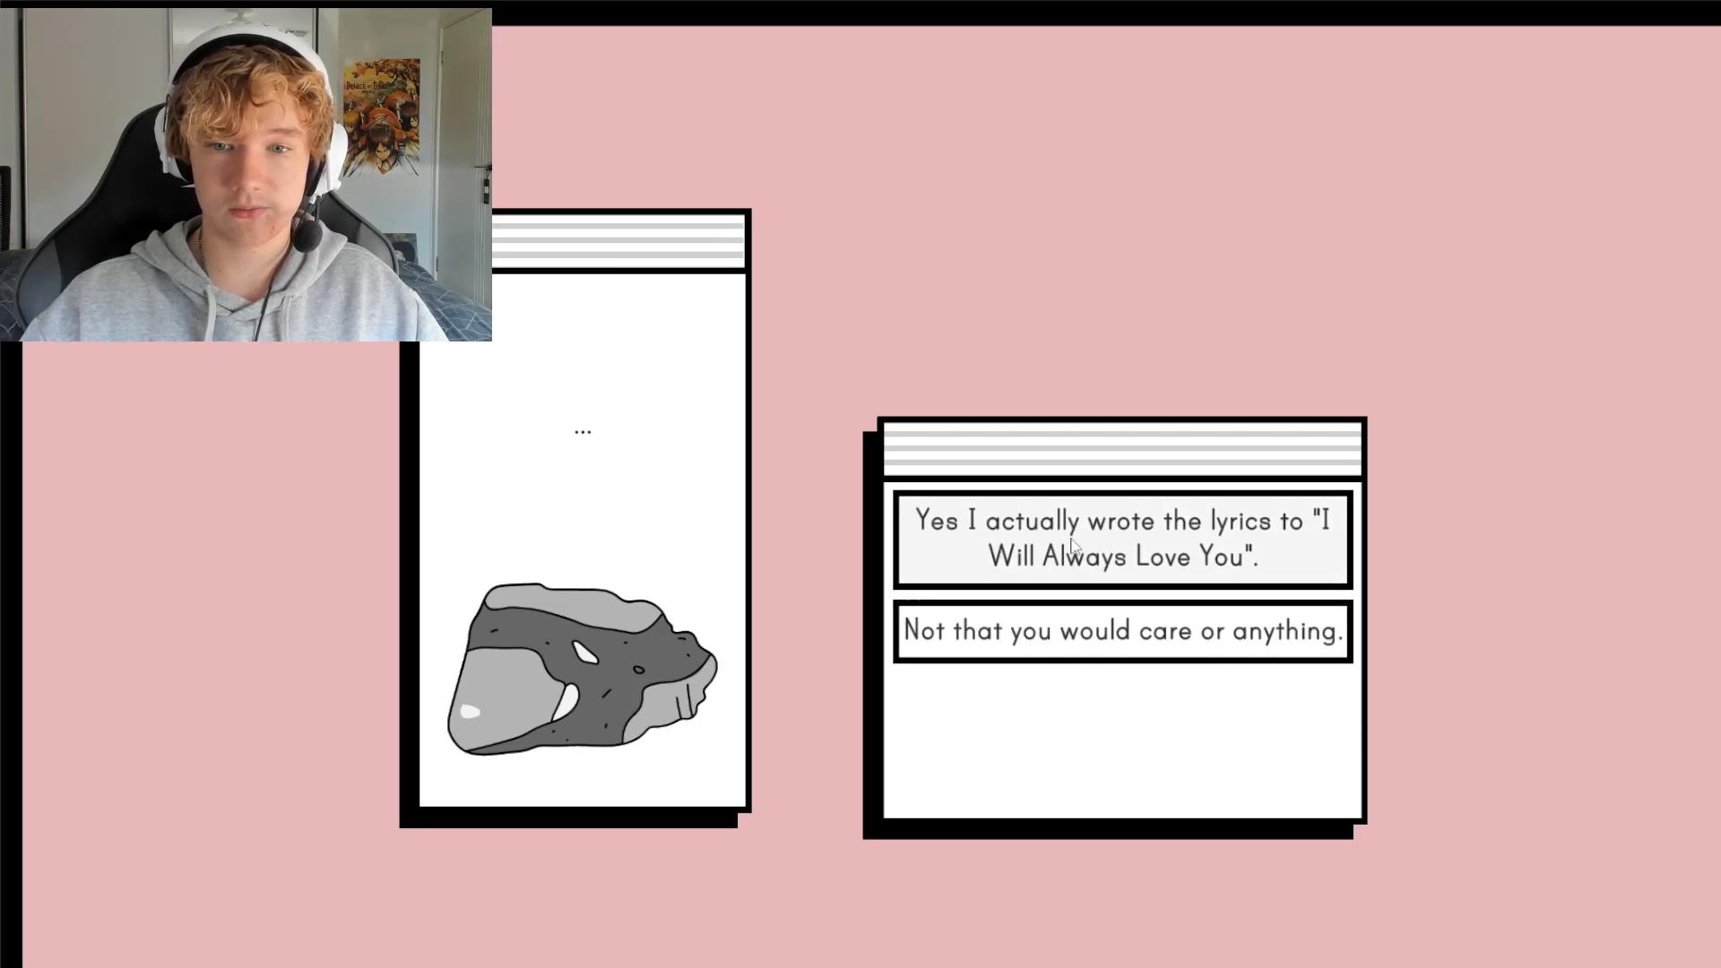
mouse_move(1045, 573)
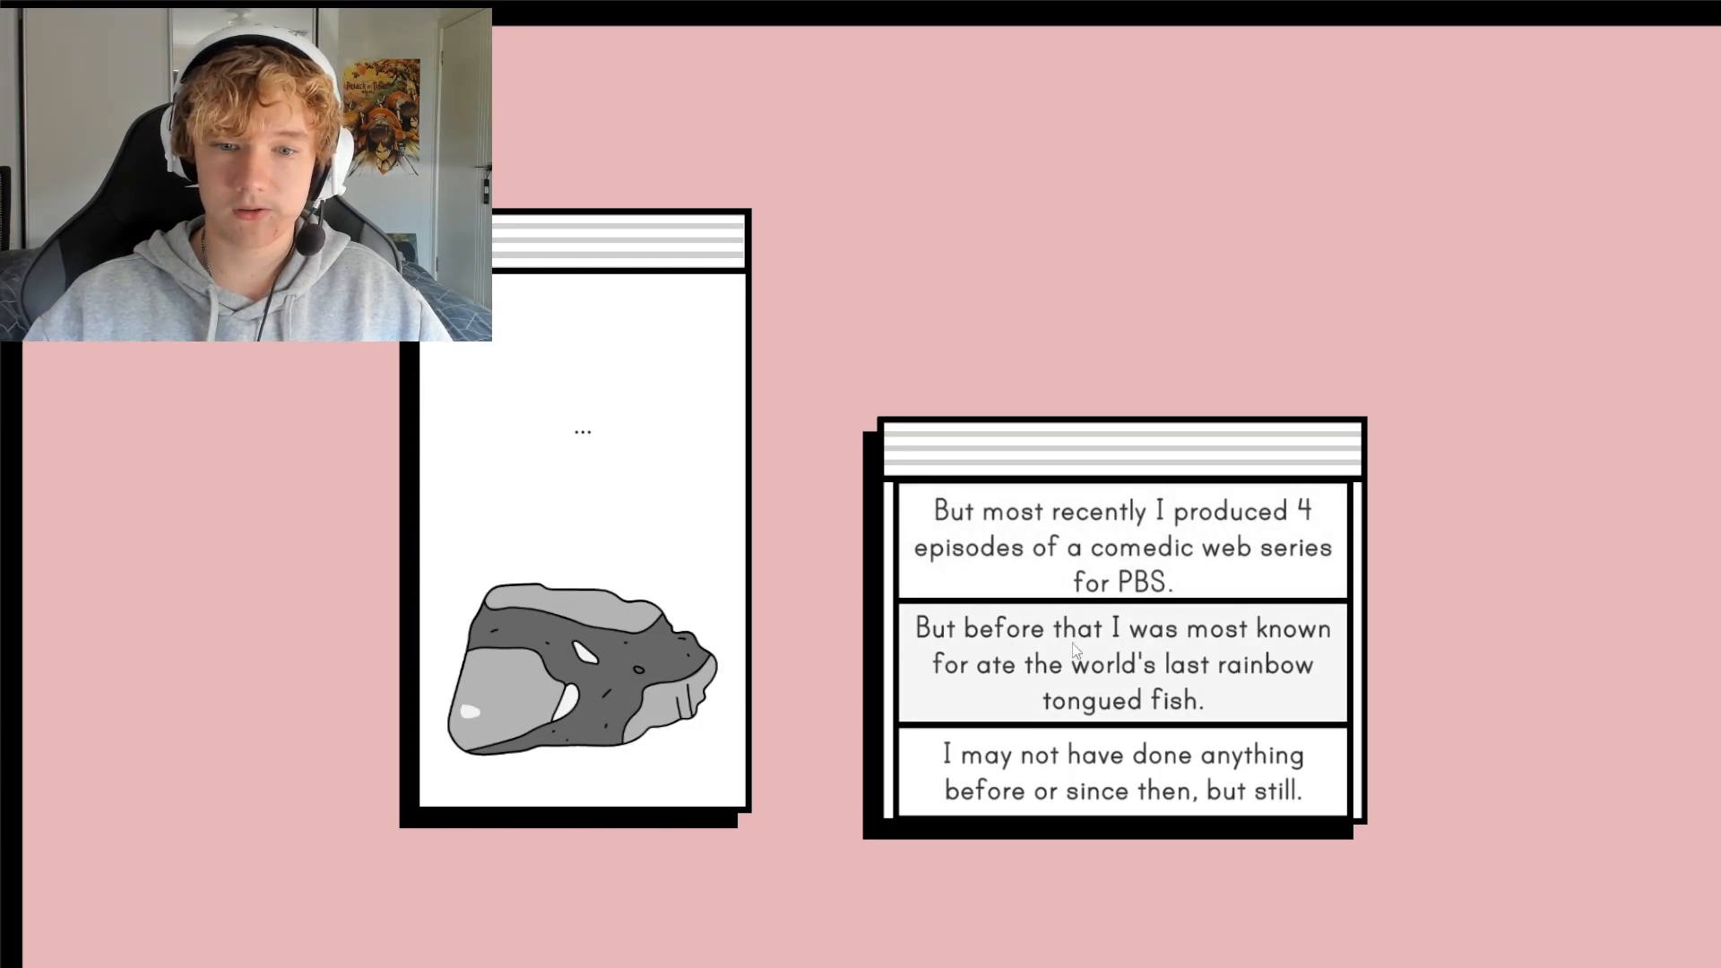
mouse_move(1171, 687)
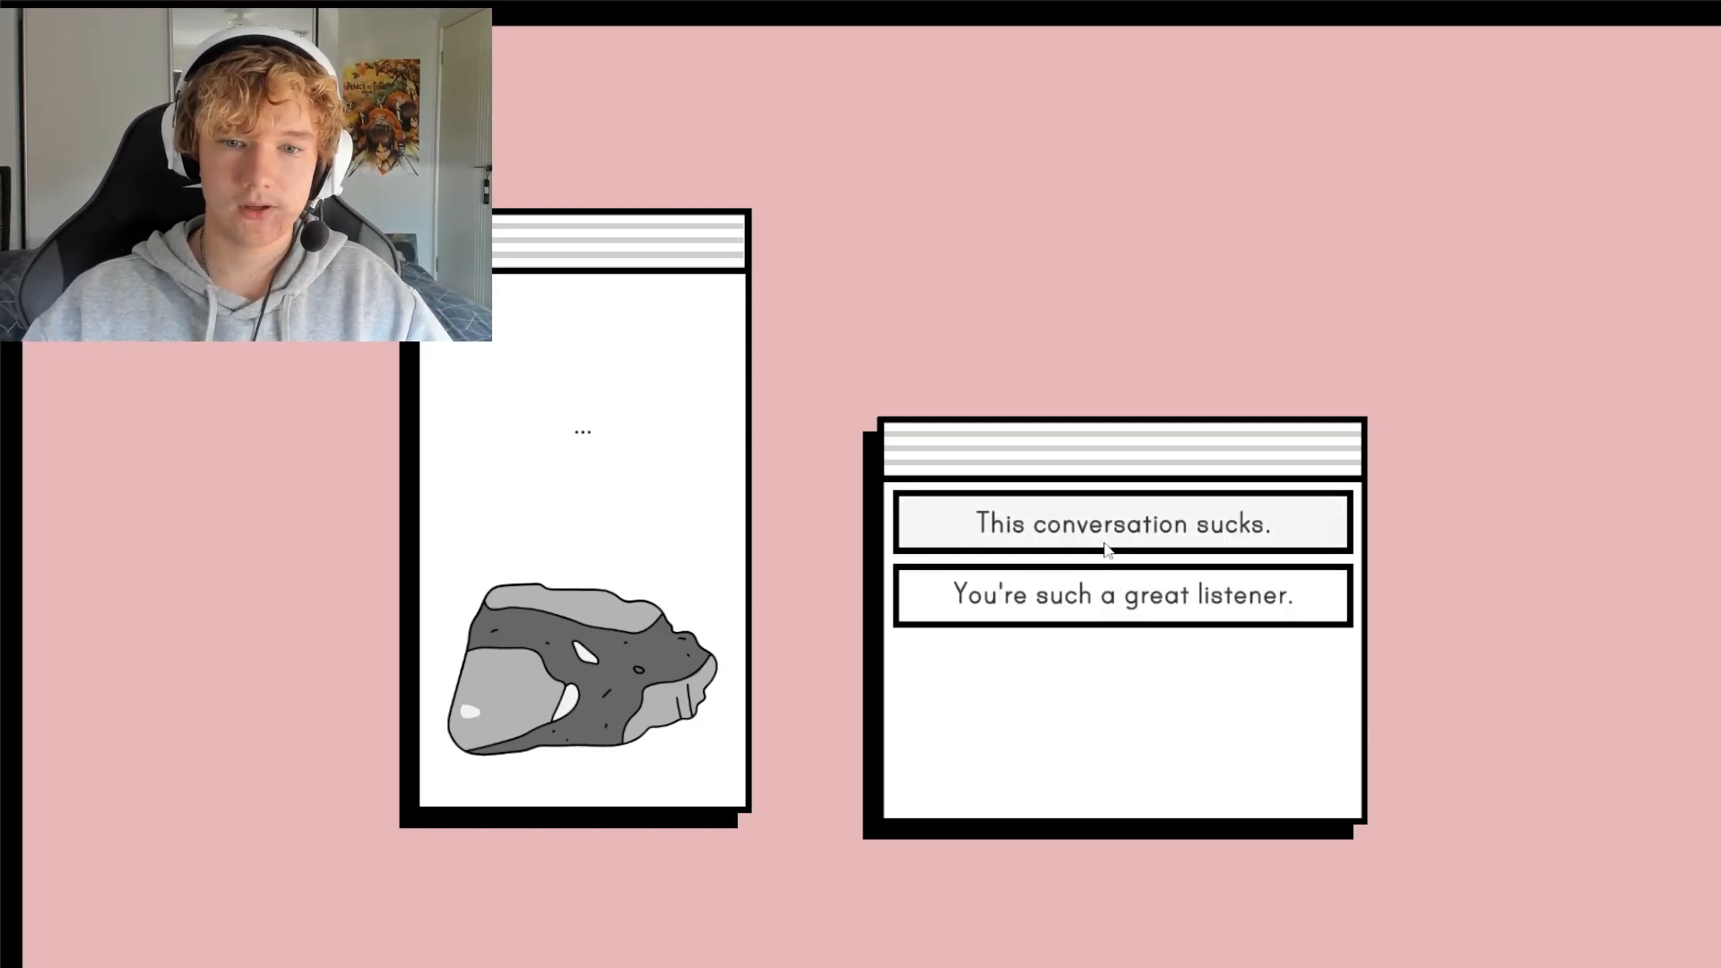
Say the conversation sucks, offer a secret and decide the rock can be trusted
left_click(1119, 522)
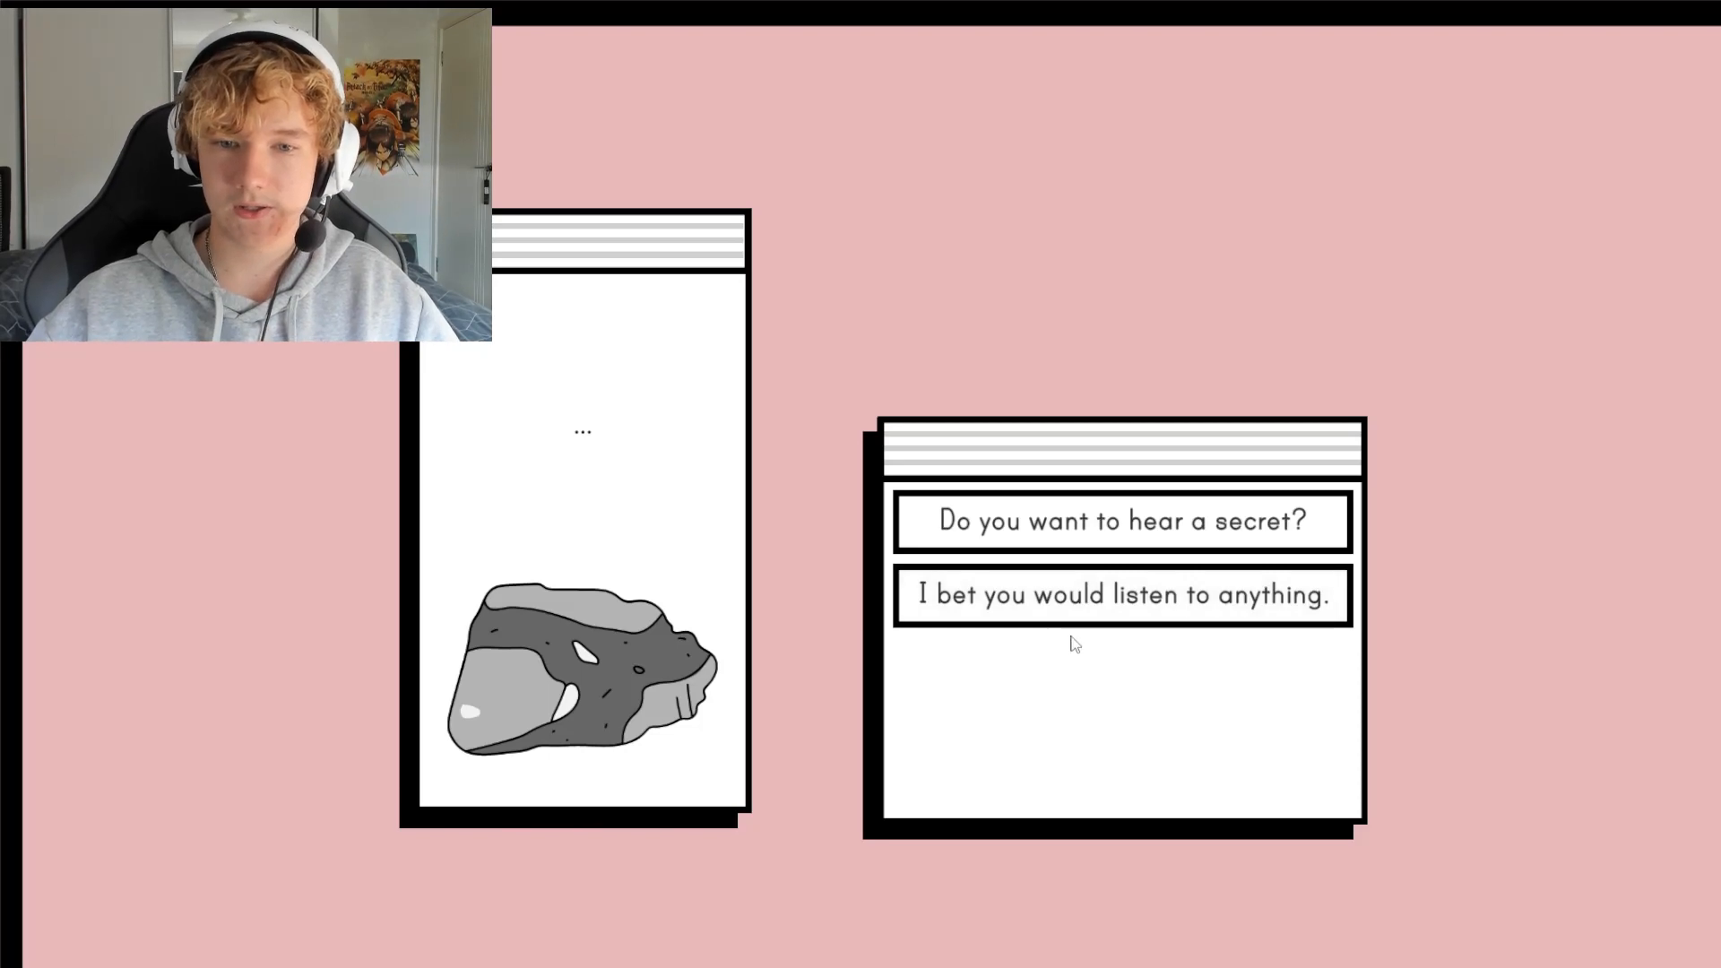
left_click(1119, 520)
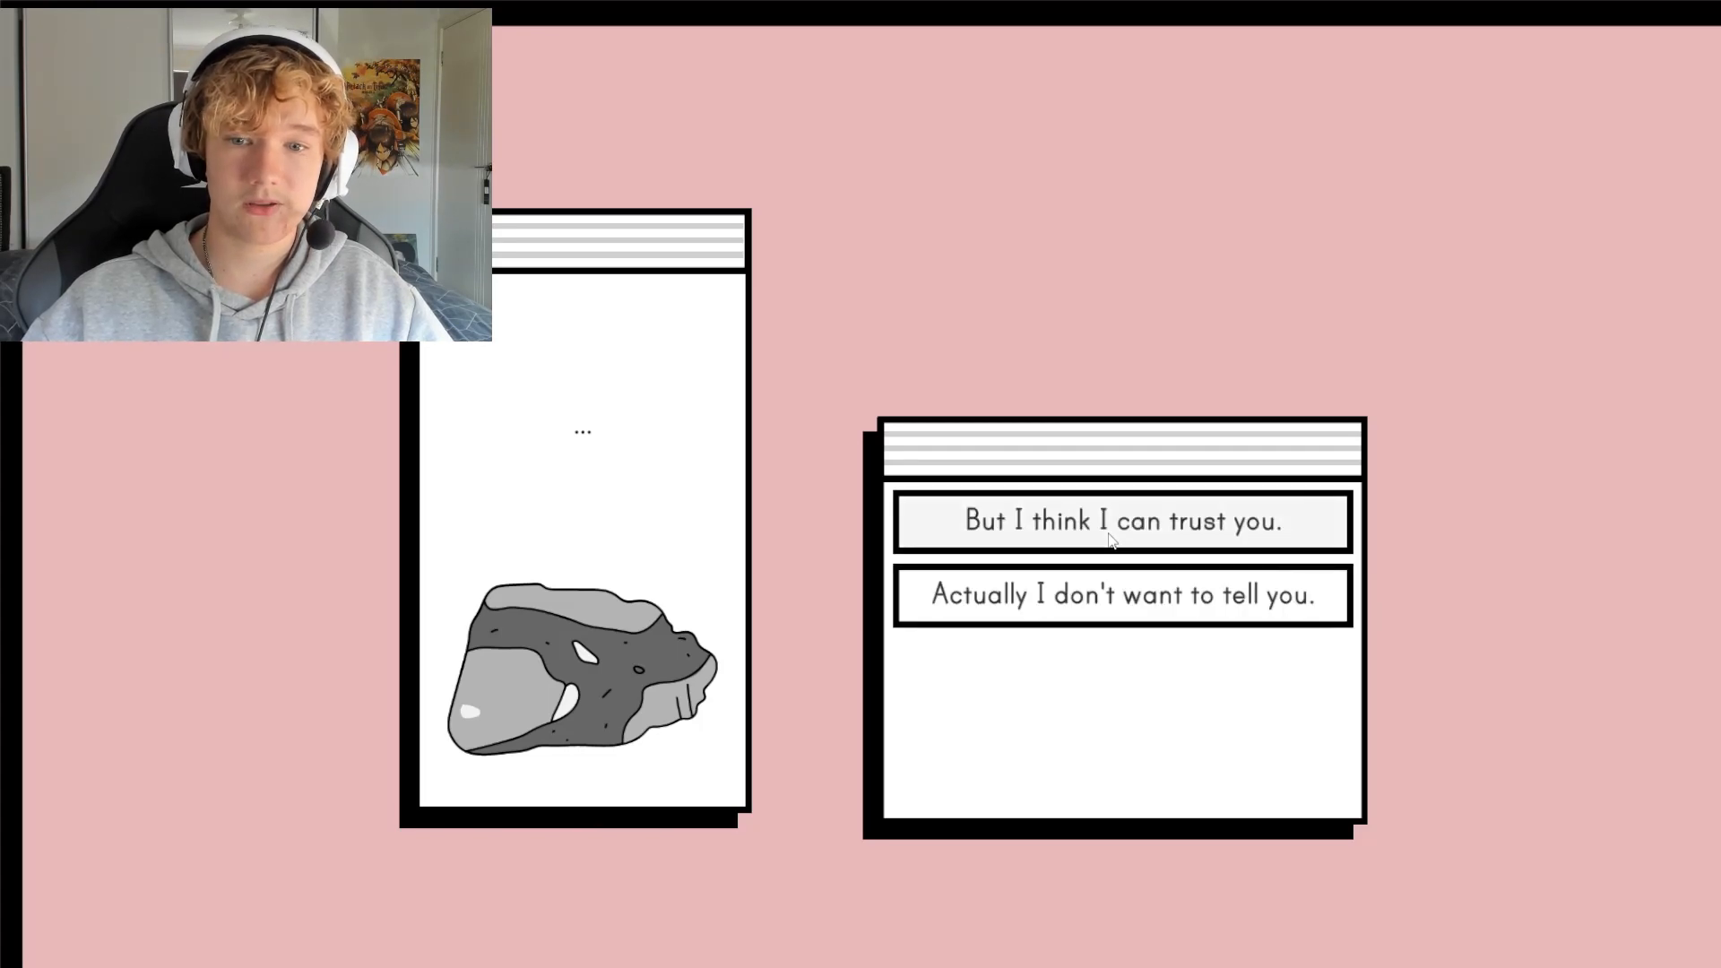
left_click(1121, 520)
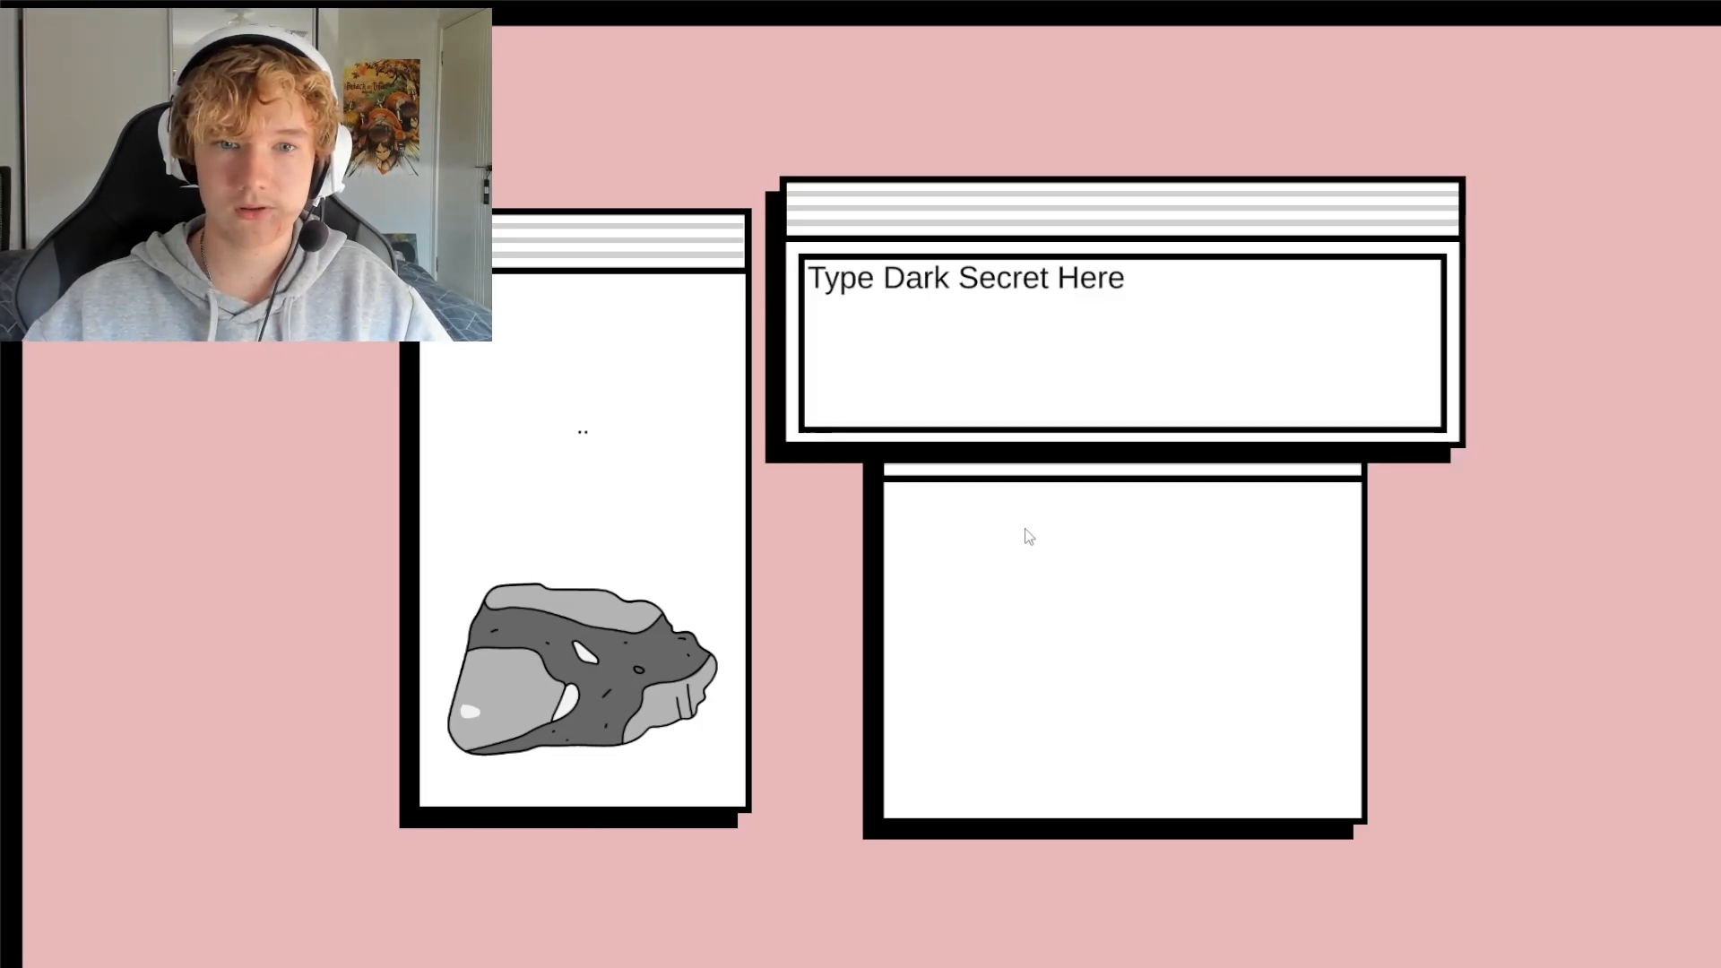
Enter the dark secret 'I secretly think peter griffin is hot...' and submit it to the rock
left_click(1119, 341)
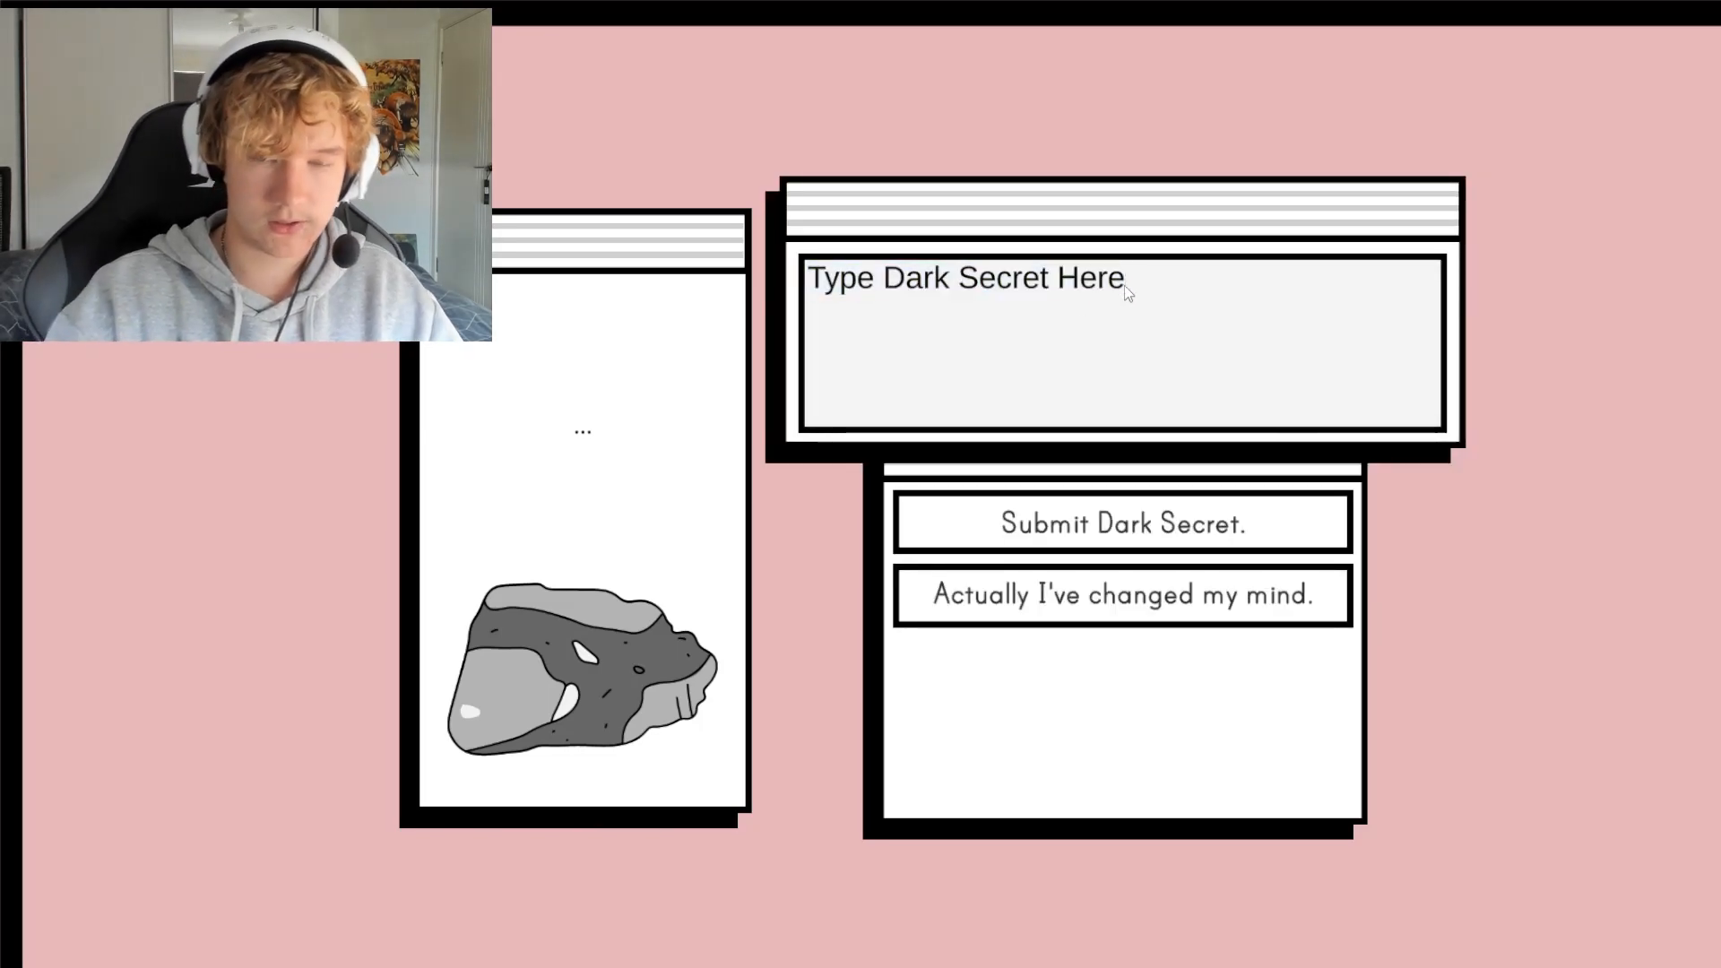
left_click(1119, 278)
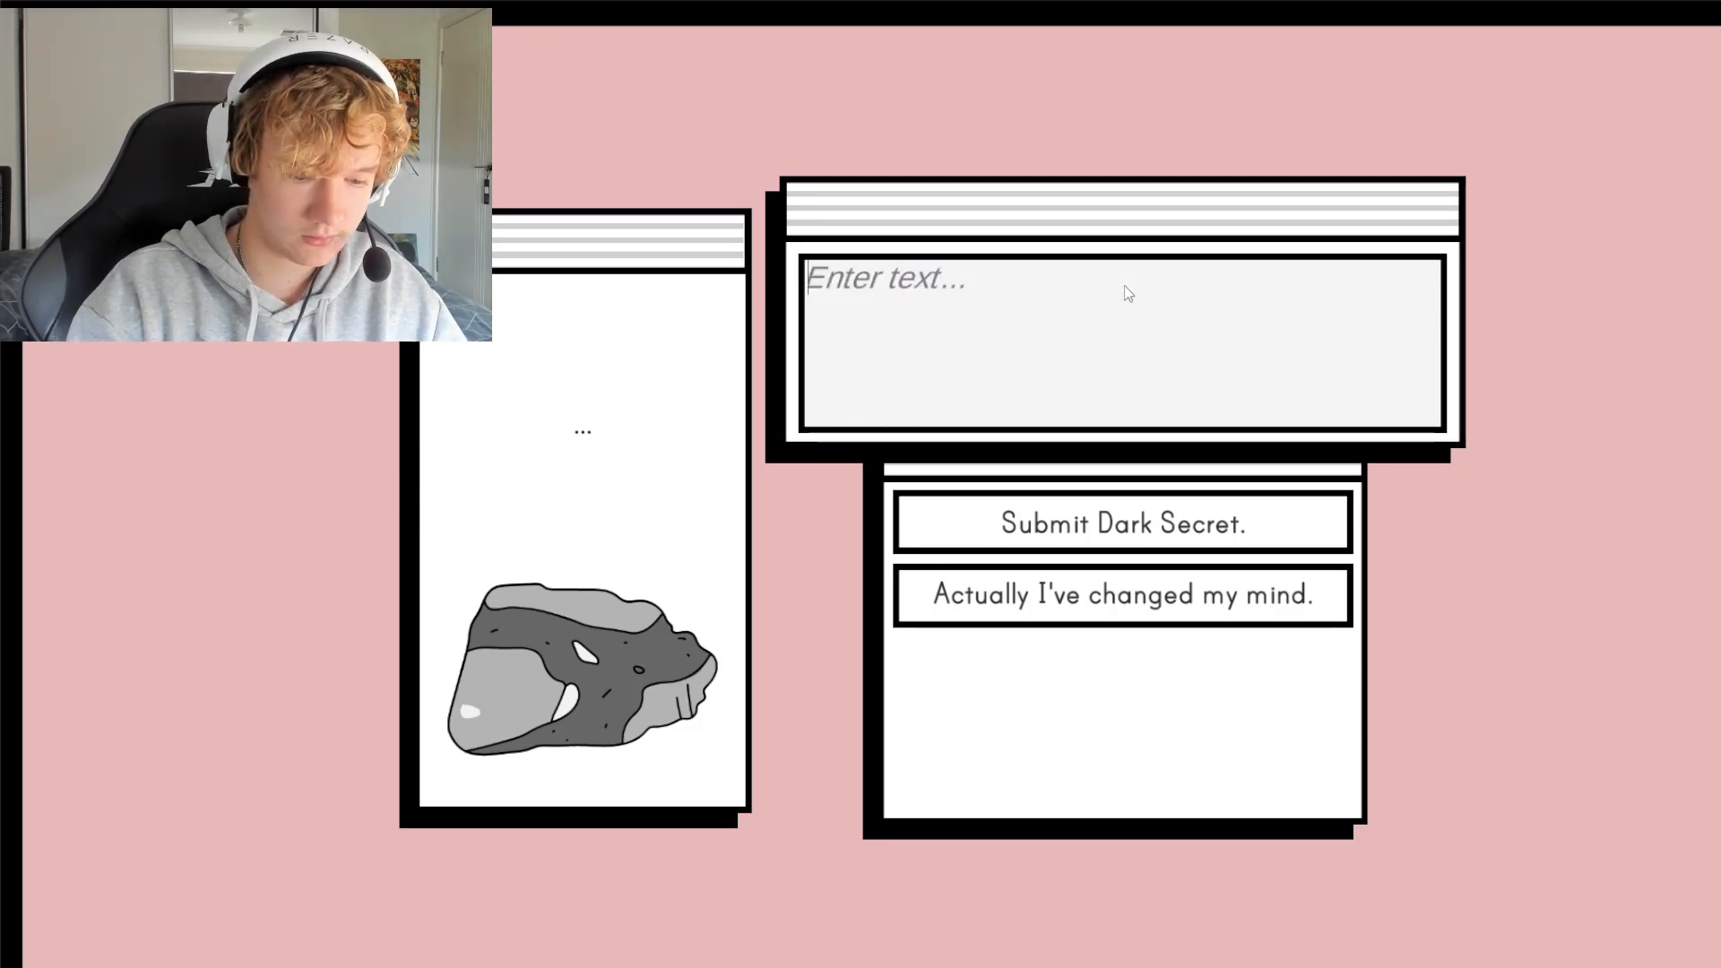
type("I secr")
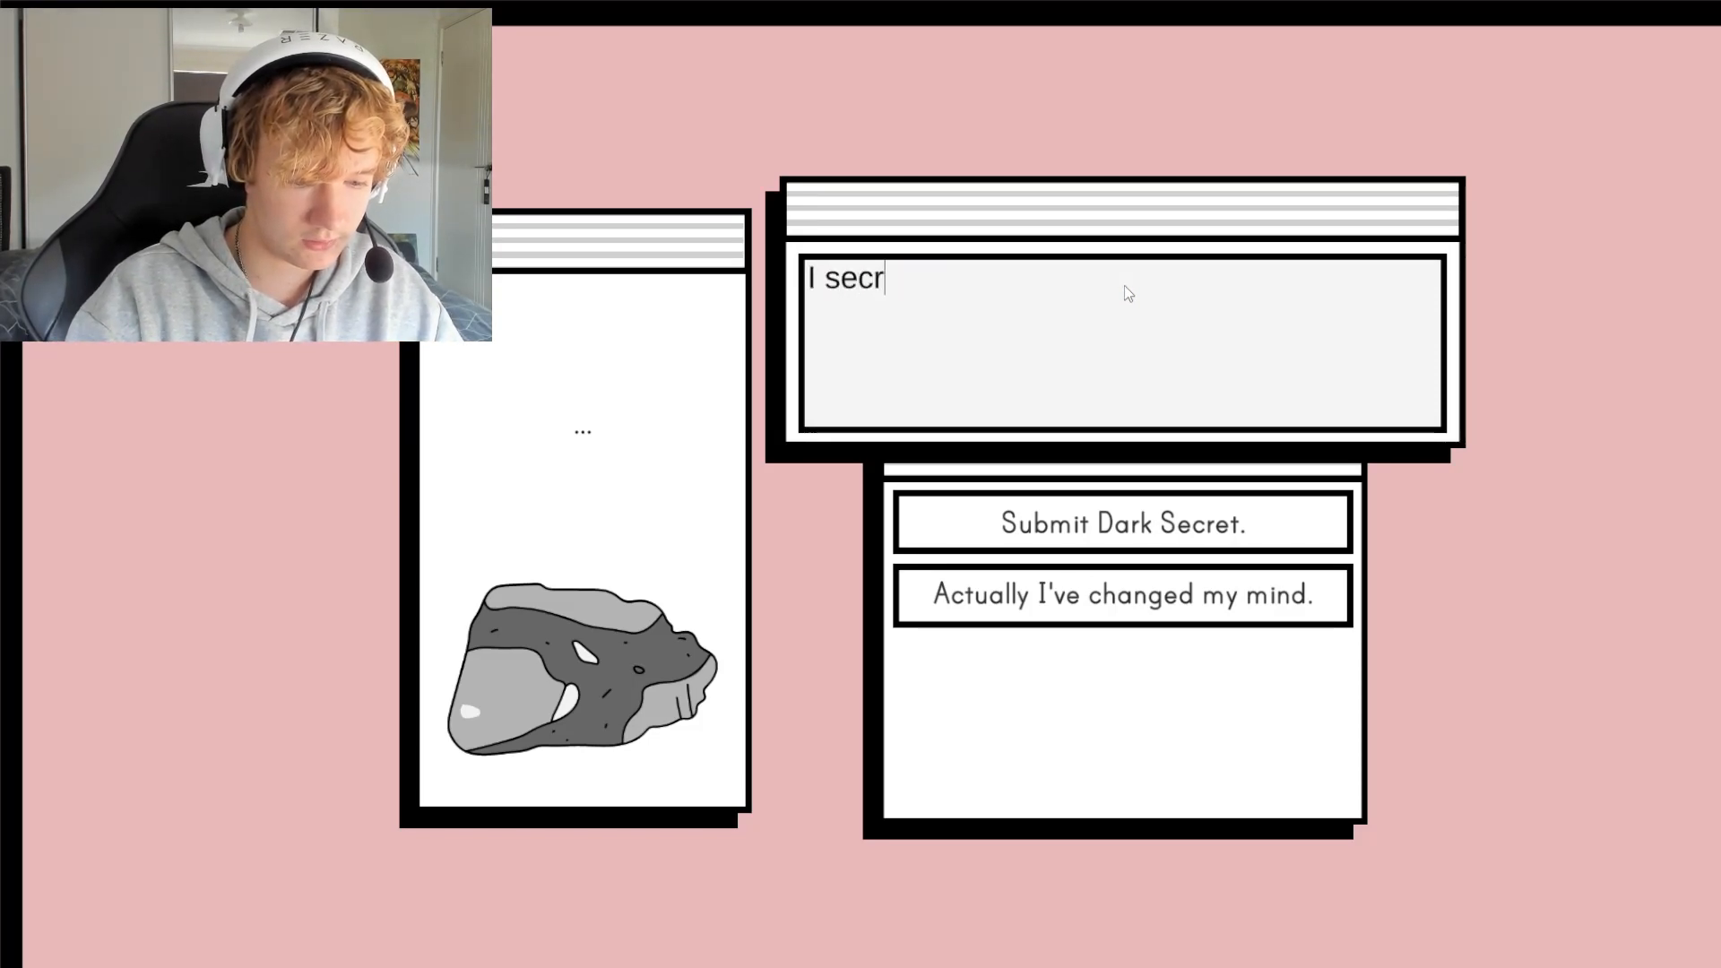
type("etly t")
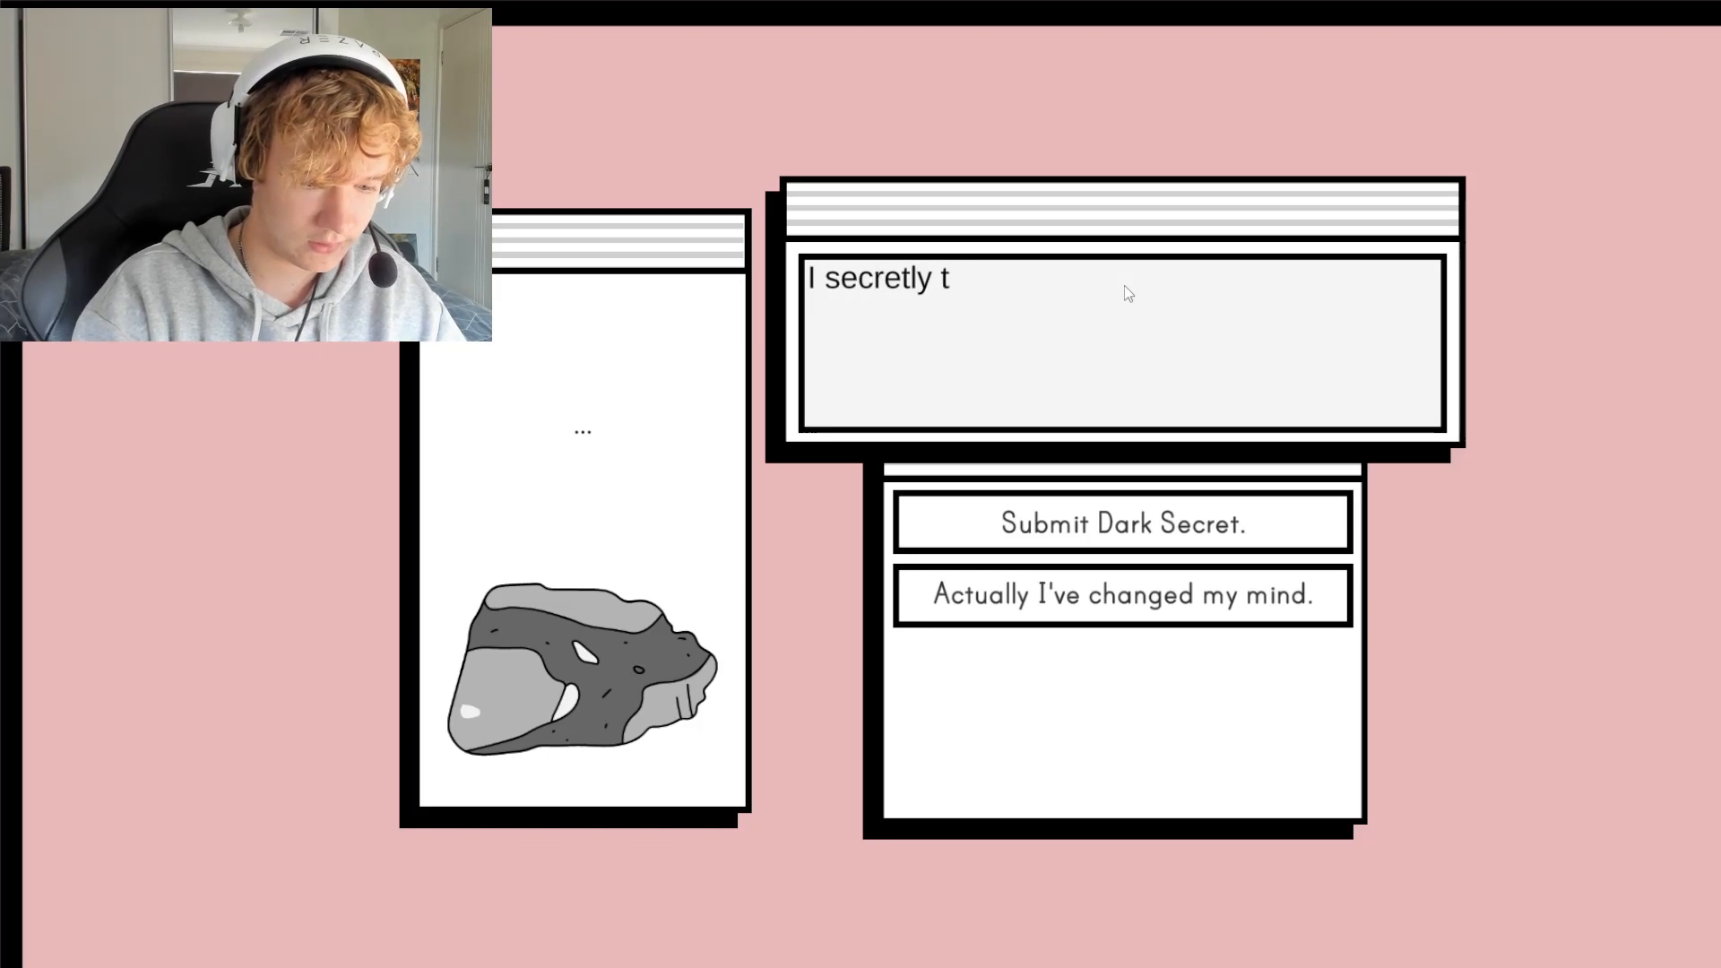
type("hink p")
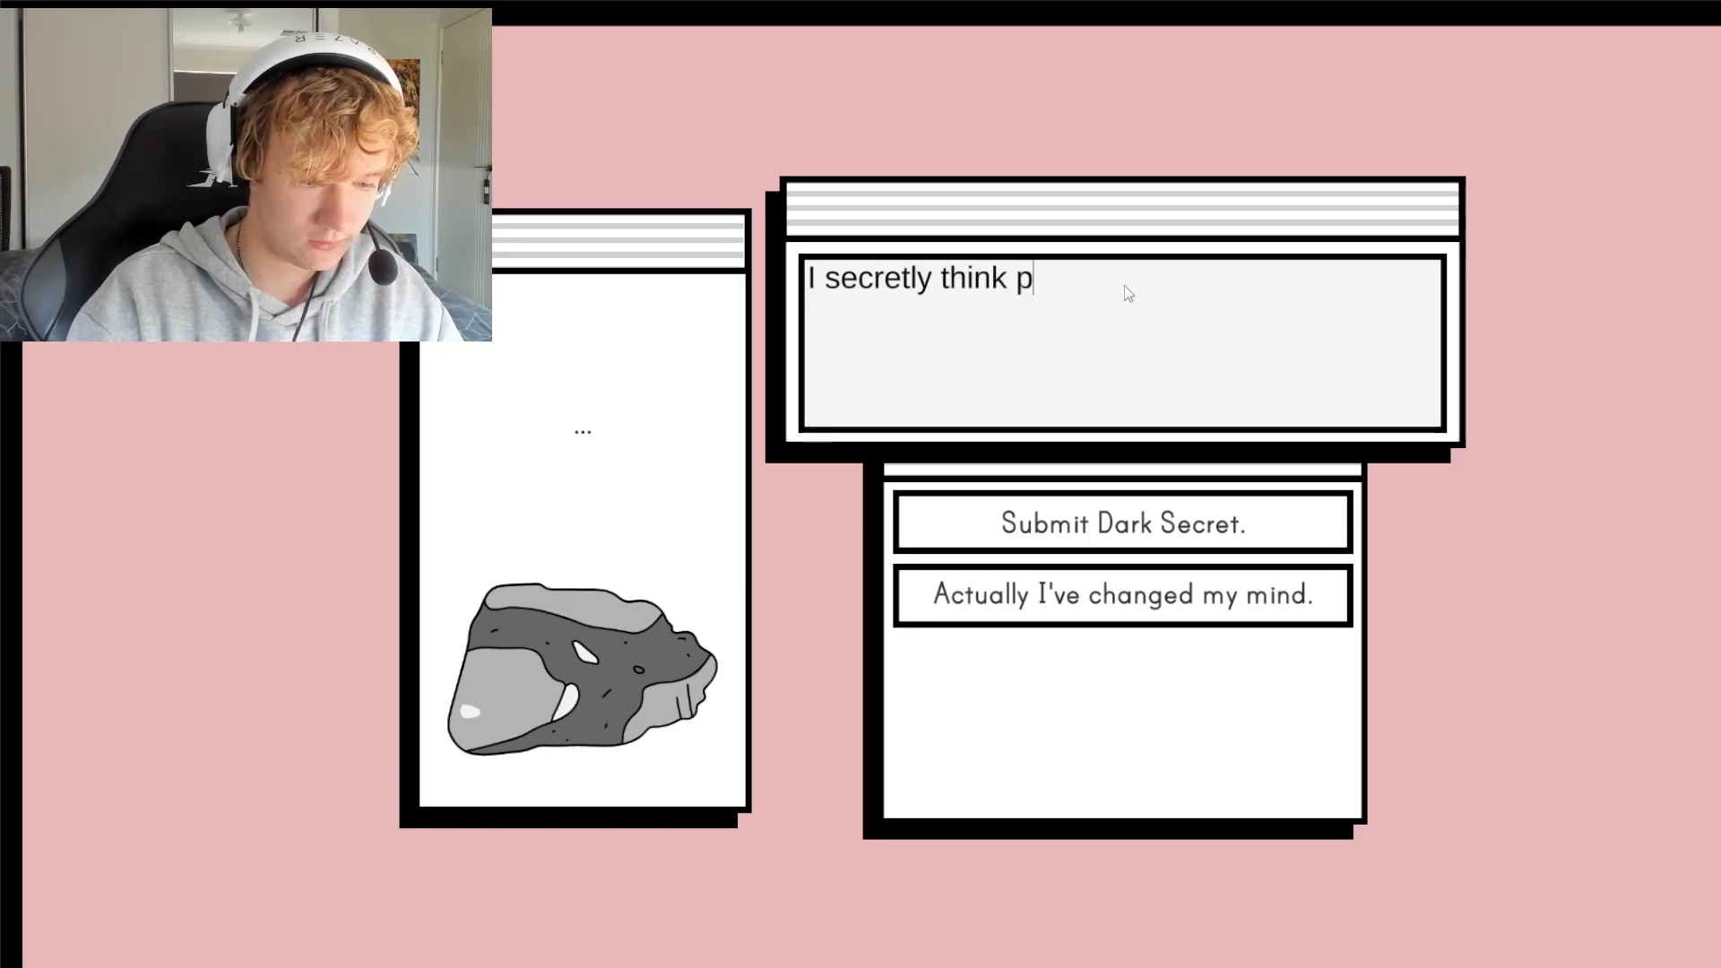
type("eter griffin is")
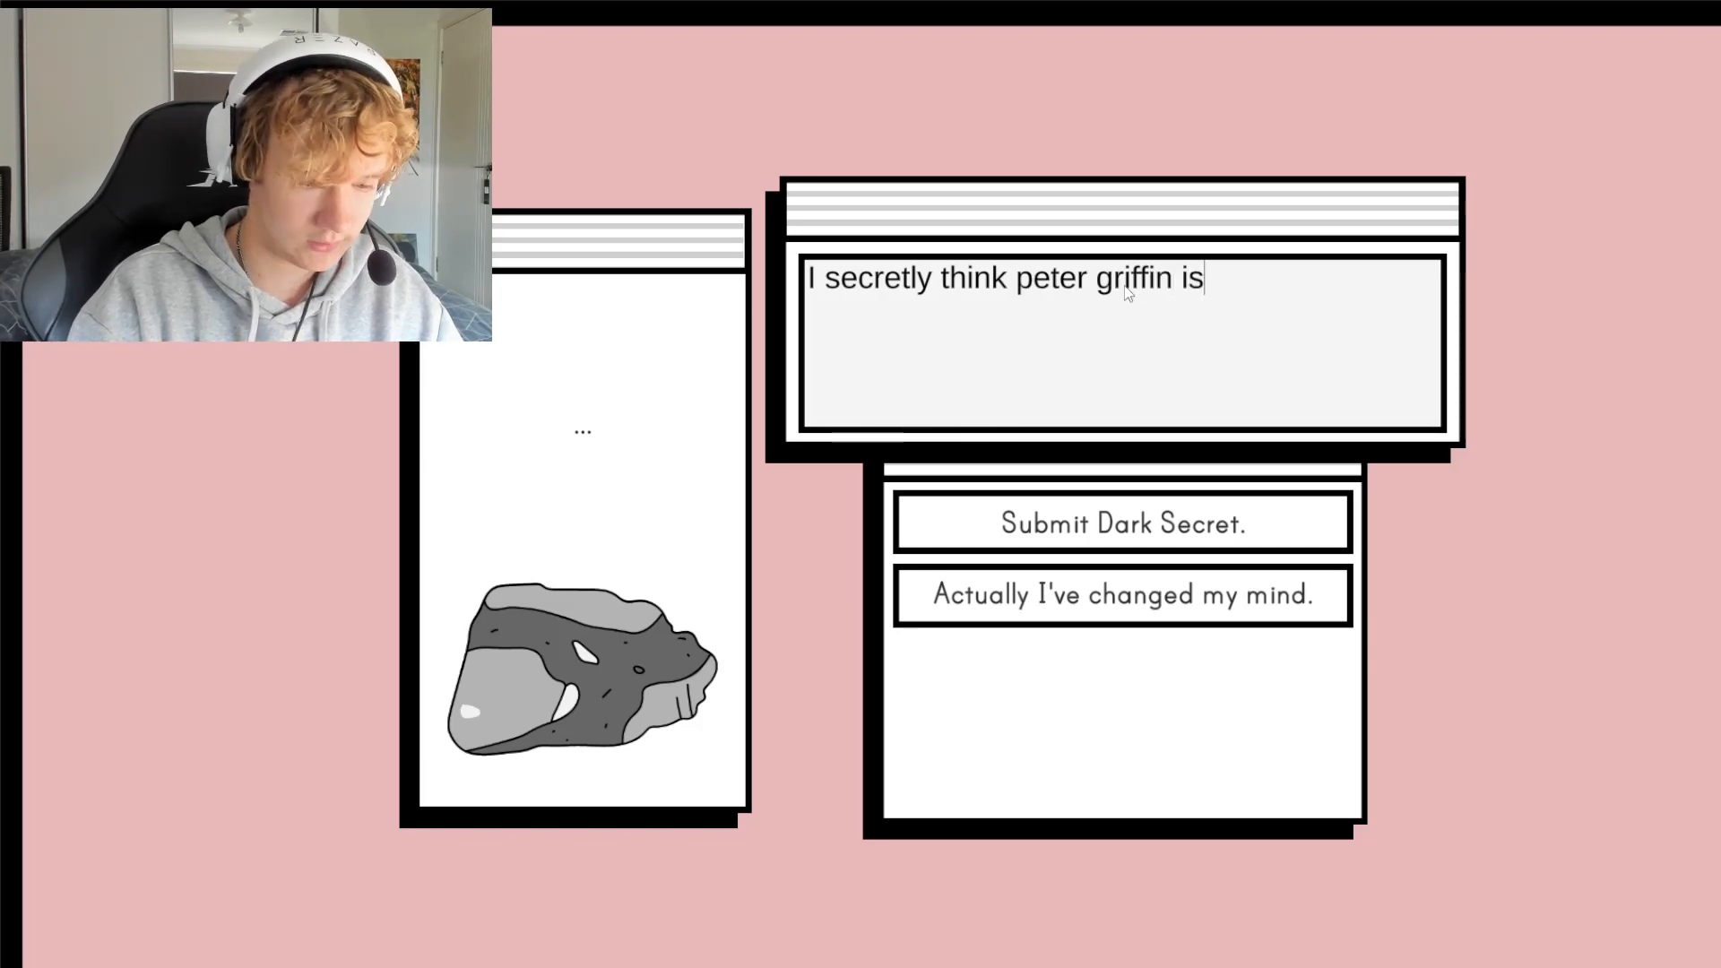
type("hot...")
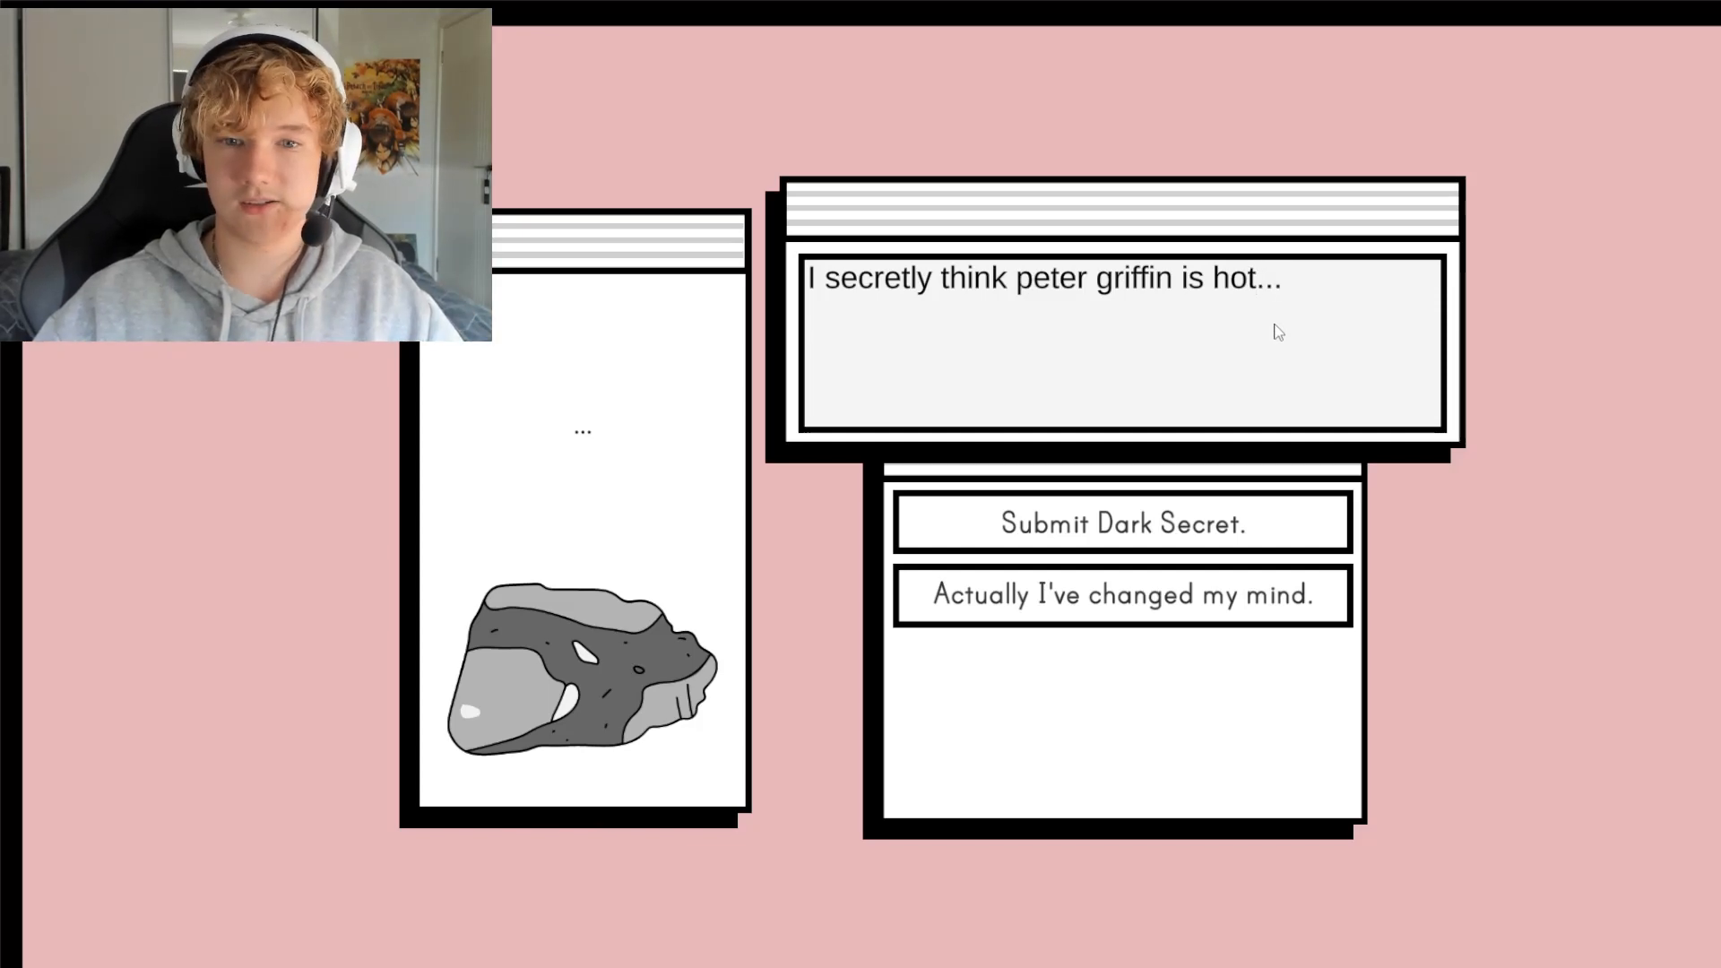
mouse_move(1153, 511)
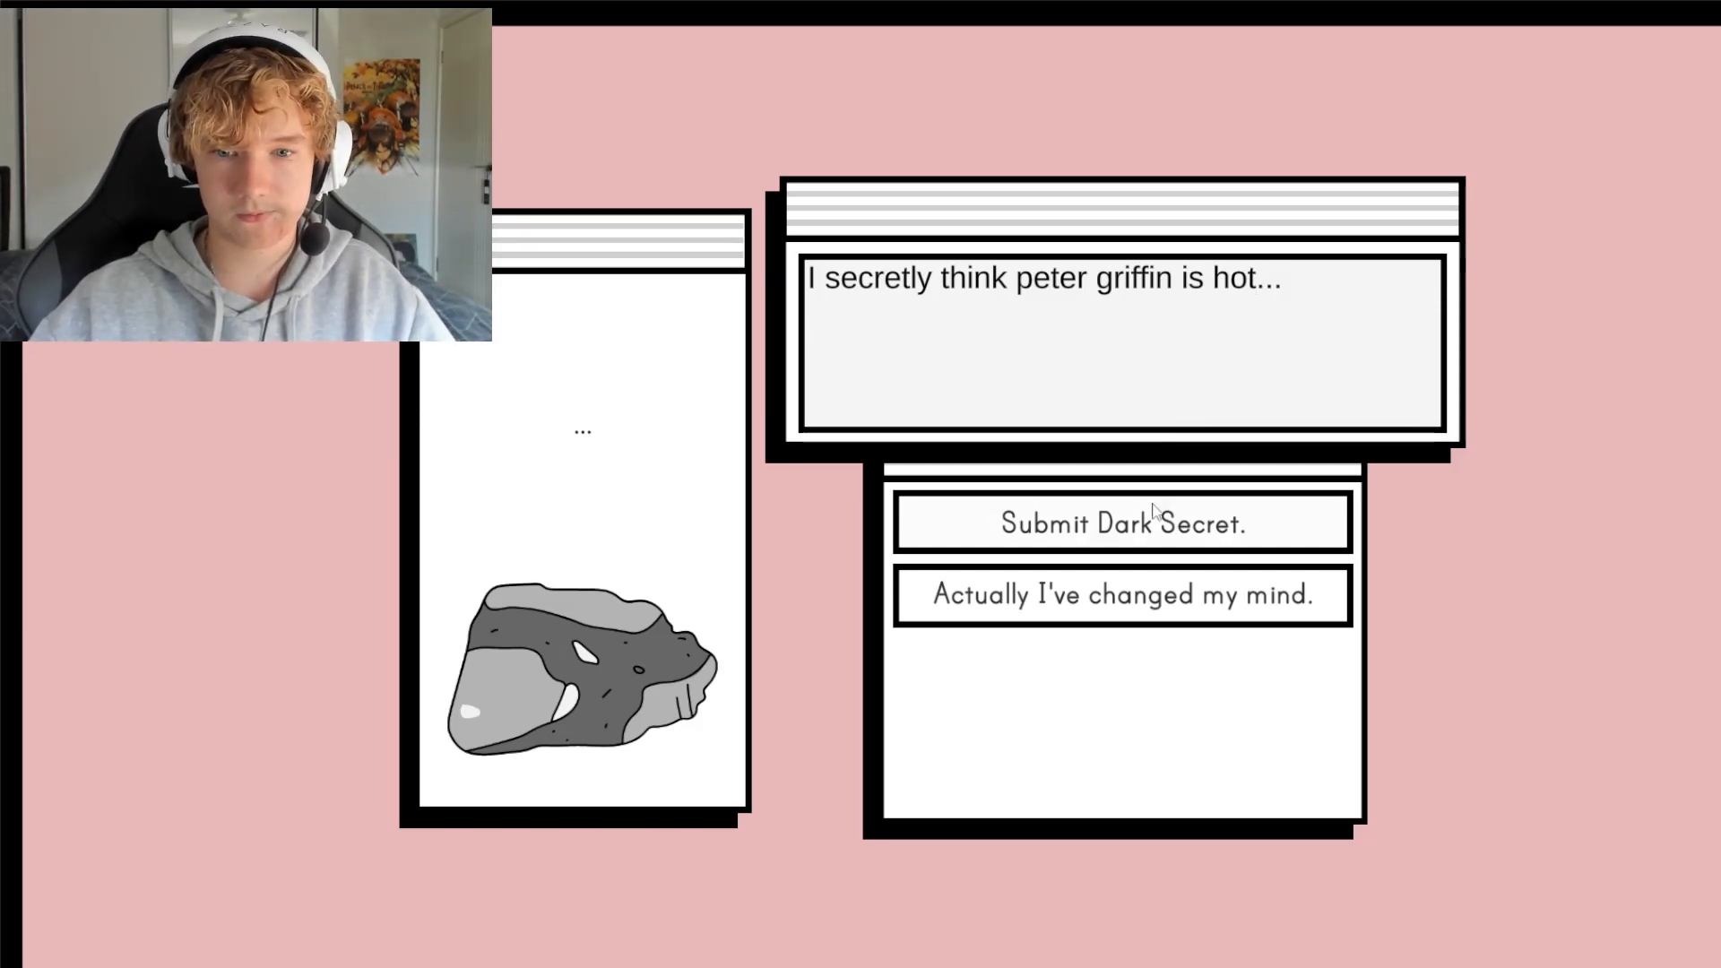
left_click(1119, 522)
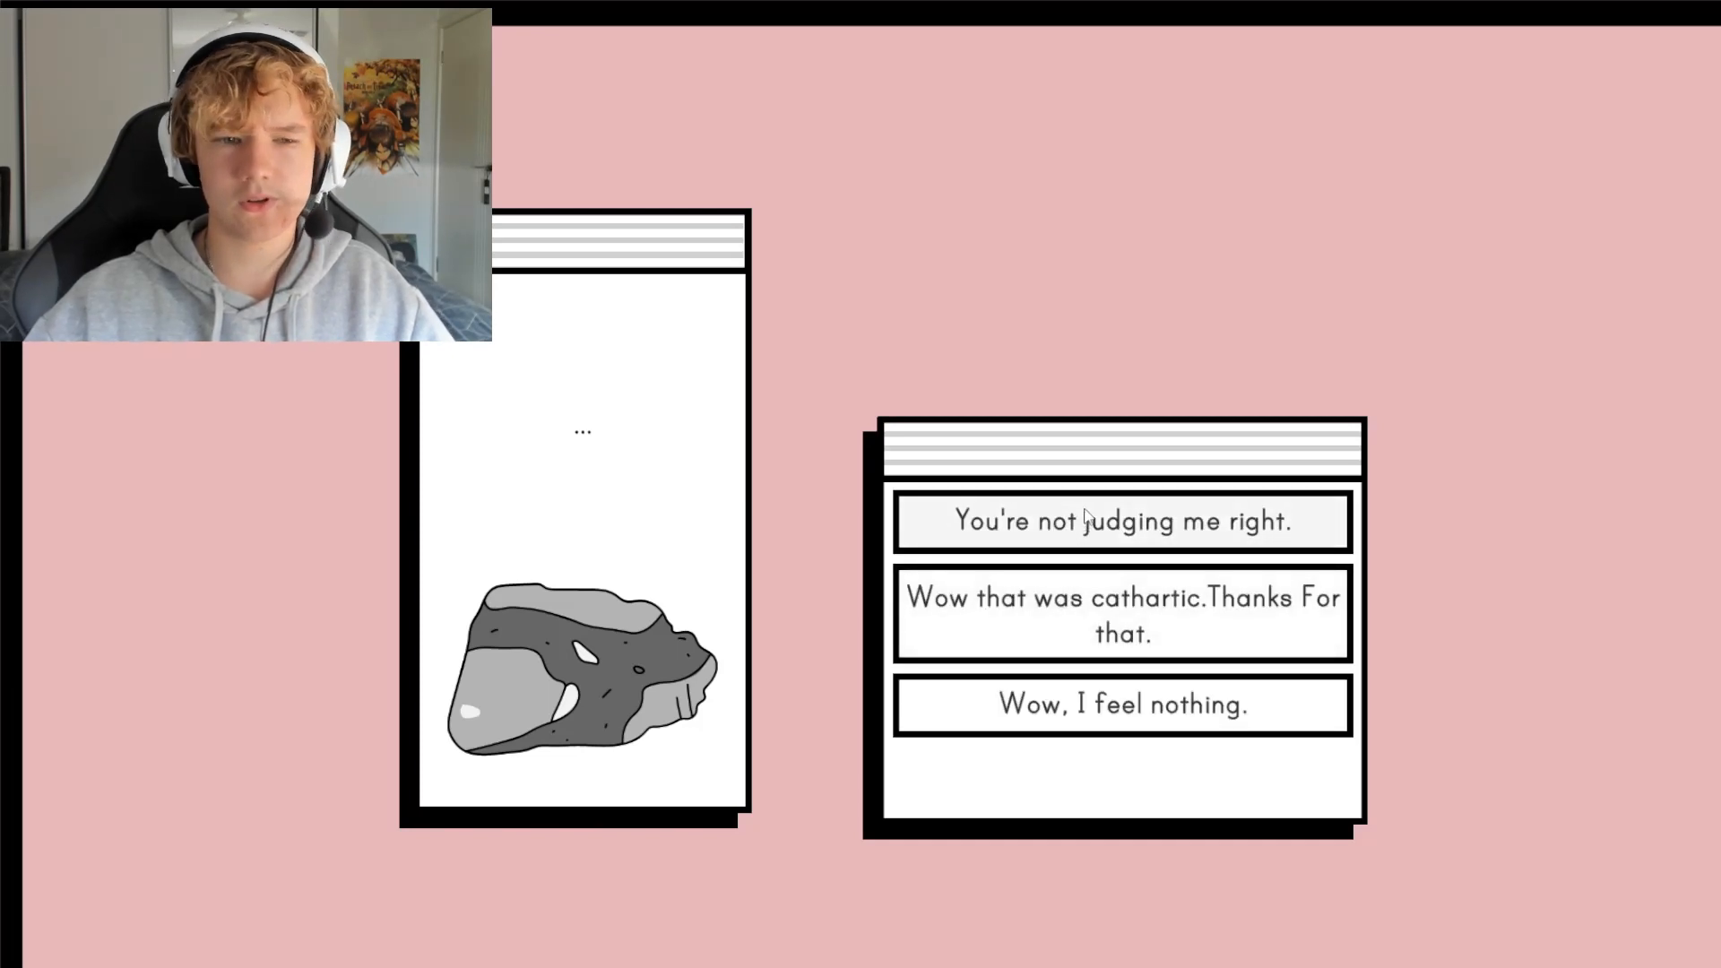
Ask whether the rock is judging you and reach the Thank You for Playing screen
left_click(1119, 520)
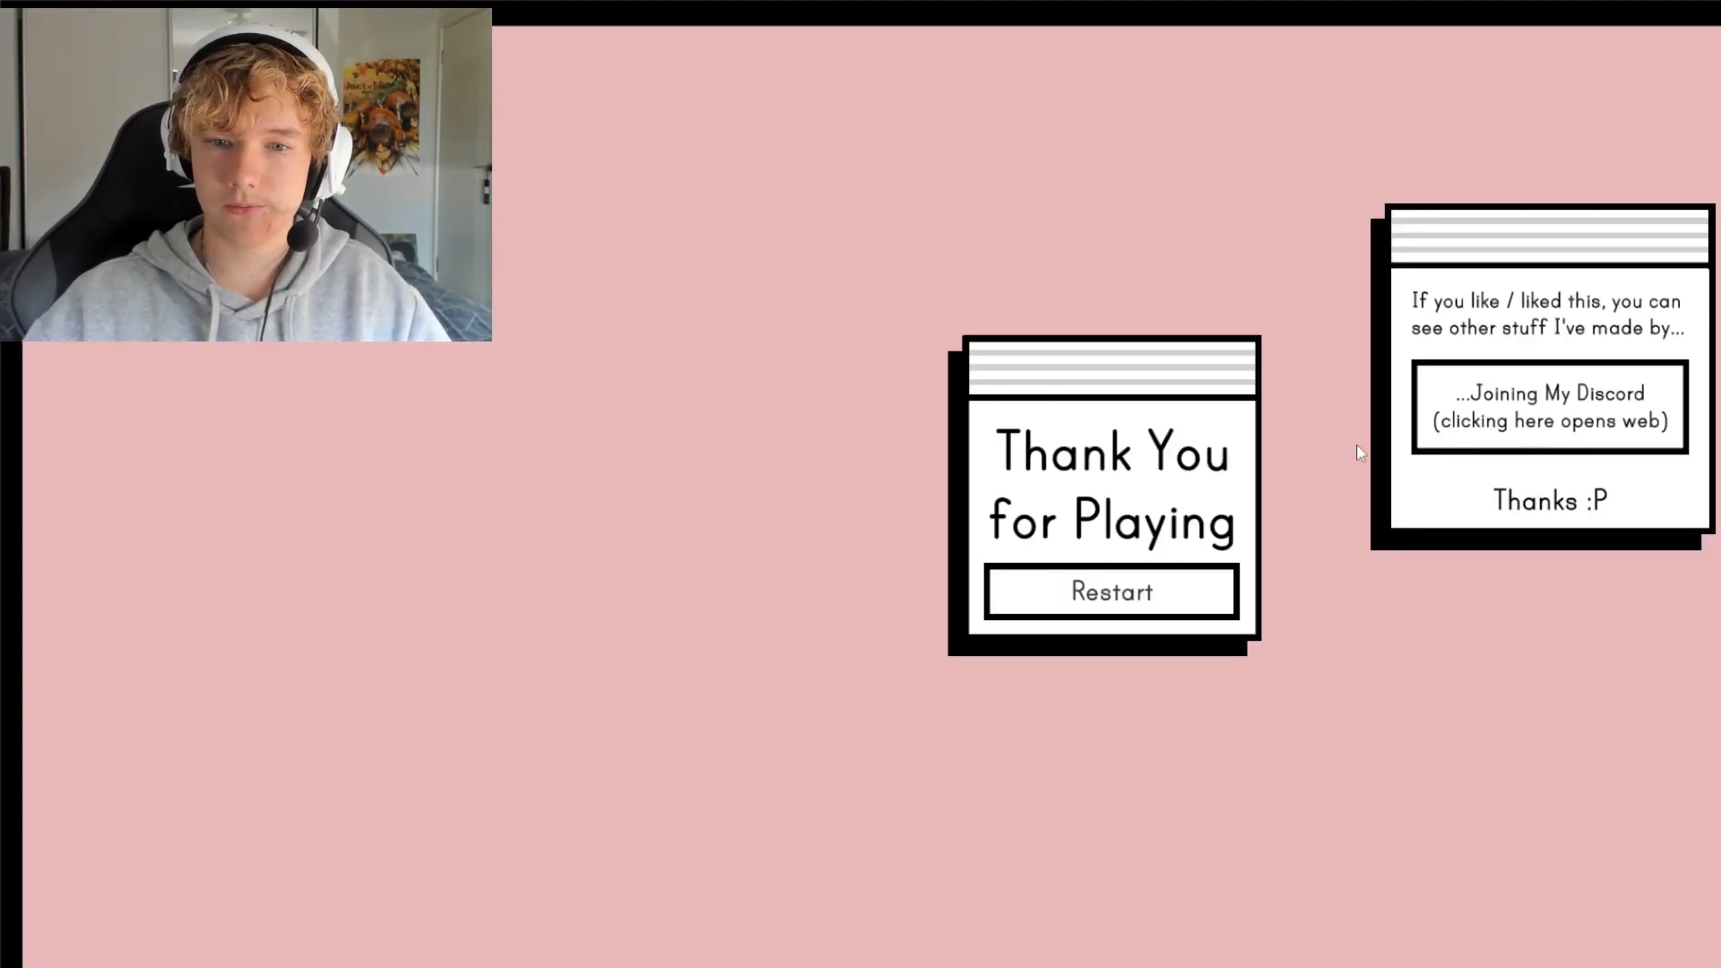
left_click(1110, 590)
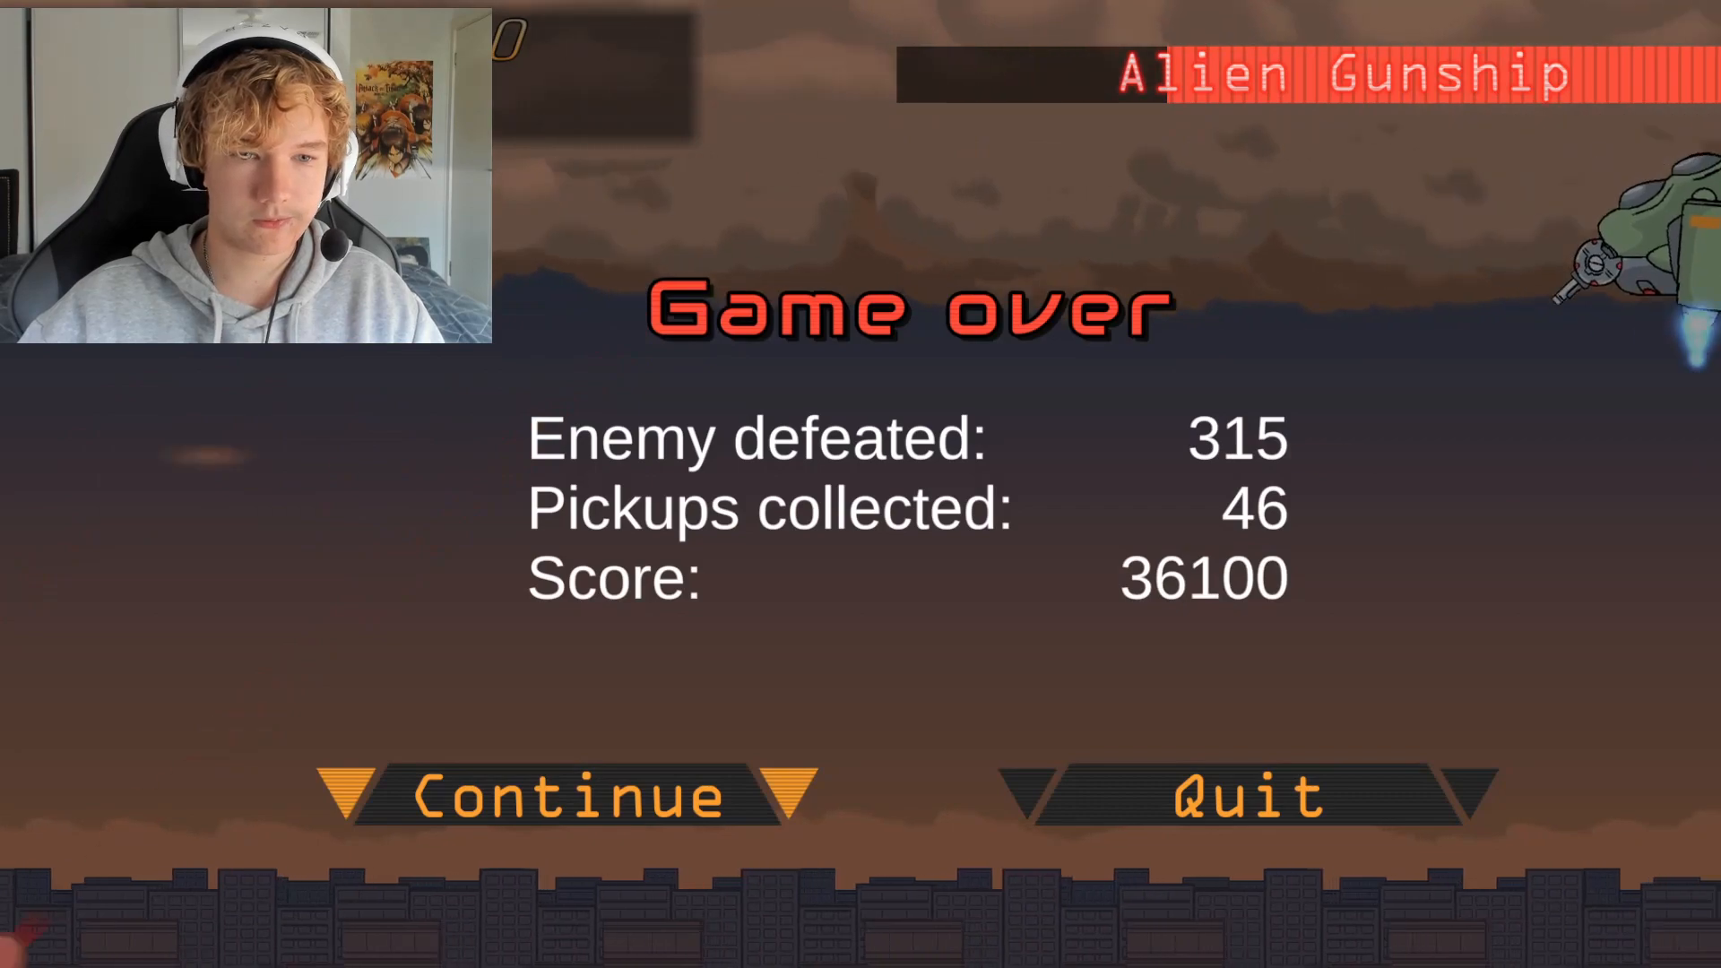
Continue after the game over and resume fighting the Alien Gunship
left_click(560, 796)
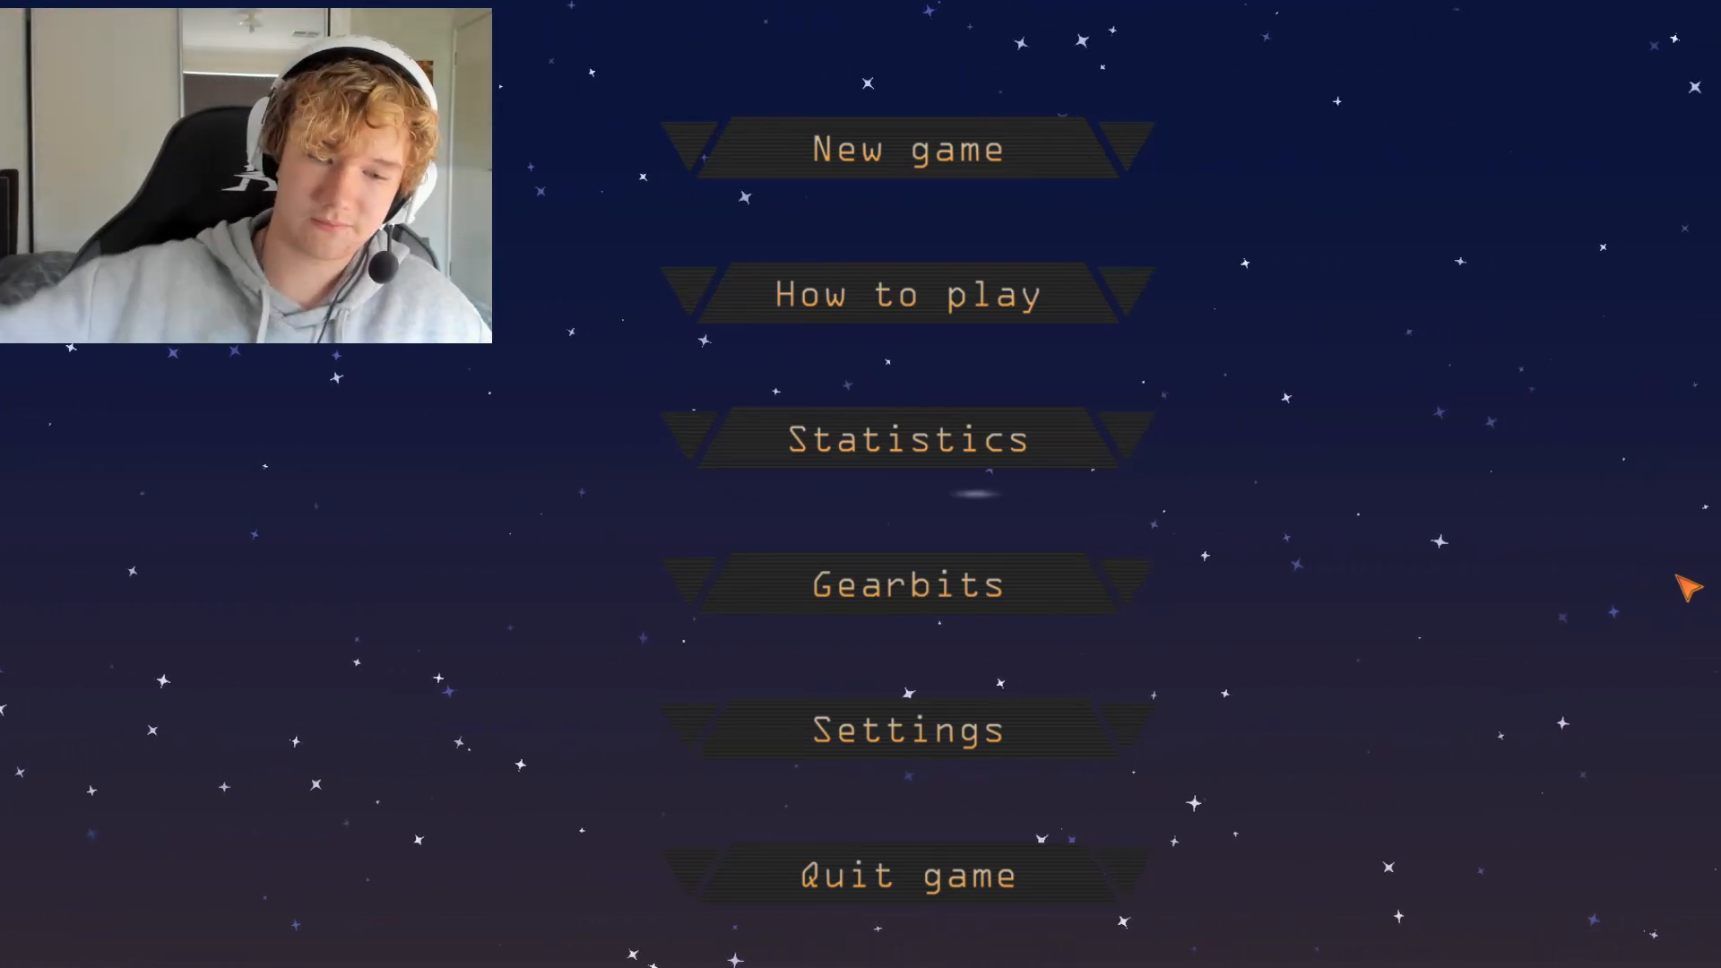
mouse_move(1336, 398)
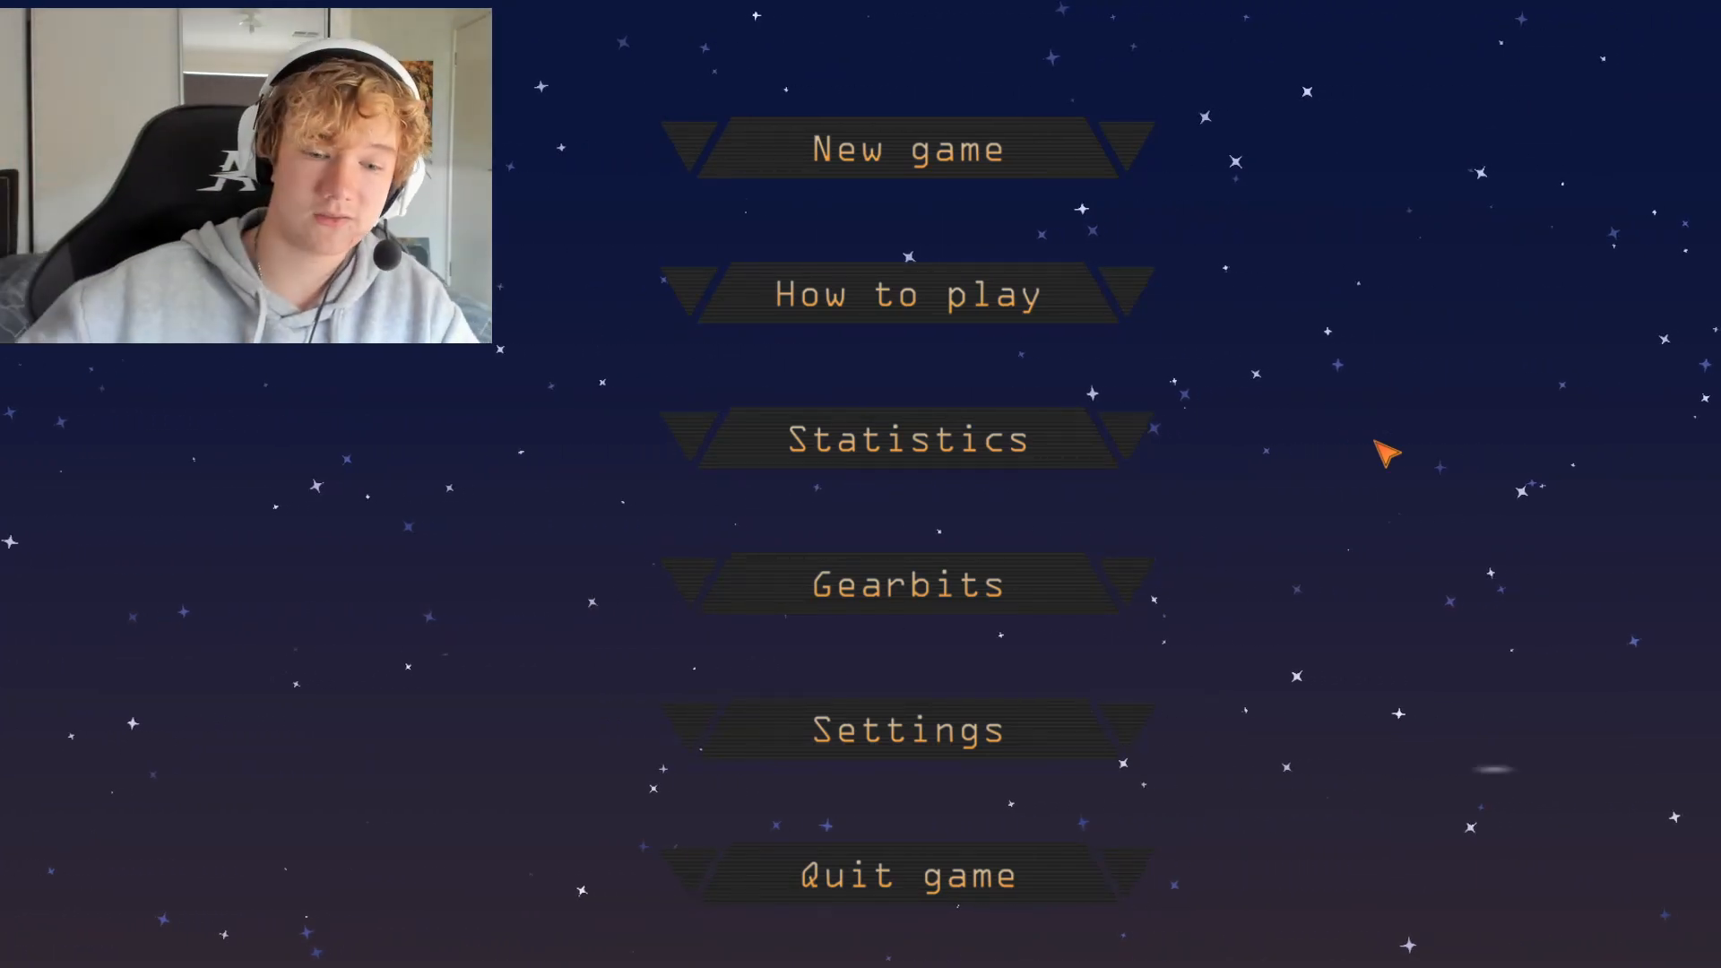
mouse_move(927, 850)
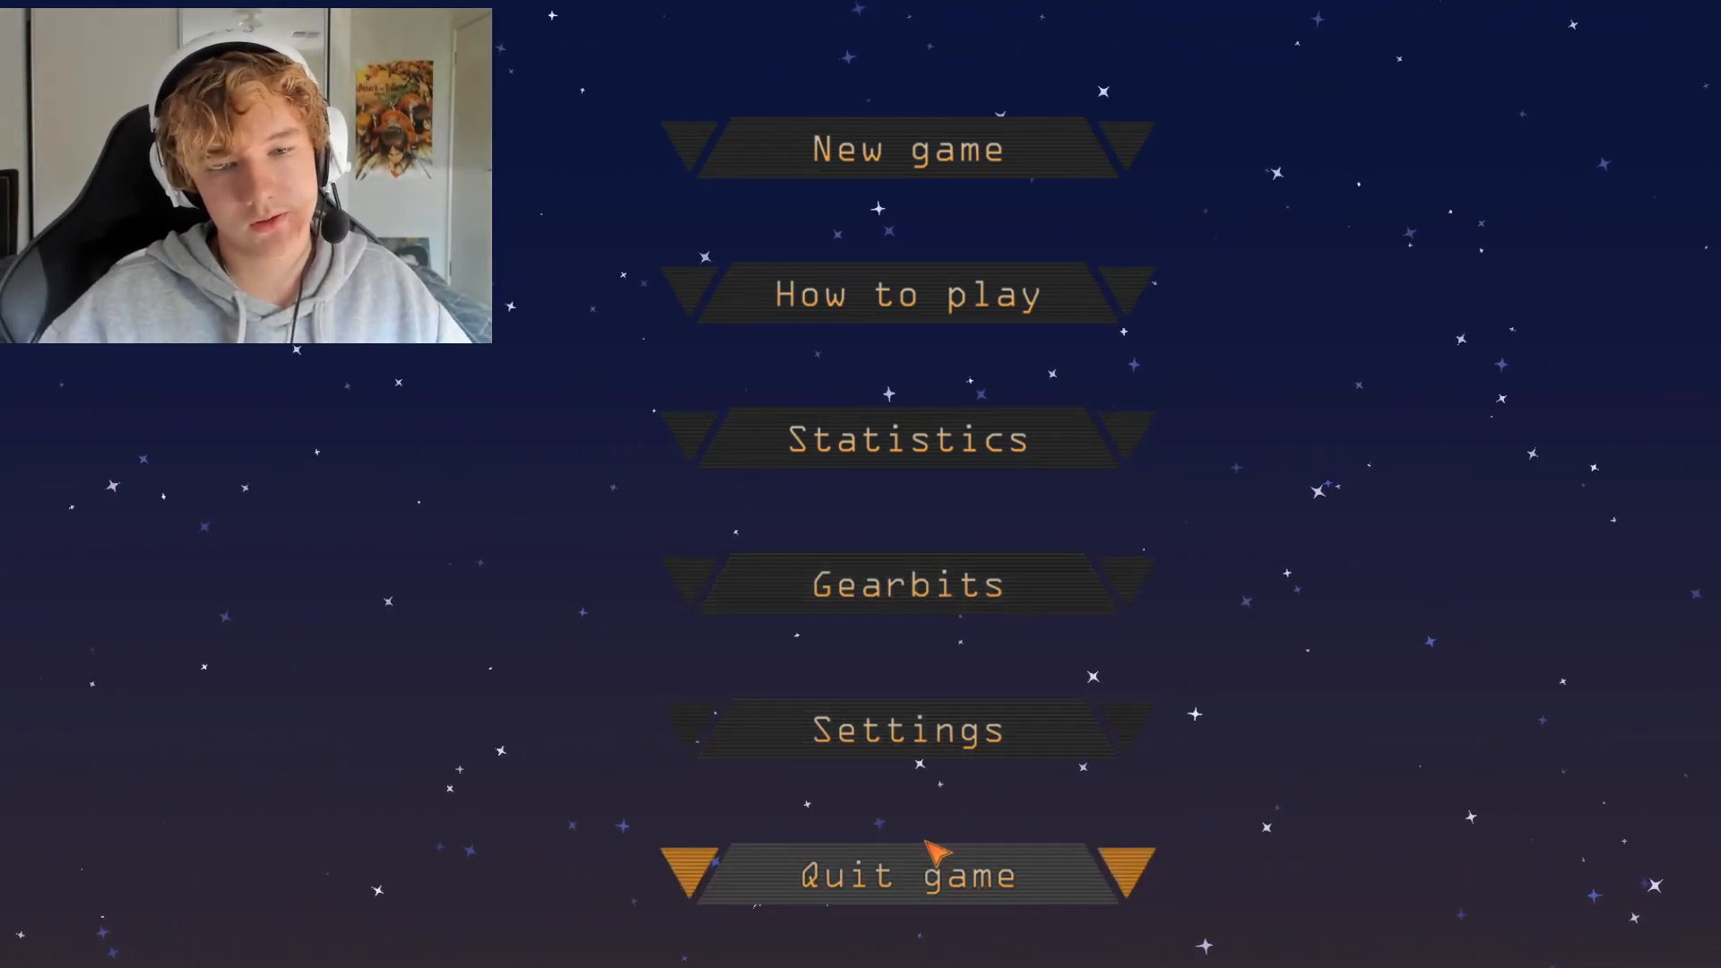